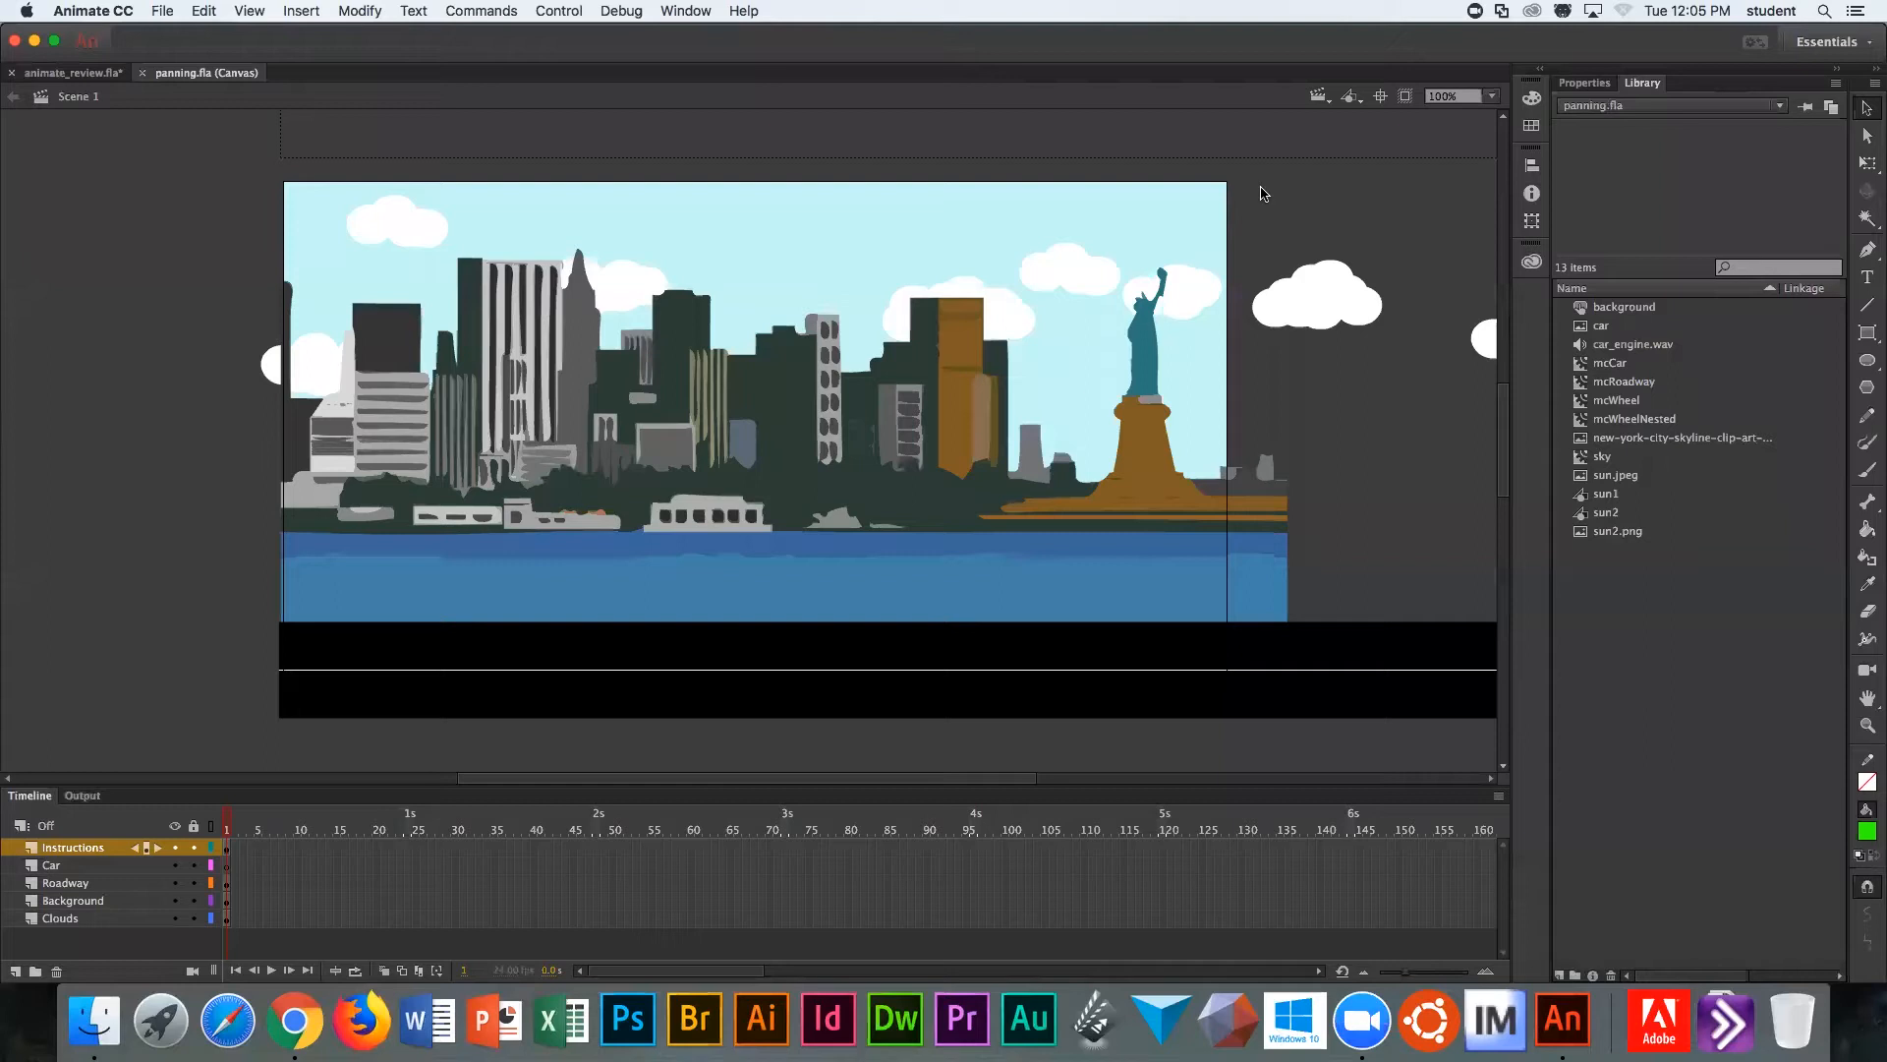
{"action": "mouse_move", "coordinate": [1266, 192]}
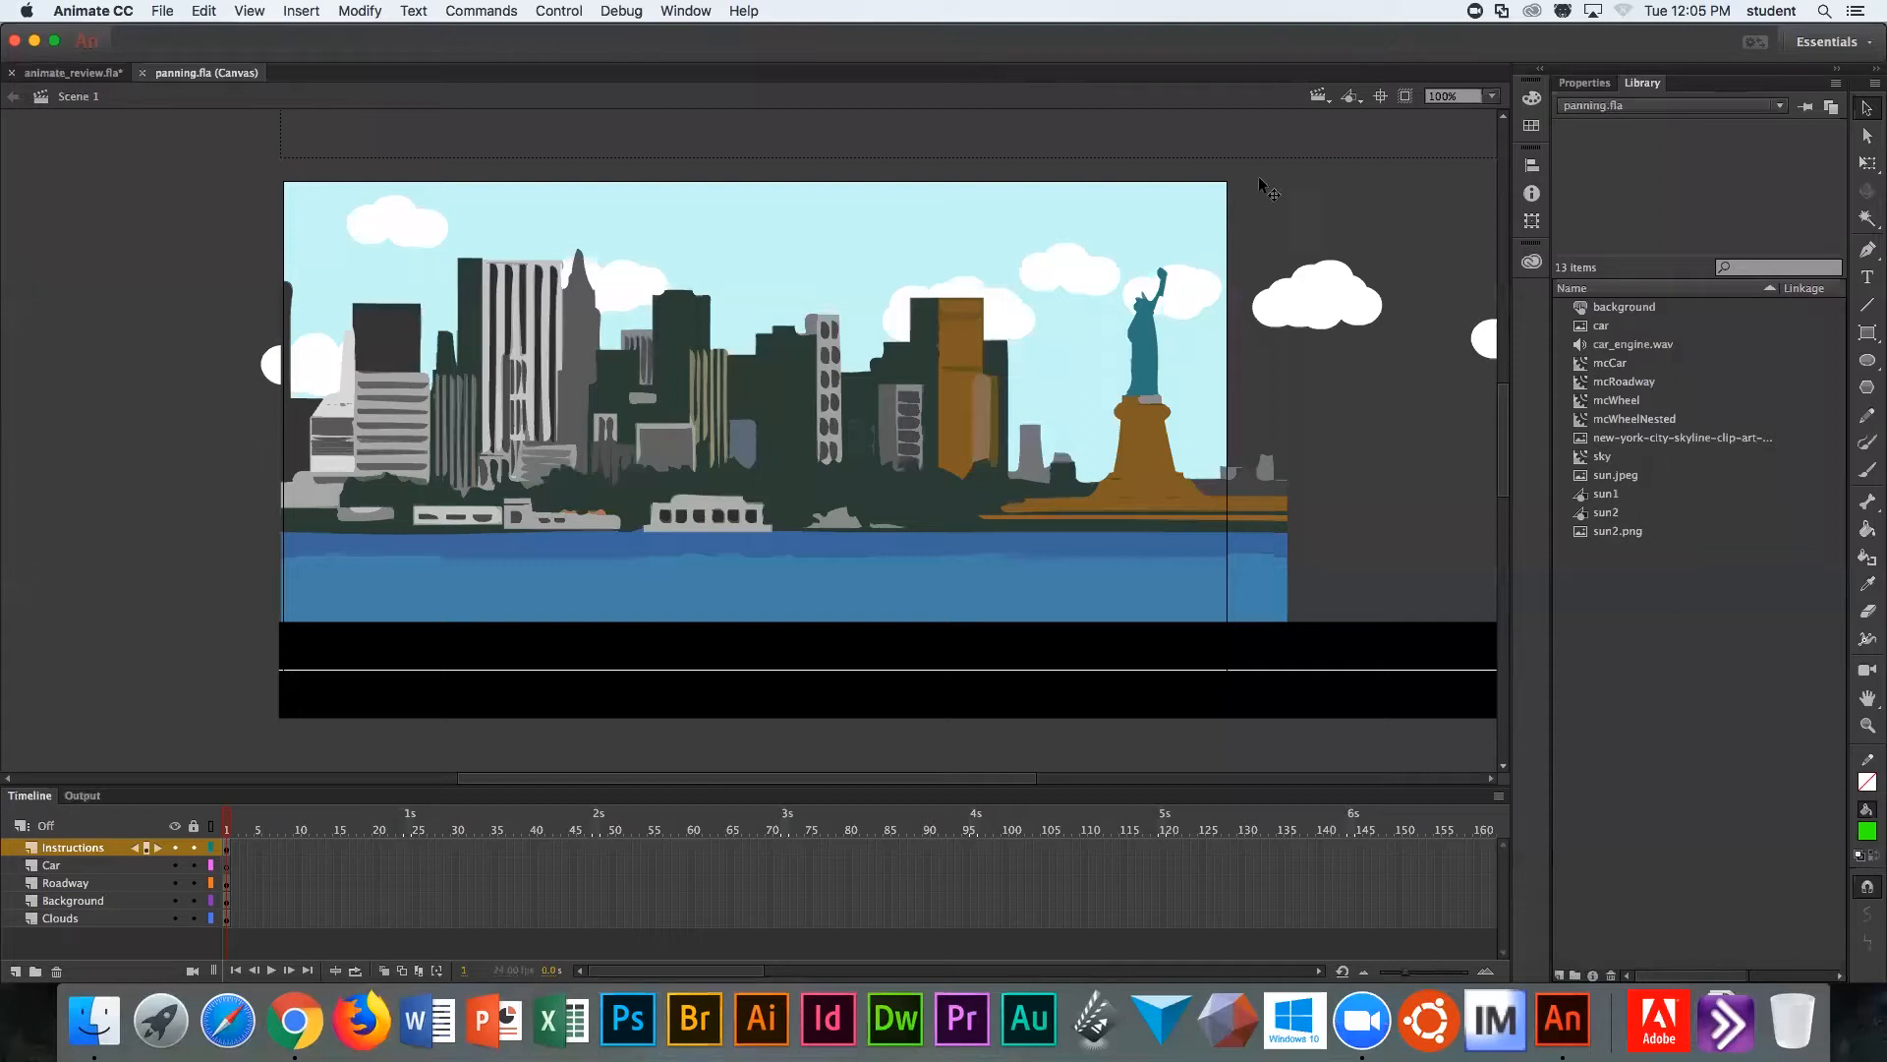
{"action": "mouse_move", "coordinate": [1038, 14]}
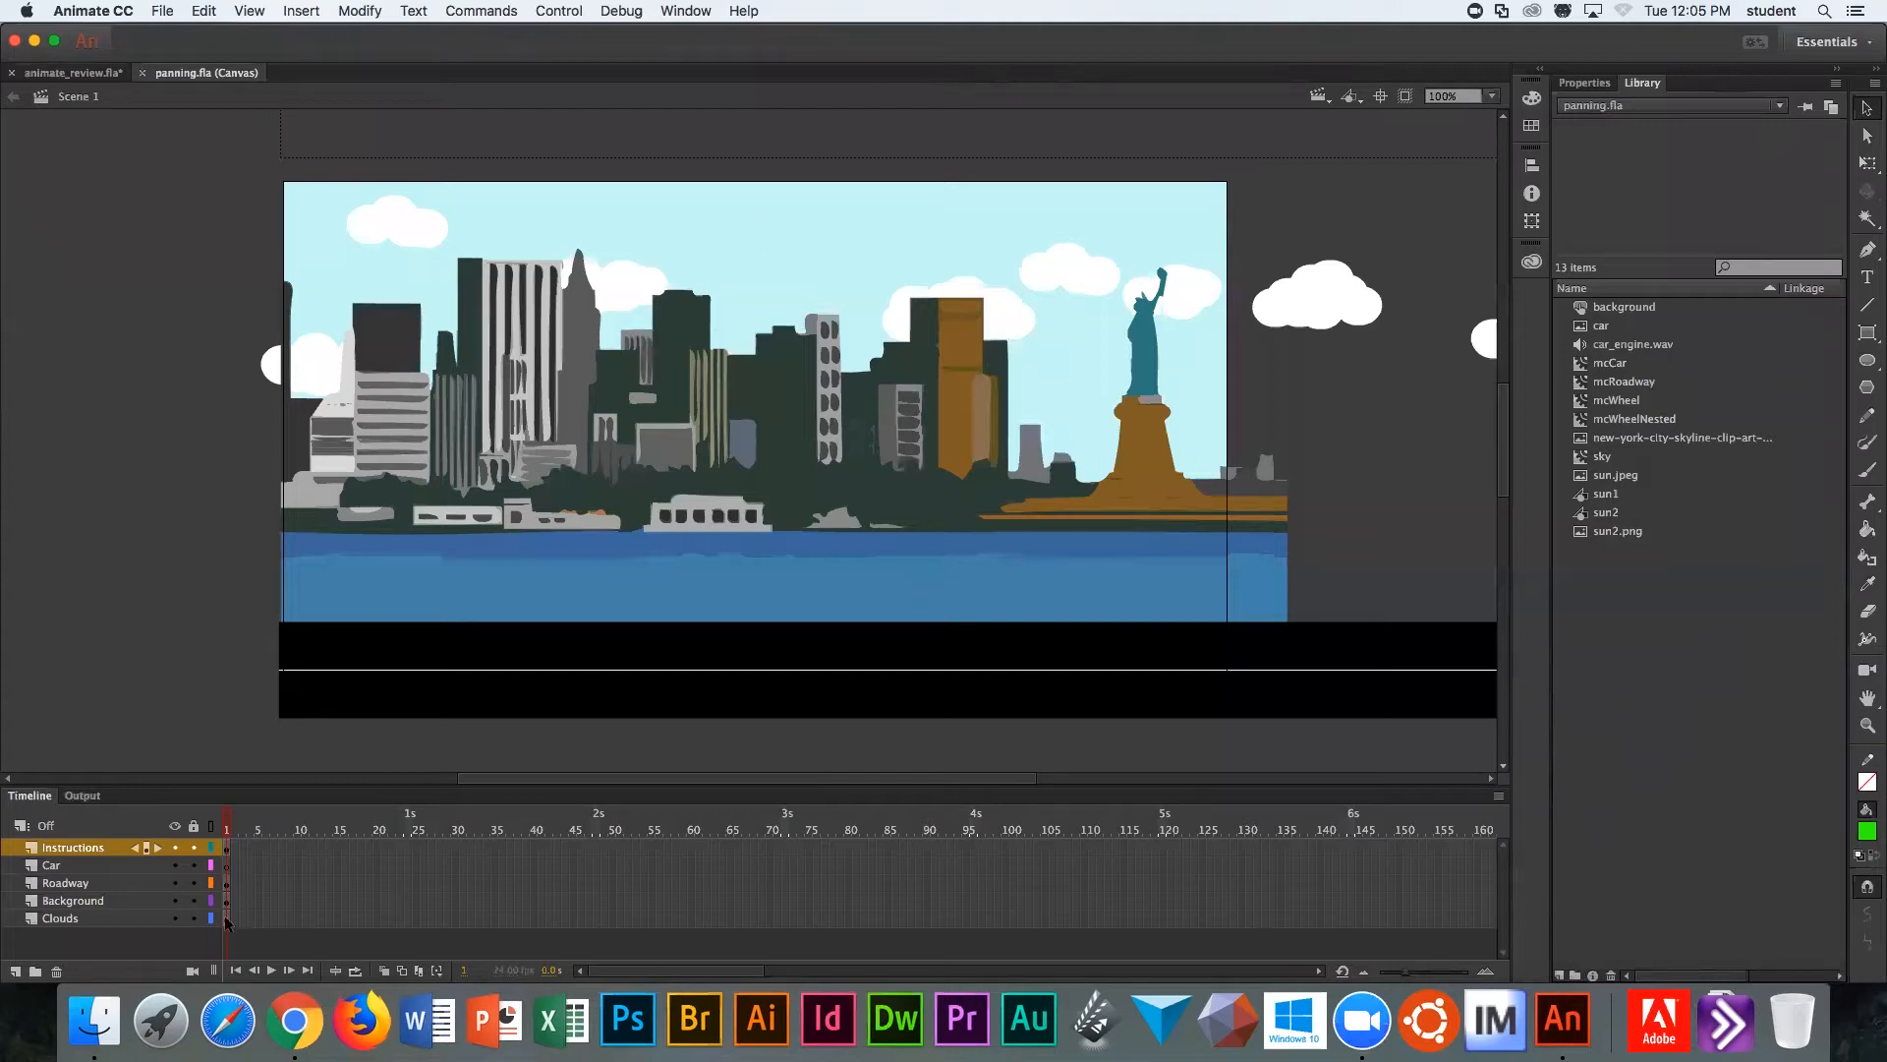
{"action": "mouse_move", "coordinate": [1225, 210]}
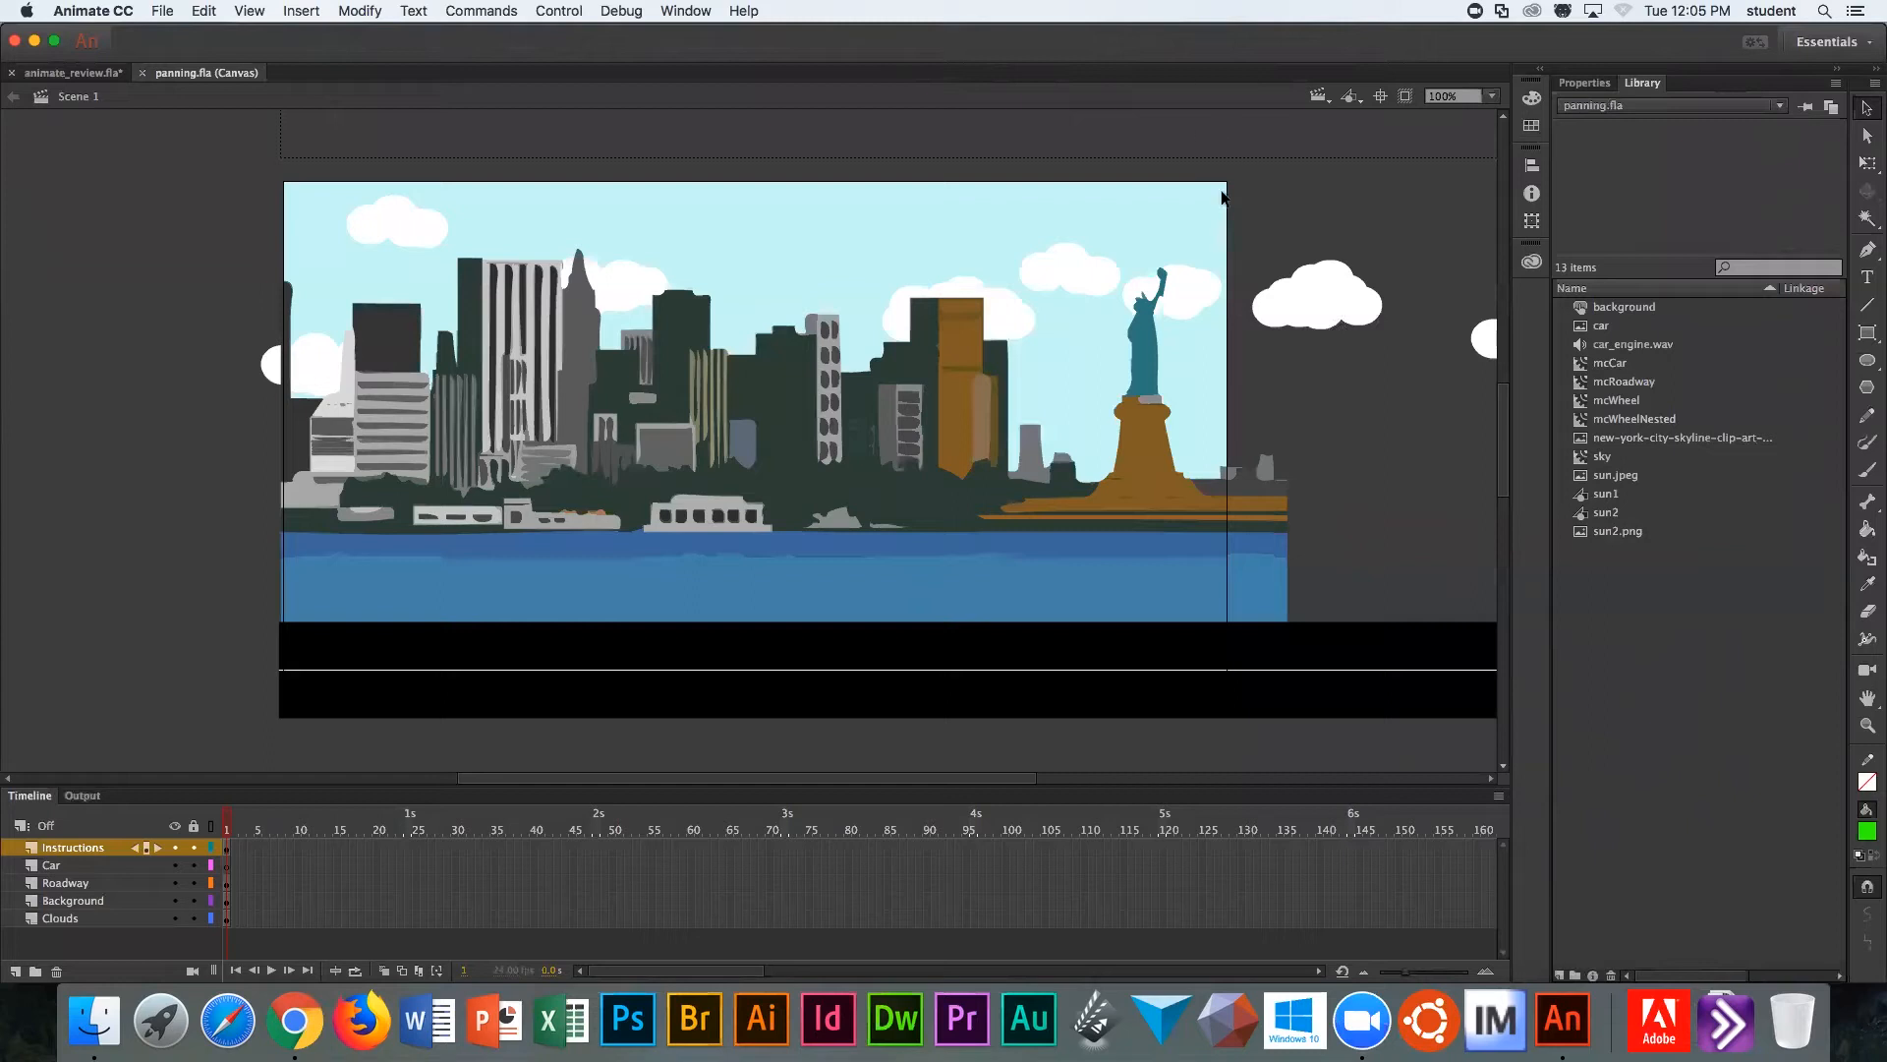
{"action": "mouse_move", "coordinate": [1257, 556]}
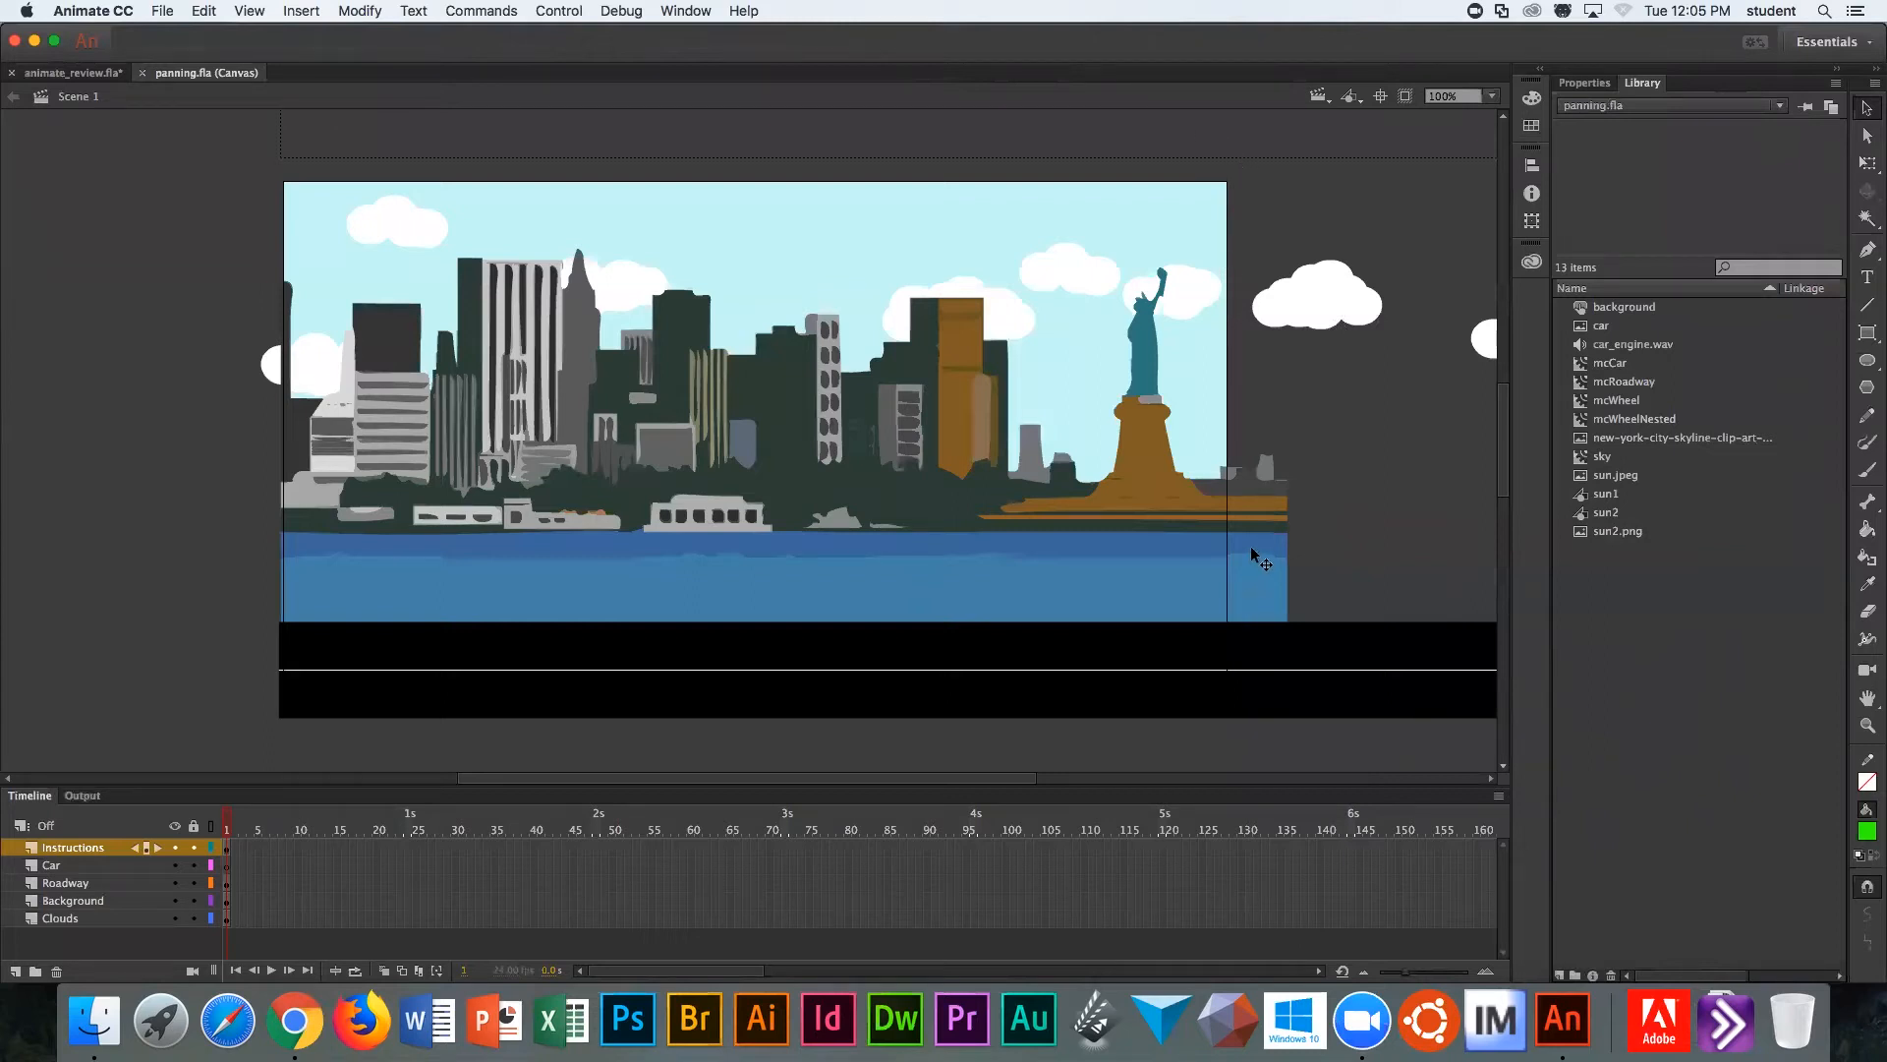
{"action": "mouse_move", "coordinate": [1258, 667]}
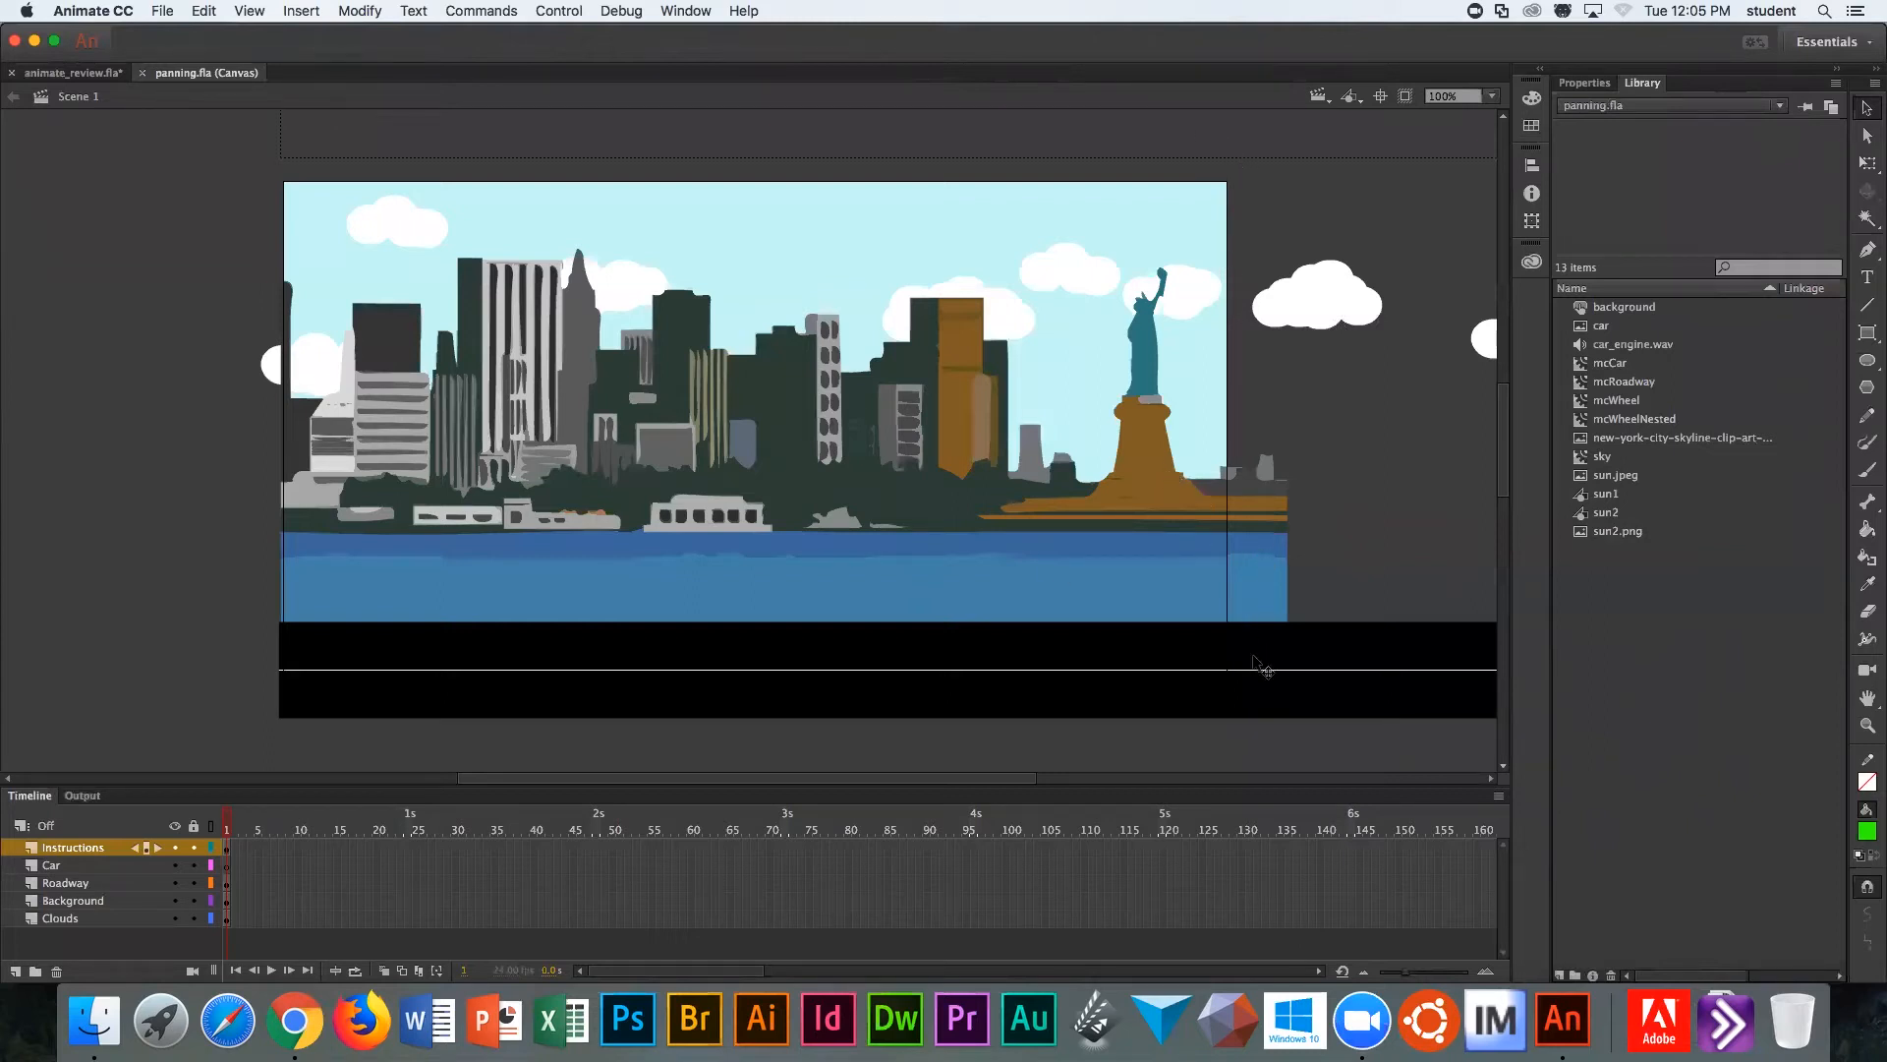
{"action": "mouse_move", "coordinate": [1270, 665]}
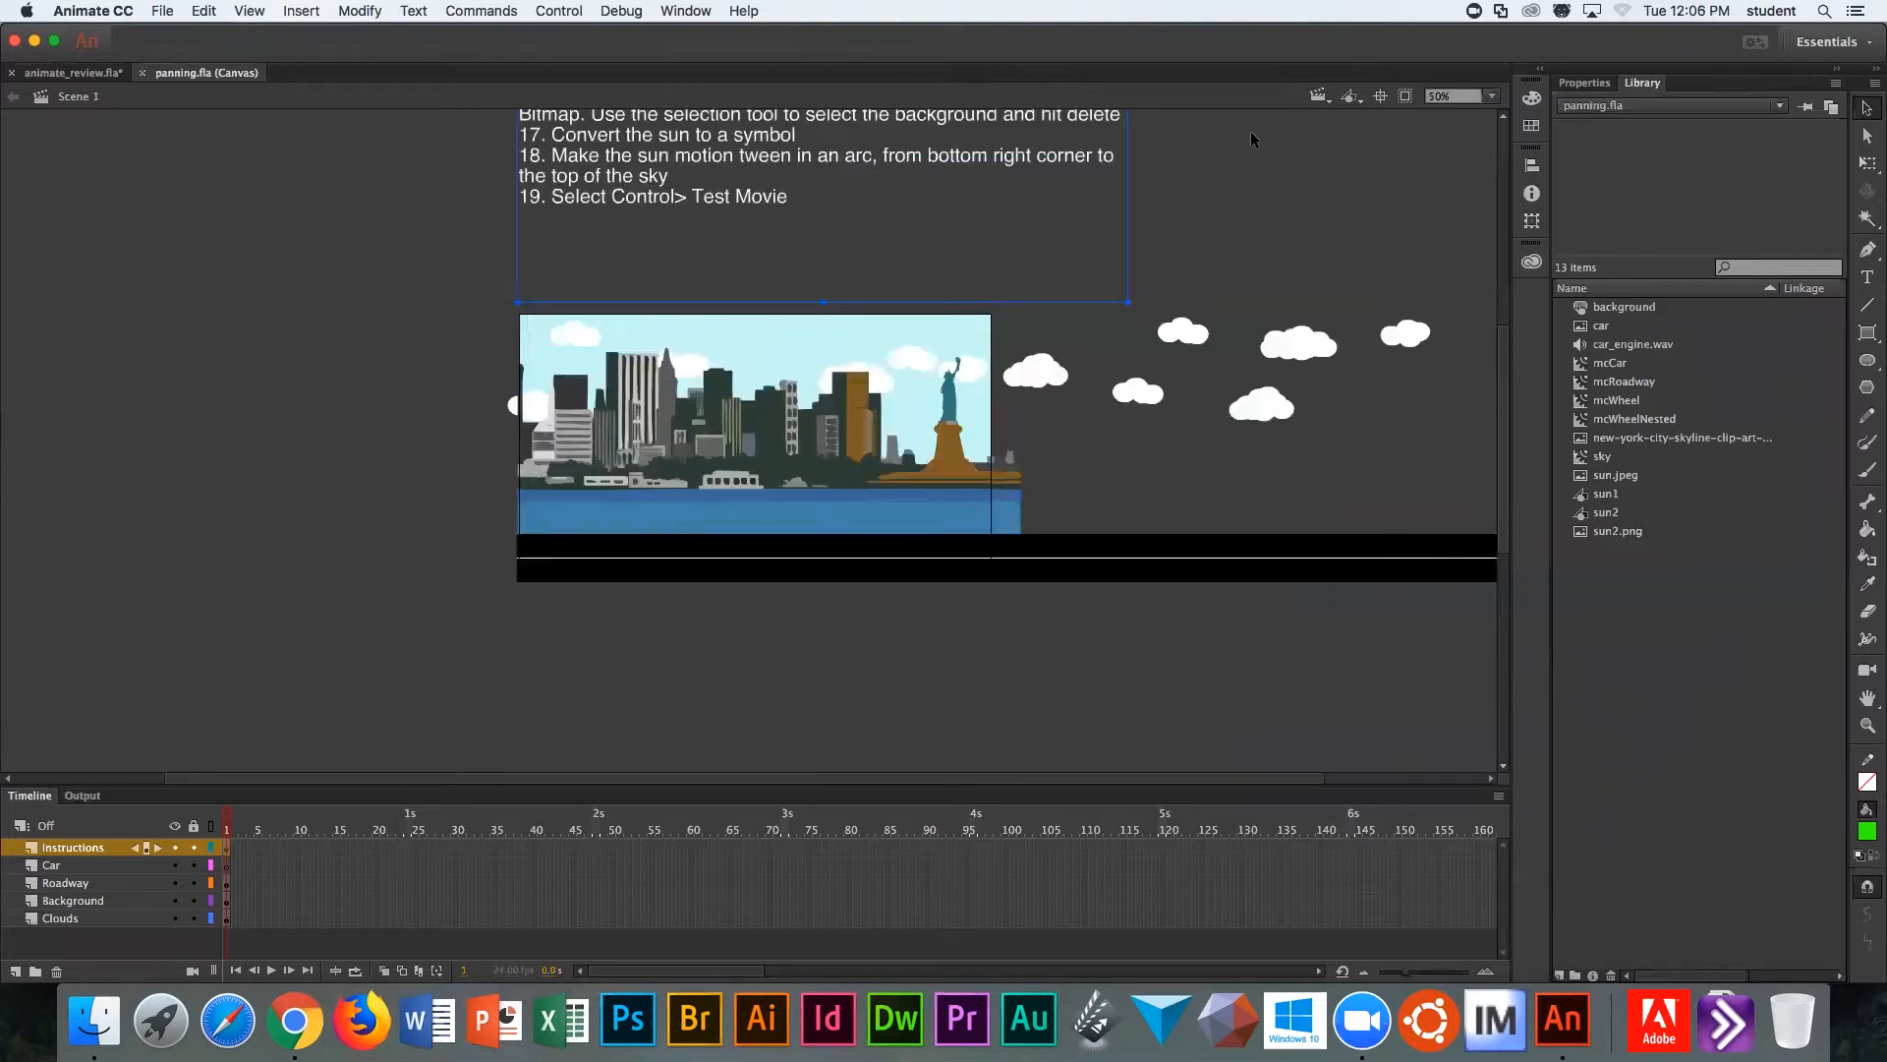
{"action": "mouse_move", "coordinate": [1232, 141]}
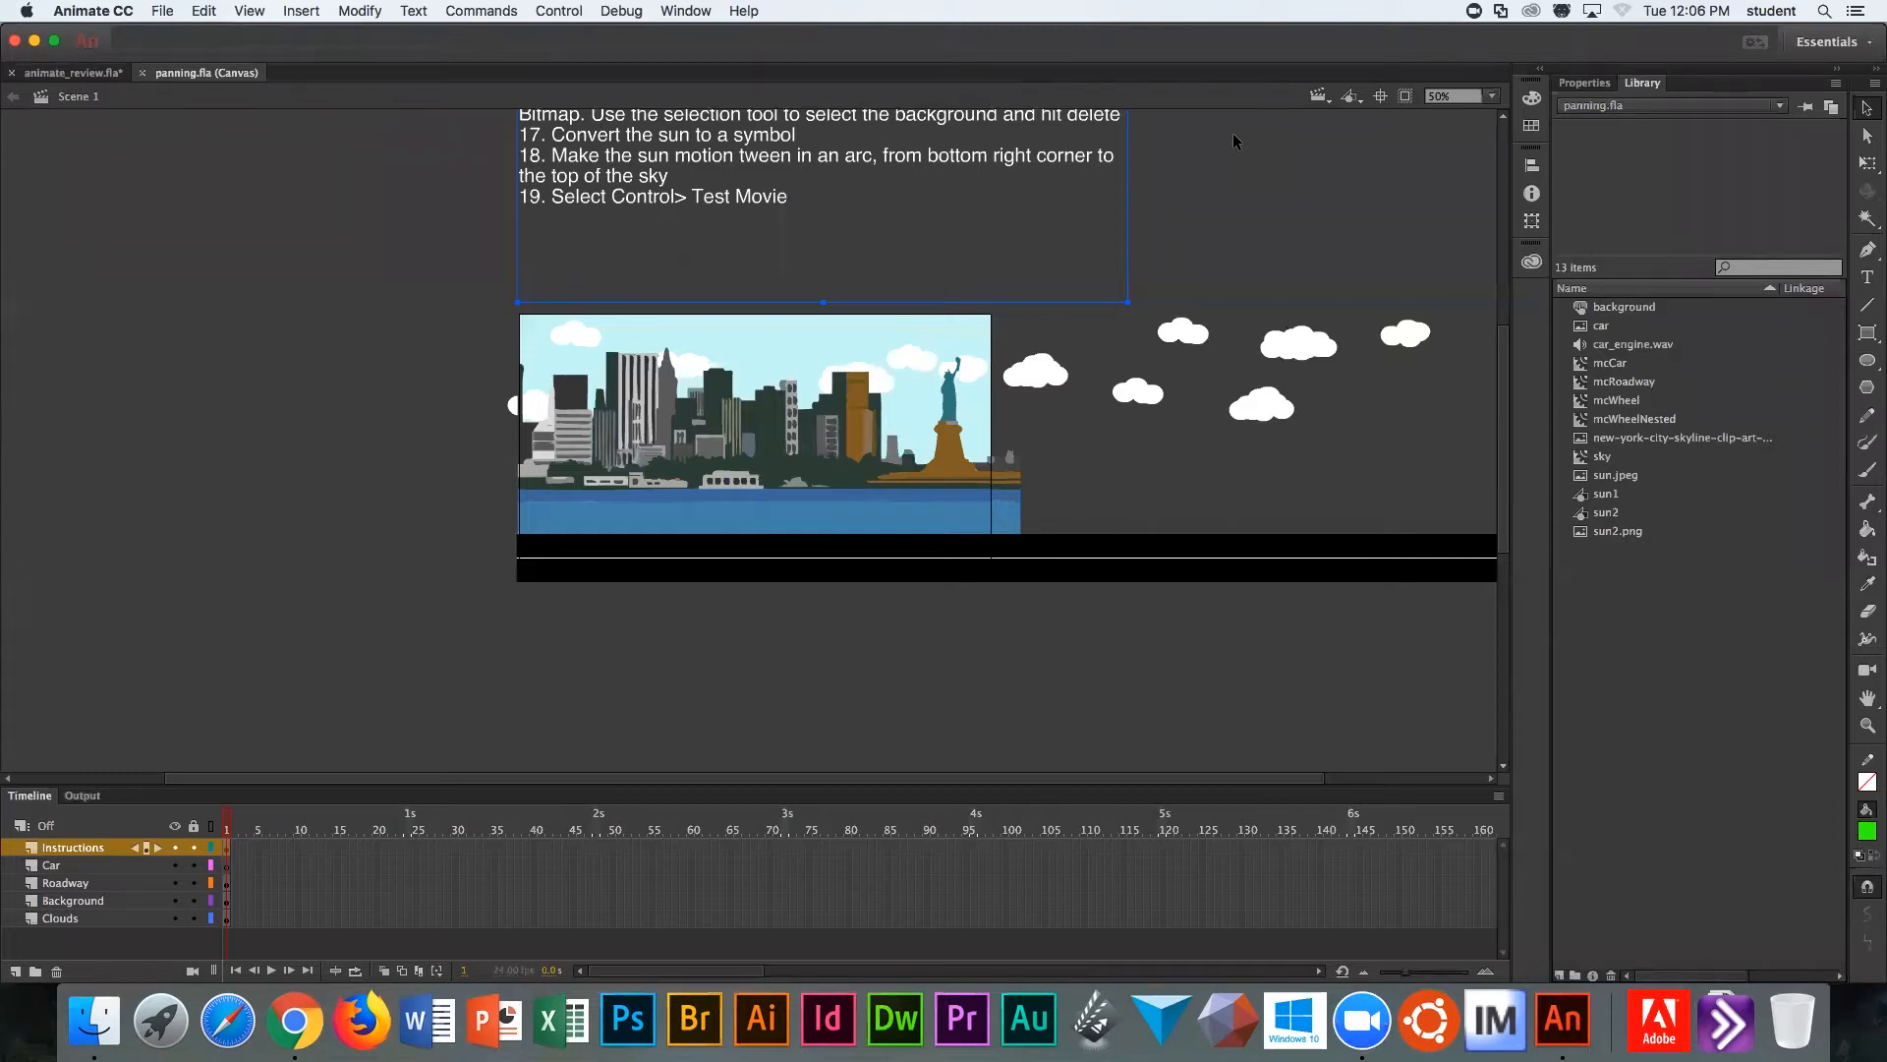
{"action": "mouse_move", "coordinate": [1283, 202]}
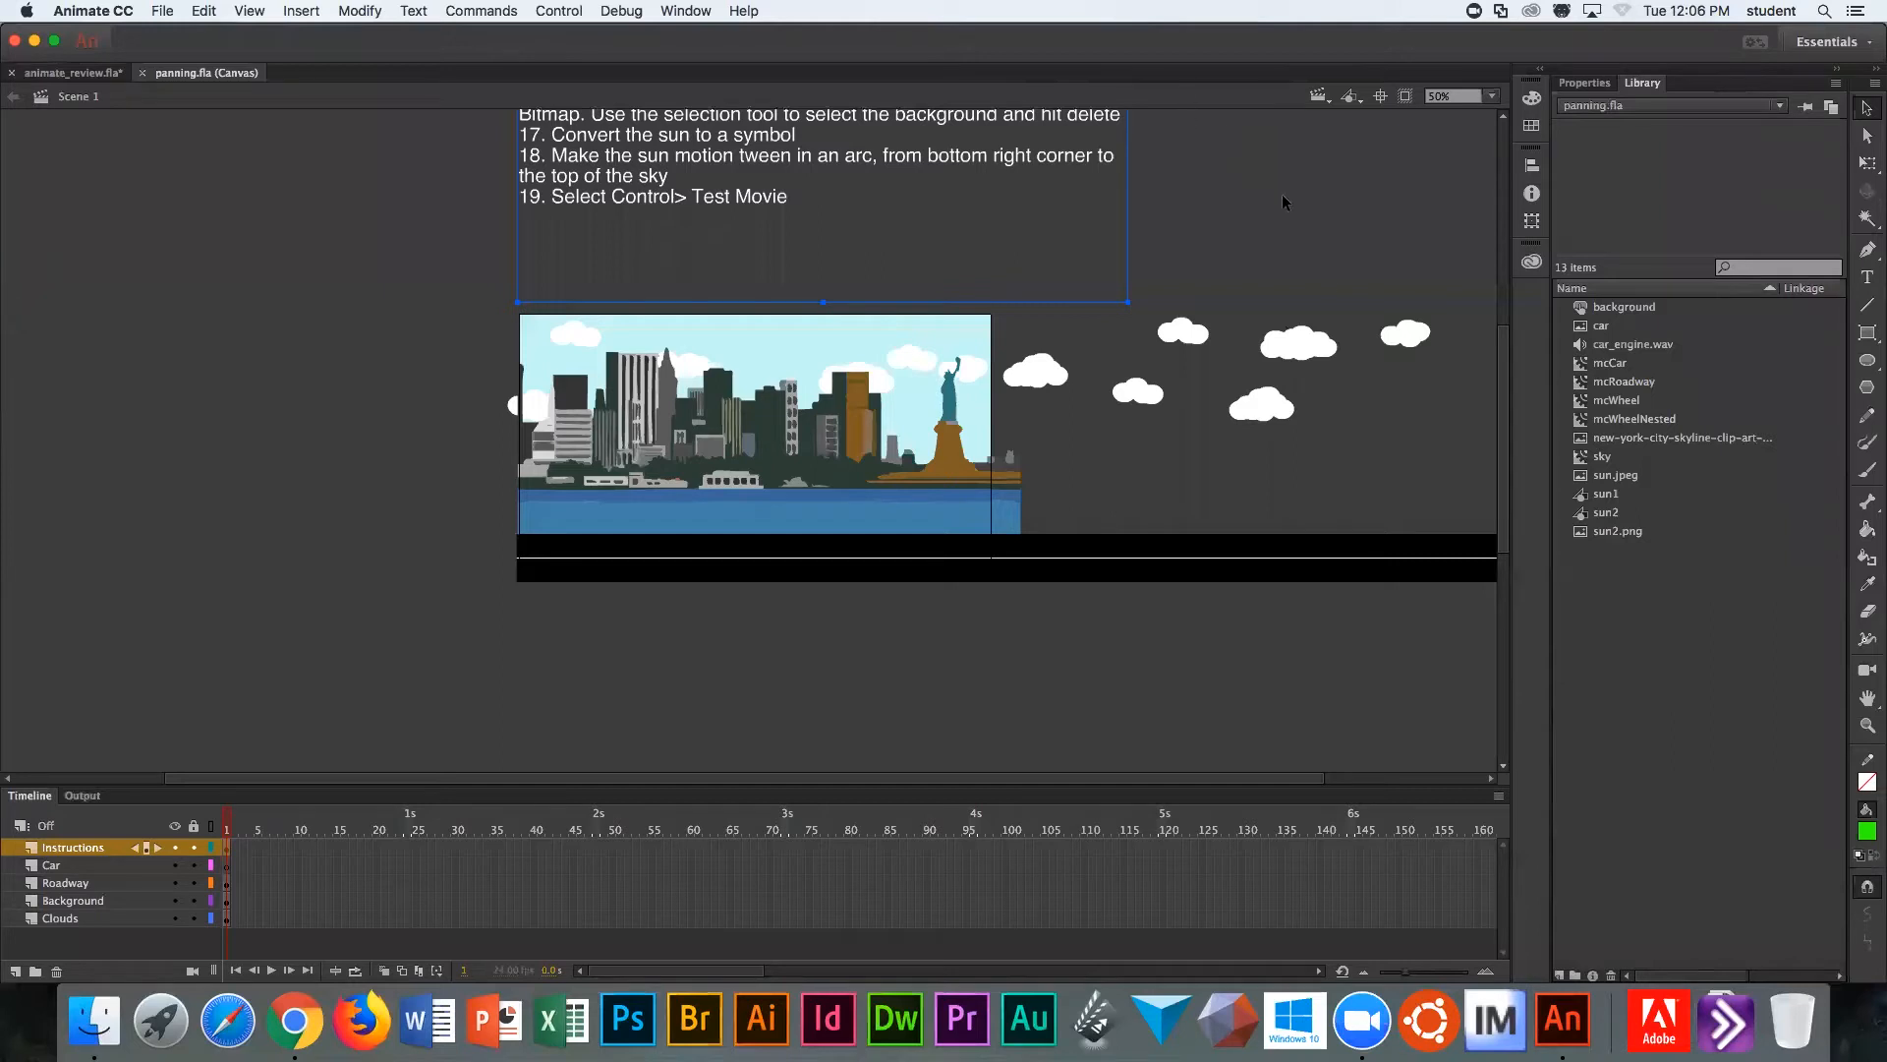
{"action": "mouse_move", "coordinate": [1246, 773]}
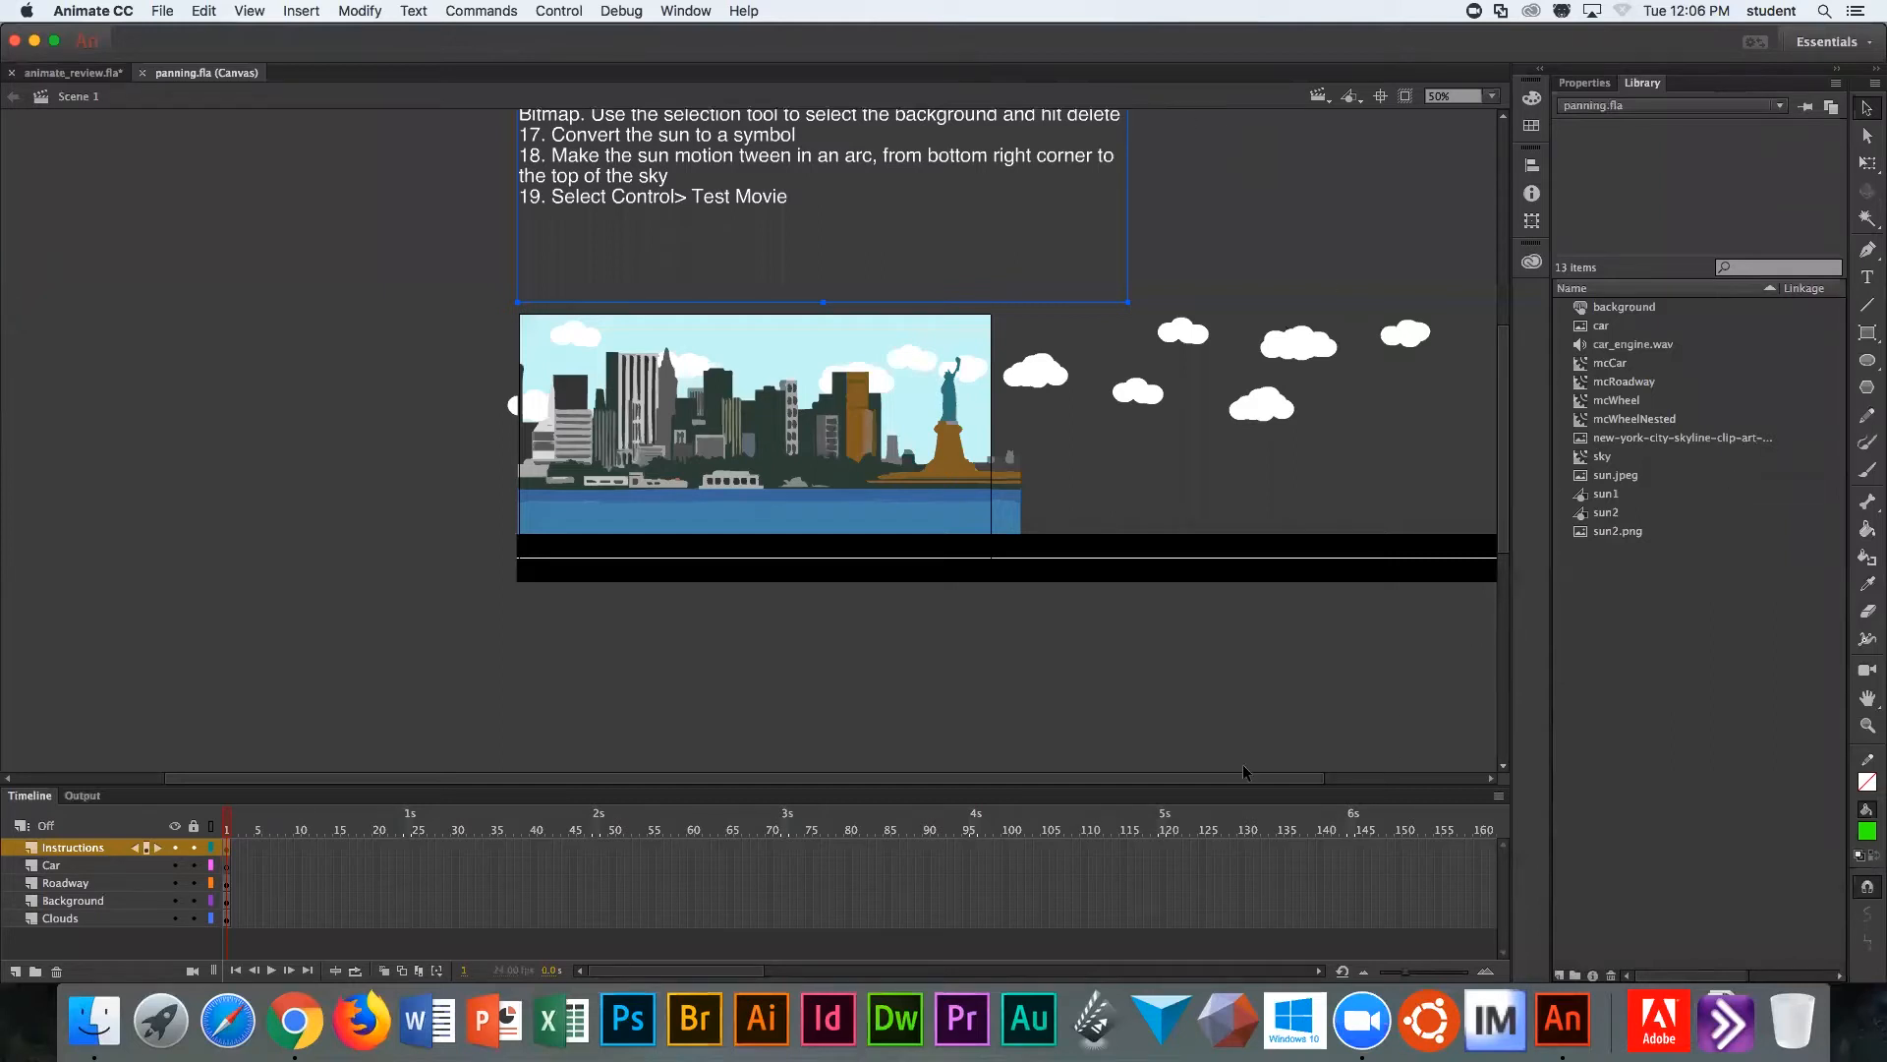
{"action": "mouse_move", "coordinate": [1162, 851]}
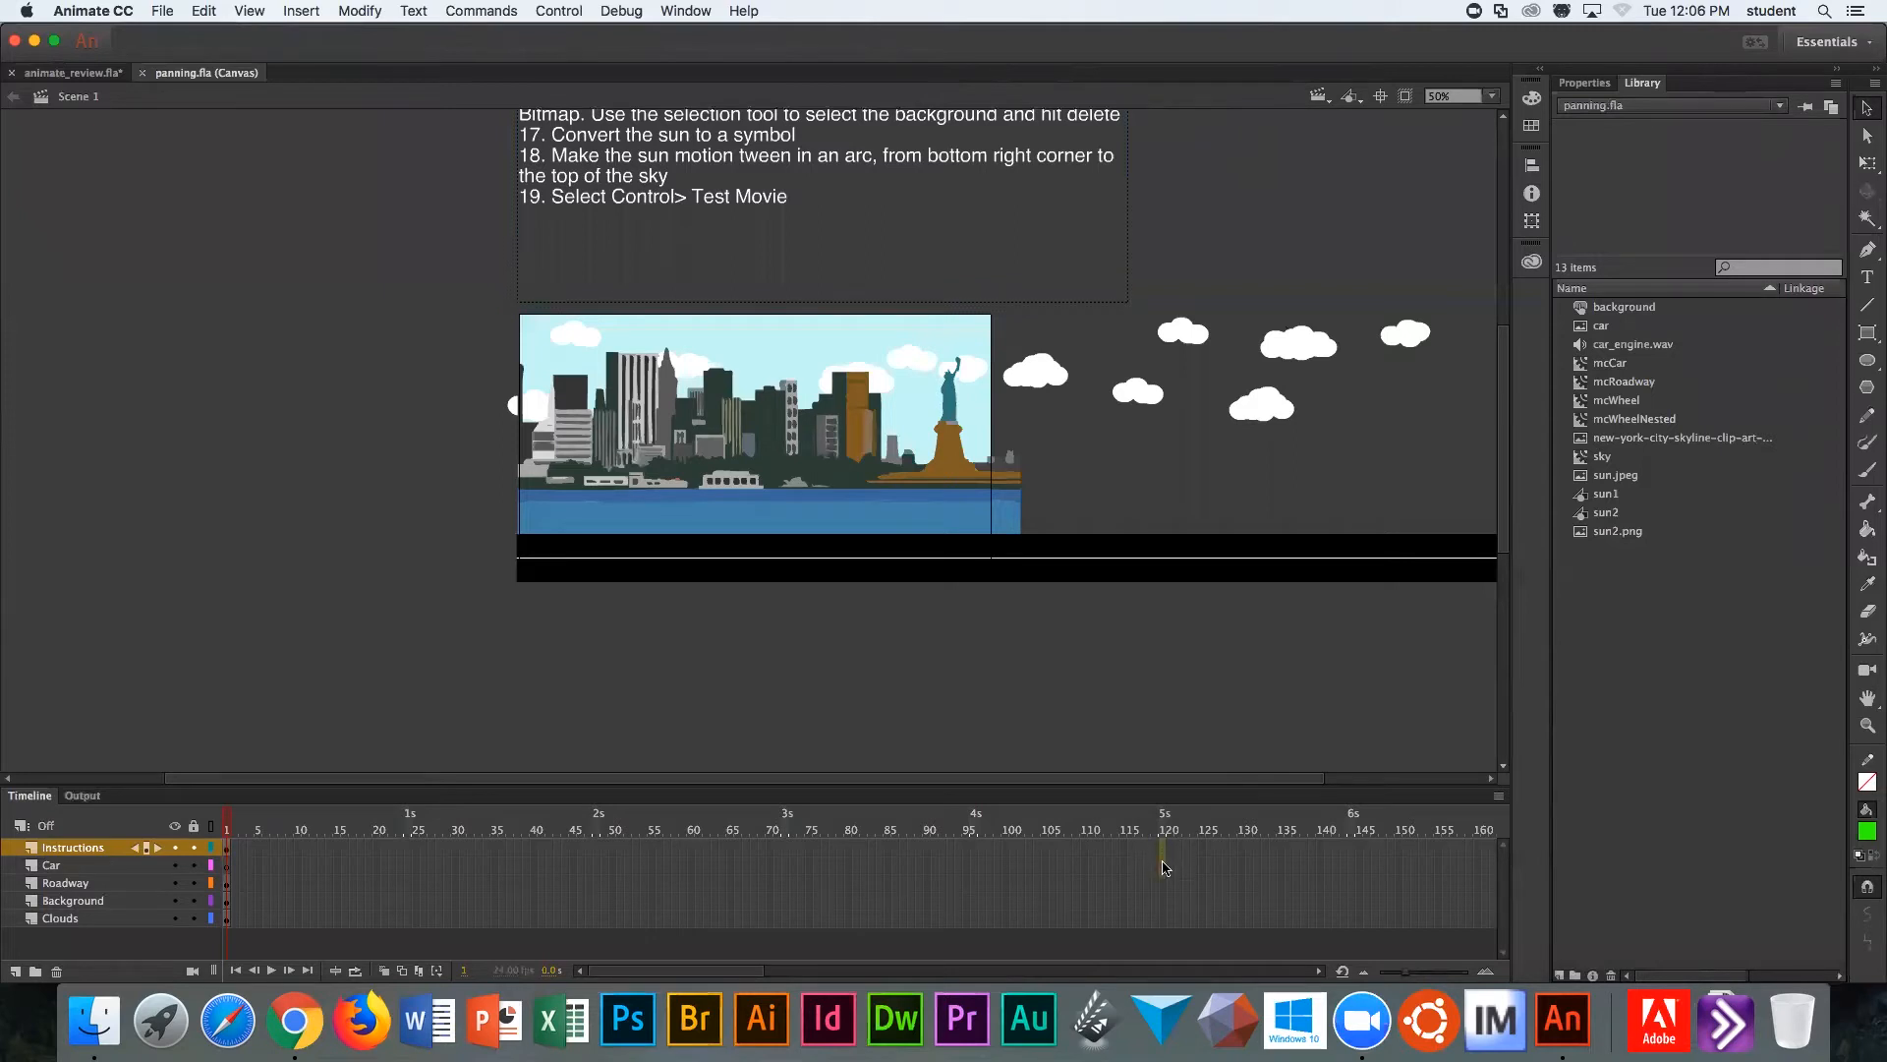
{"action": "mouse_move", "coordinate": [1165, 920]}
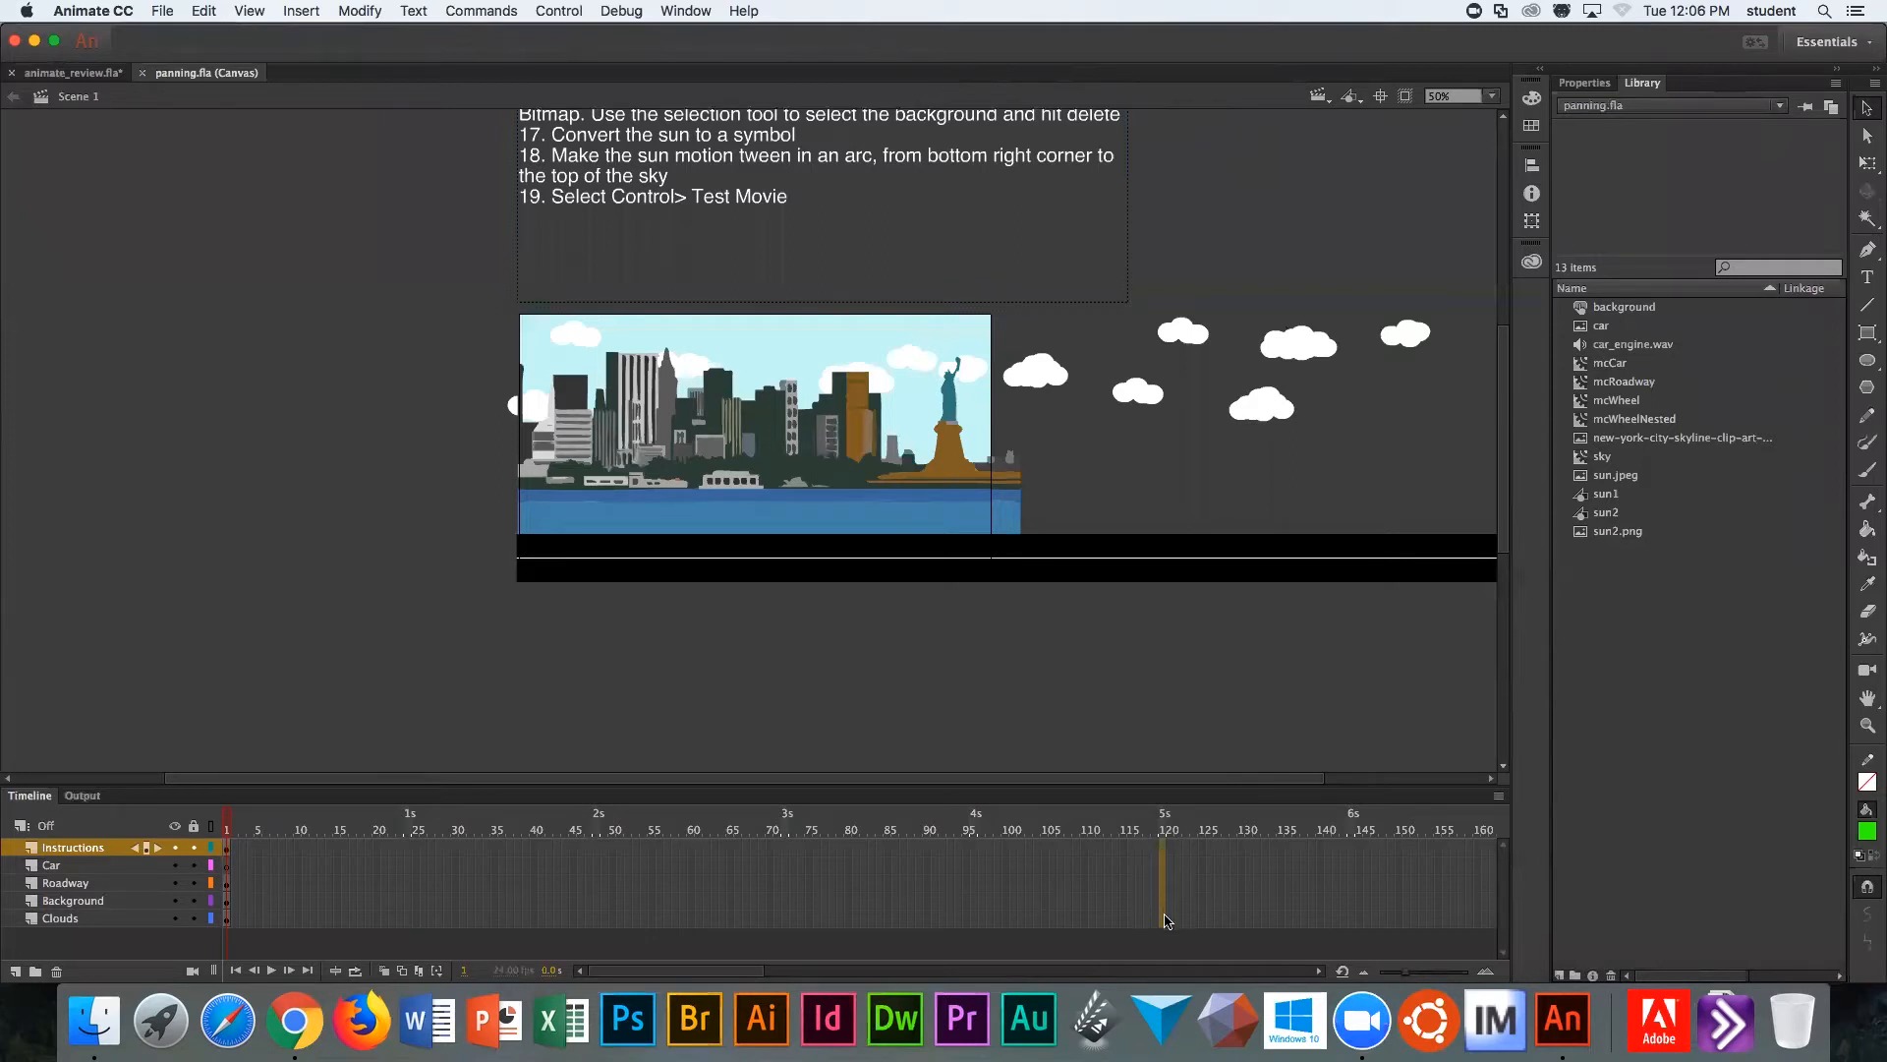
Step: Select frame 120 across all five layers, from Instructions down to Clouds, as the scene's end
{"action": "left_click", "coordinate": [61, 918]}
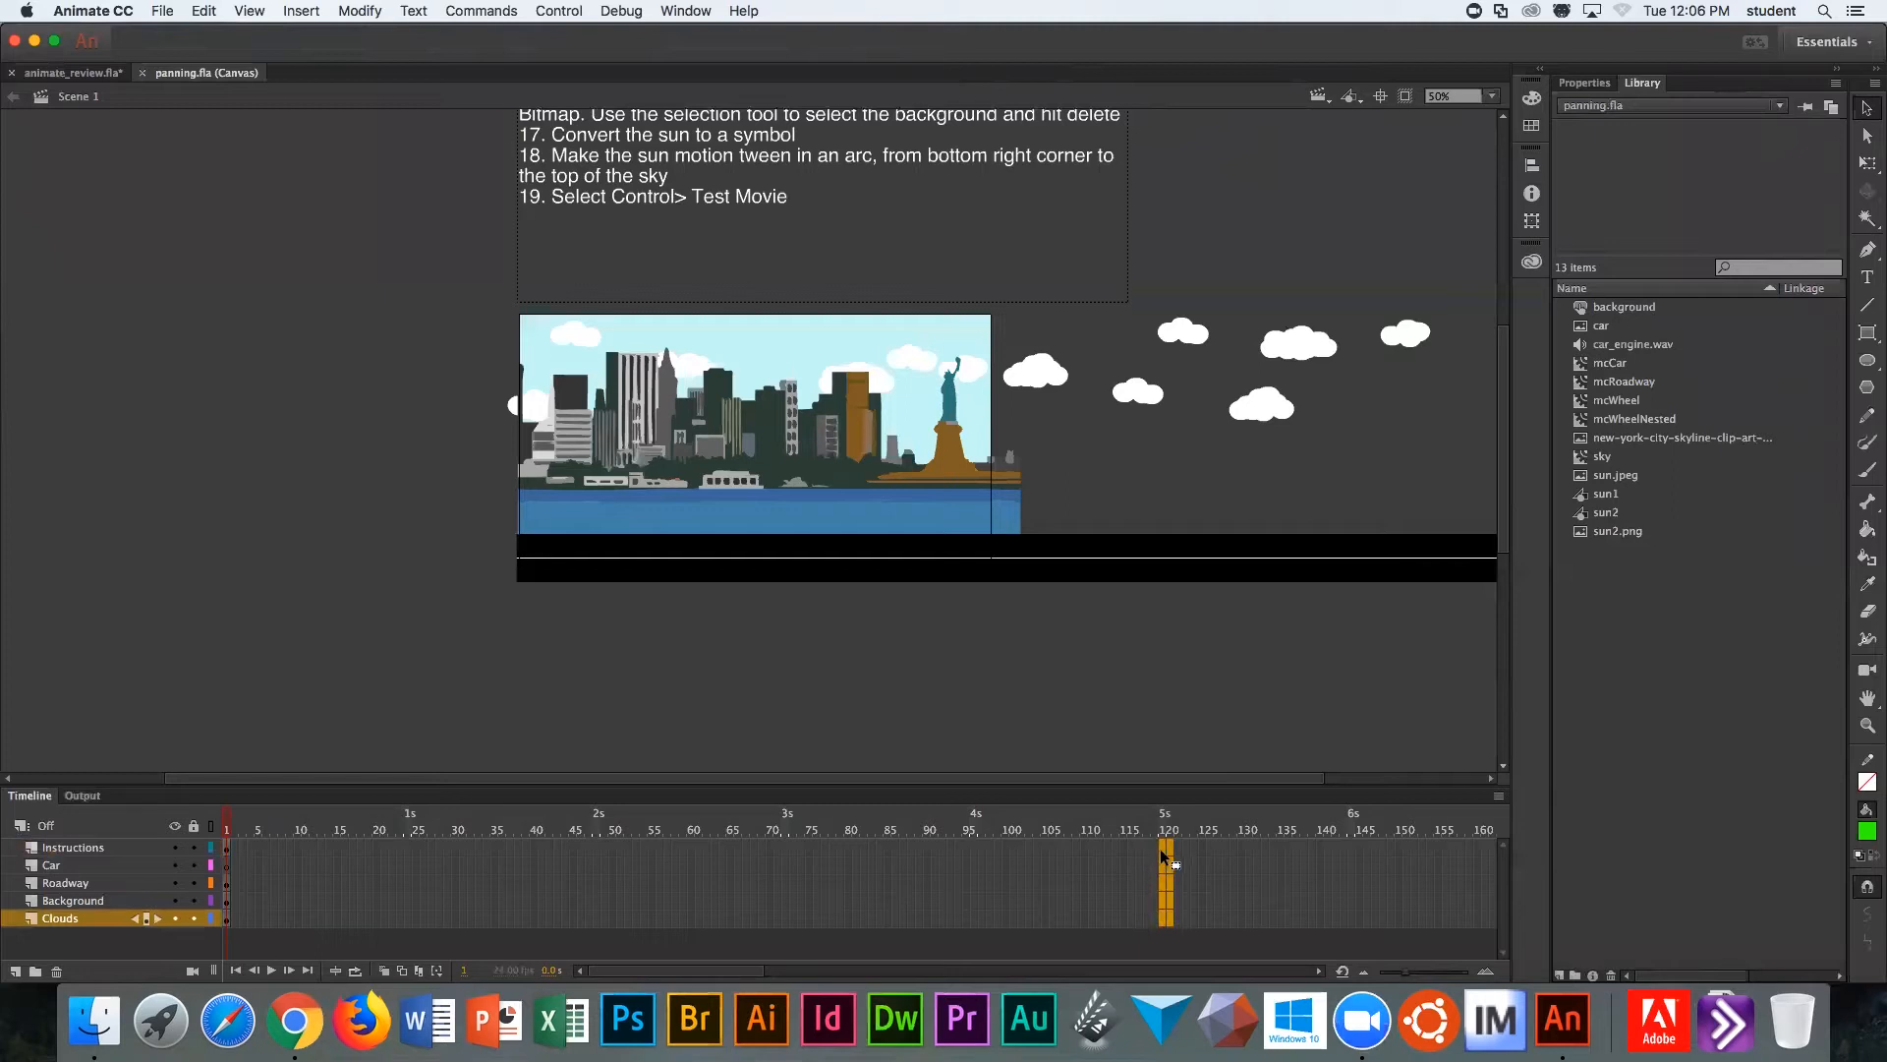
{"action": "left_click", "coordinate": [73, 845]}
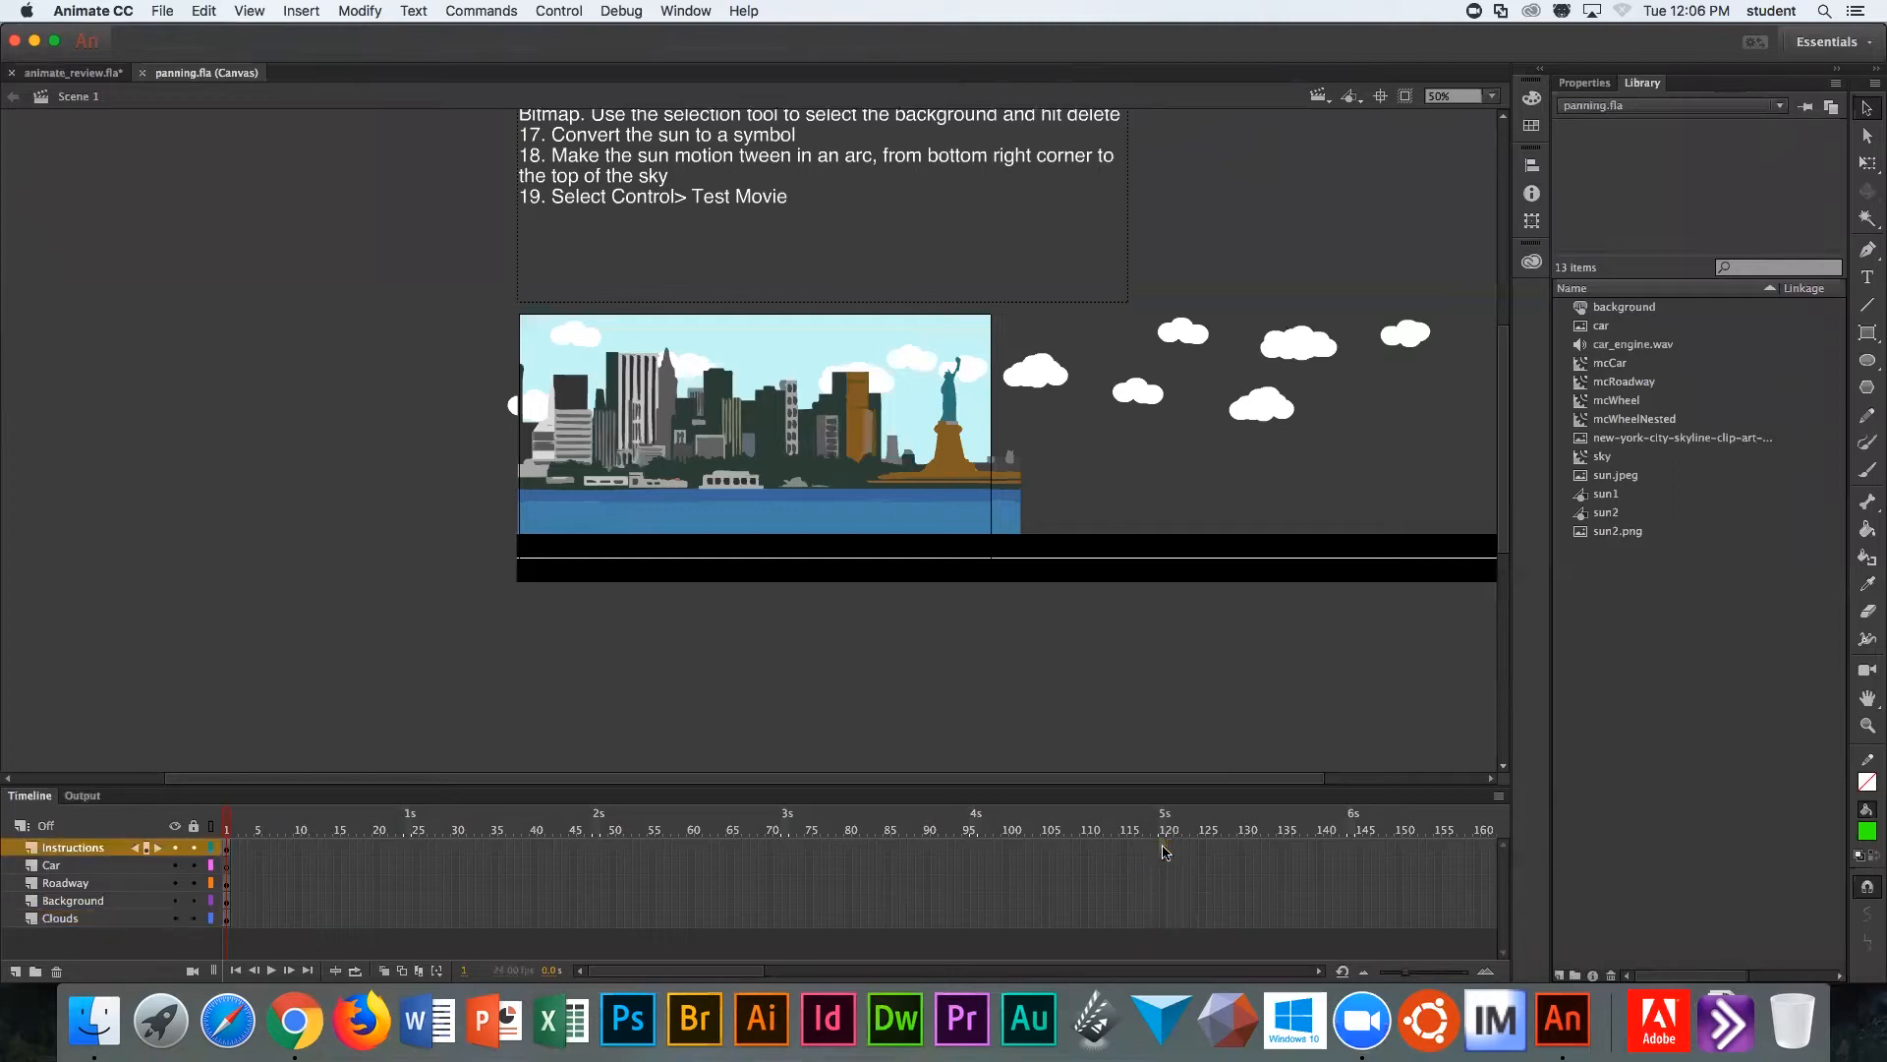
{"action": "left_click", "coordinate": [1168, 843]}
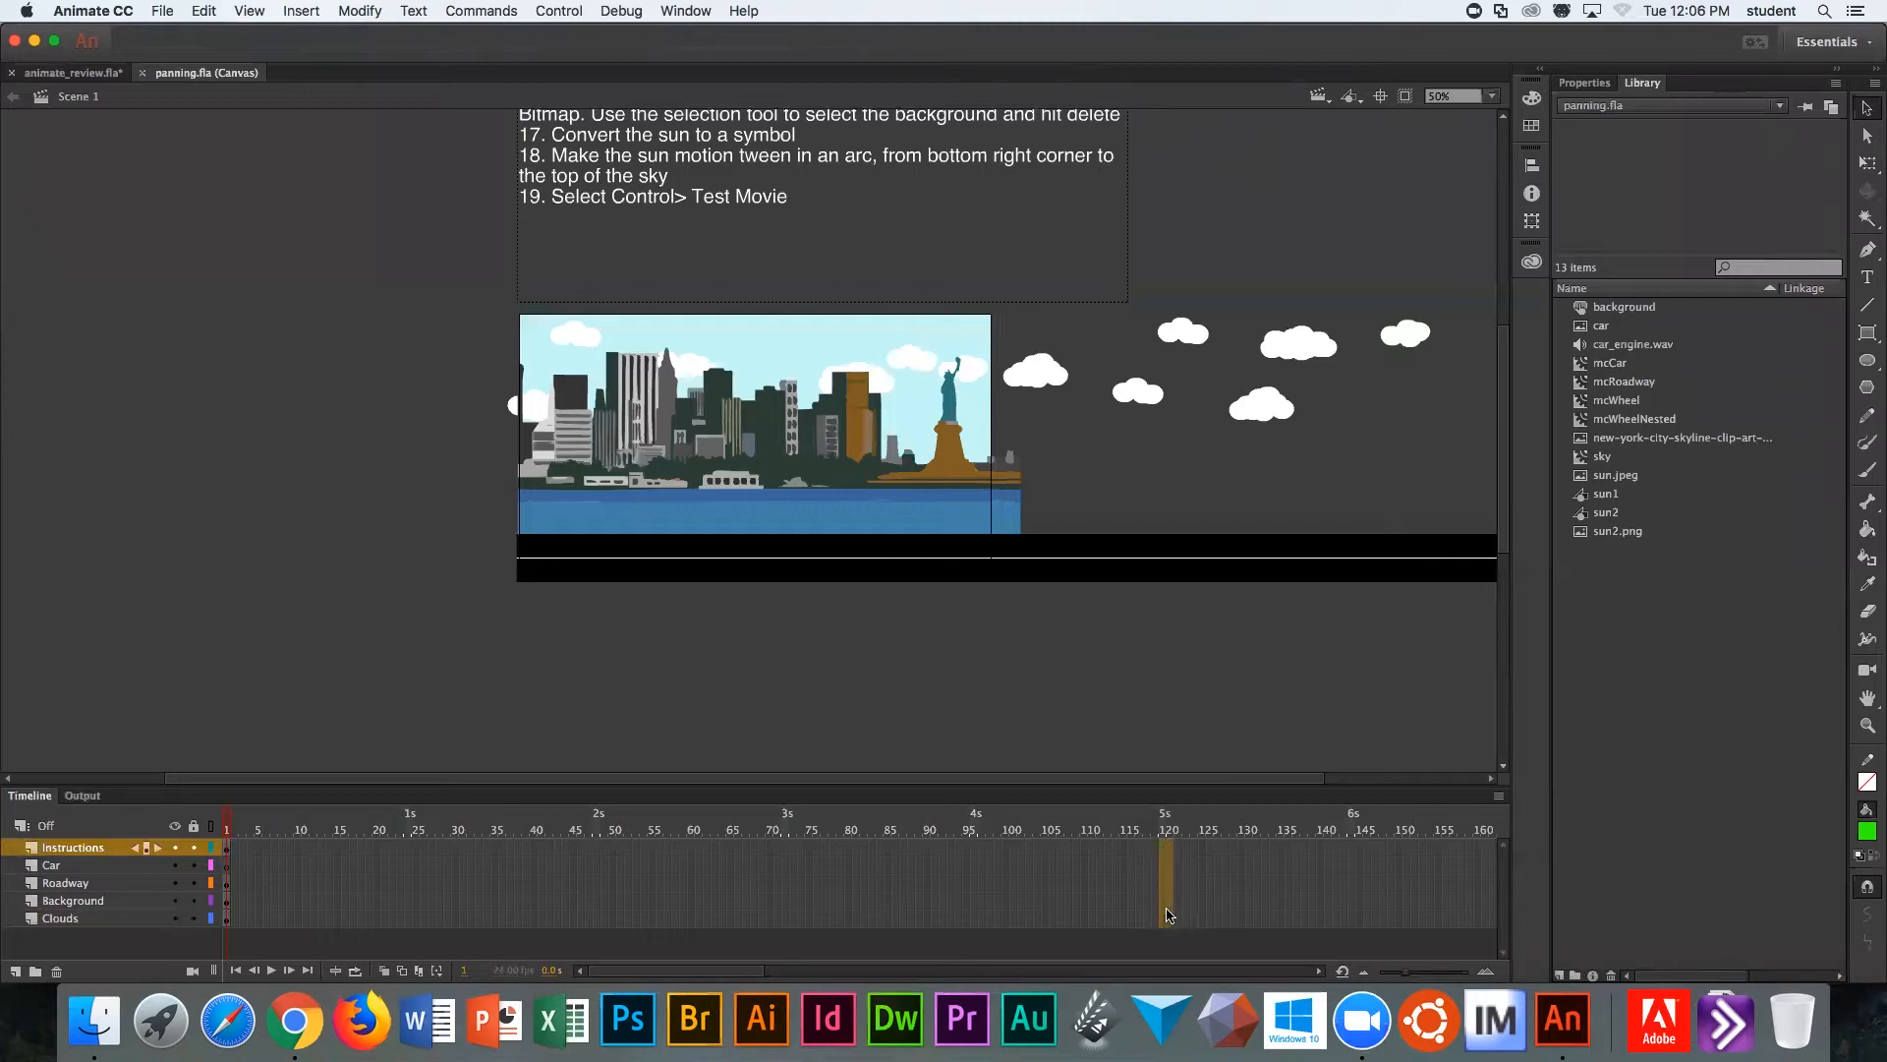
{"action": "left_click", "coordinate": [61, 918]}
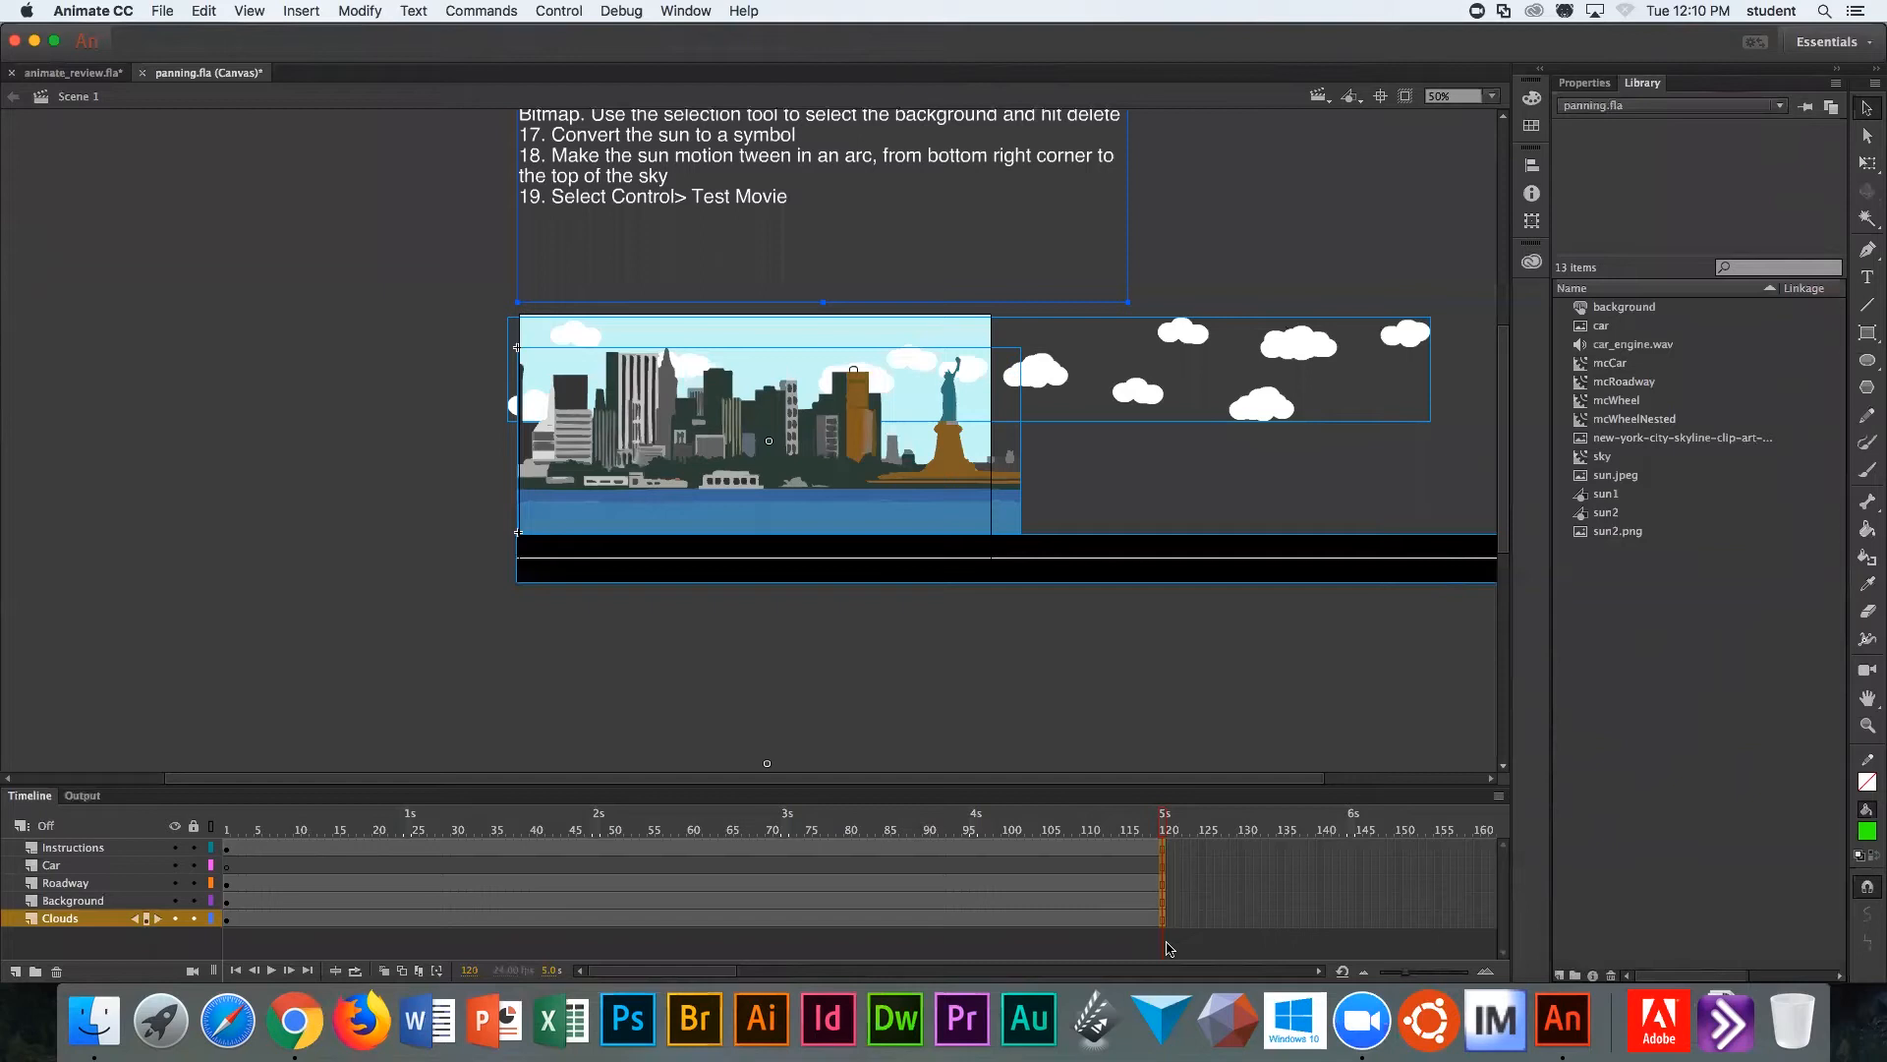
{"action": "mouse_move", "coordinate": [1063, 685]}
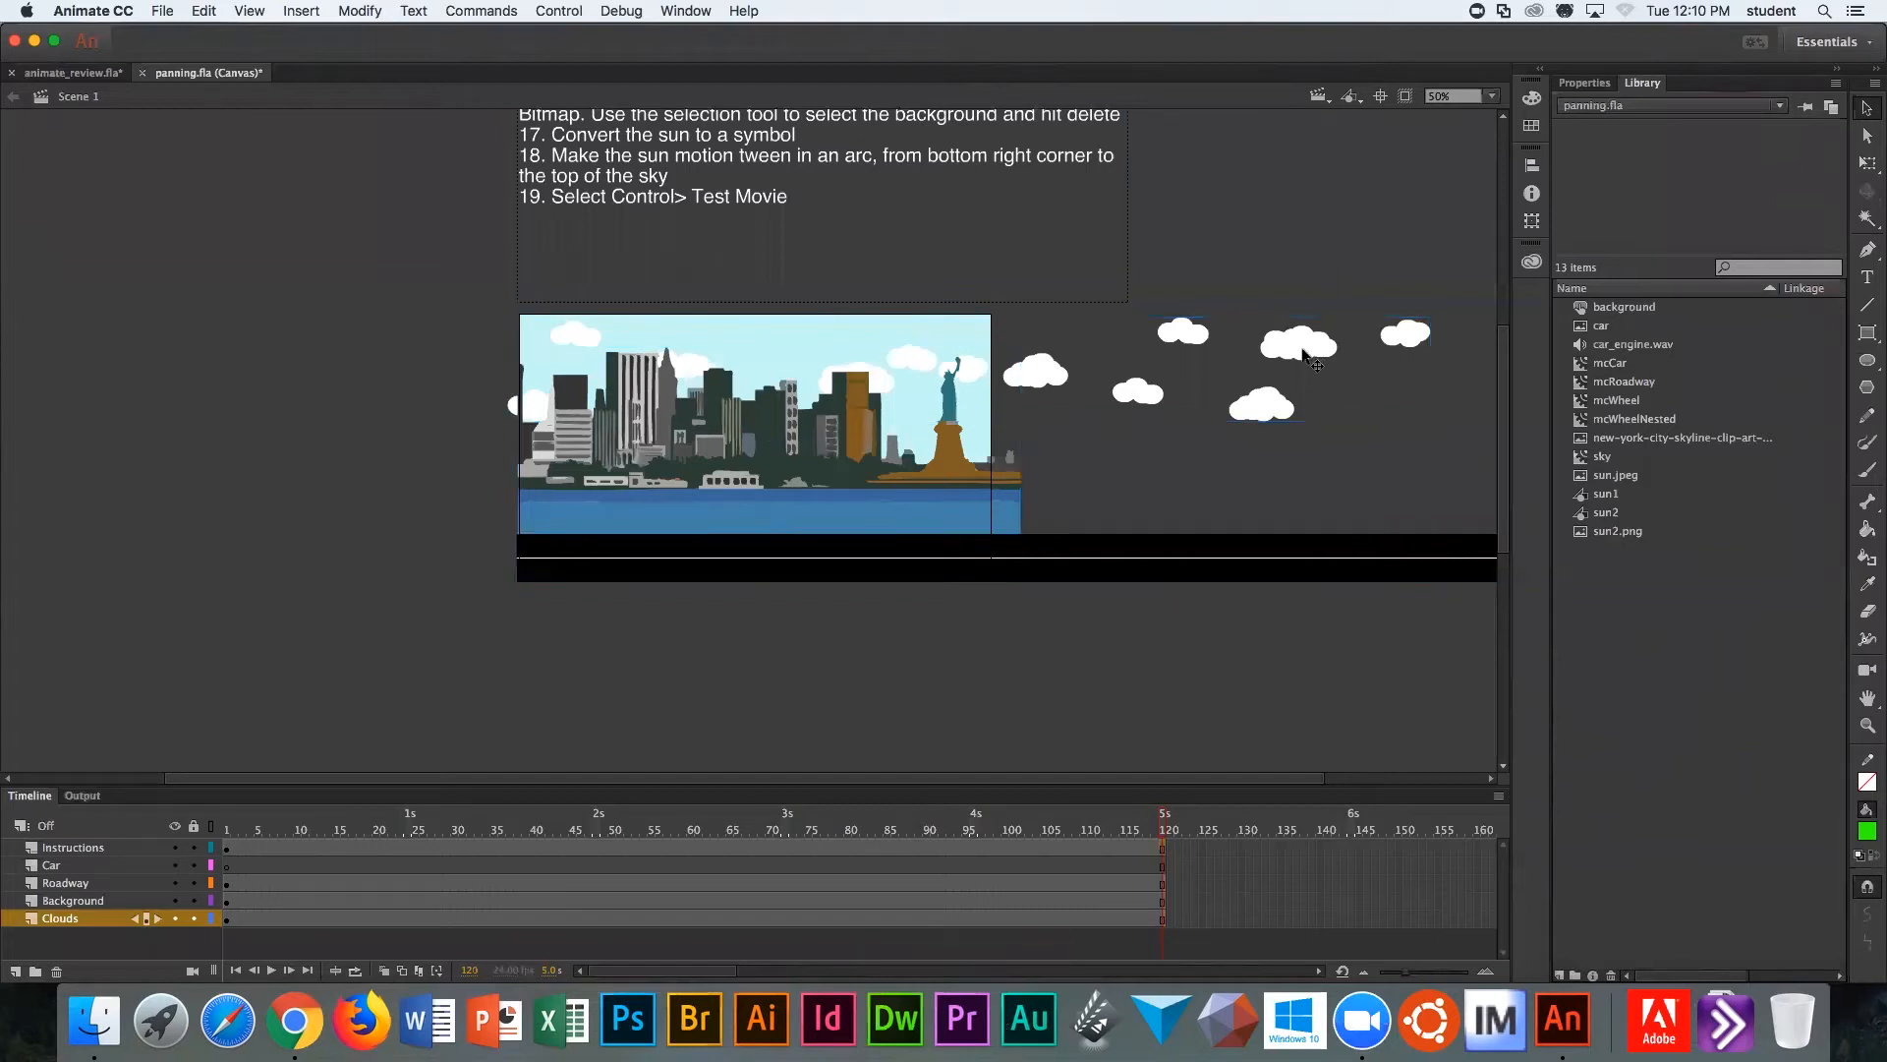
{"action": "mouse_move", "coordinate": [1317, 350]}
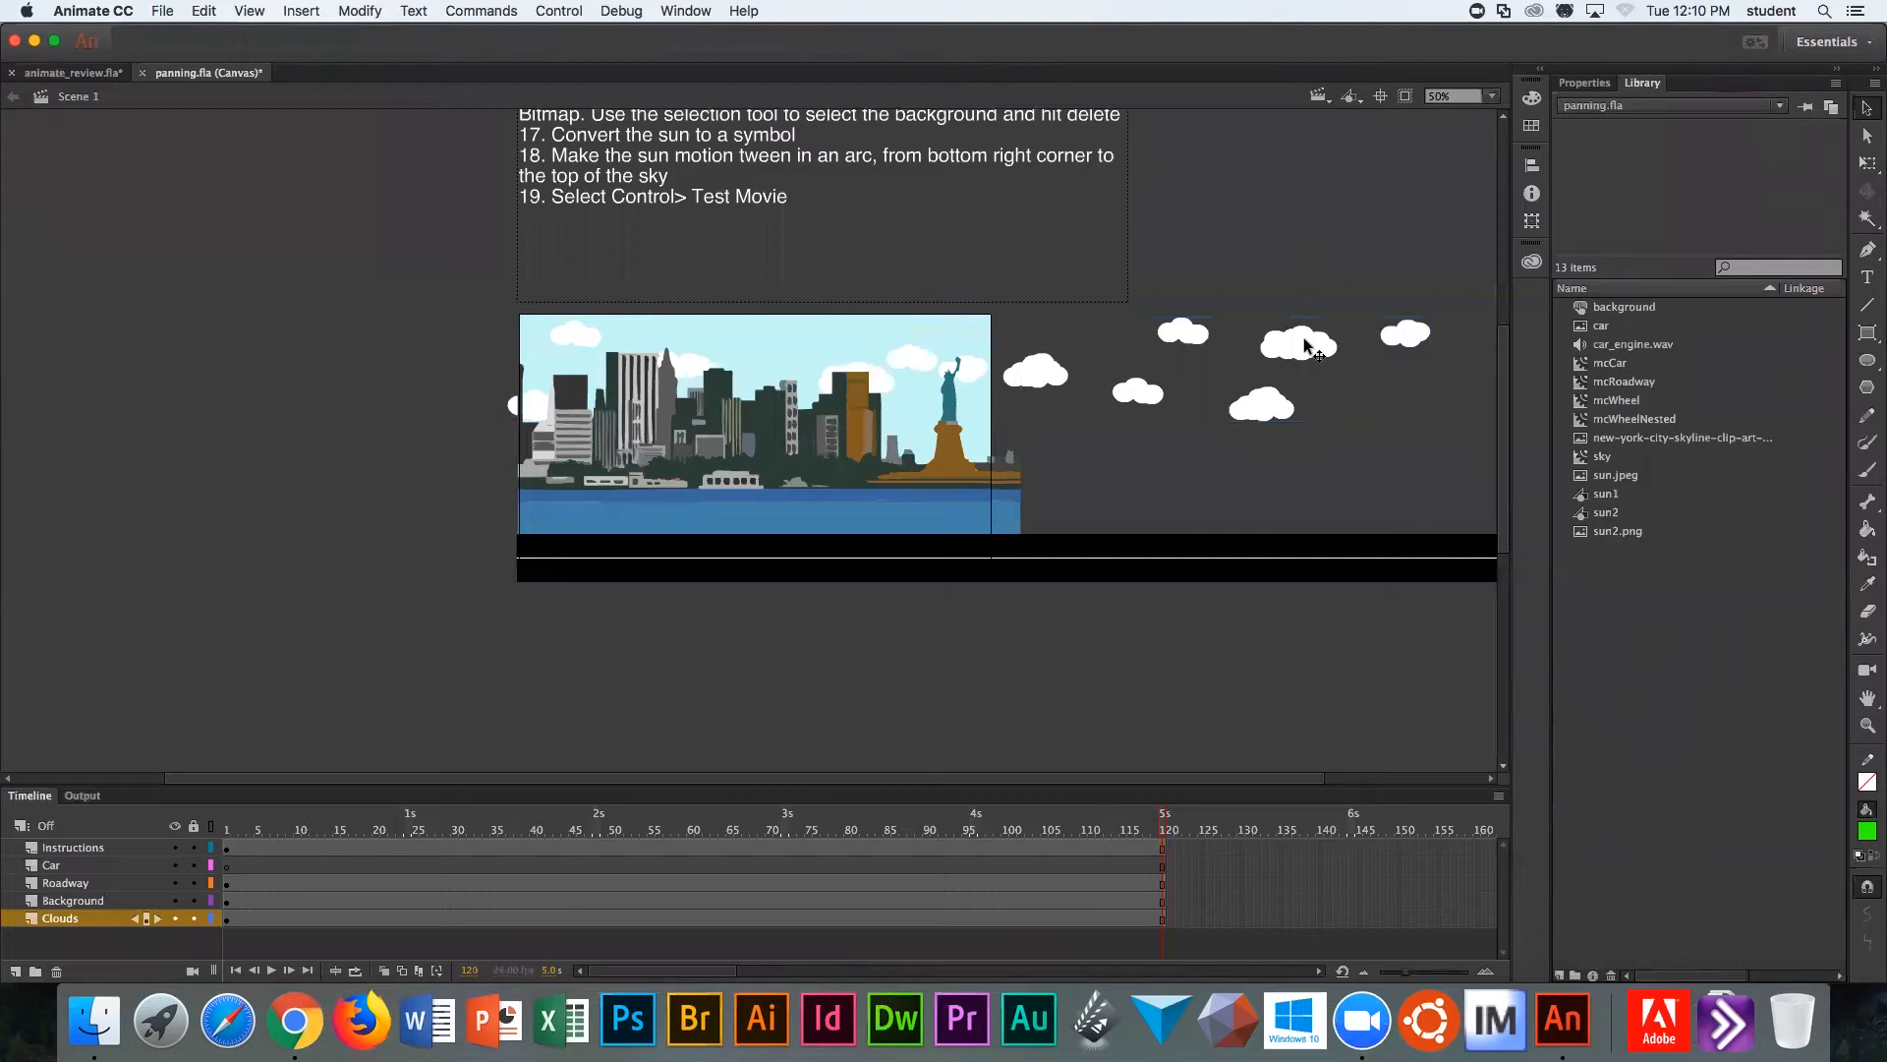
Step: Give the cloud group a motion tween and shift it left at frame 120
{"action": "right_click", "coordinate": [1306, 346]}
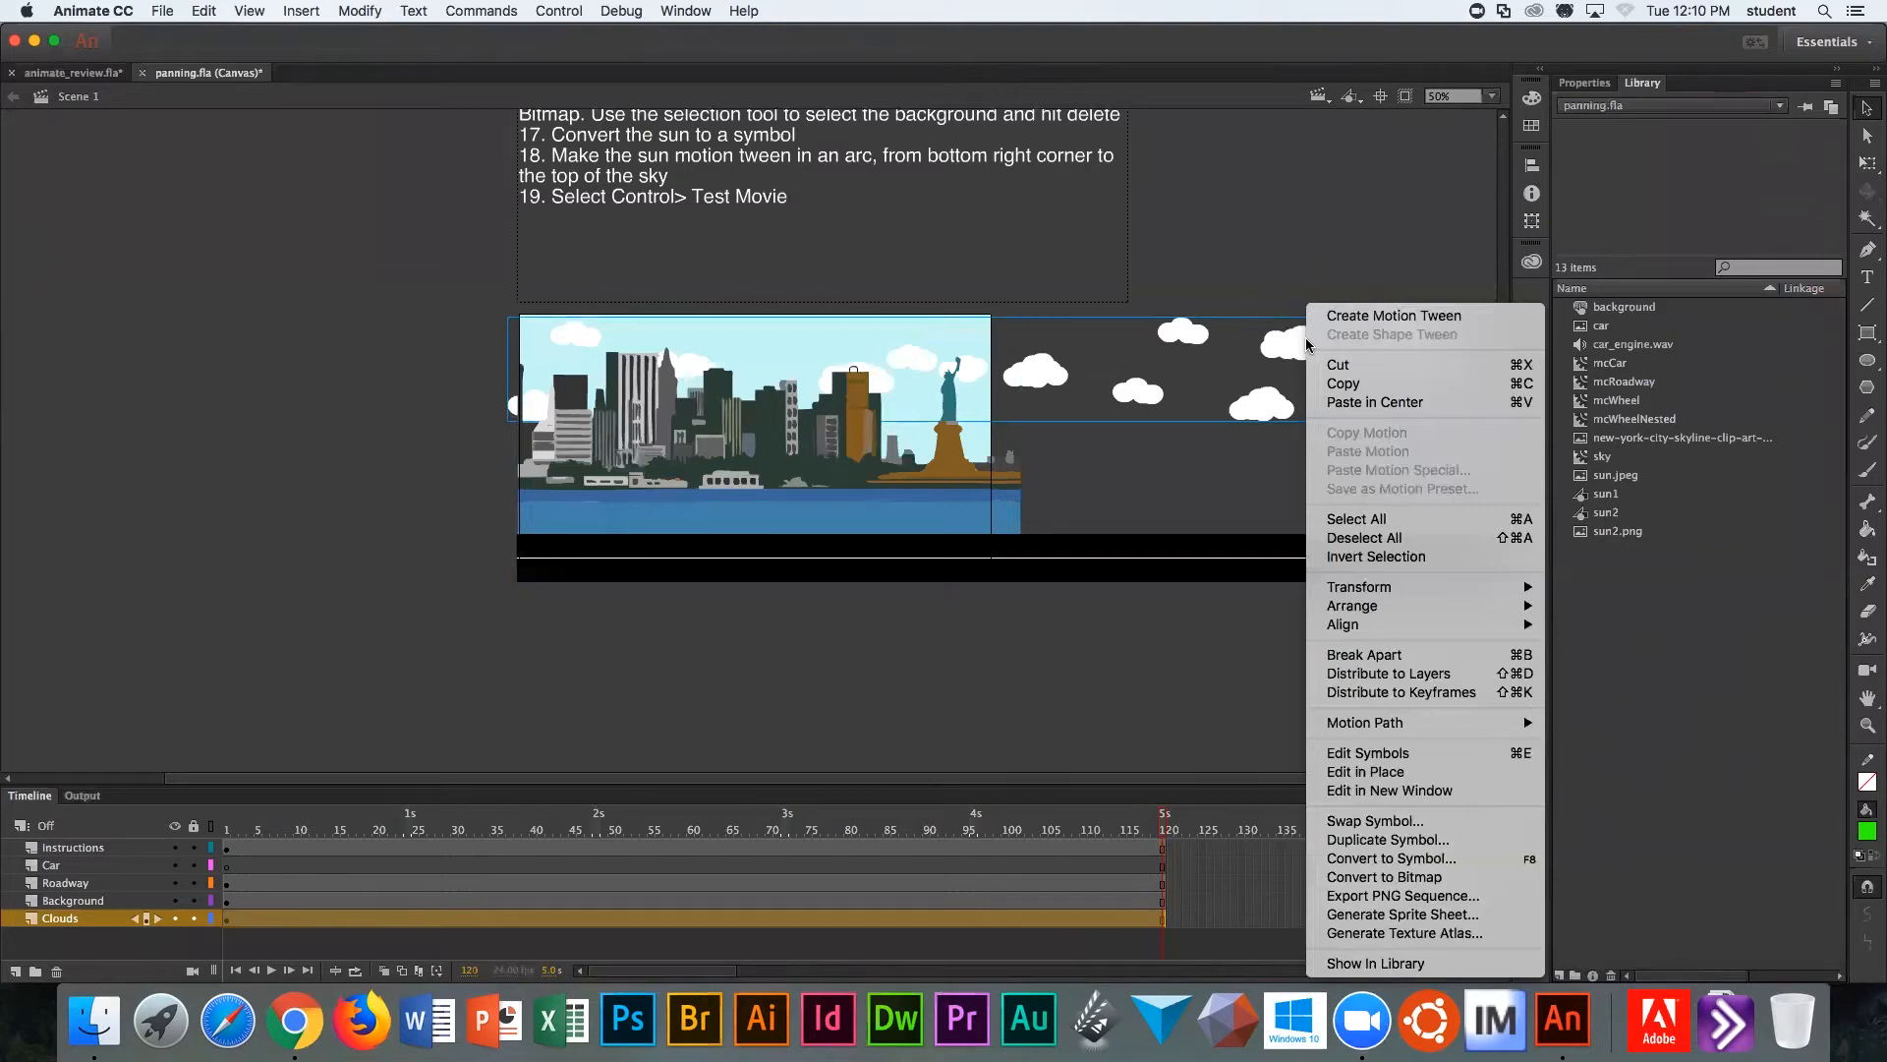
{"action": "mouse_move", "coordinate": [1392, 315]}
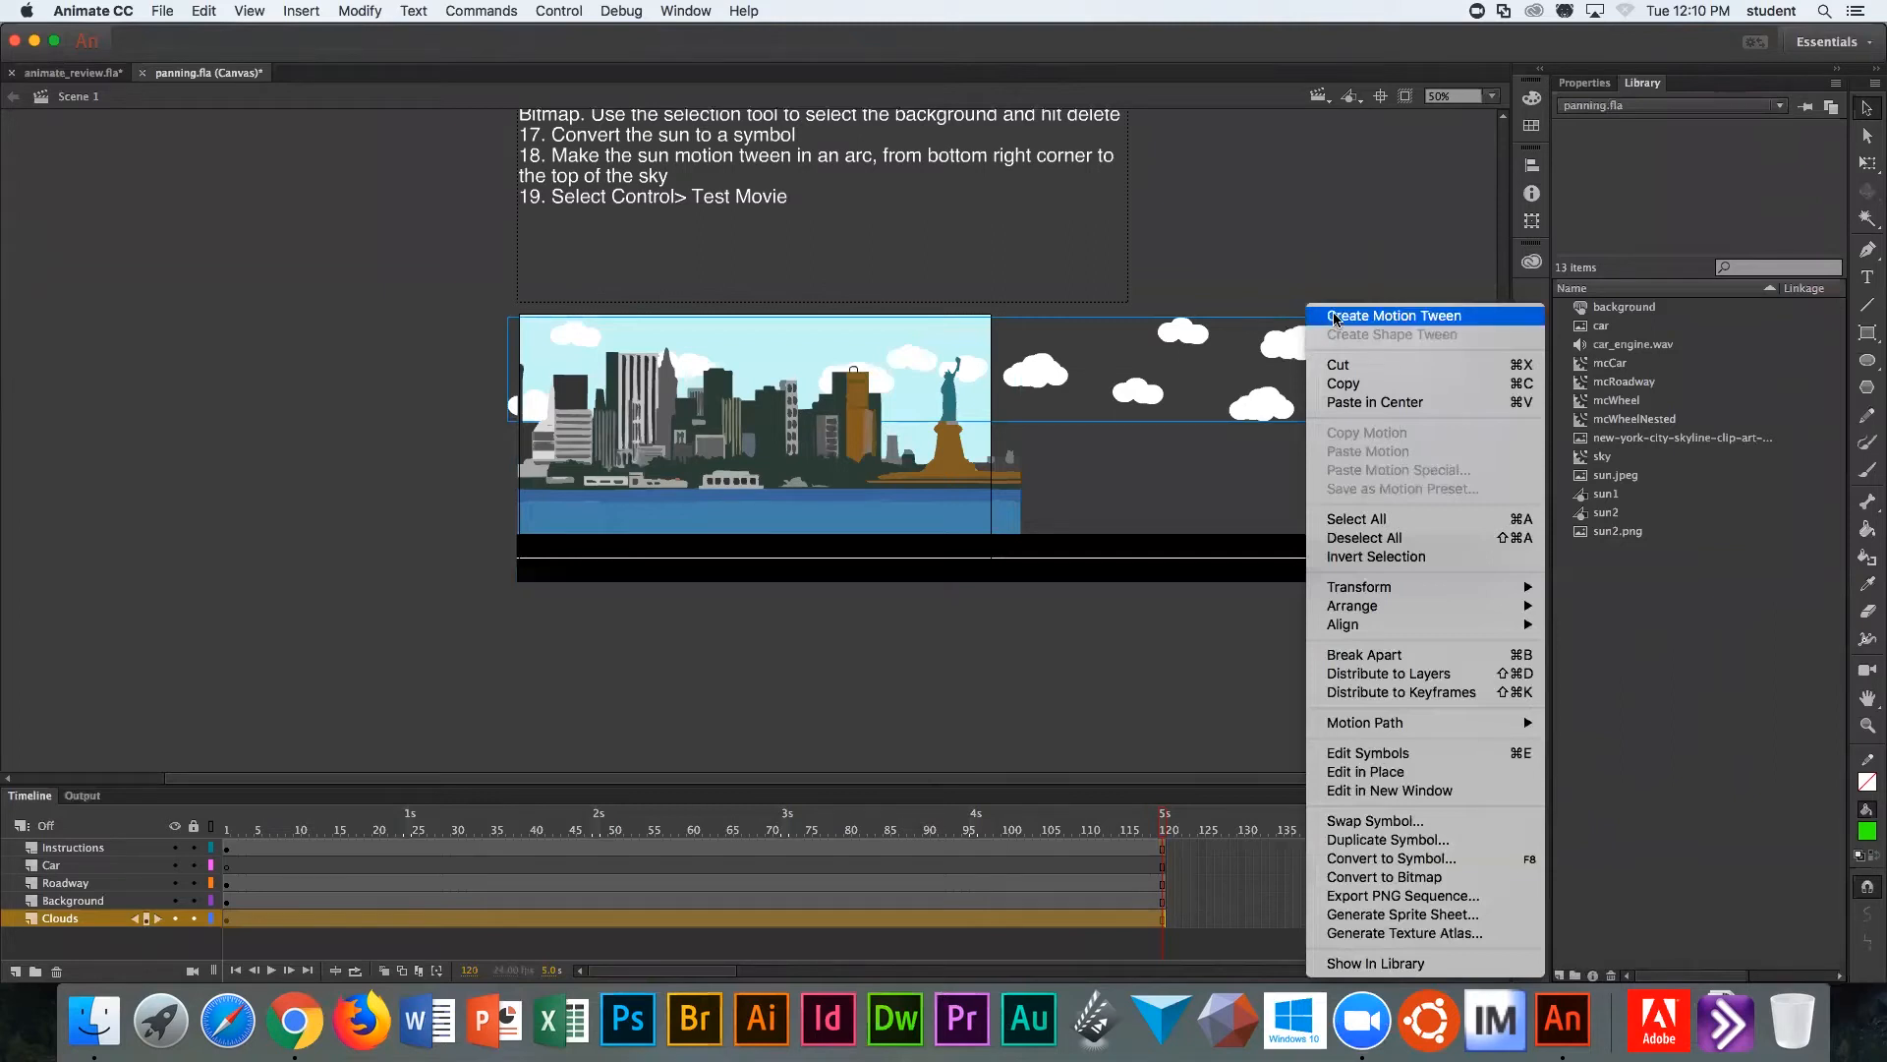
{"action": "left_click", "coordinate": [1392, 315]}
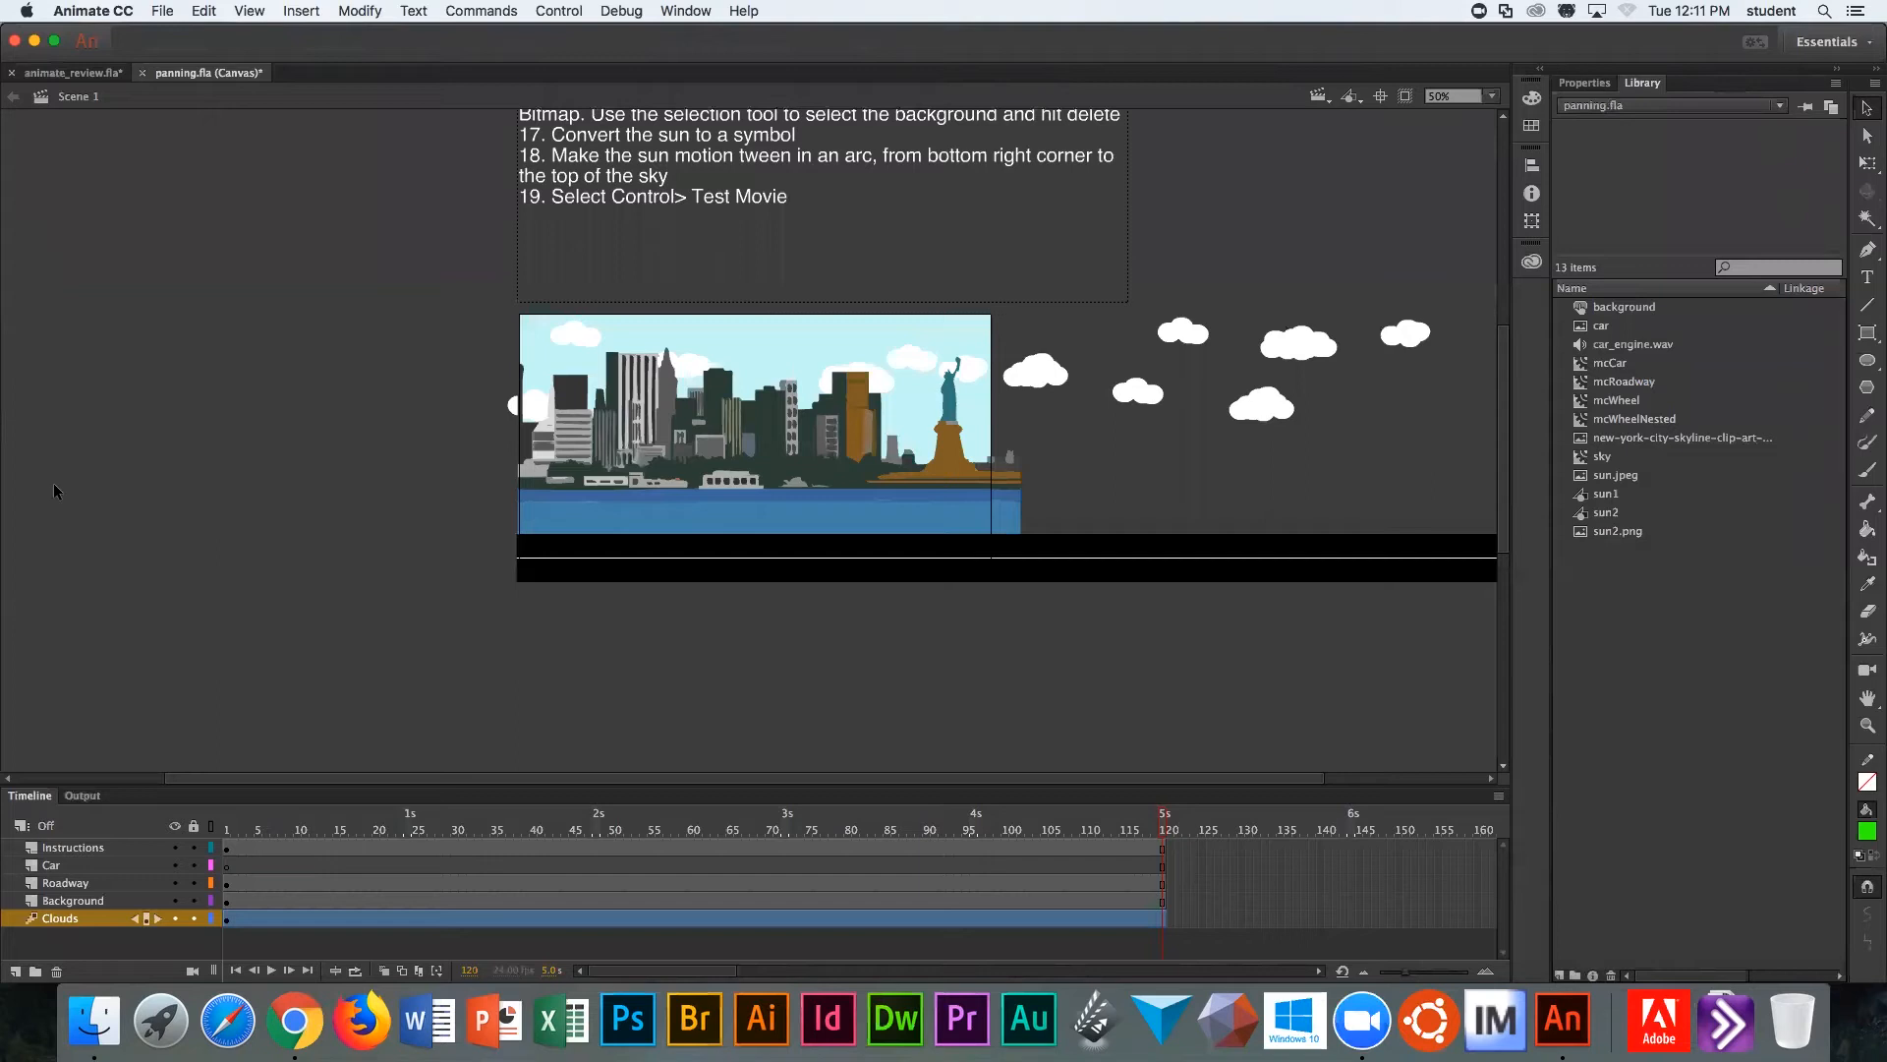
{"action": "left_click", "coordinate": [1185, 334]}
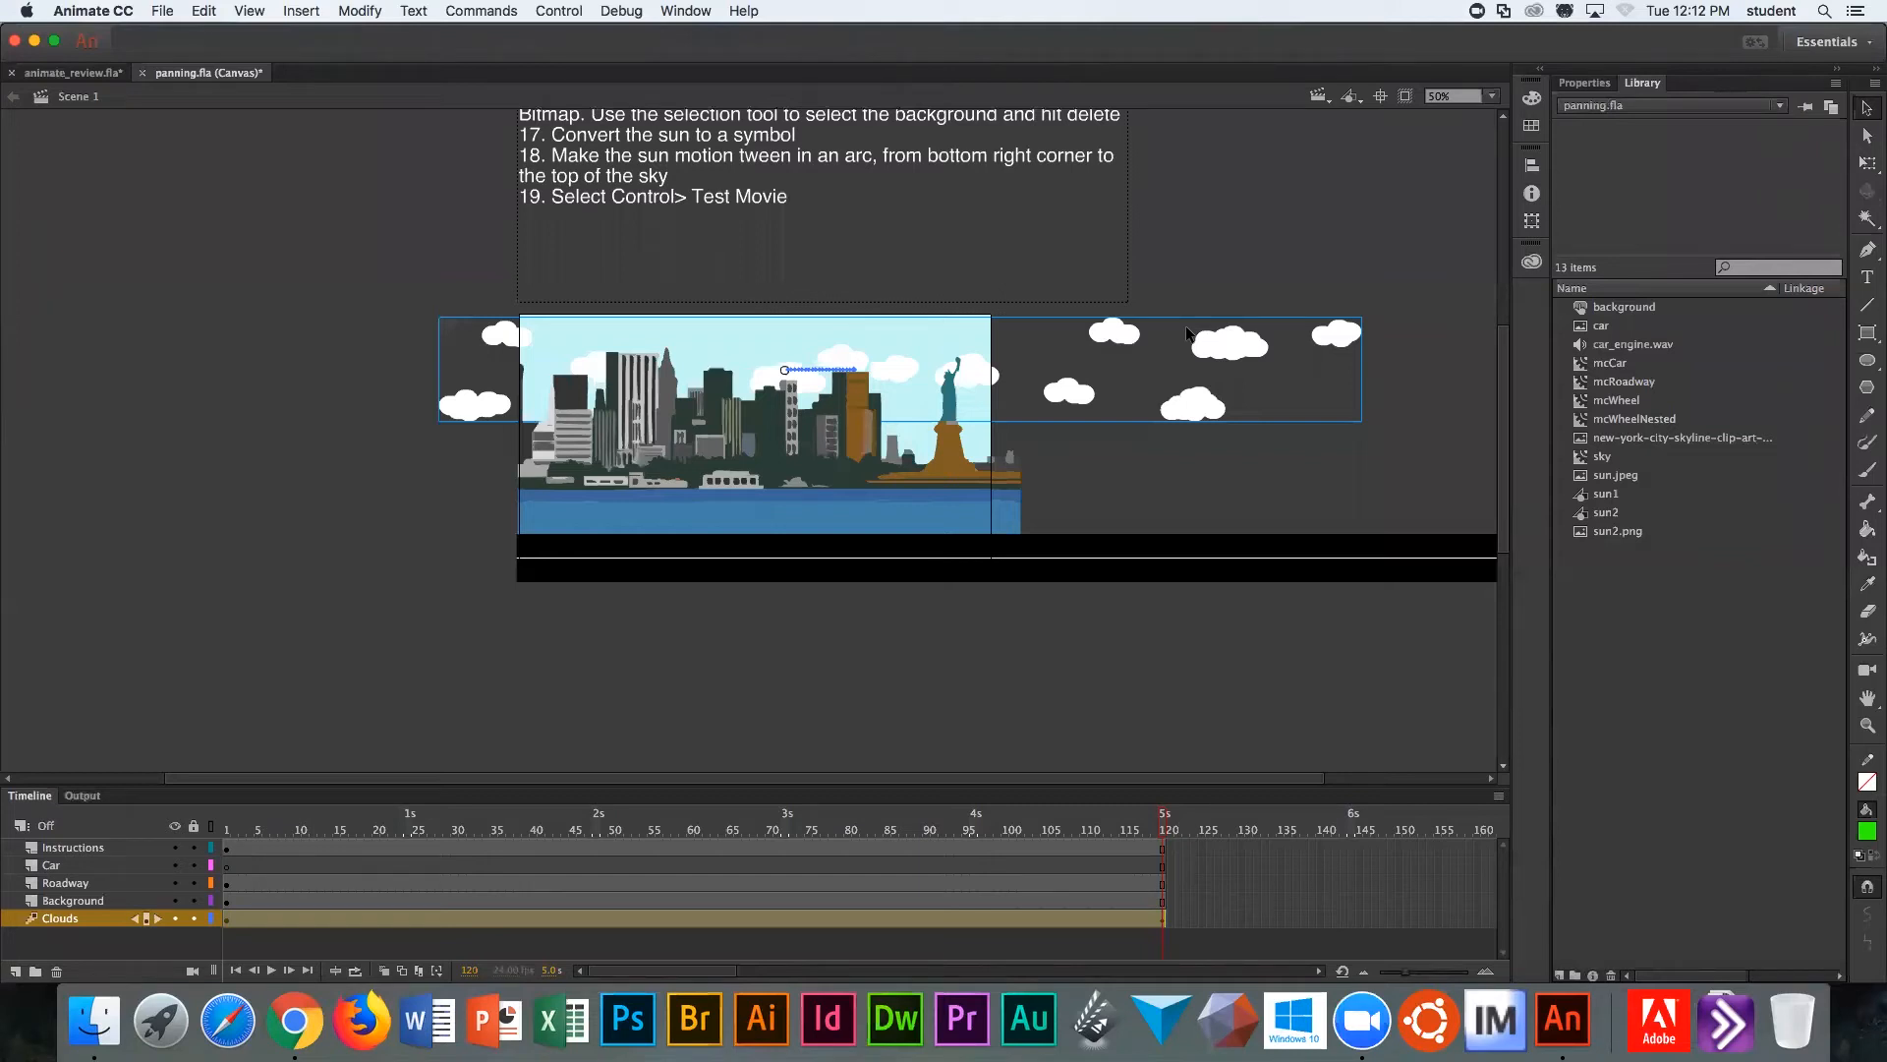
Step: Run Test Movie to play the panning scene with drifting clouds in Firefox
{"action": "left_click", "coordinate": [559, 12]}
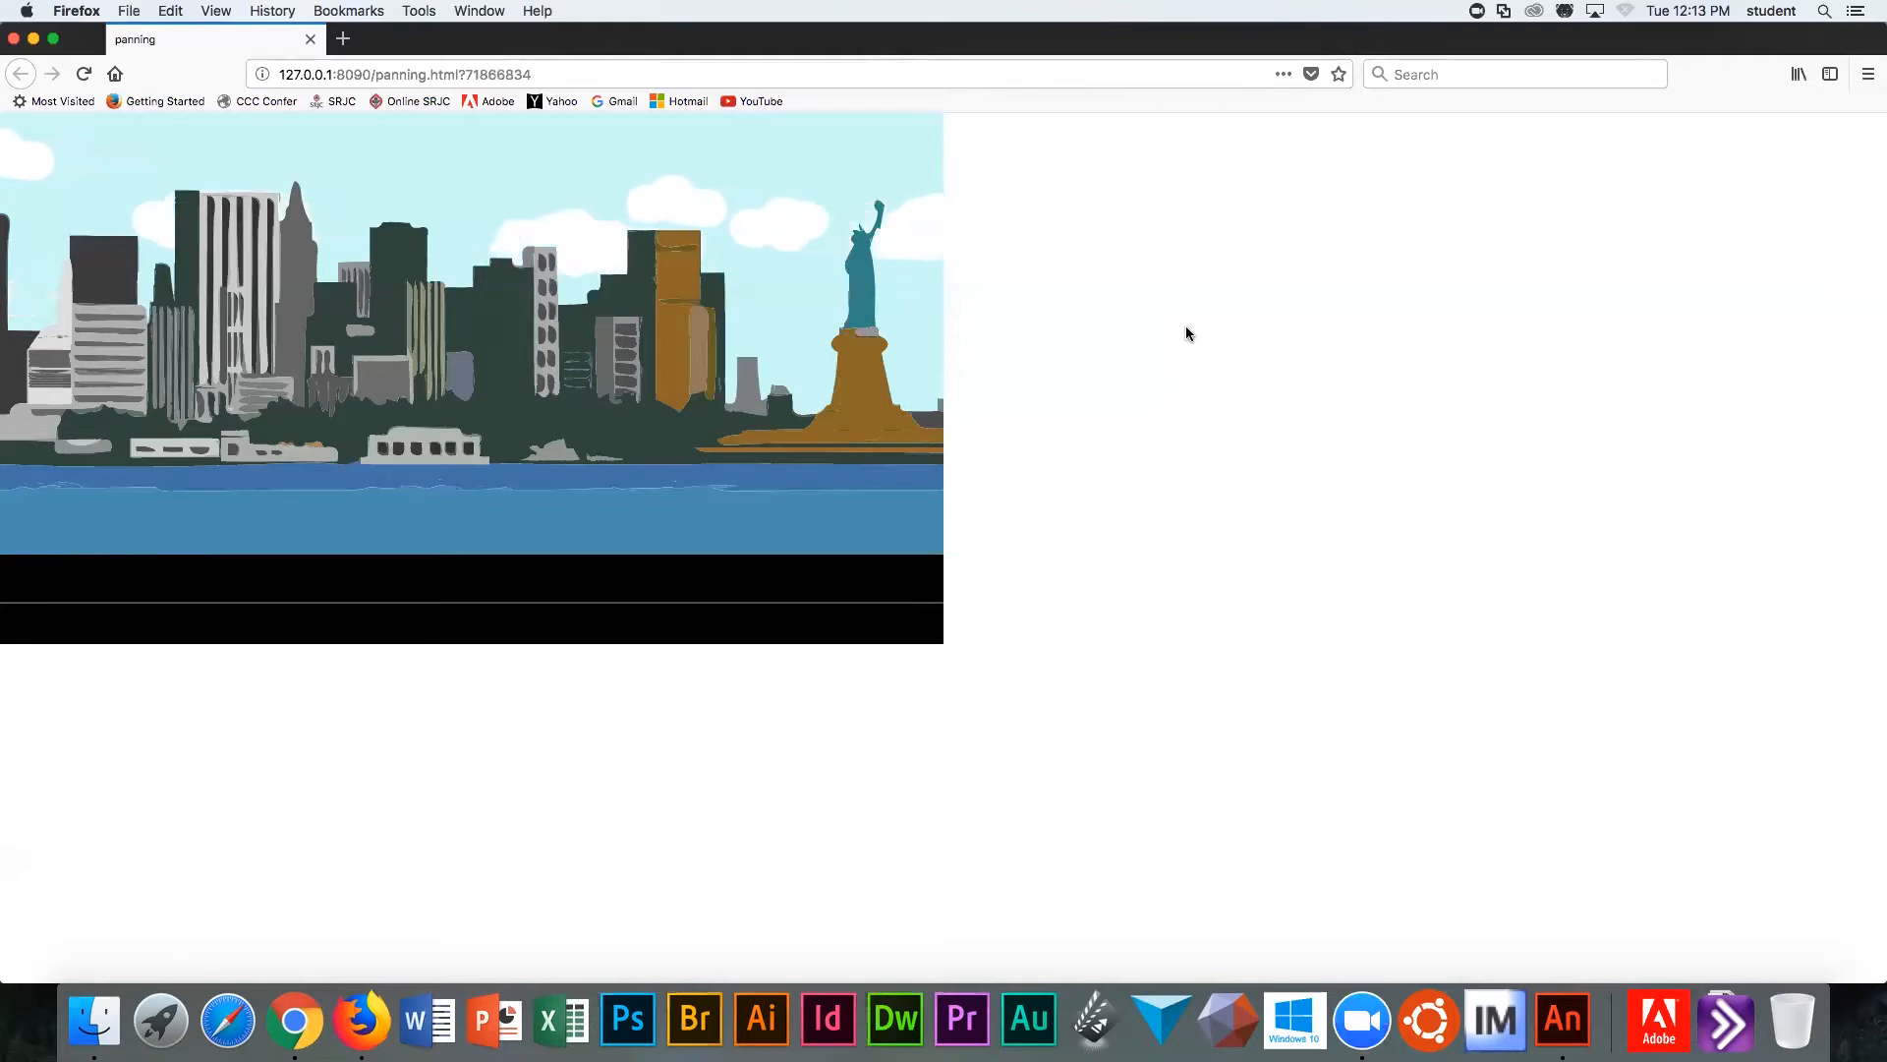
{"action": "mouse_move", "coordinate": [1794, 1020]}
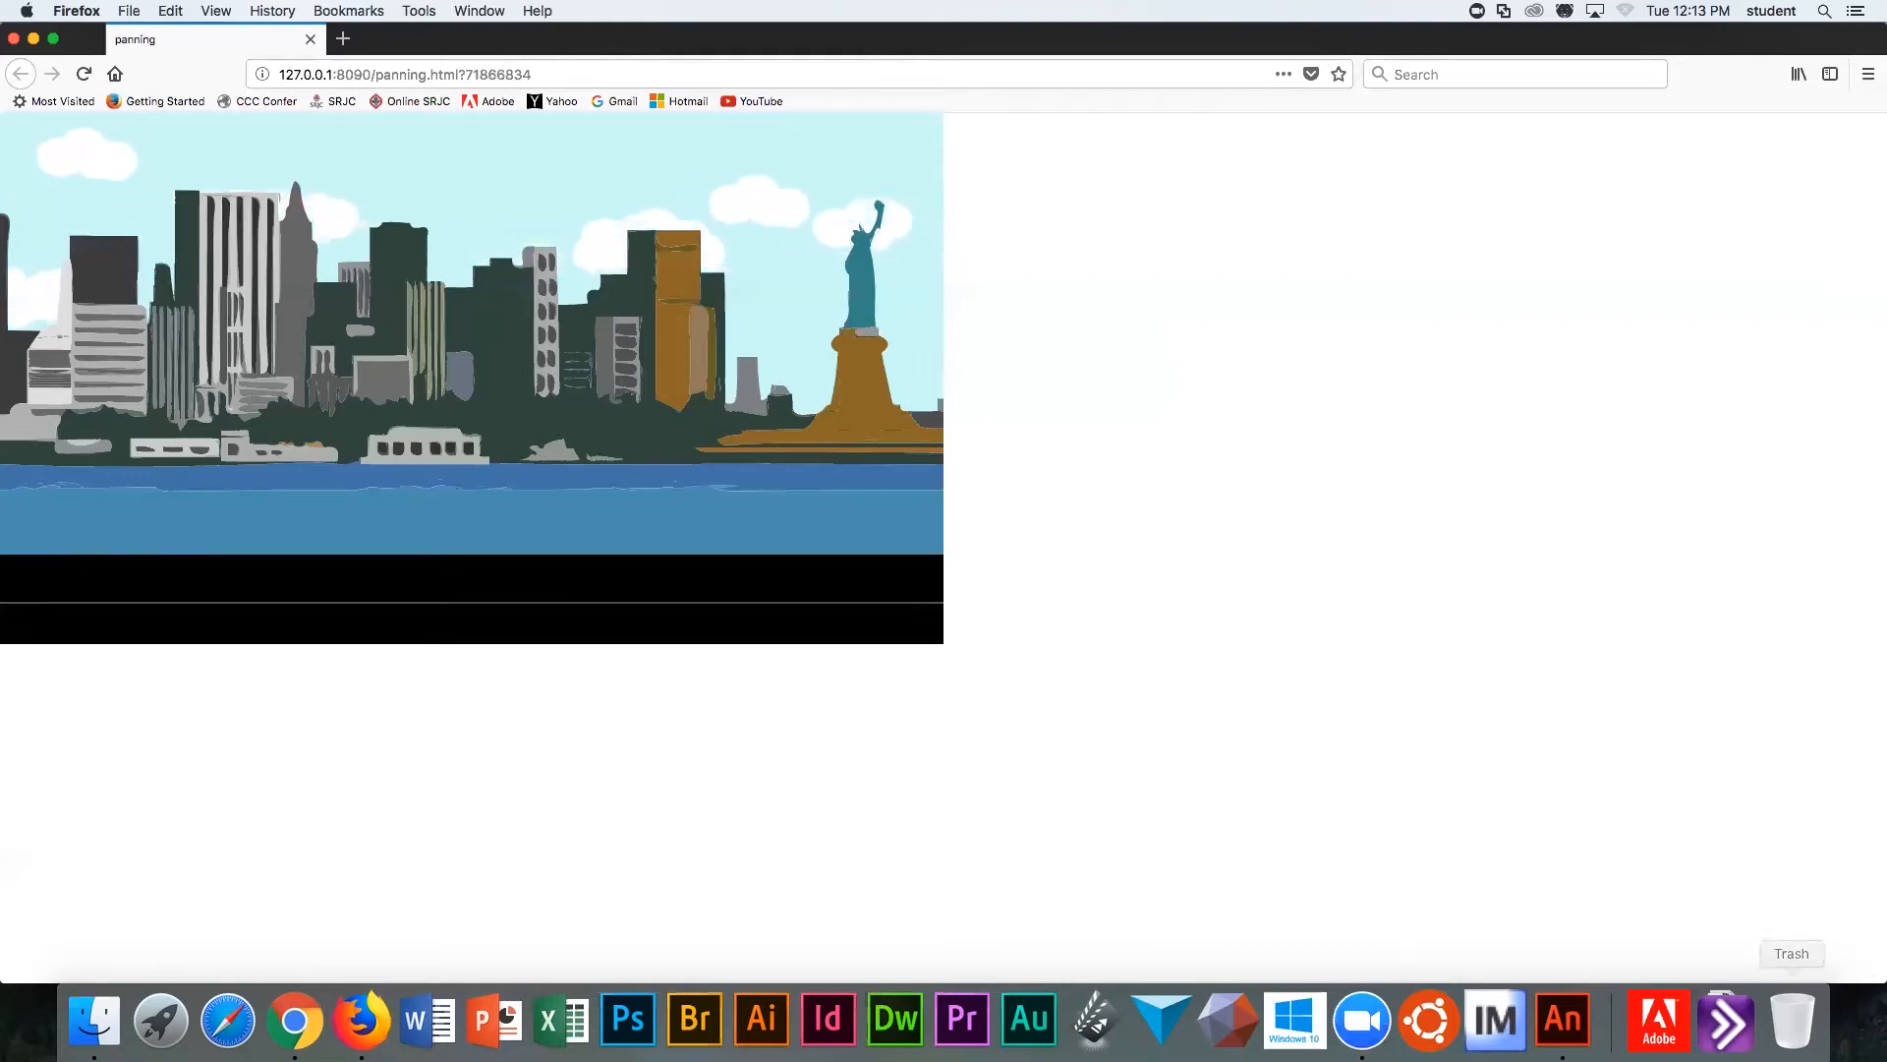
{"action": "mouse_move", "coordinate": [1563, 1021]}
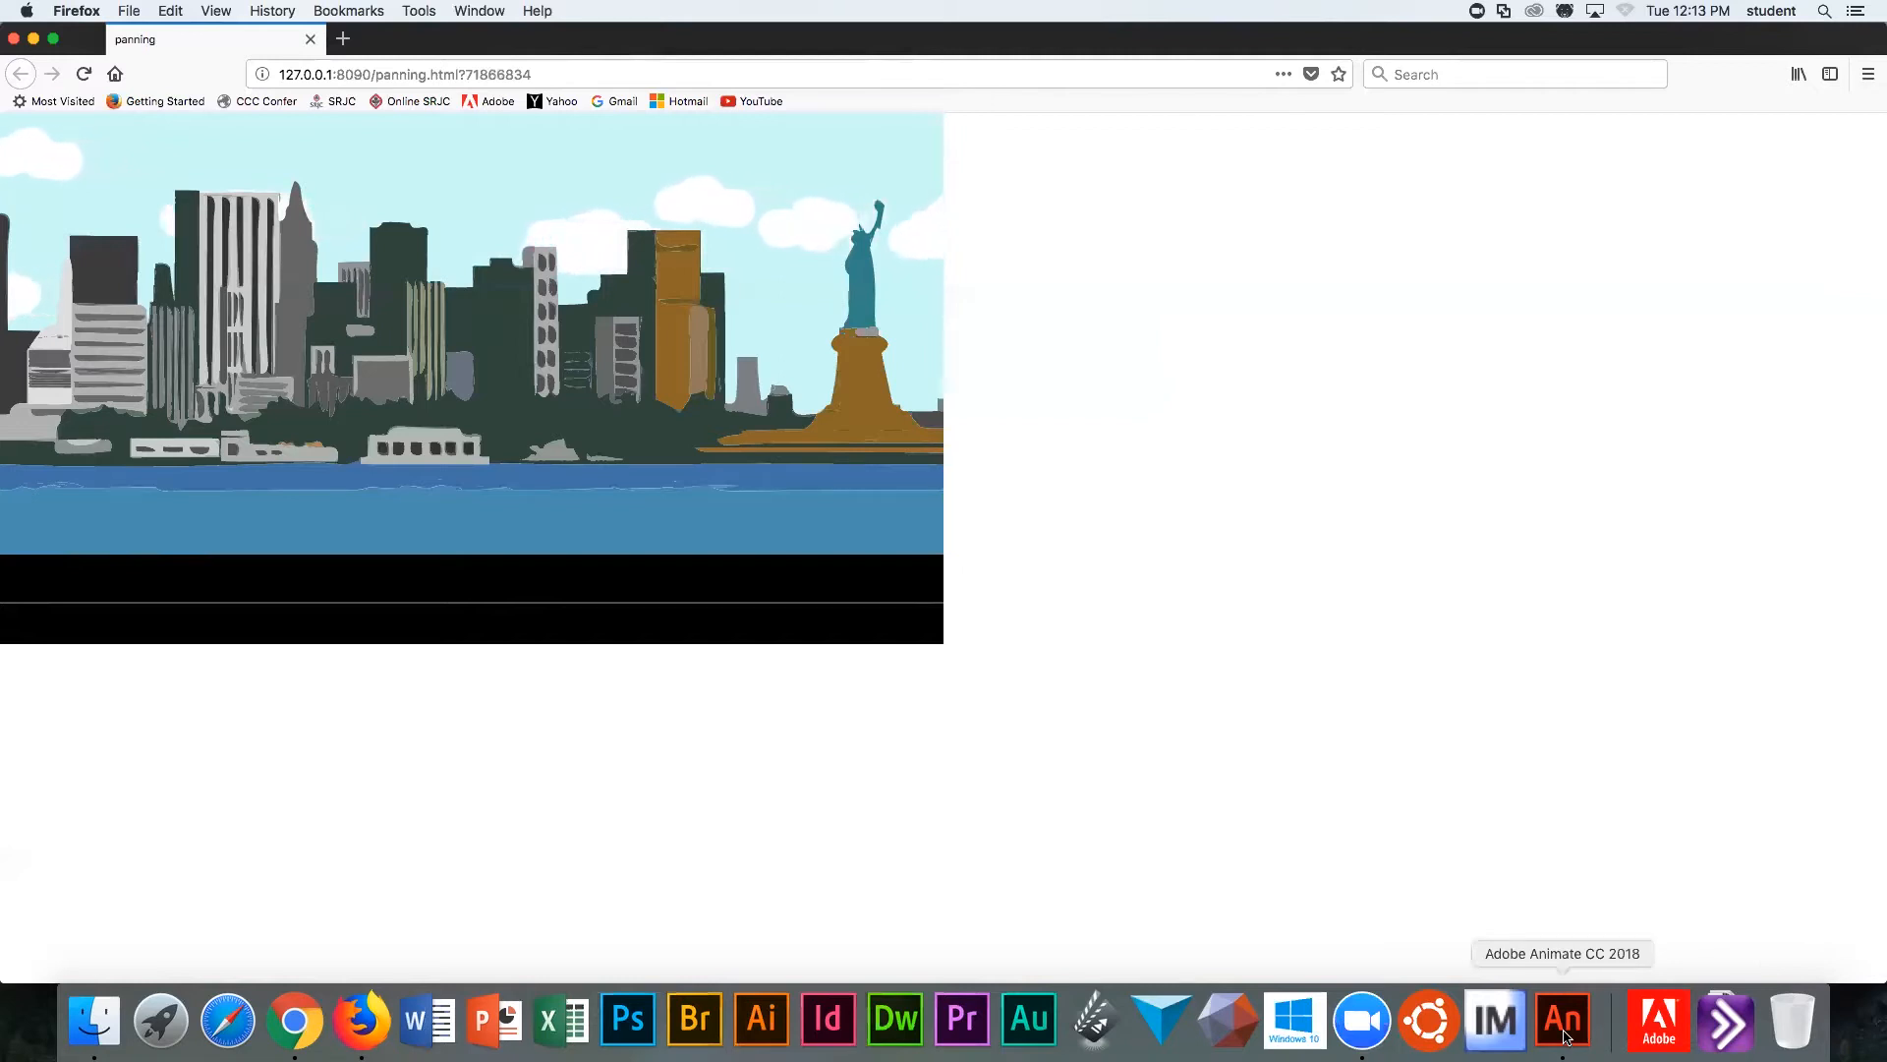
Step: Return to Animate, note the EaselJS publish warnings, and show the timeline again
{"action": "left_click", "coordinate": [1561, 1020]}
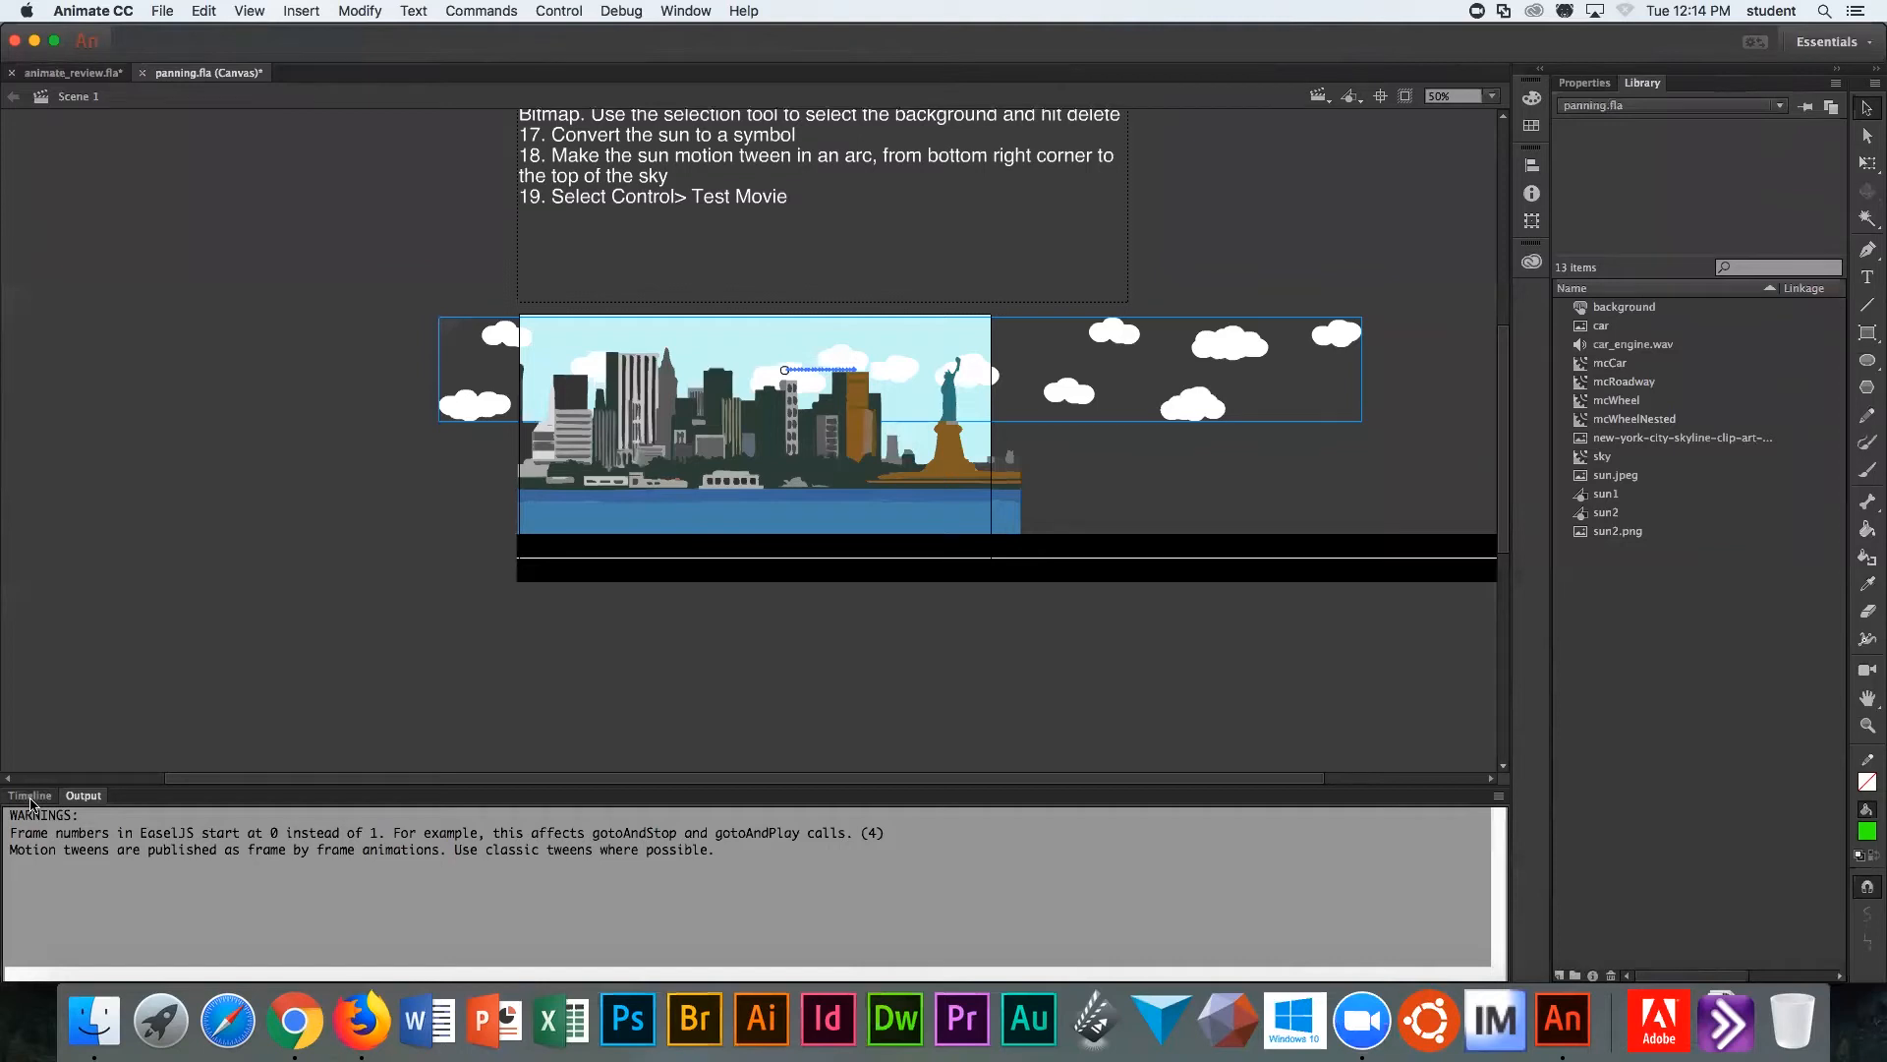
{"action": "left_click", "coordinate": [29, 794]}
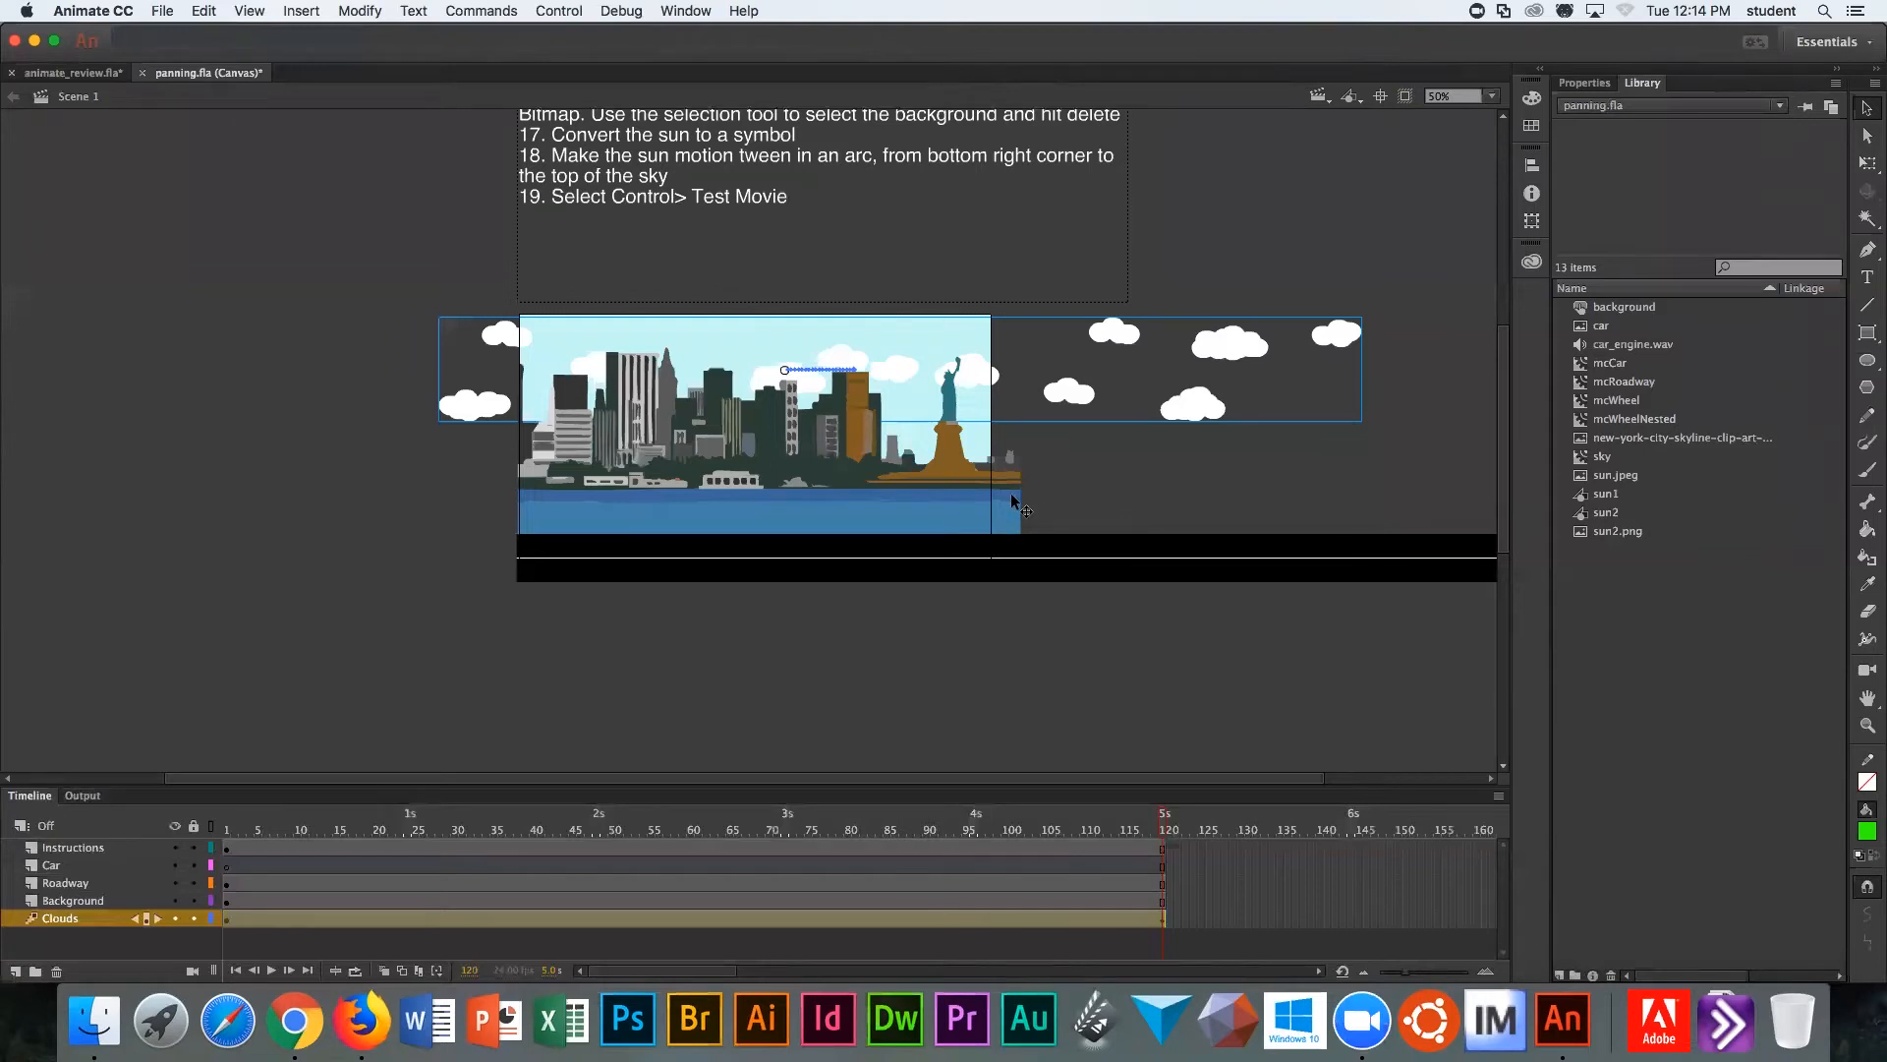
Step: Give the skyline background bitmap a motion tween so it pans left by frame 120
{"action": "left_click", "coordinate": [72, 901]}
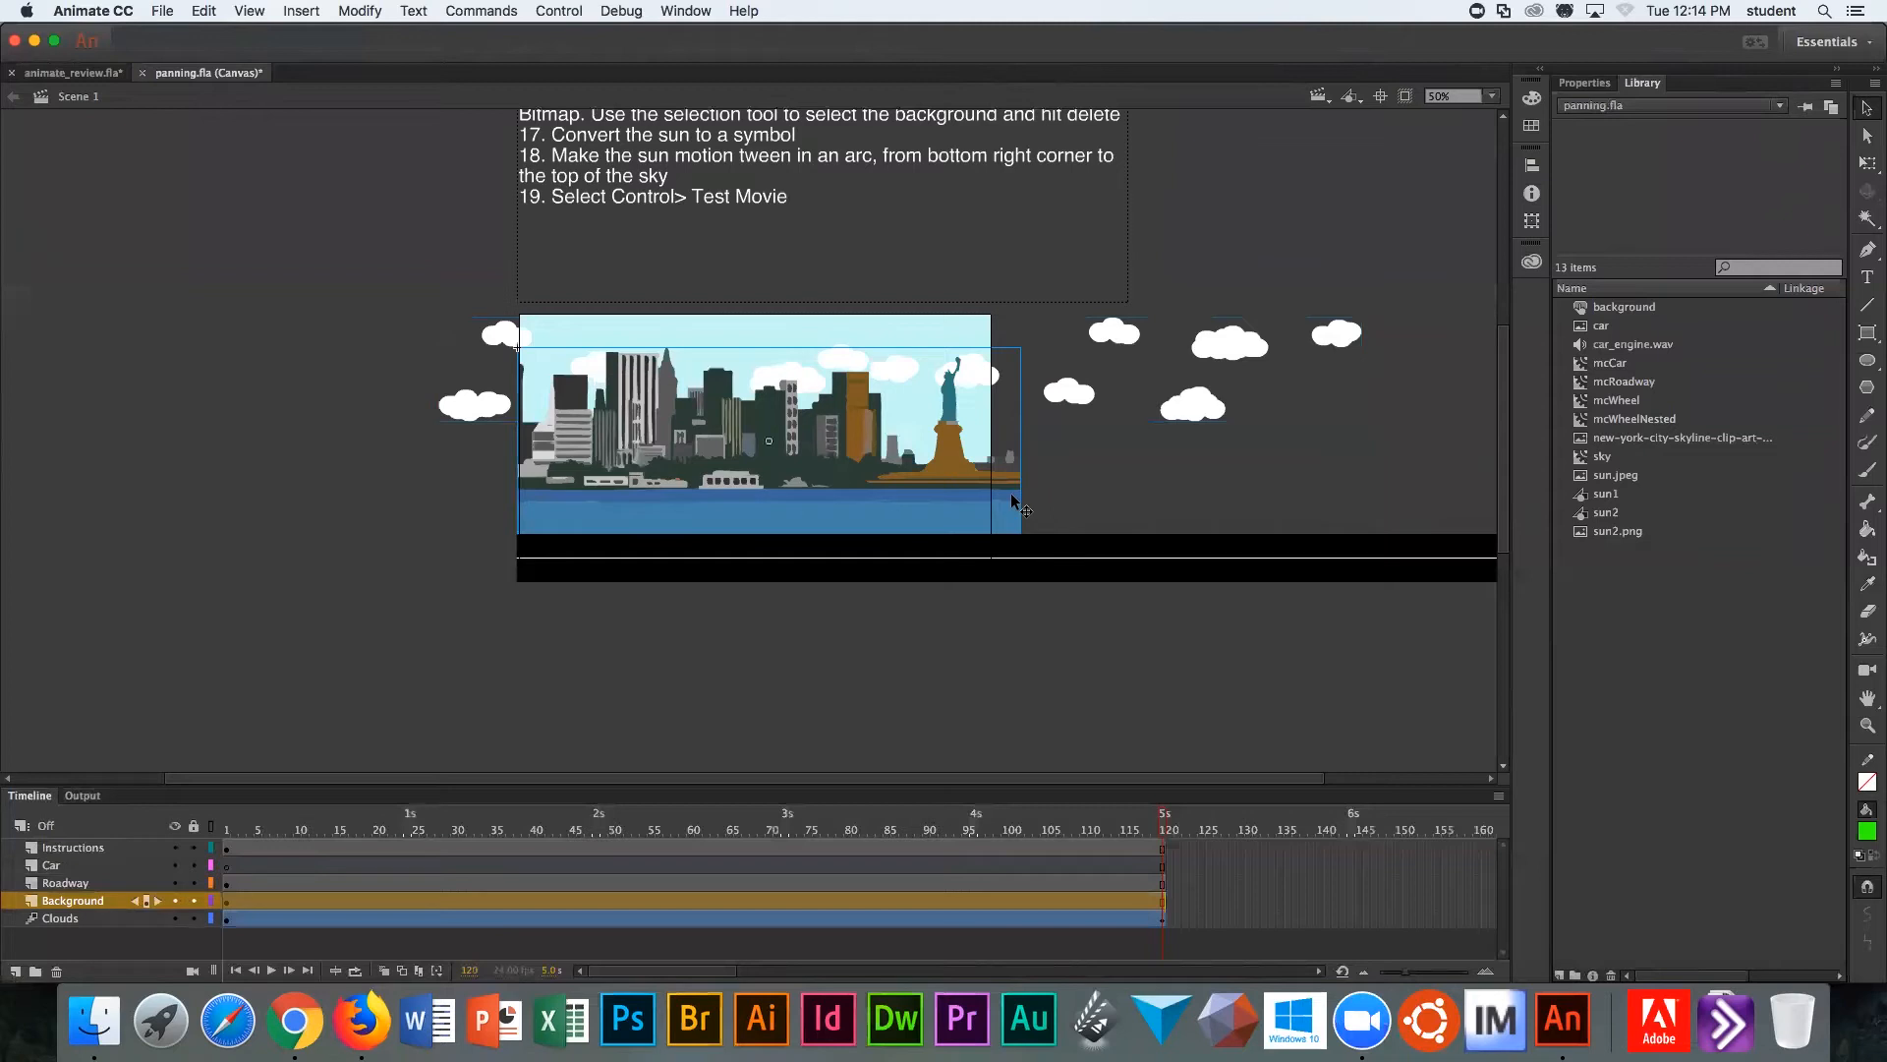
{"action": "right_click", "coordinate": [1011, 499]}
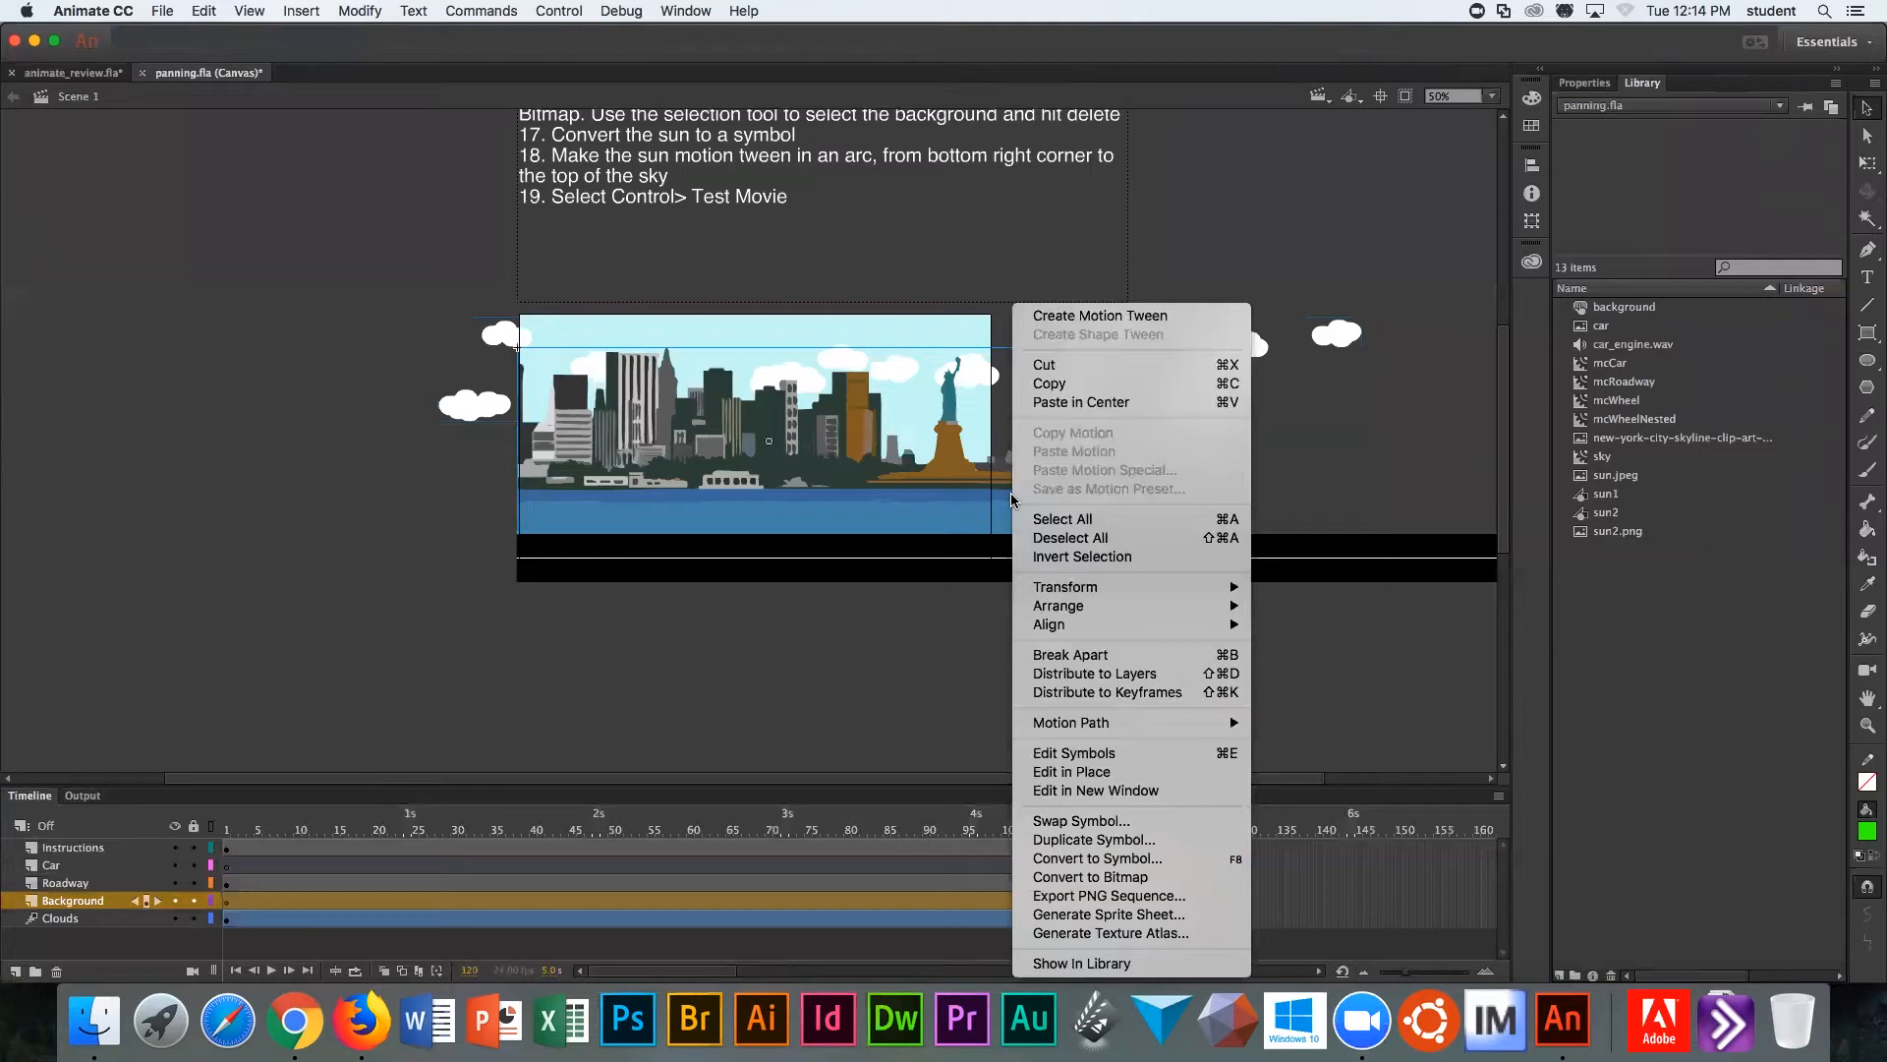
{"action": "mouse_move", "coordinate": [1099, 315]}
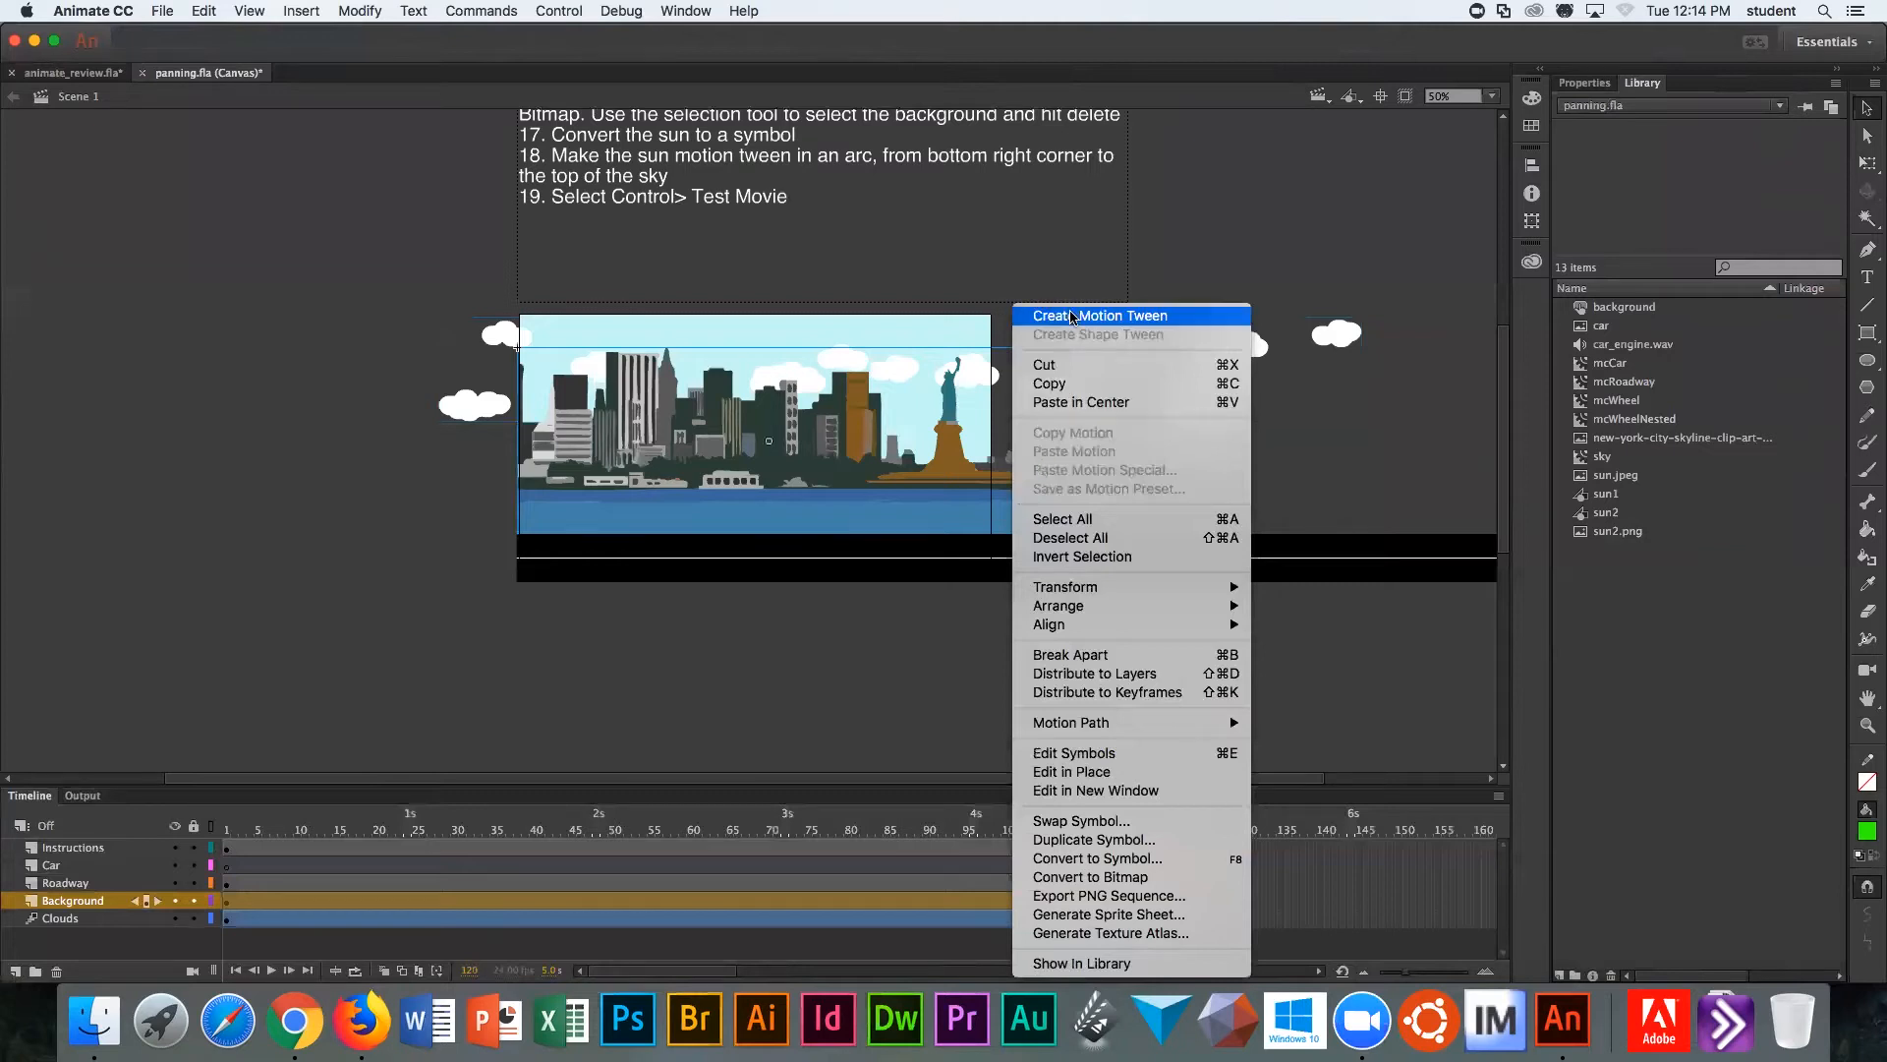
{"action": "left_click", "coordinate": [1099, 314]}
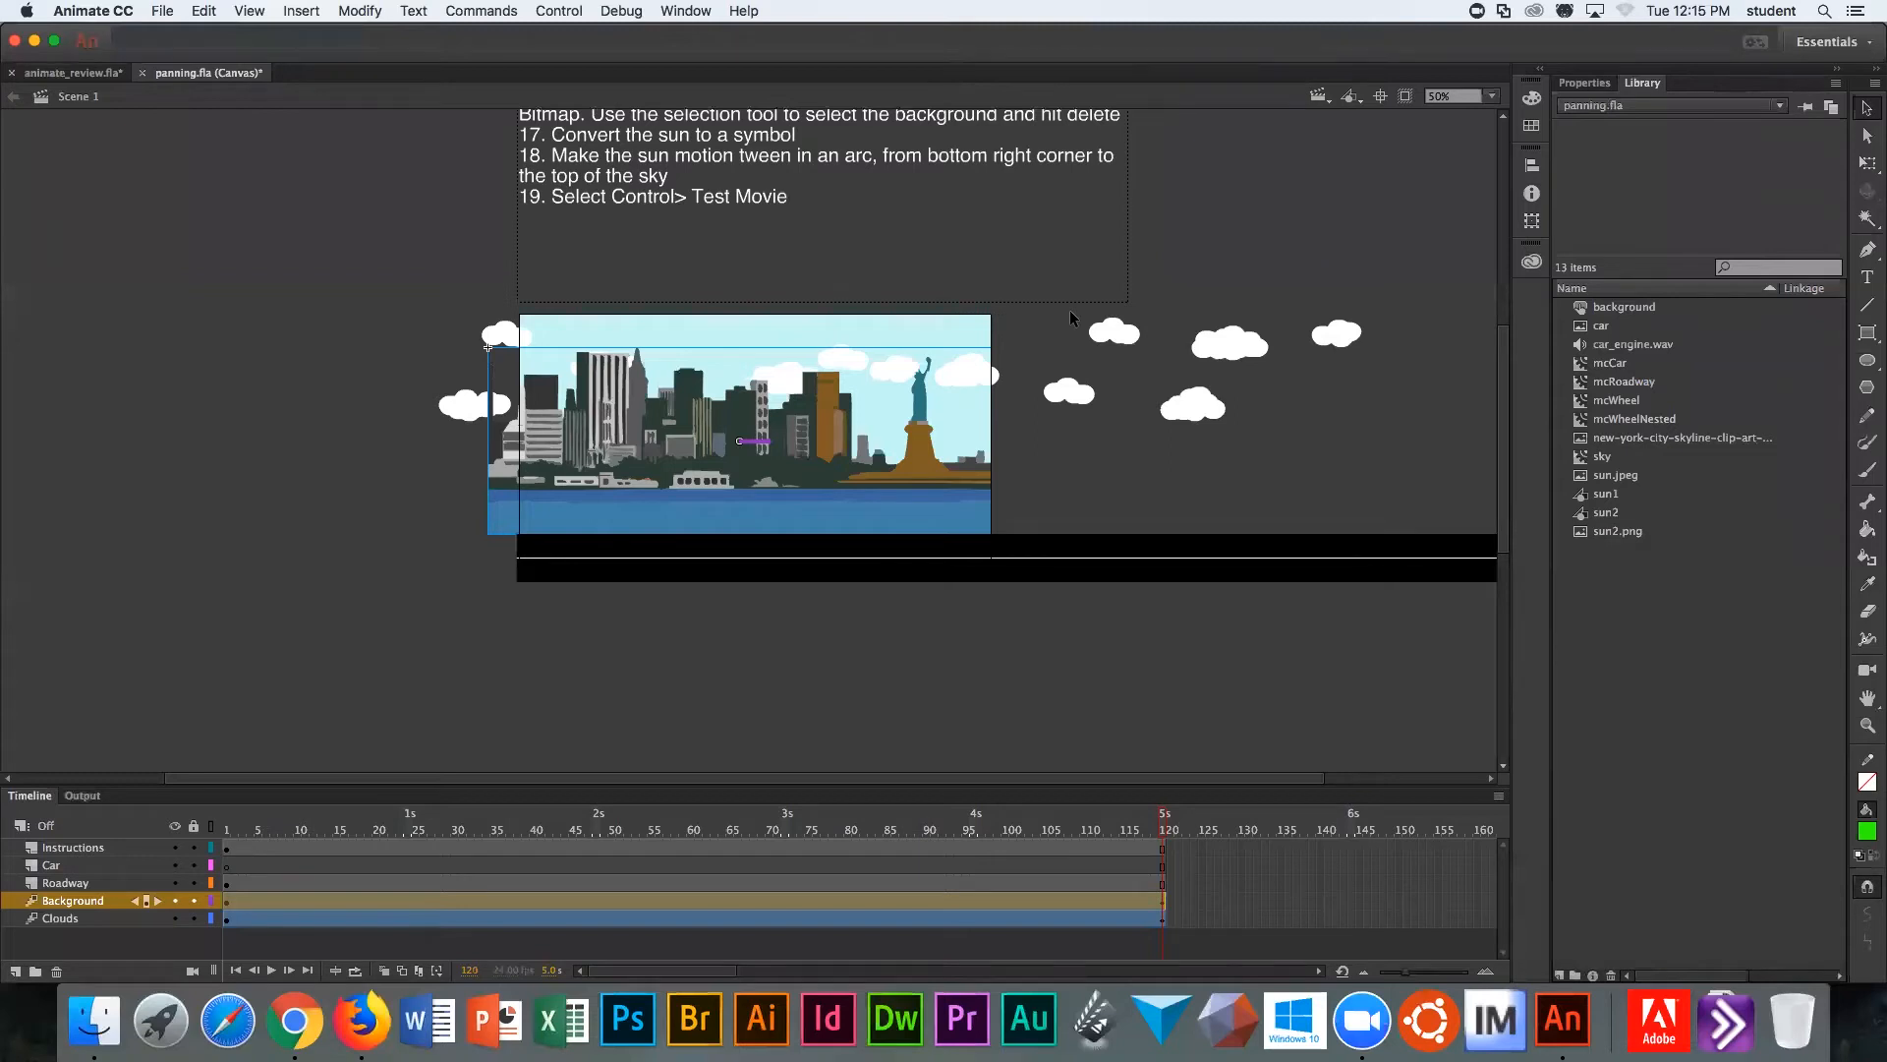
{"action": "mouse_move", "coordinate": [1004, 433]}
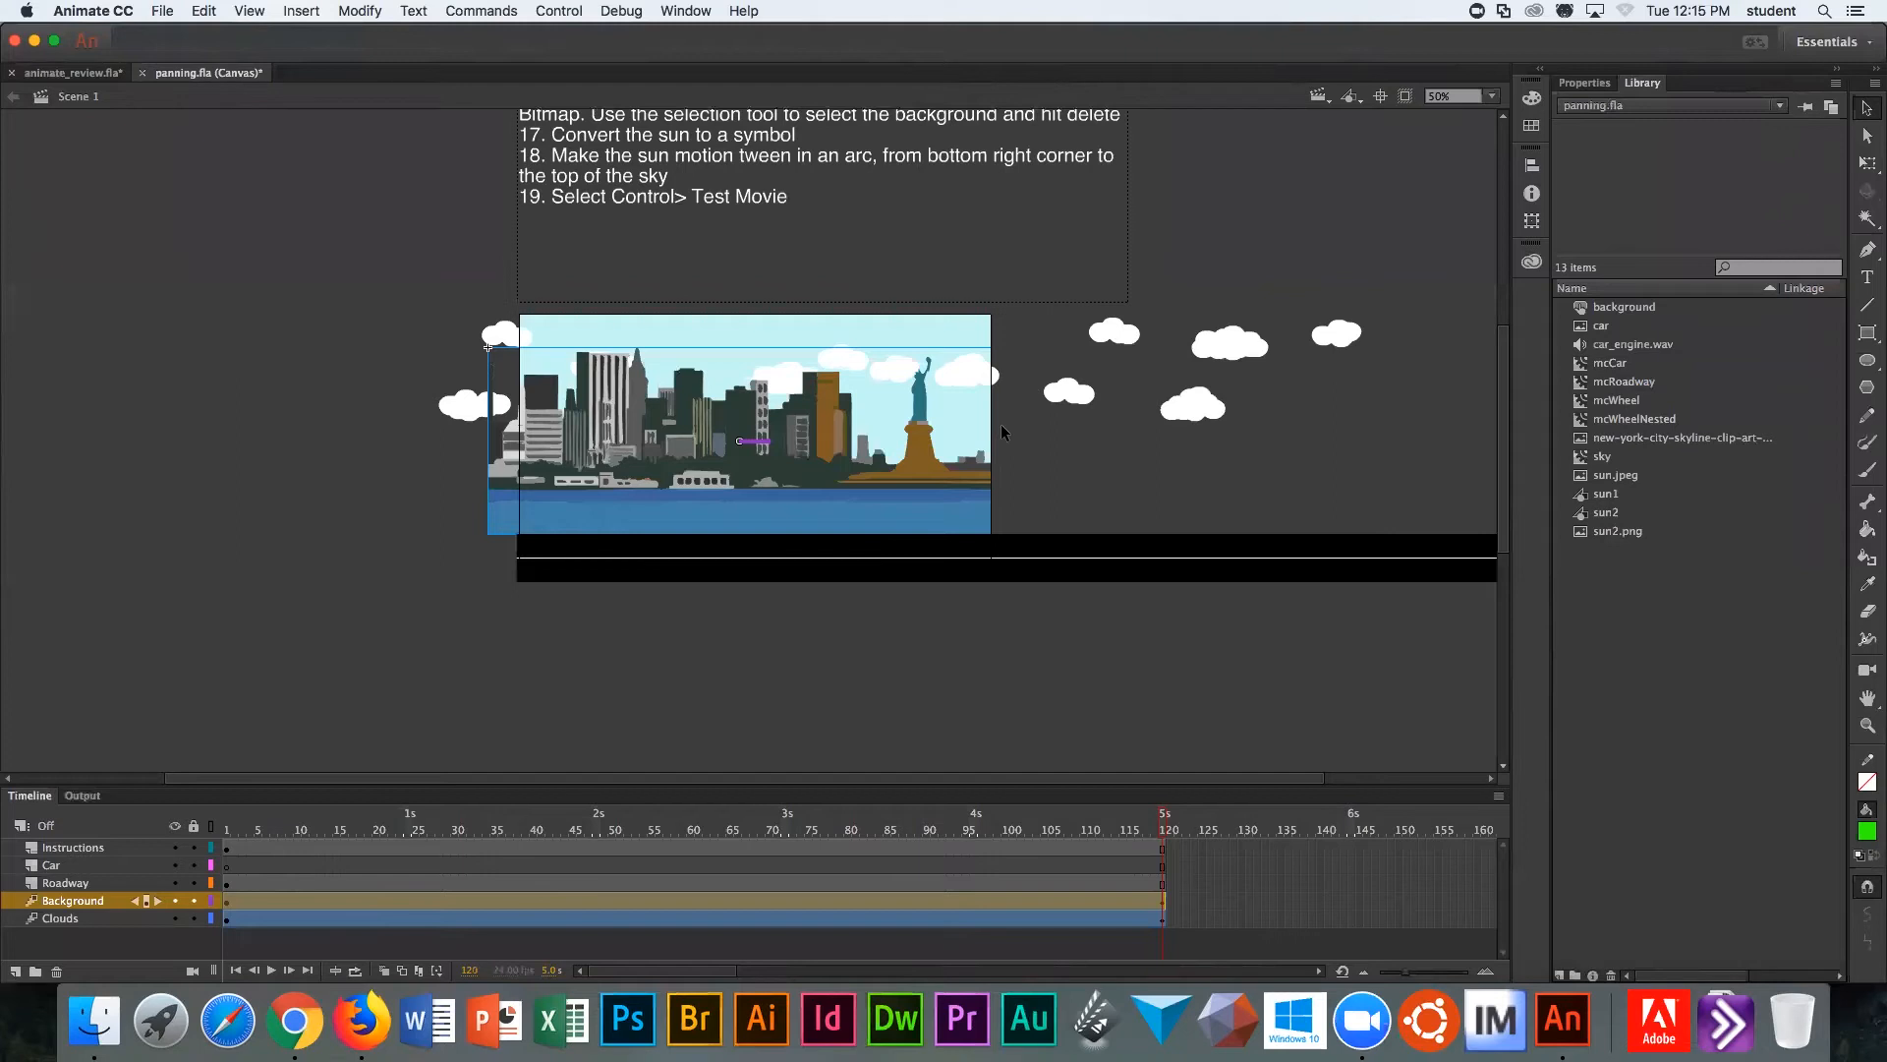
{"action": "mouse_move", "coordinate": [1112, 560]}
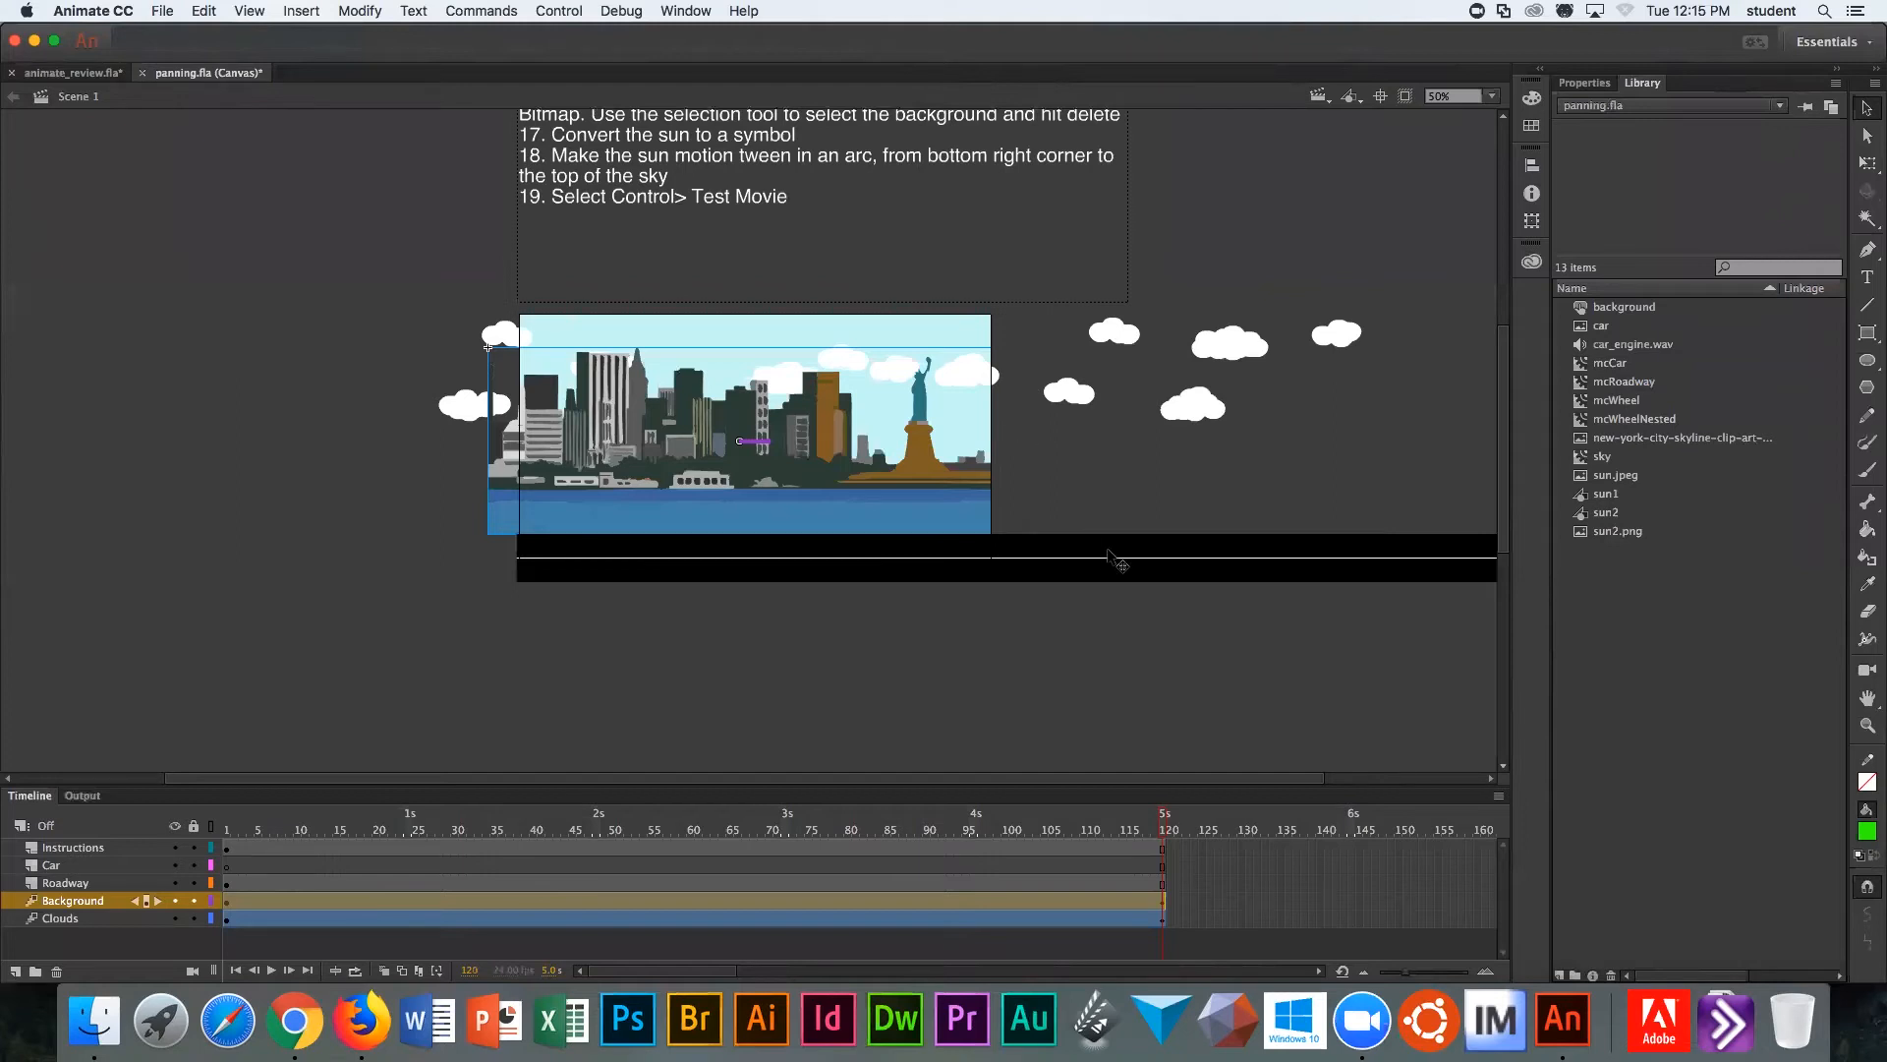
Step: Give the roadway symbol a motion tween so the road slides left by frame 120
{"action": "left_click", "coordinate": [65, 882]}
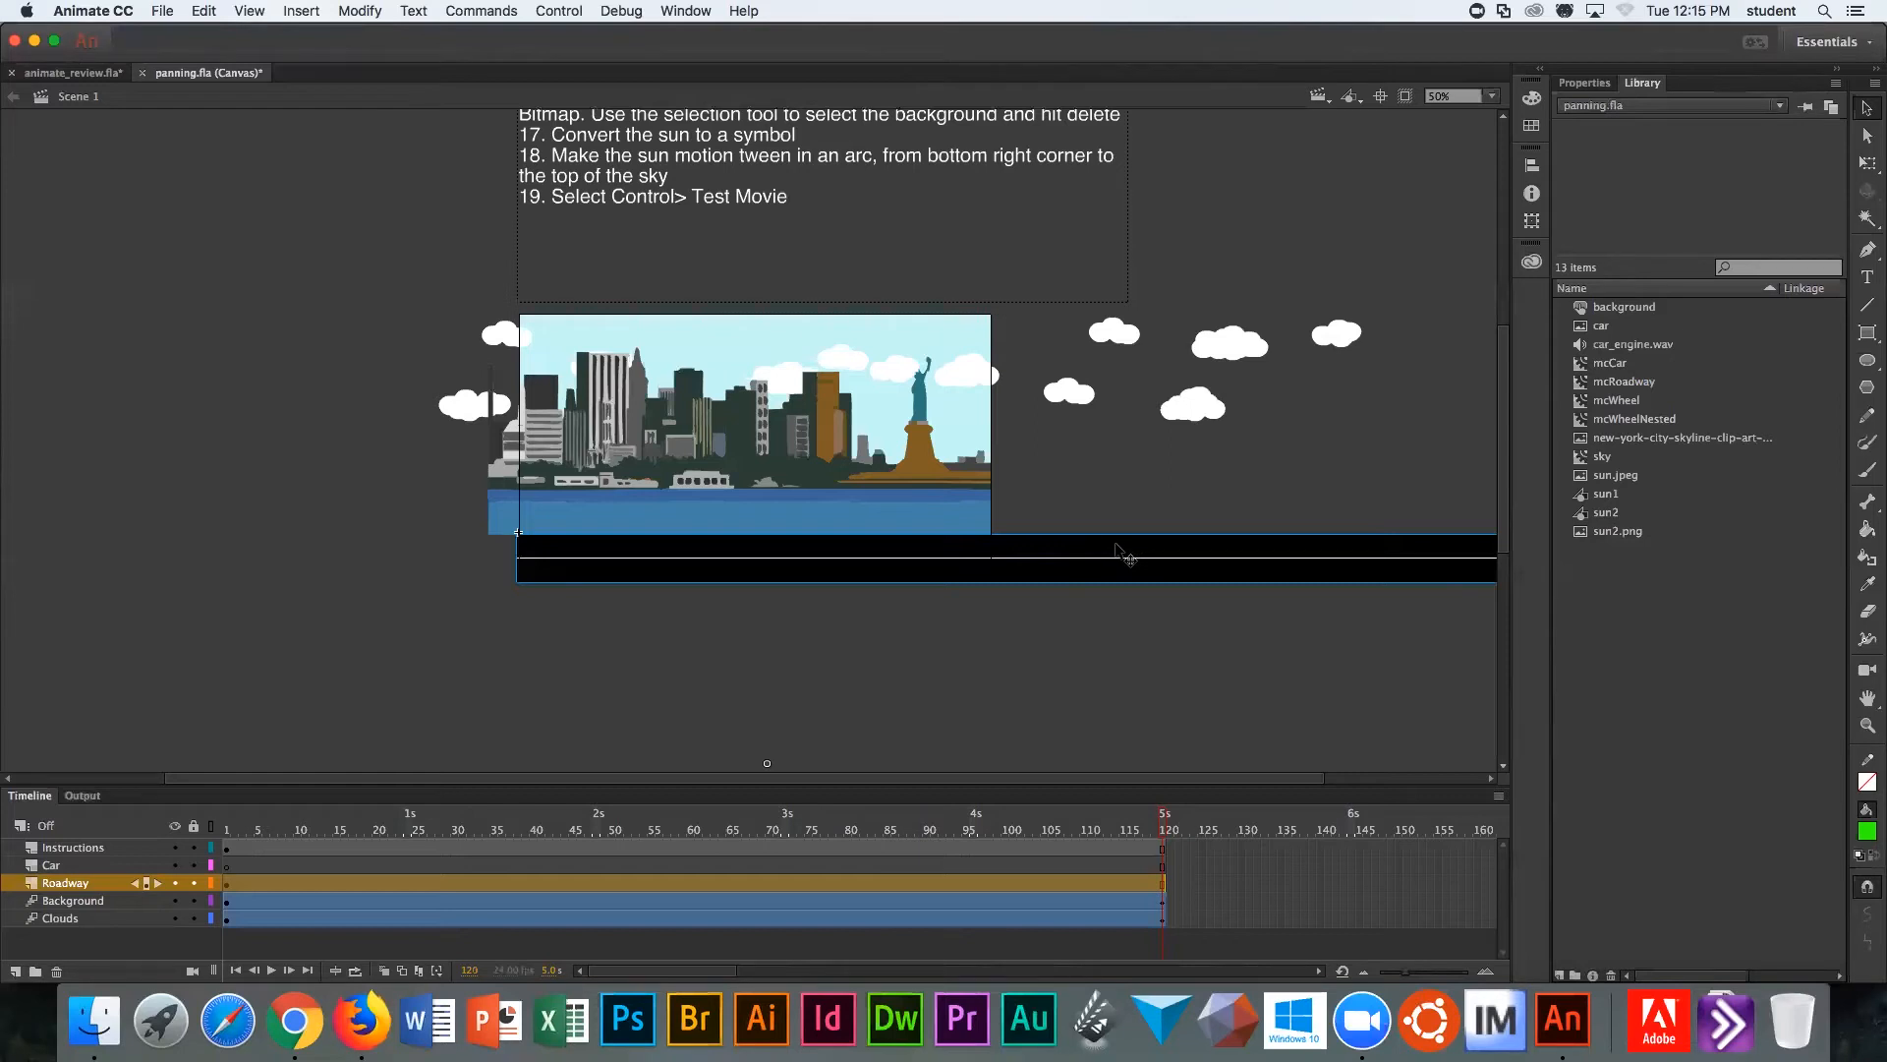
{"action": "mouse_move", "coordinate": [1128, 555]}
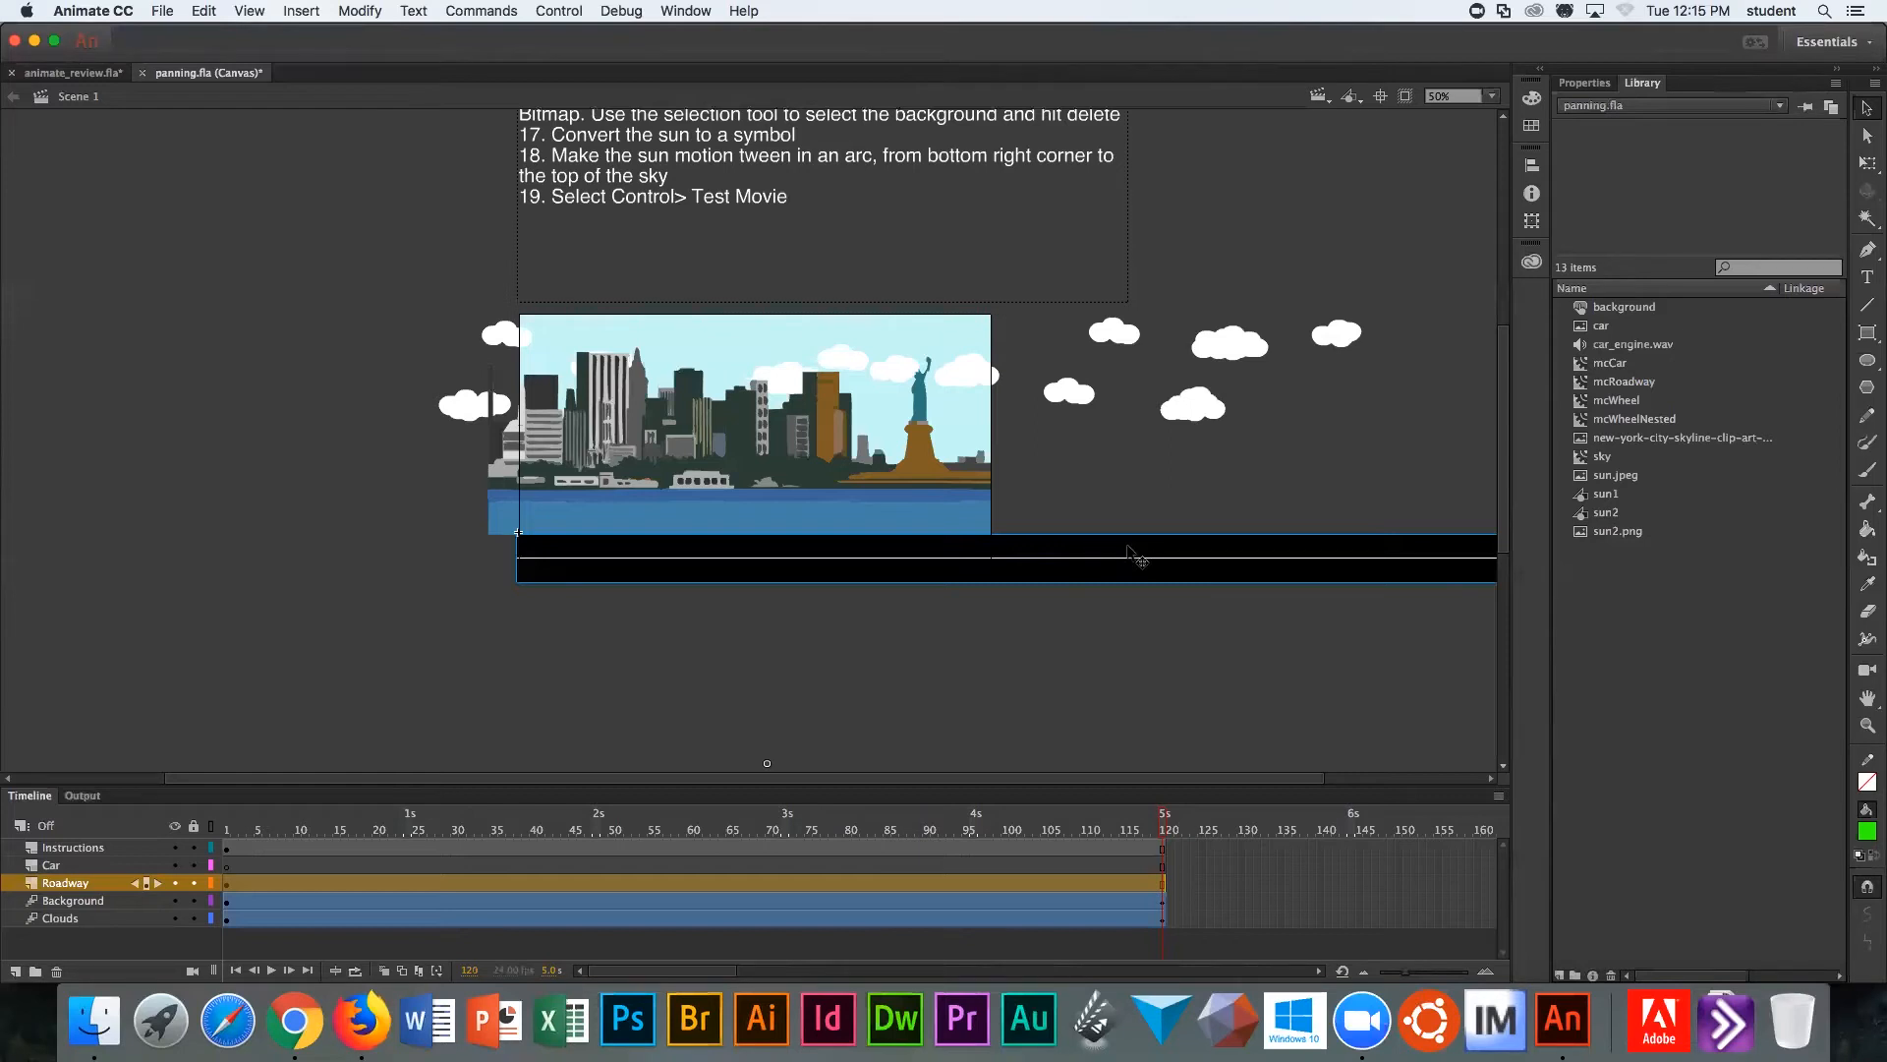
{"action": "double_click", "coordinate": [755, 421]}
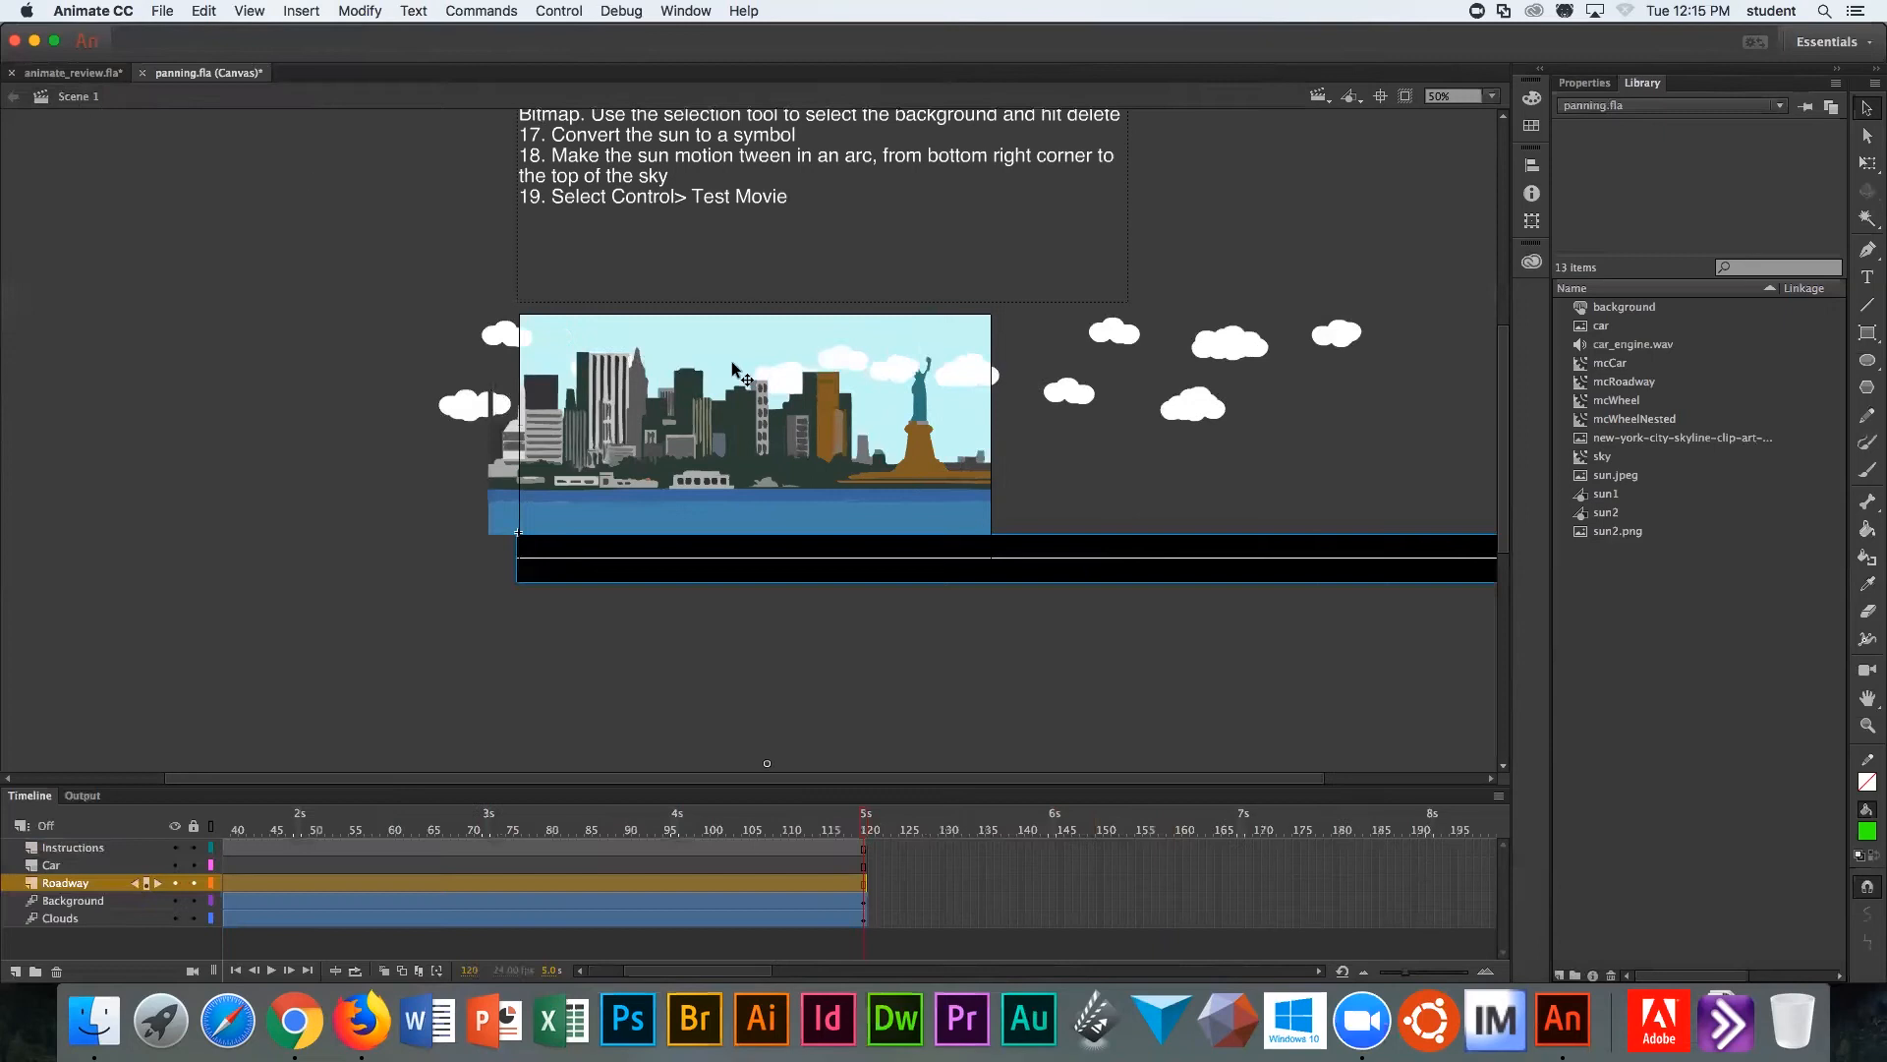
{"action": "right_click", "coordinate": [742, 375]}
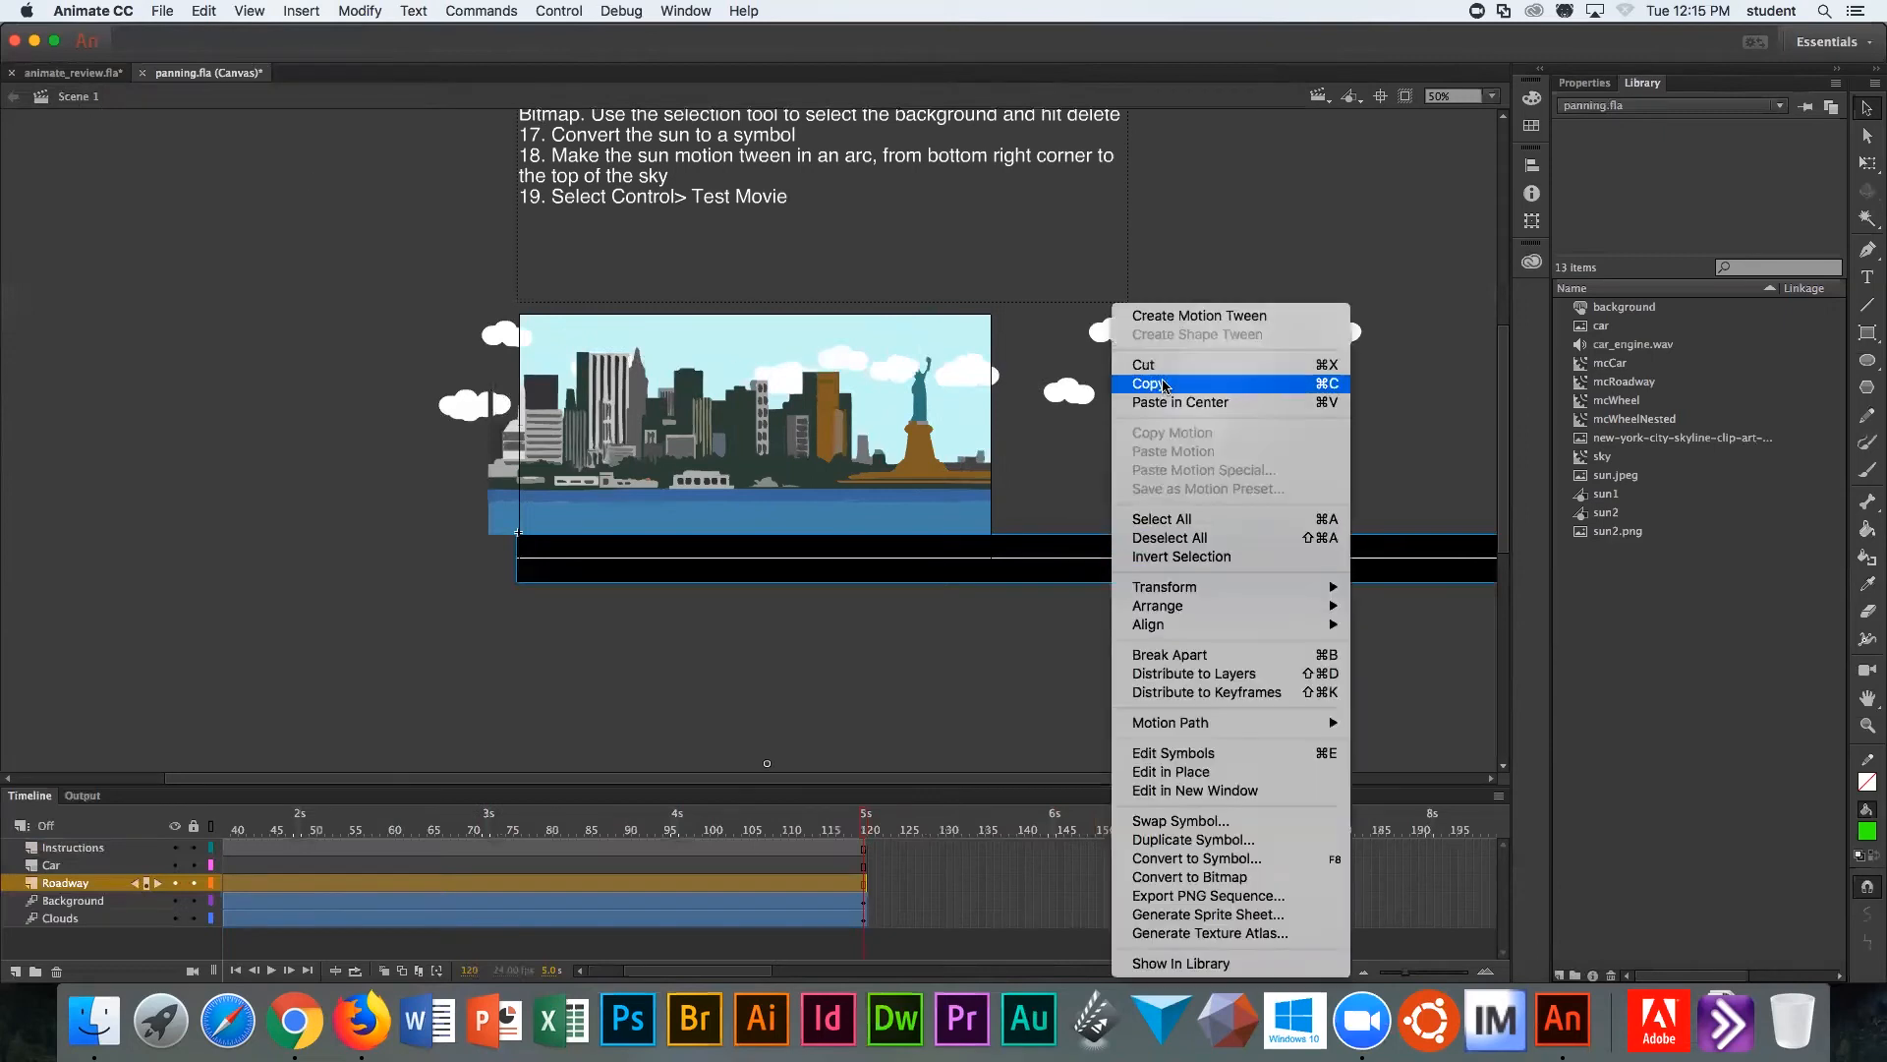
{"action": "left_click", "coordinate": [1146, 383]}
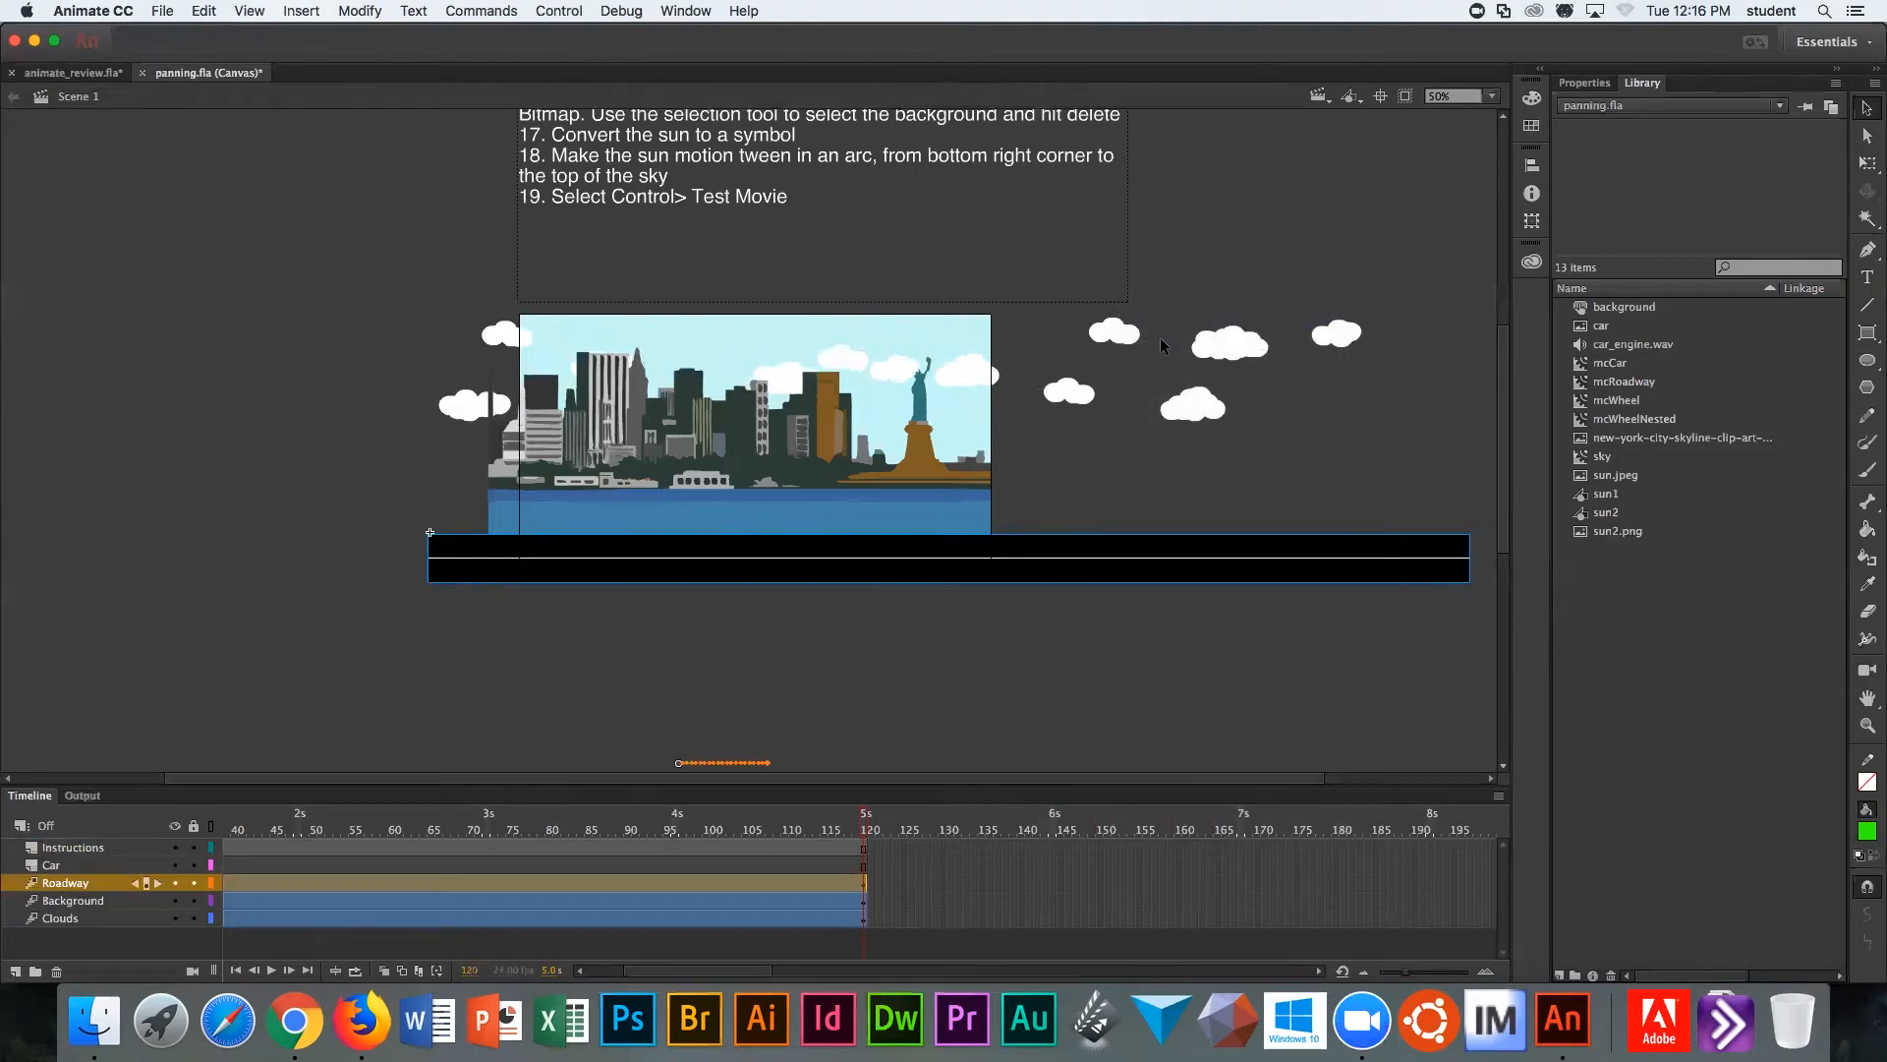
Step: Scrub the playhead to frame 1 and back to frame 120 to check the pan
{"action": "left_click", "coordinate": [271, 969]}
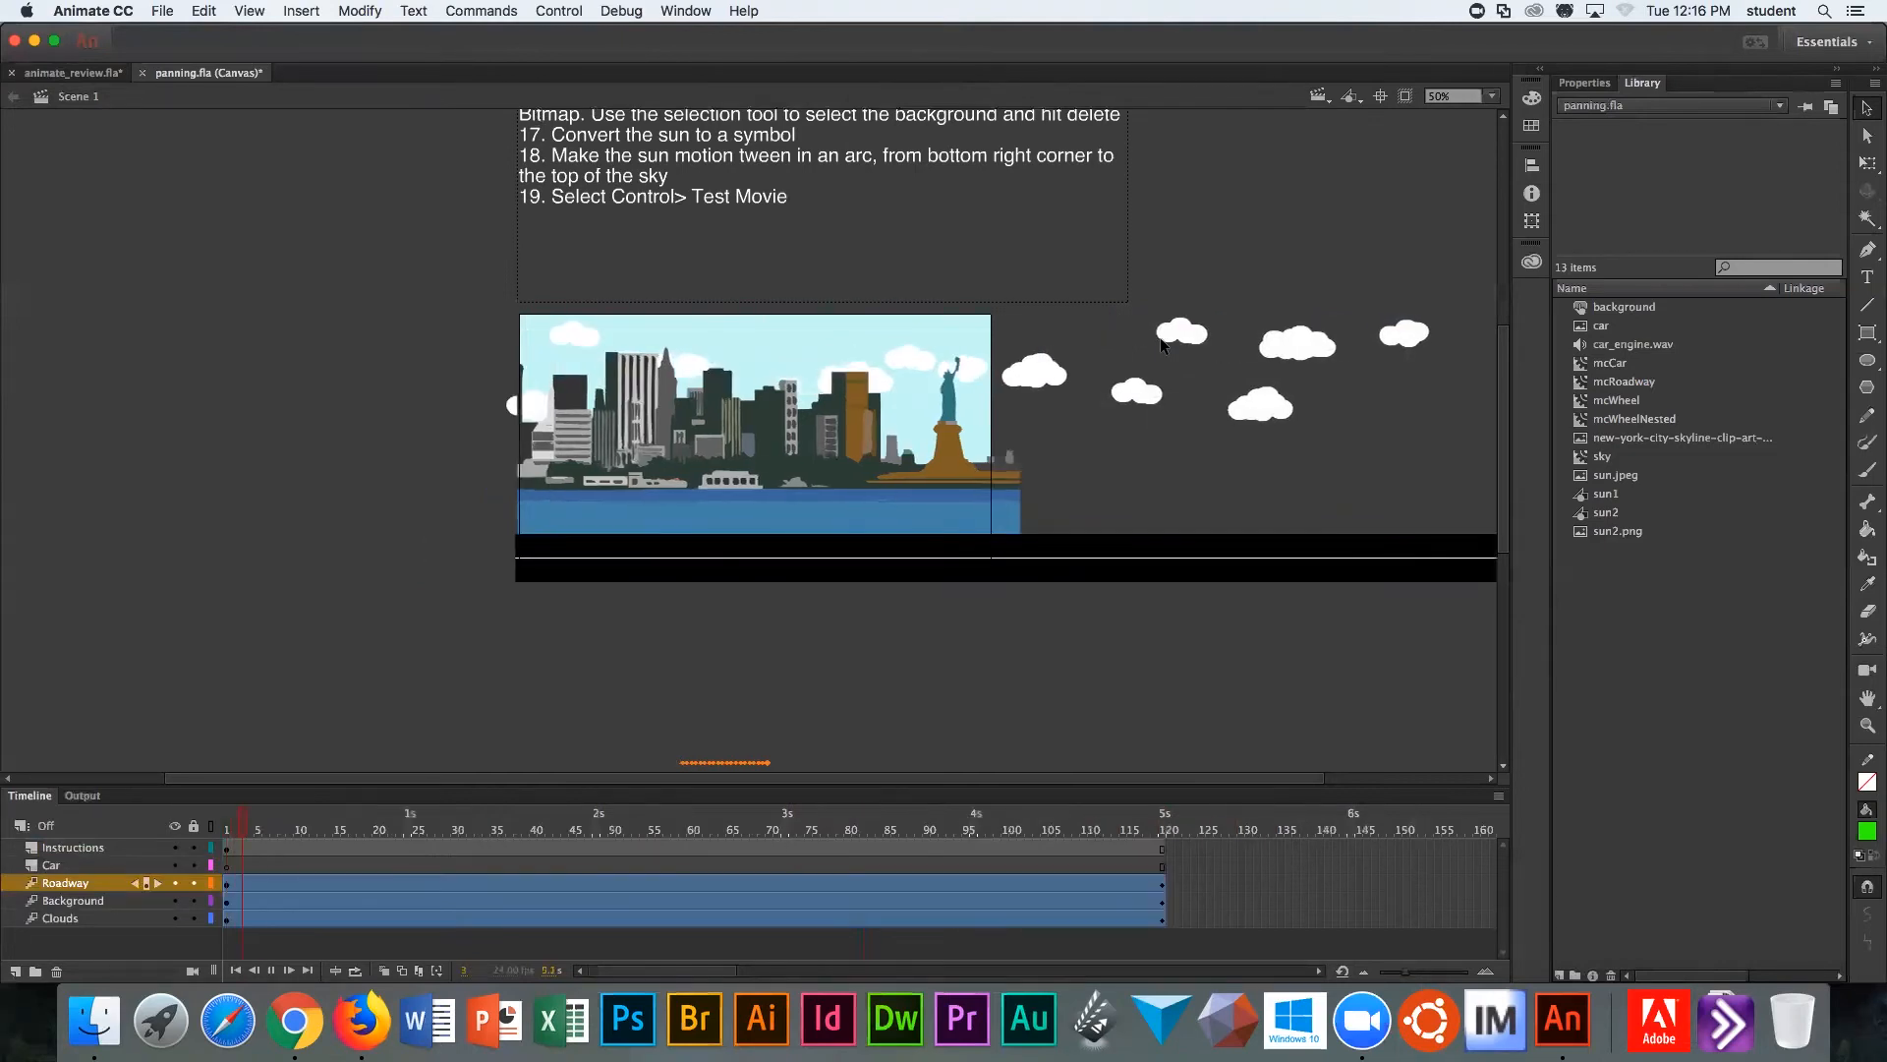
{"action": "left_click", "coordinate": [615, 829]}
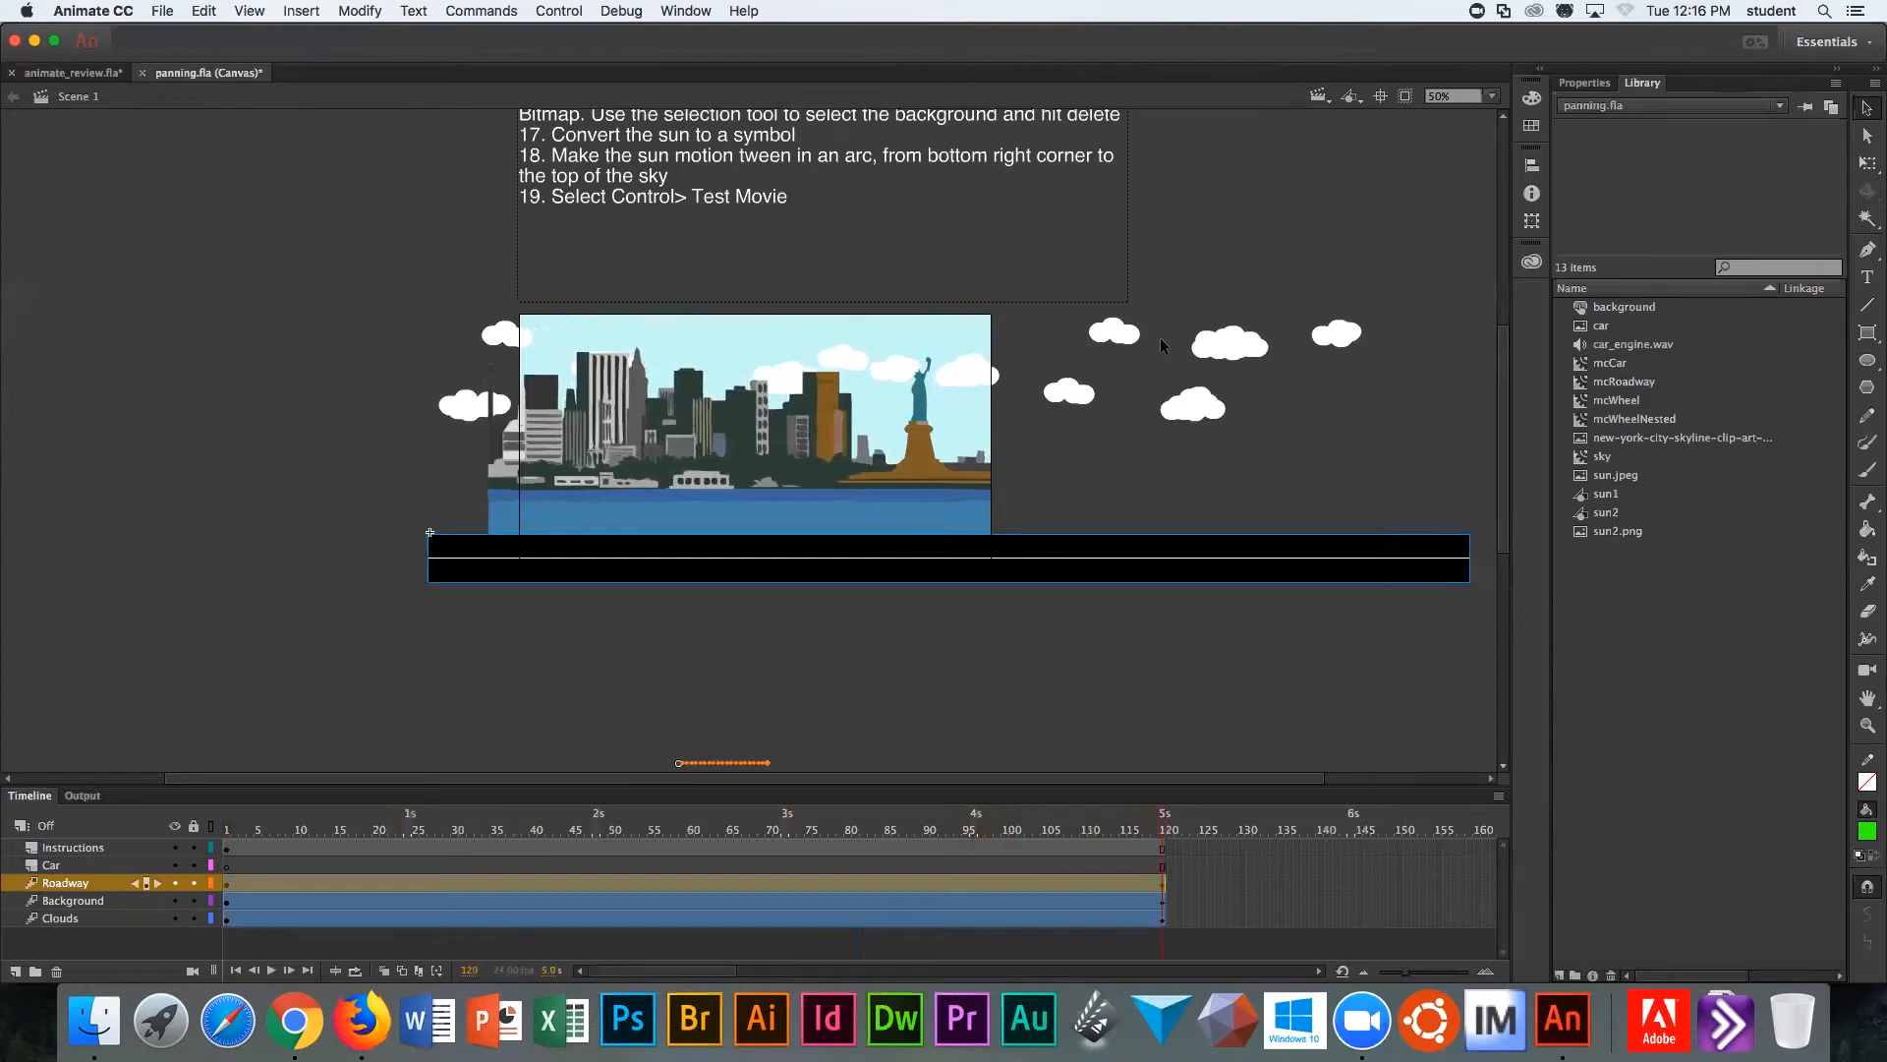
{"action": "mouse_move", "coordinate": [556, 12]}
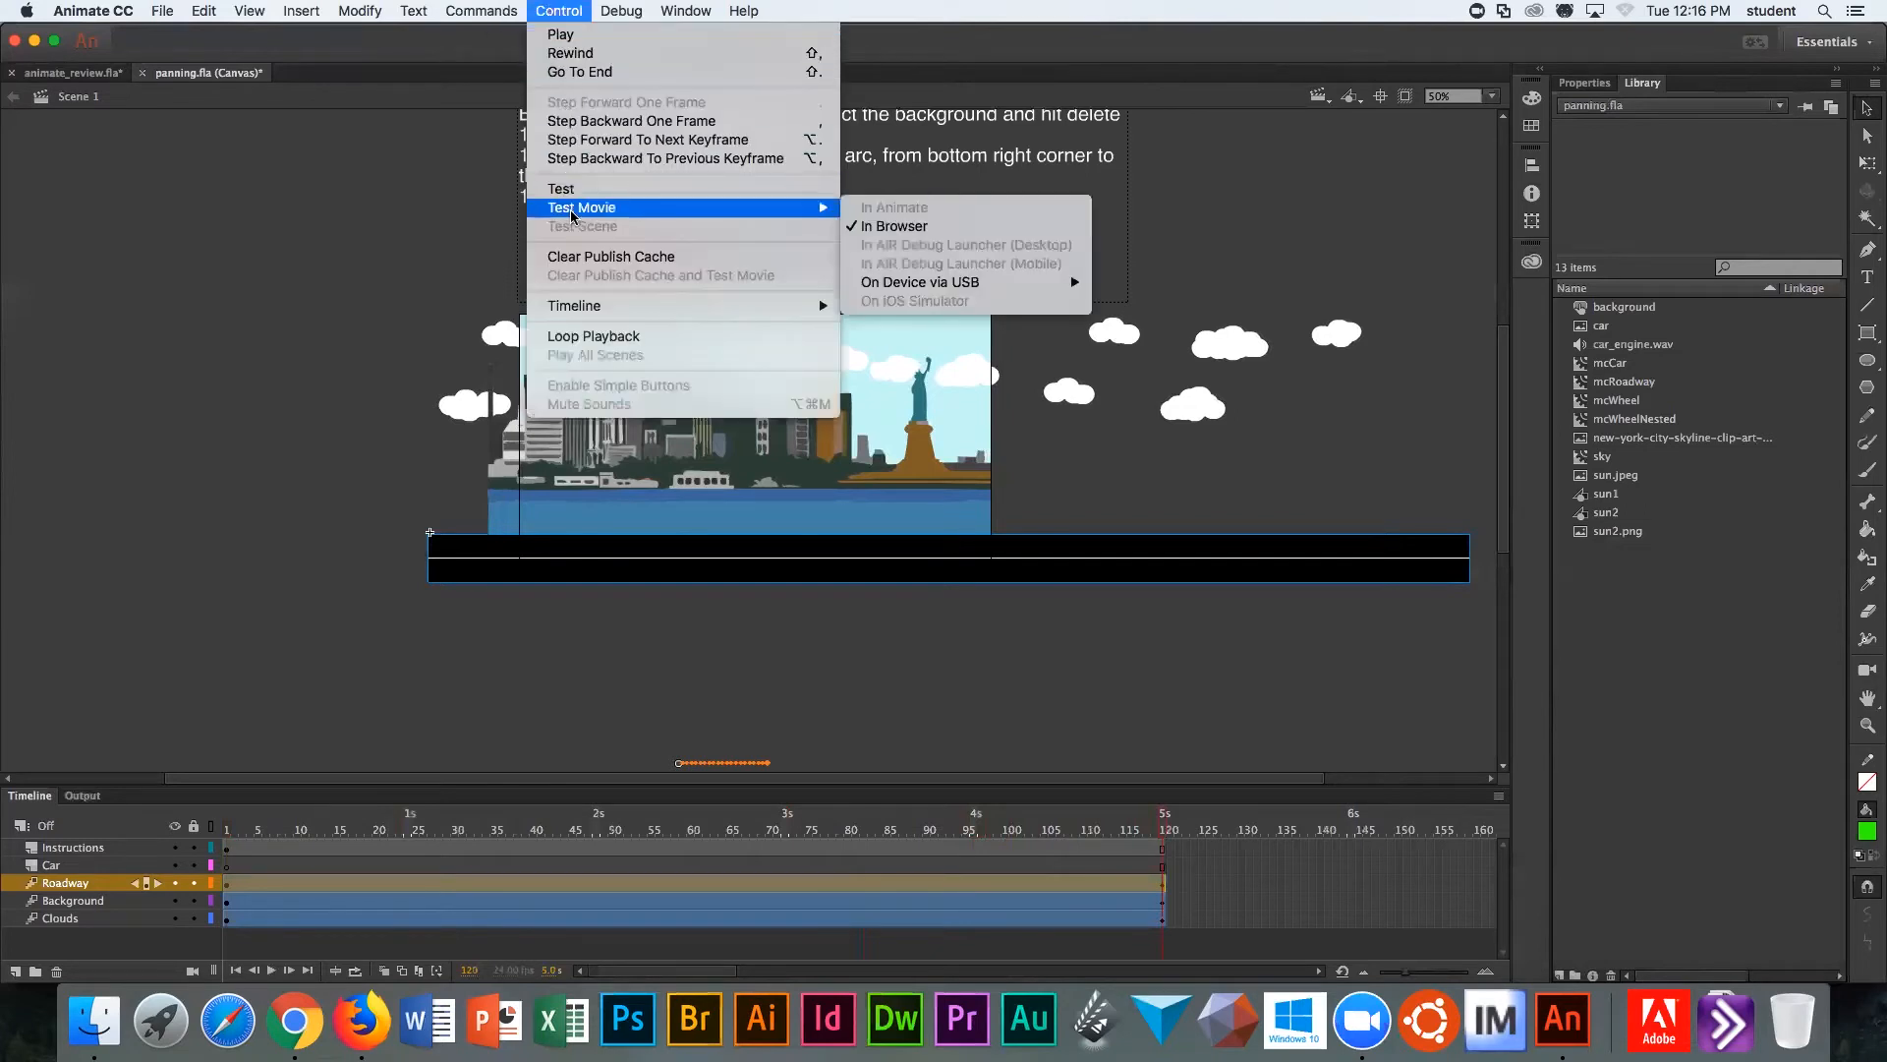
Step: Test the movie in the browser, watch the pan play in Firefox, then return to Animate
{"action": "left_click", "coordinate": [892, 226]}
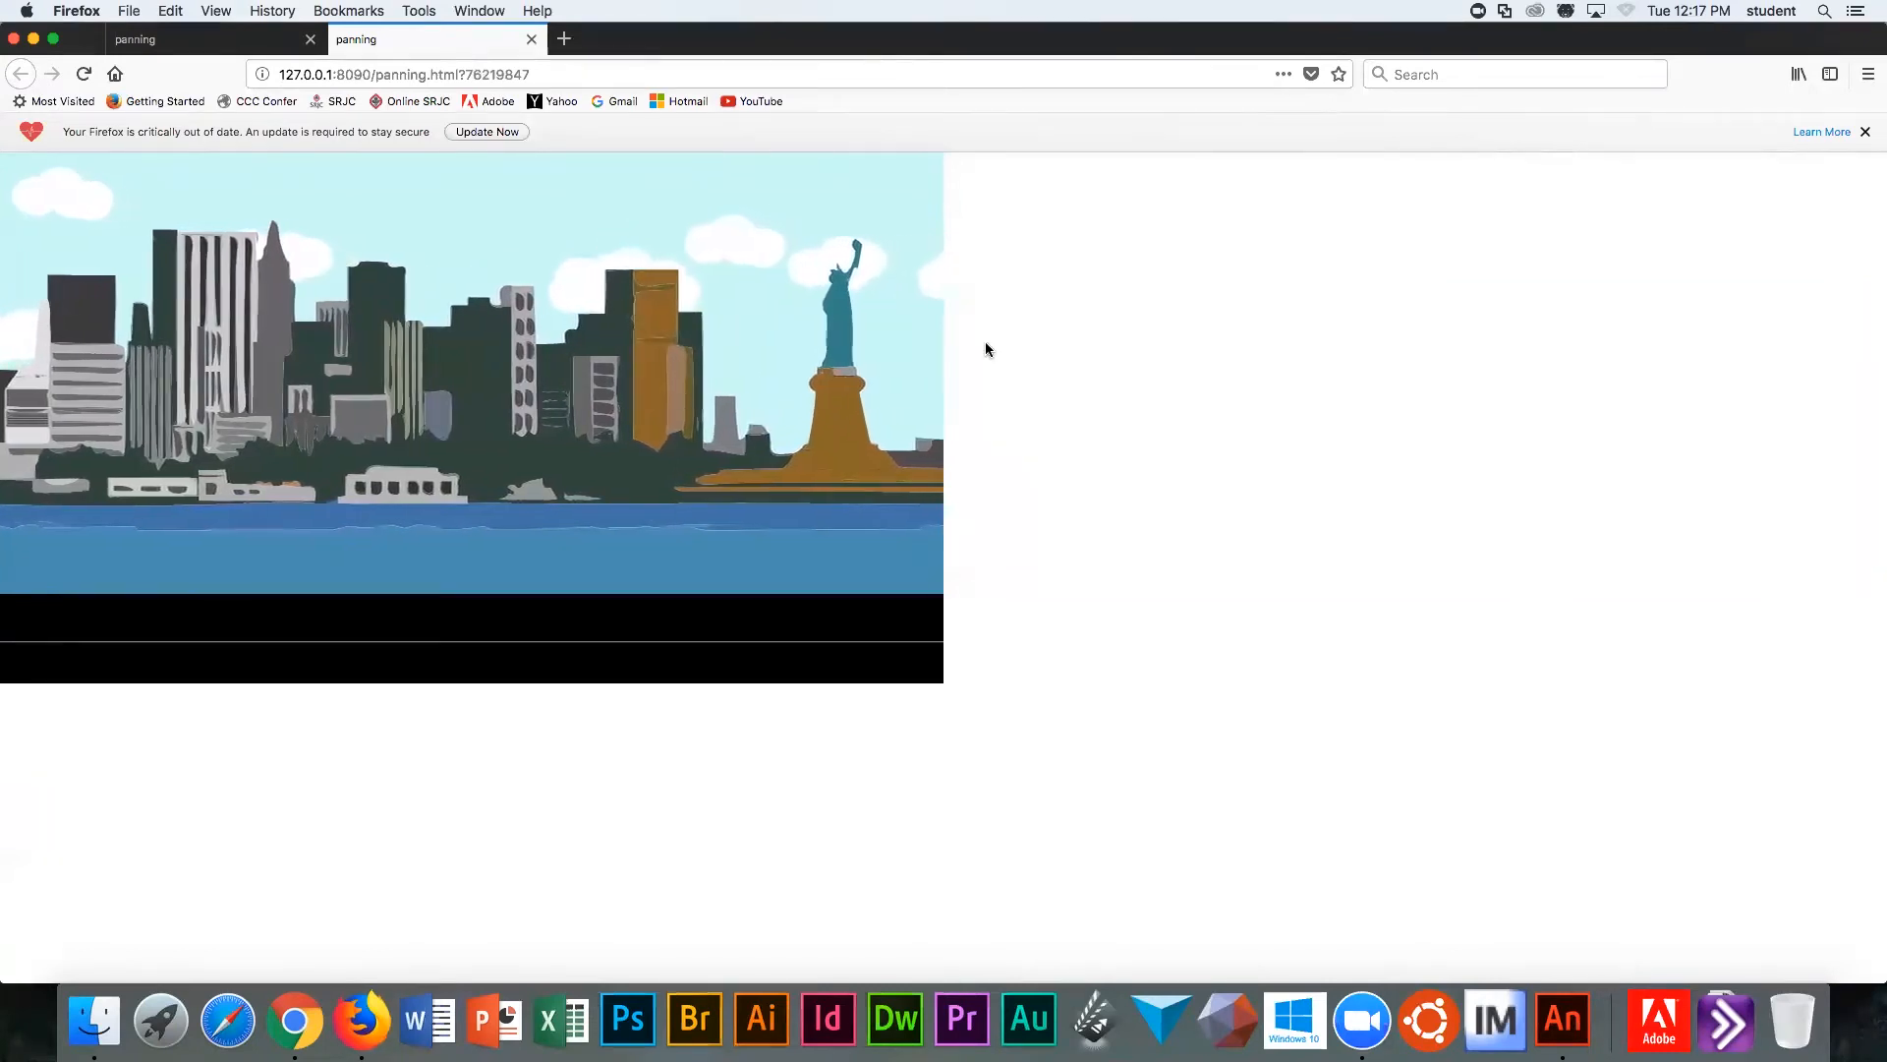
{"action": "left_click", "coordinate": [1563, 1020]}
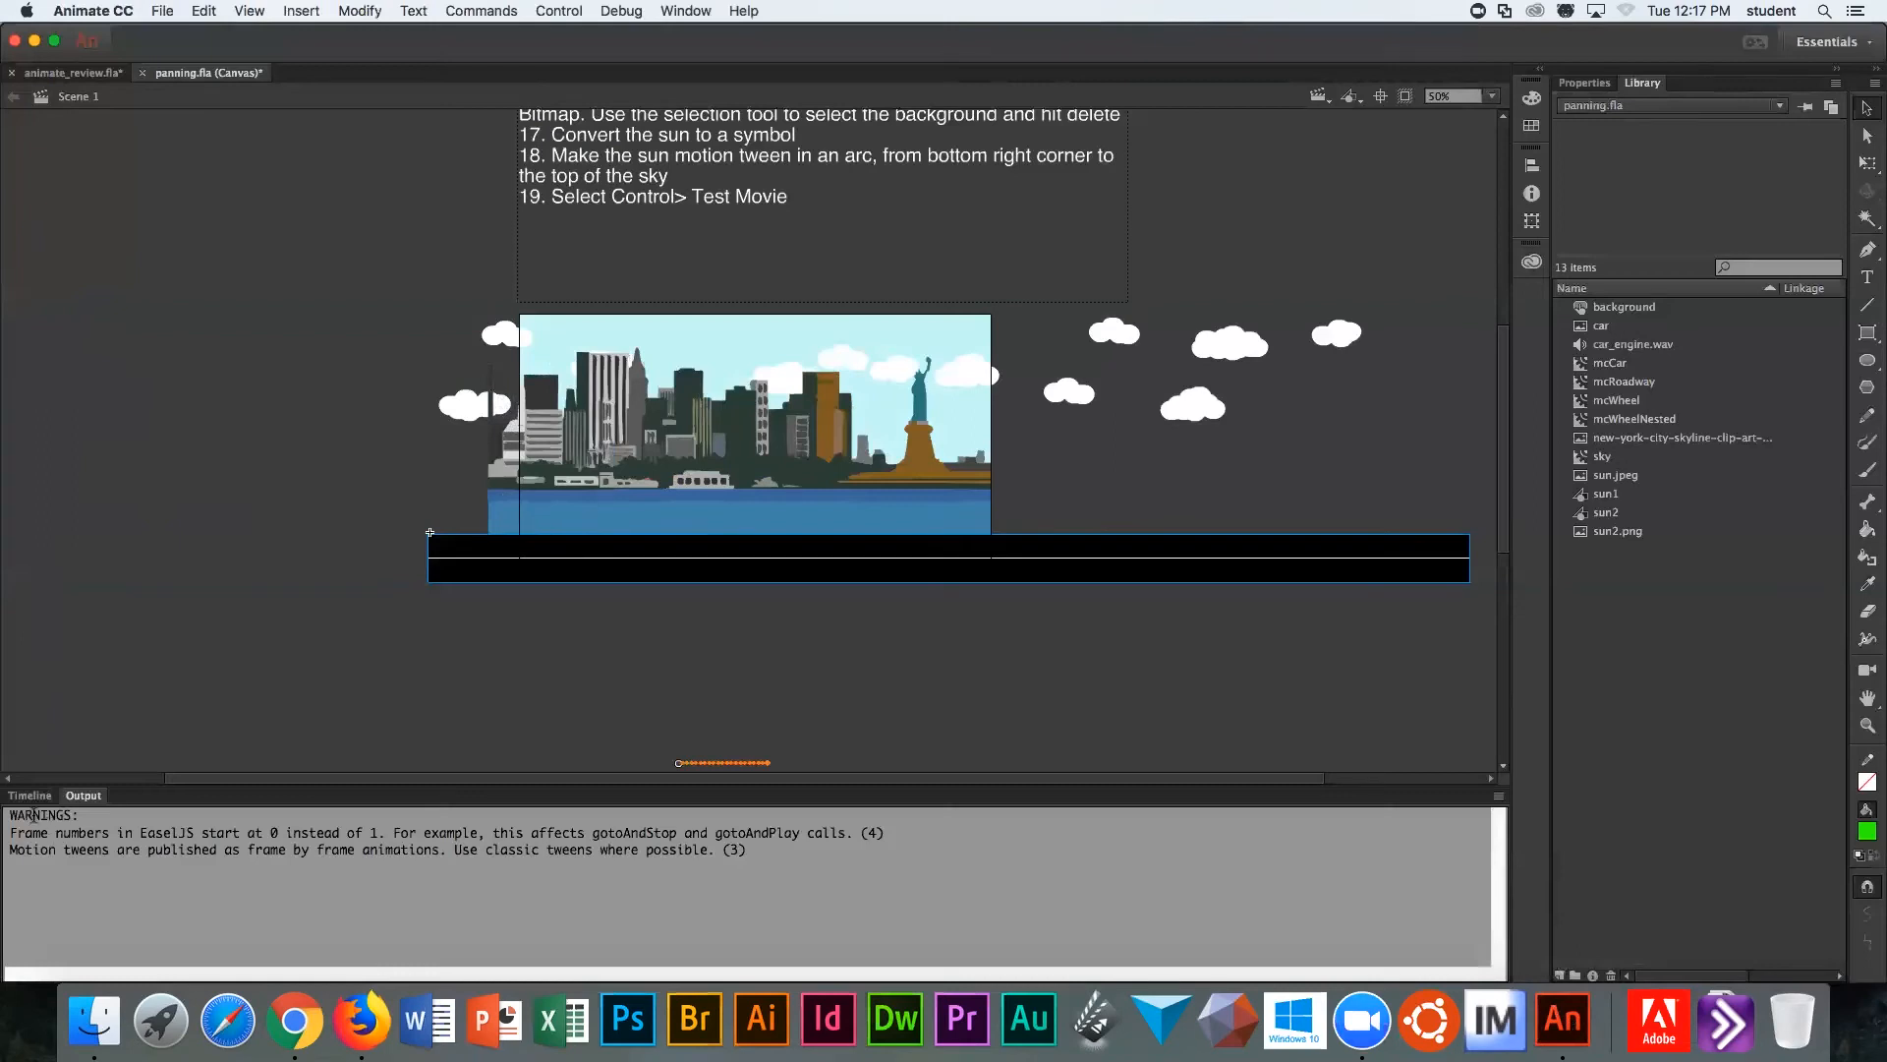
Step: Show the timeline instead of the warnings before entering the mcRoadway symbol
{"action": "left_click", "coordinate": [29, 794]}
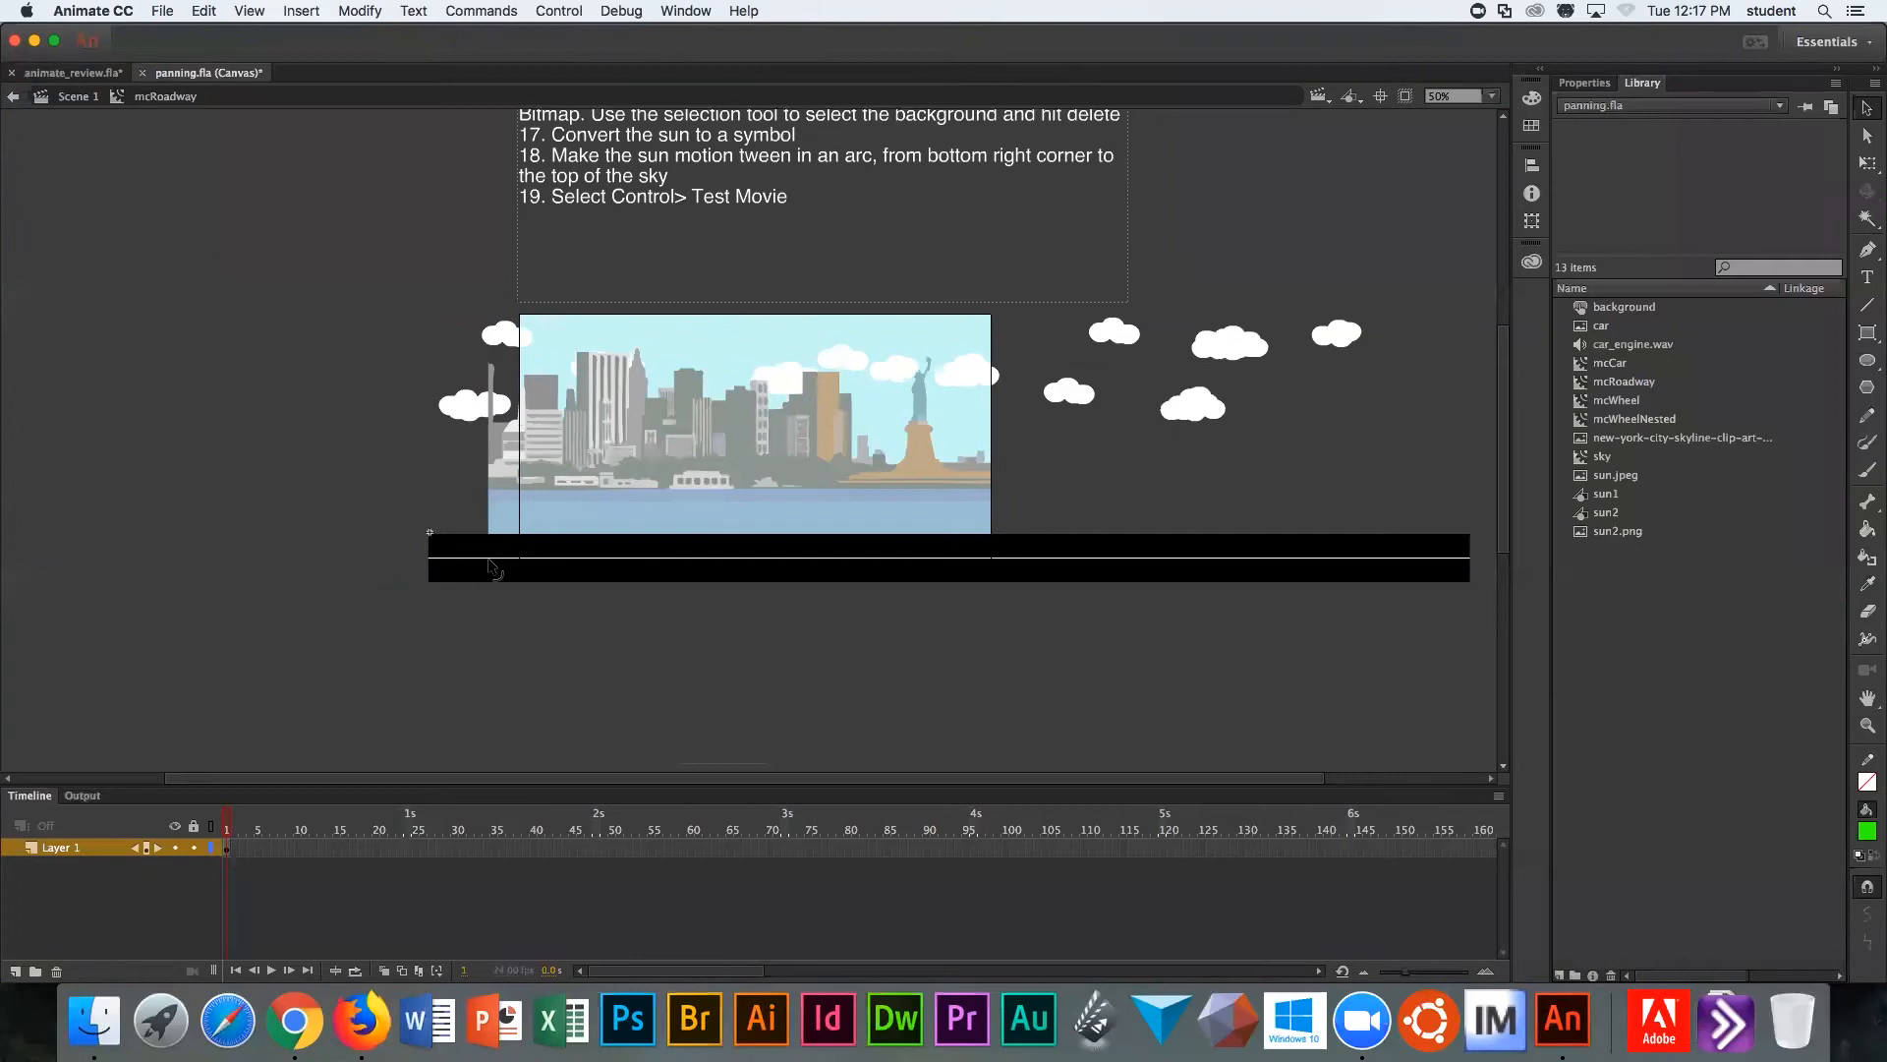
{"action": "mouse_move", "coordinate": [389, 336]}
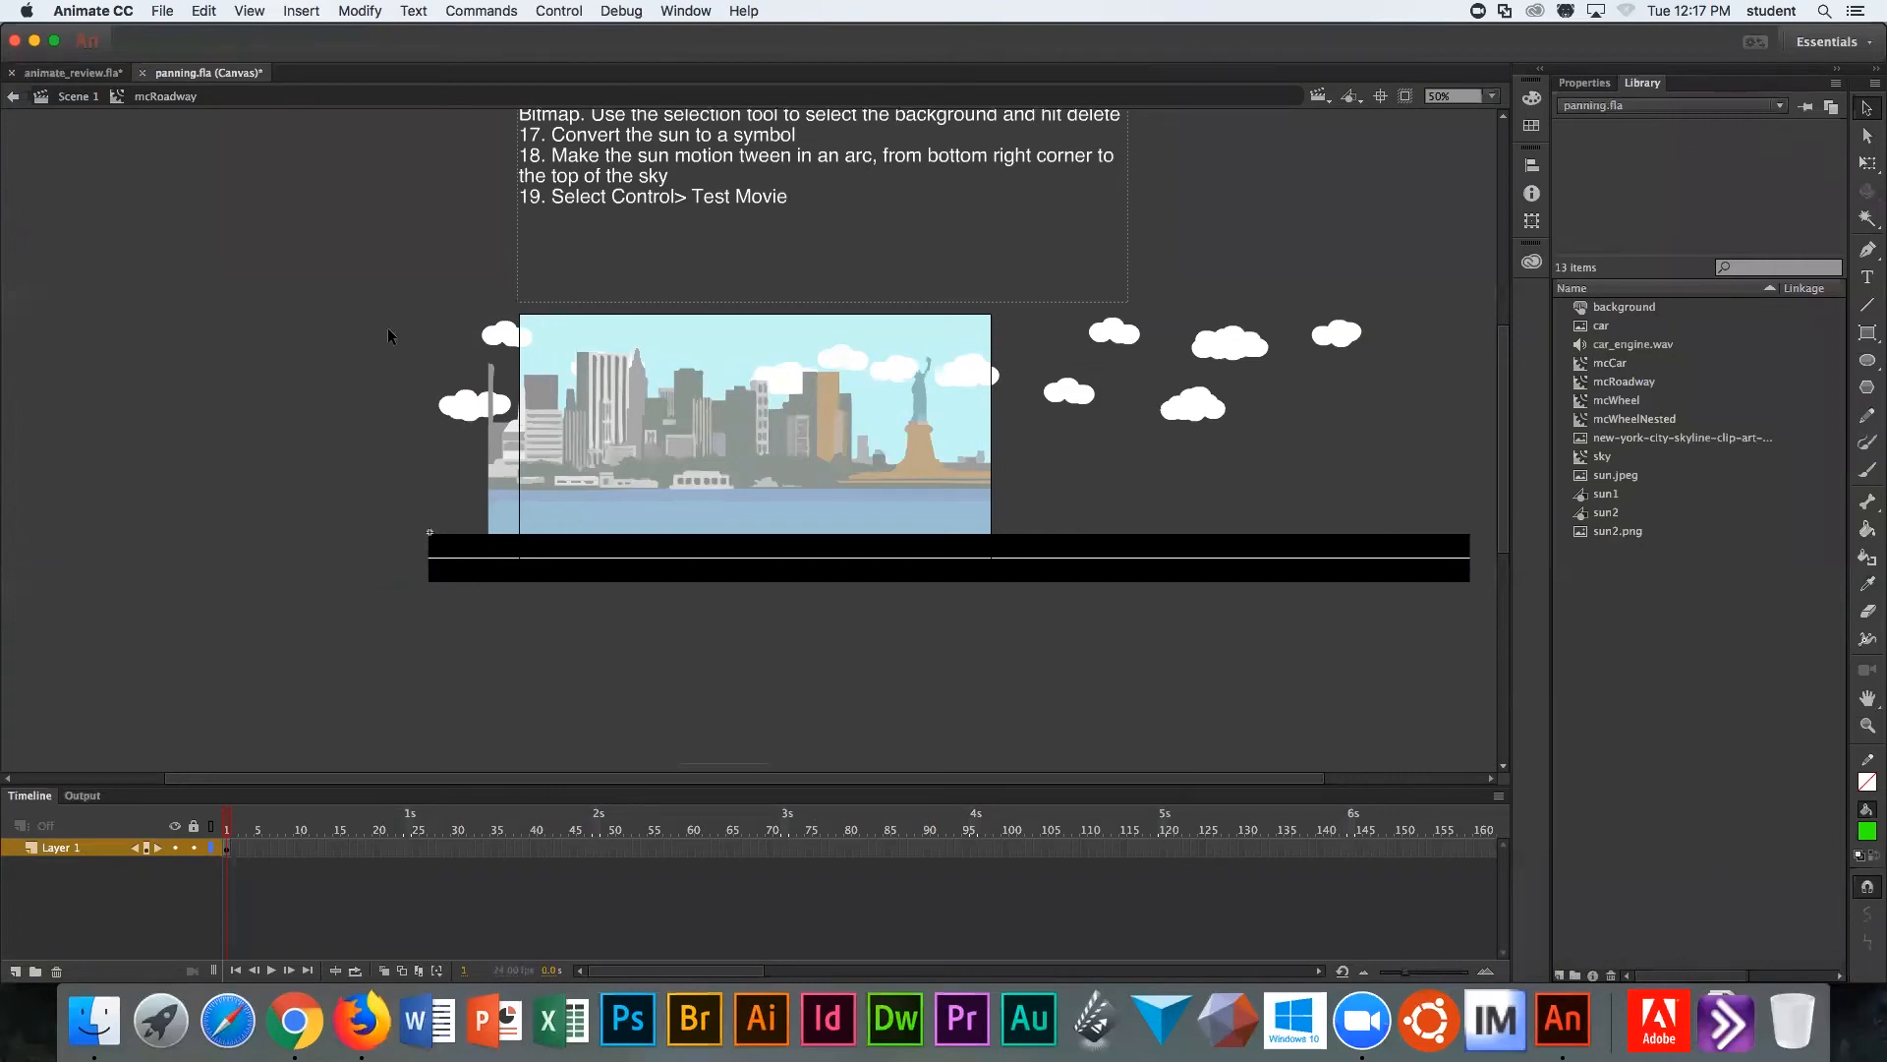
{"action": "mouse_move", "coordinate": [147, 102]}
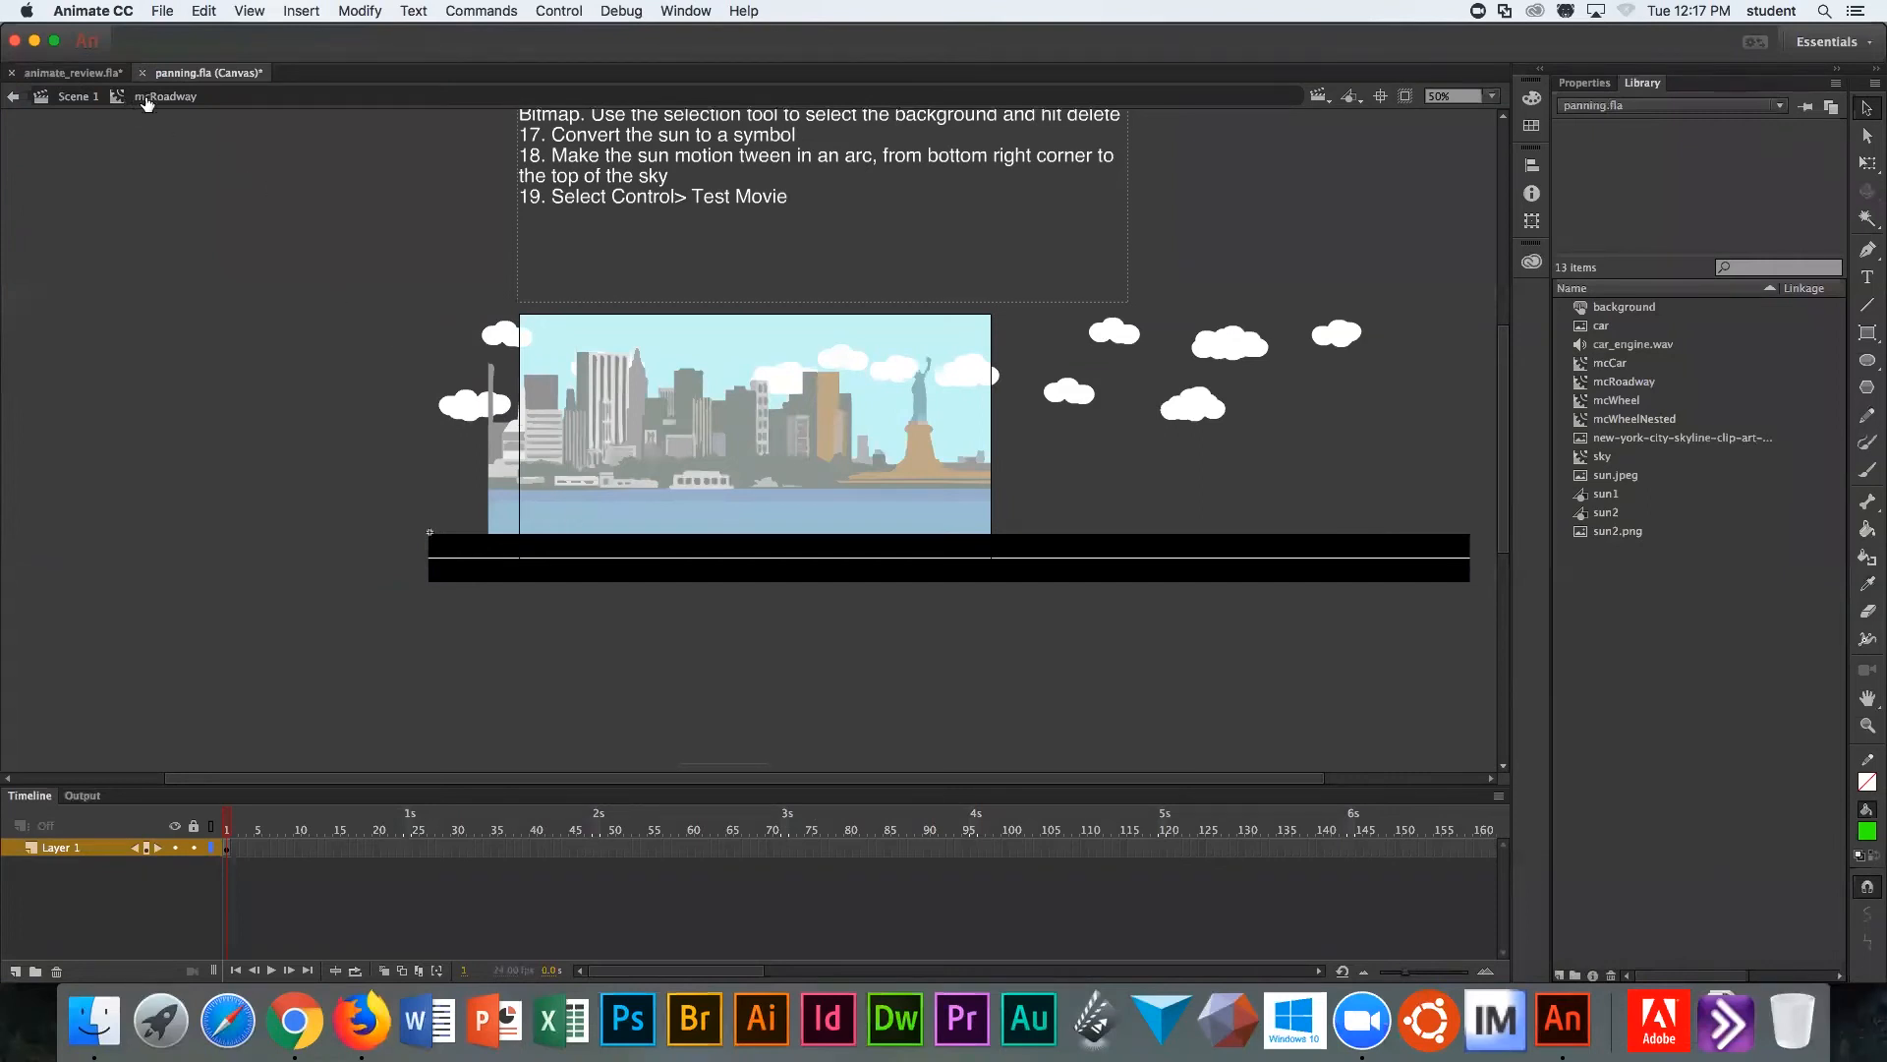
{"action": "mouse_move", "coordinate": [662, 236]}
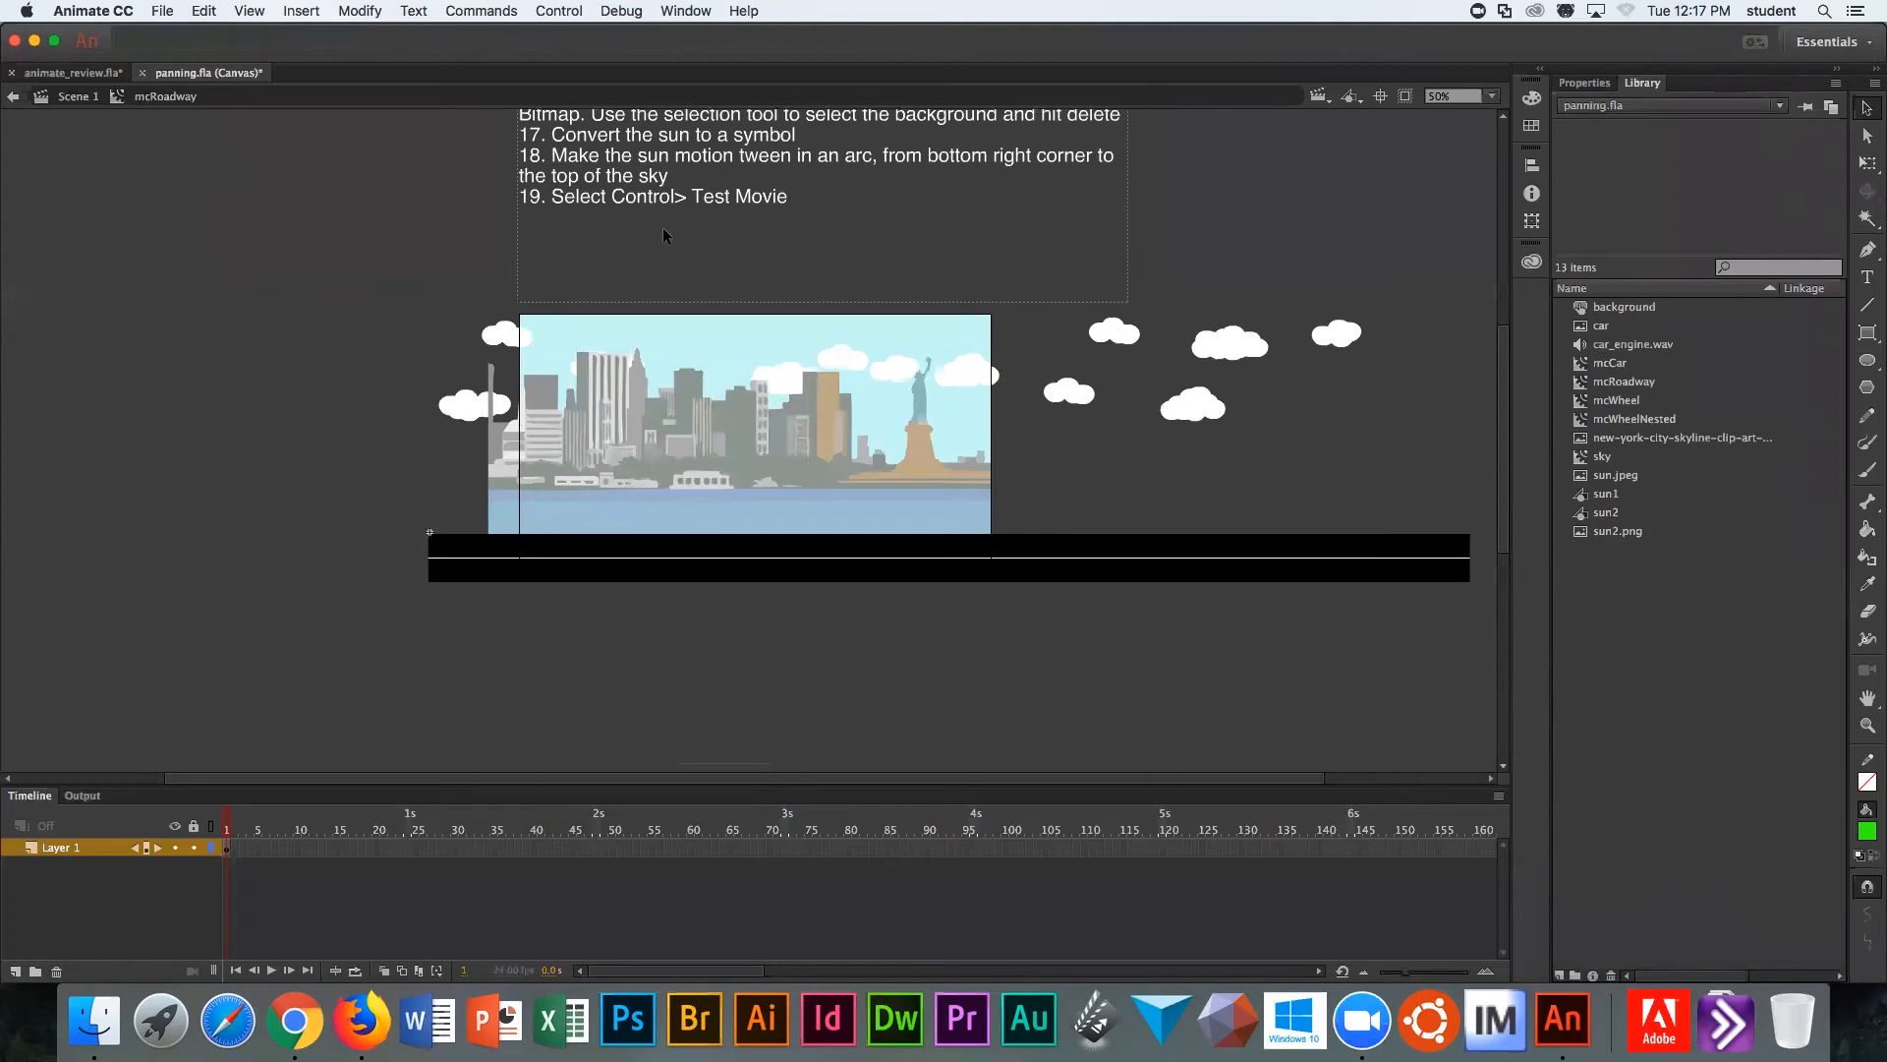
{"action": "mouse_move", "coordinate": [686, 554]}
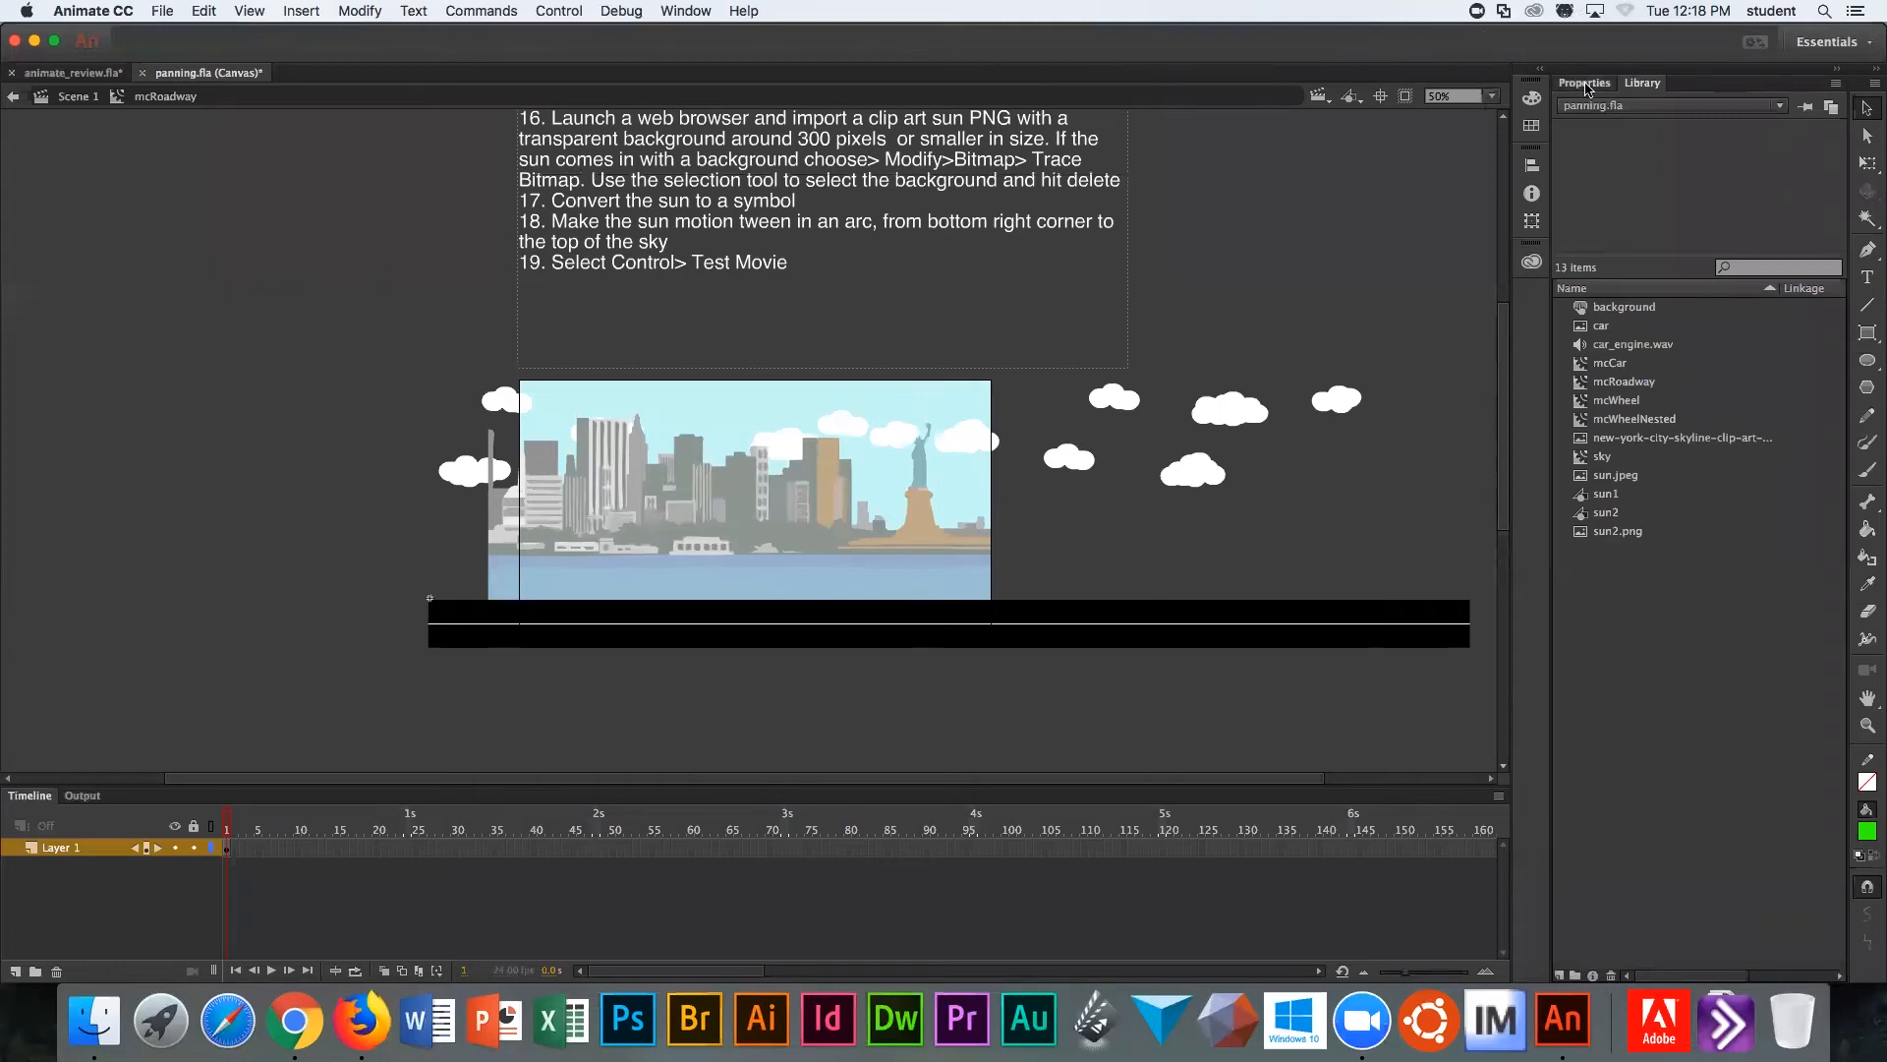
{"action": "left_click", "coordinate": [1582, 83]}
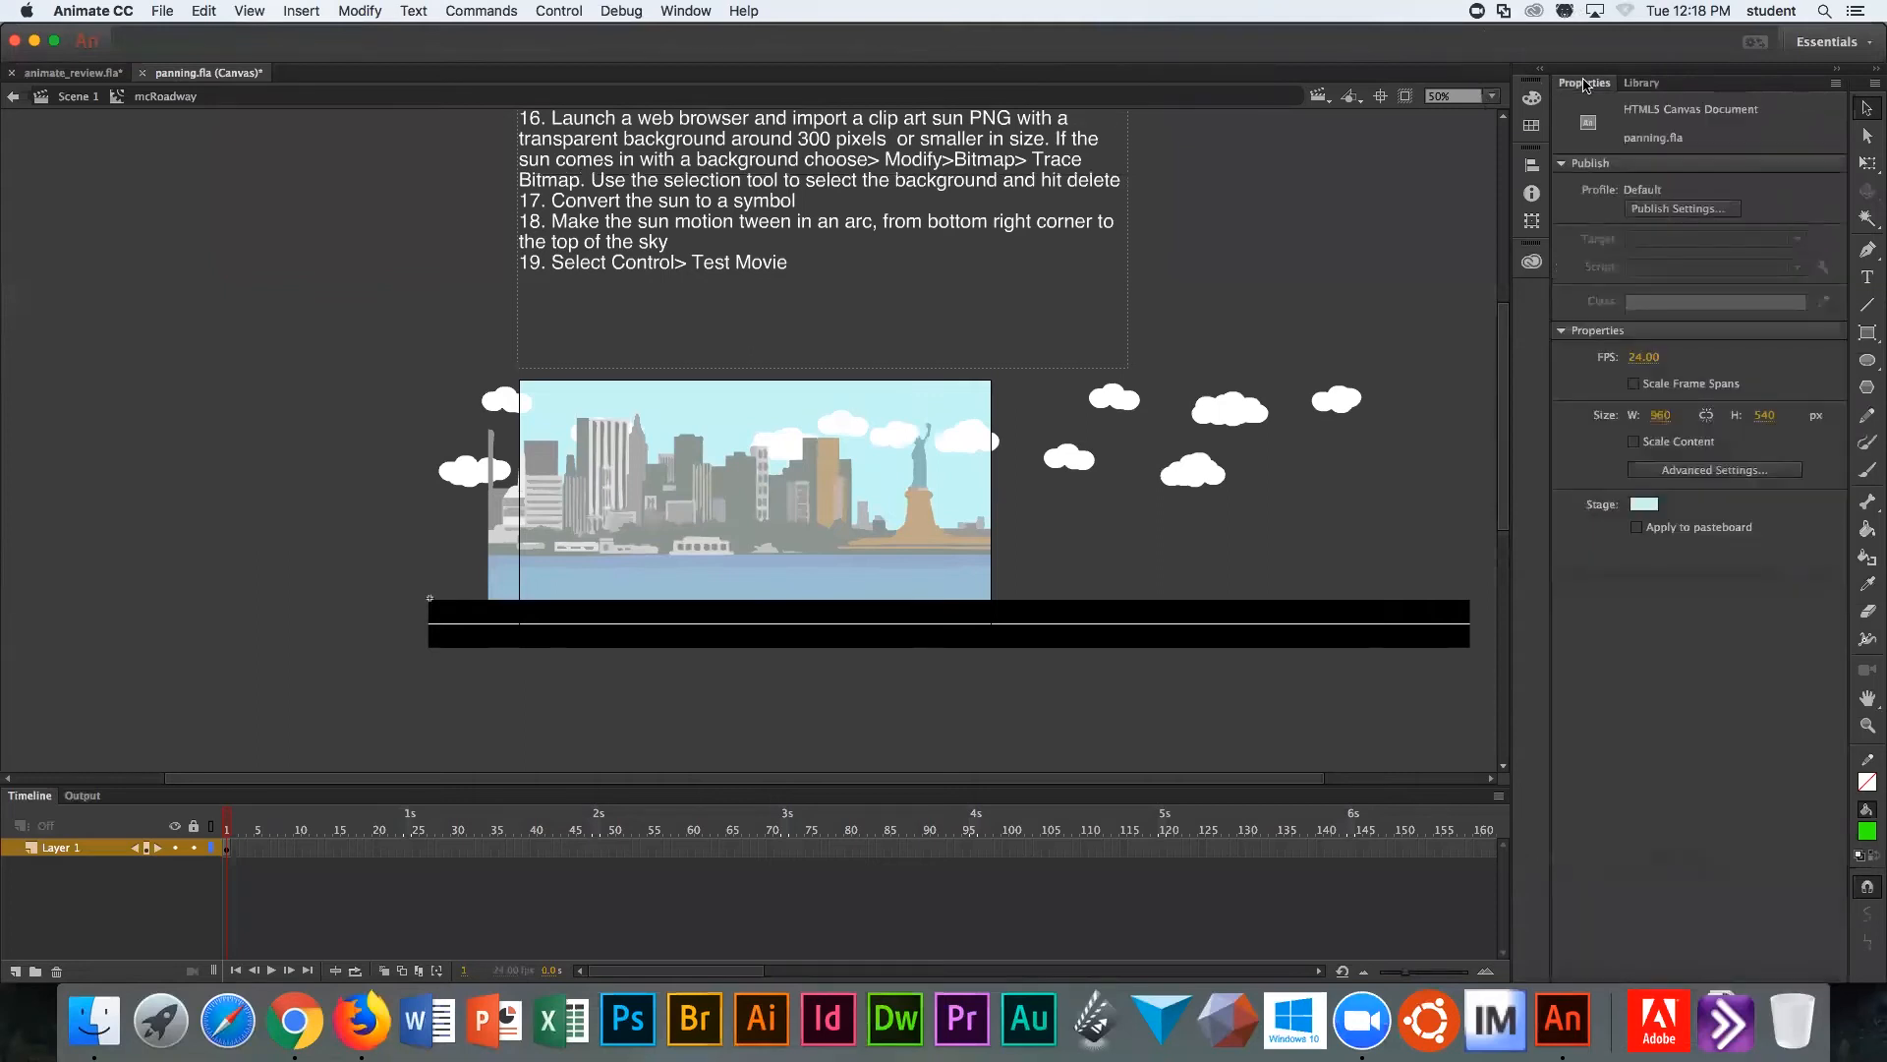
{"action": "mouse_move", "coordinate": [1567, 106]}
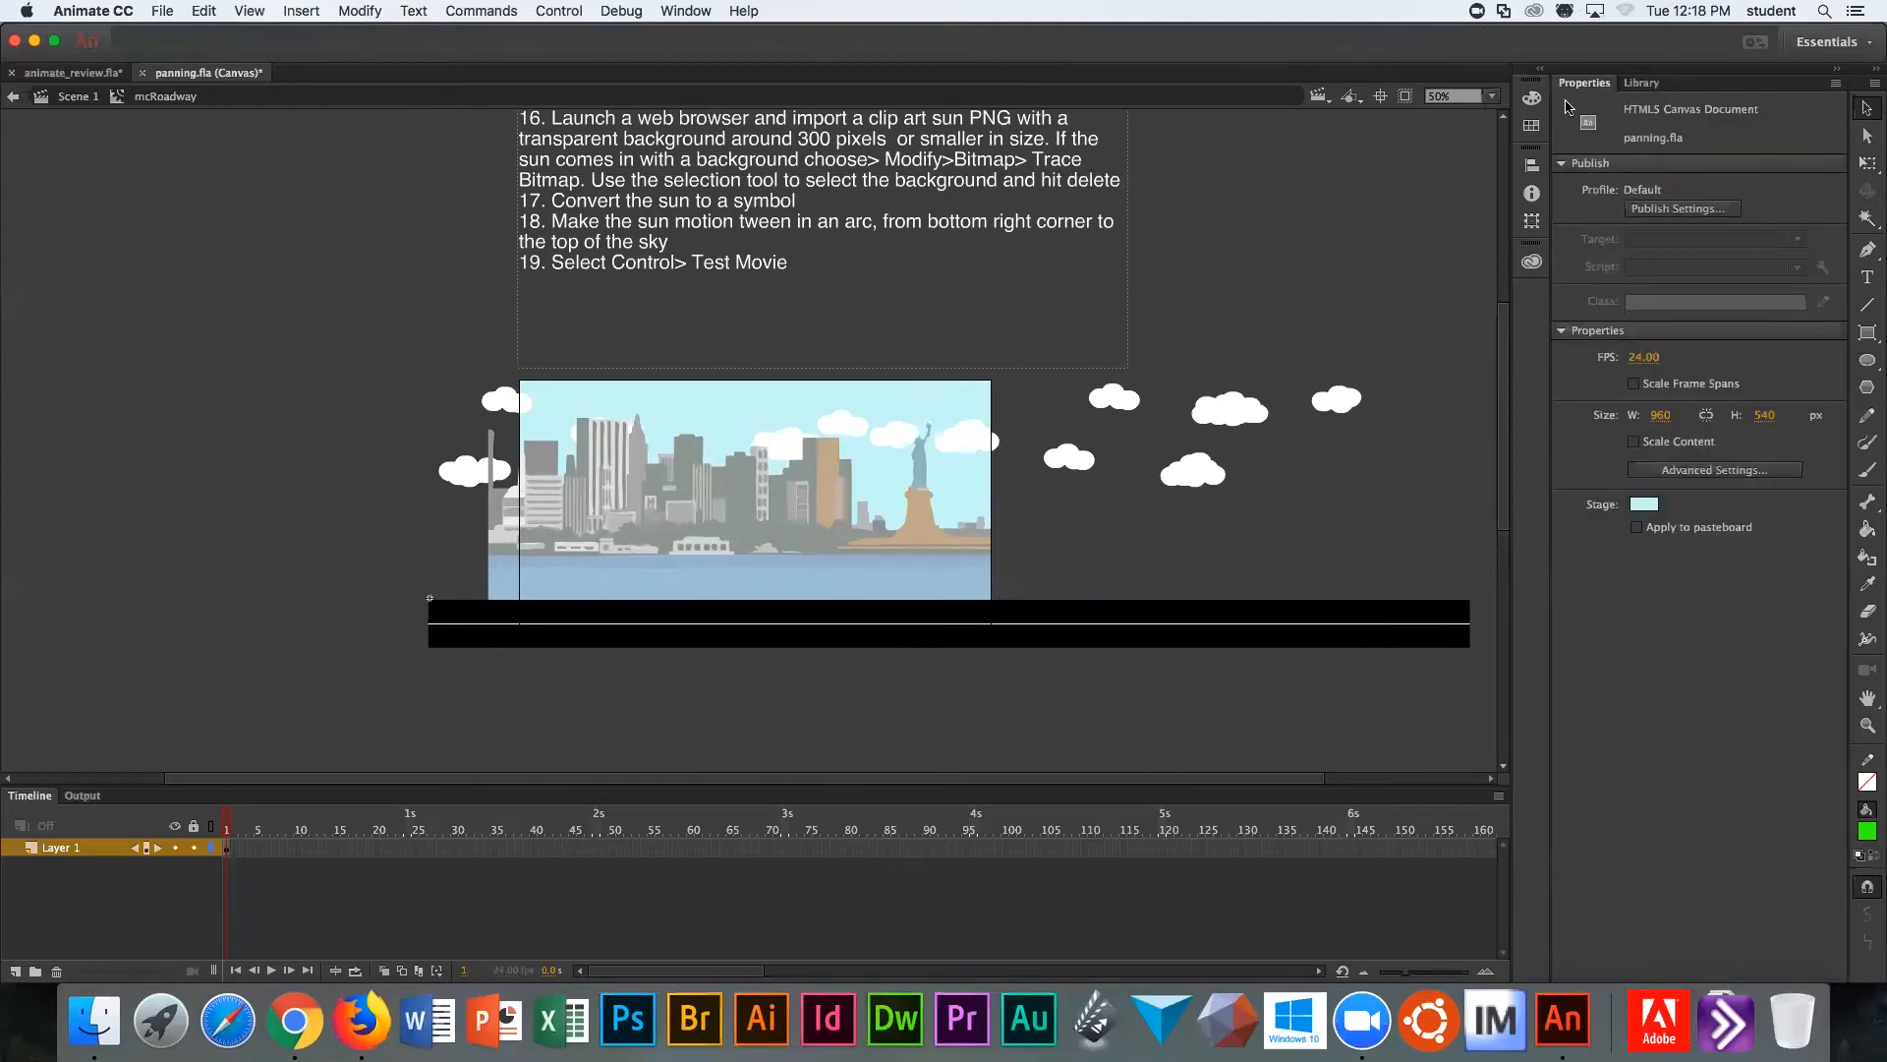
{"action": "mouse_move", "coordinate": [1349, 635]}
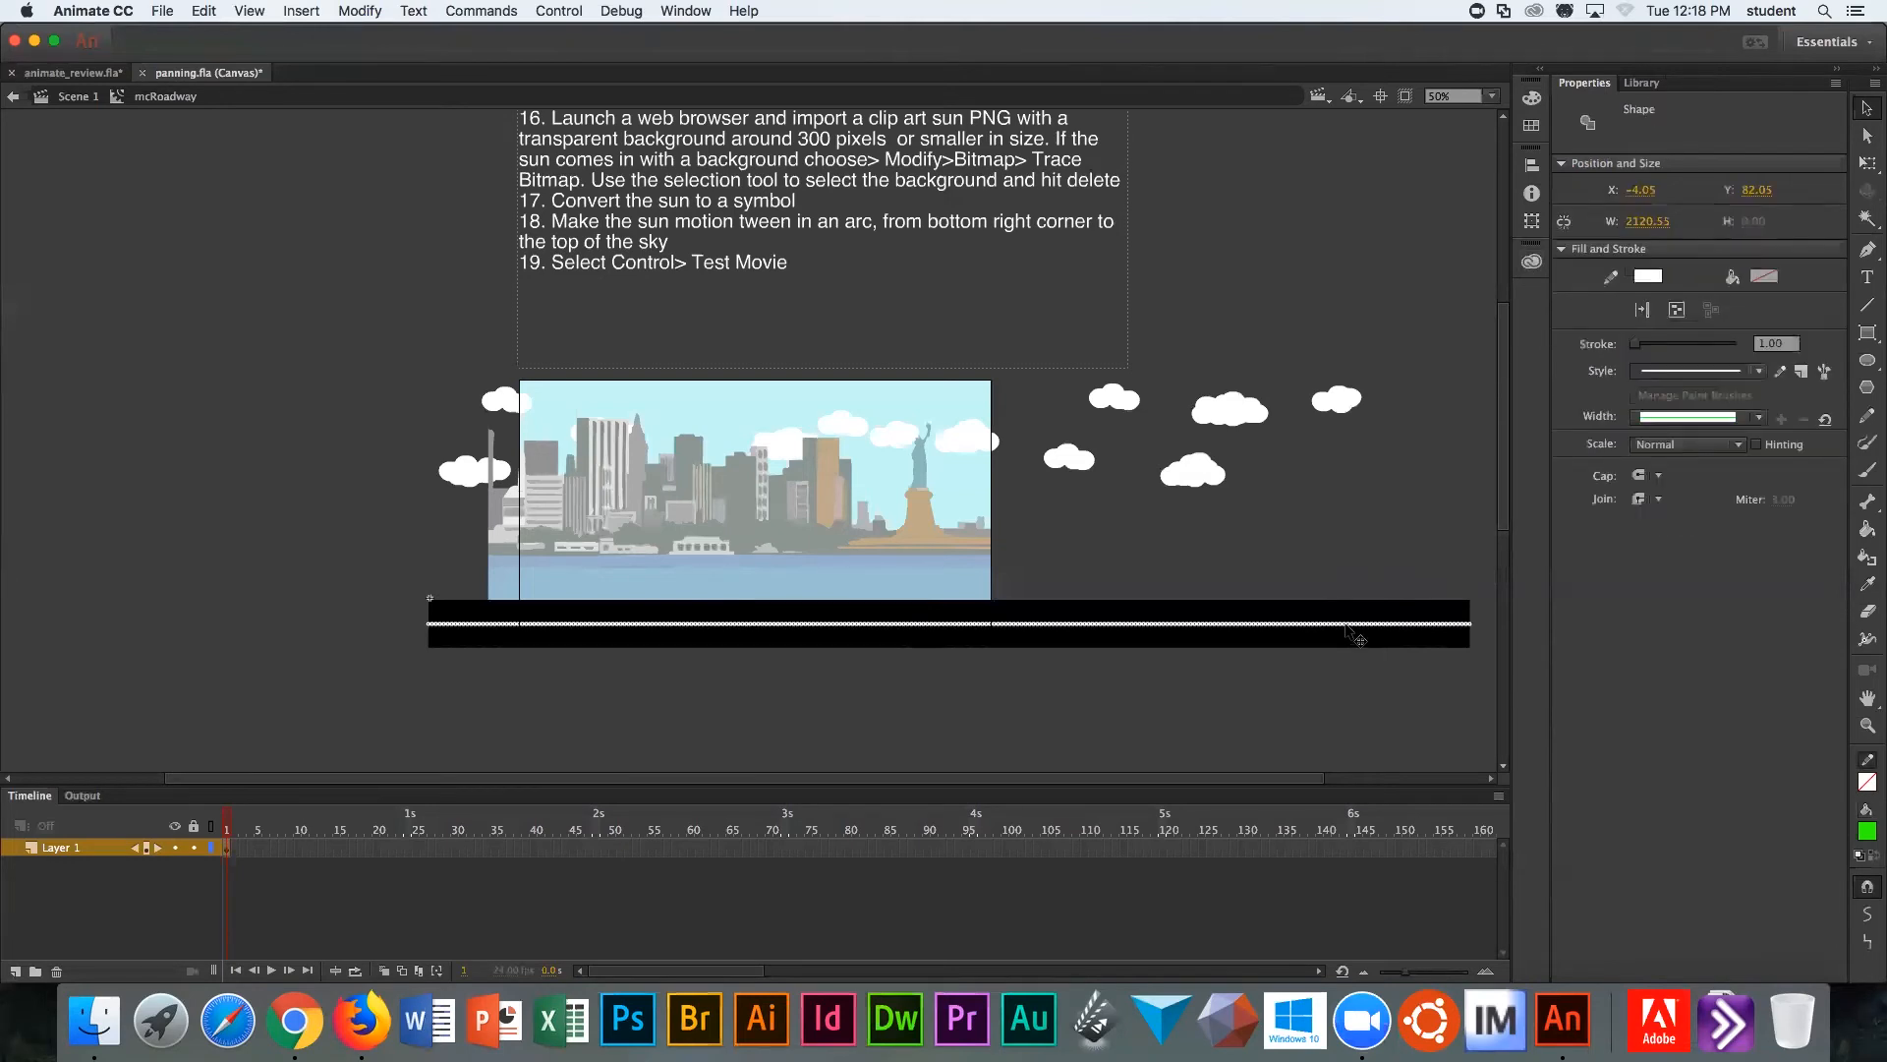
{"action": "mouse_move", "coordinate": [1739, 256]}
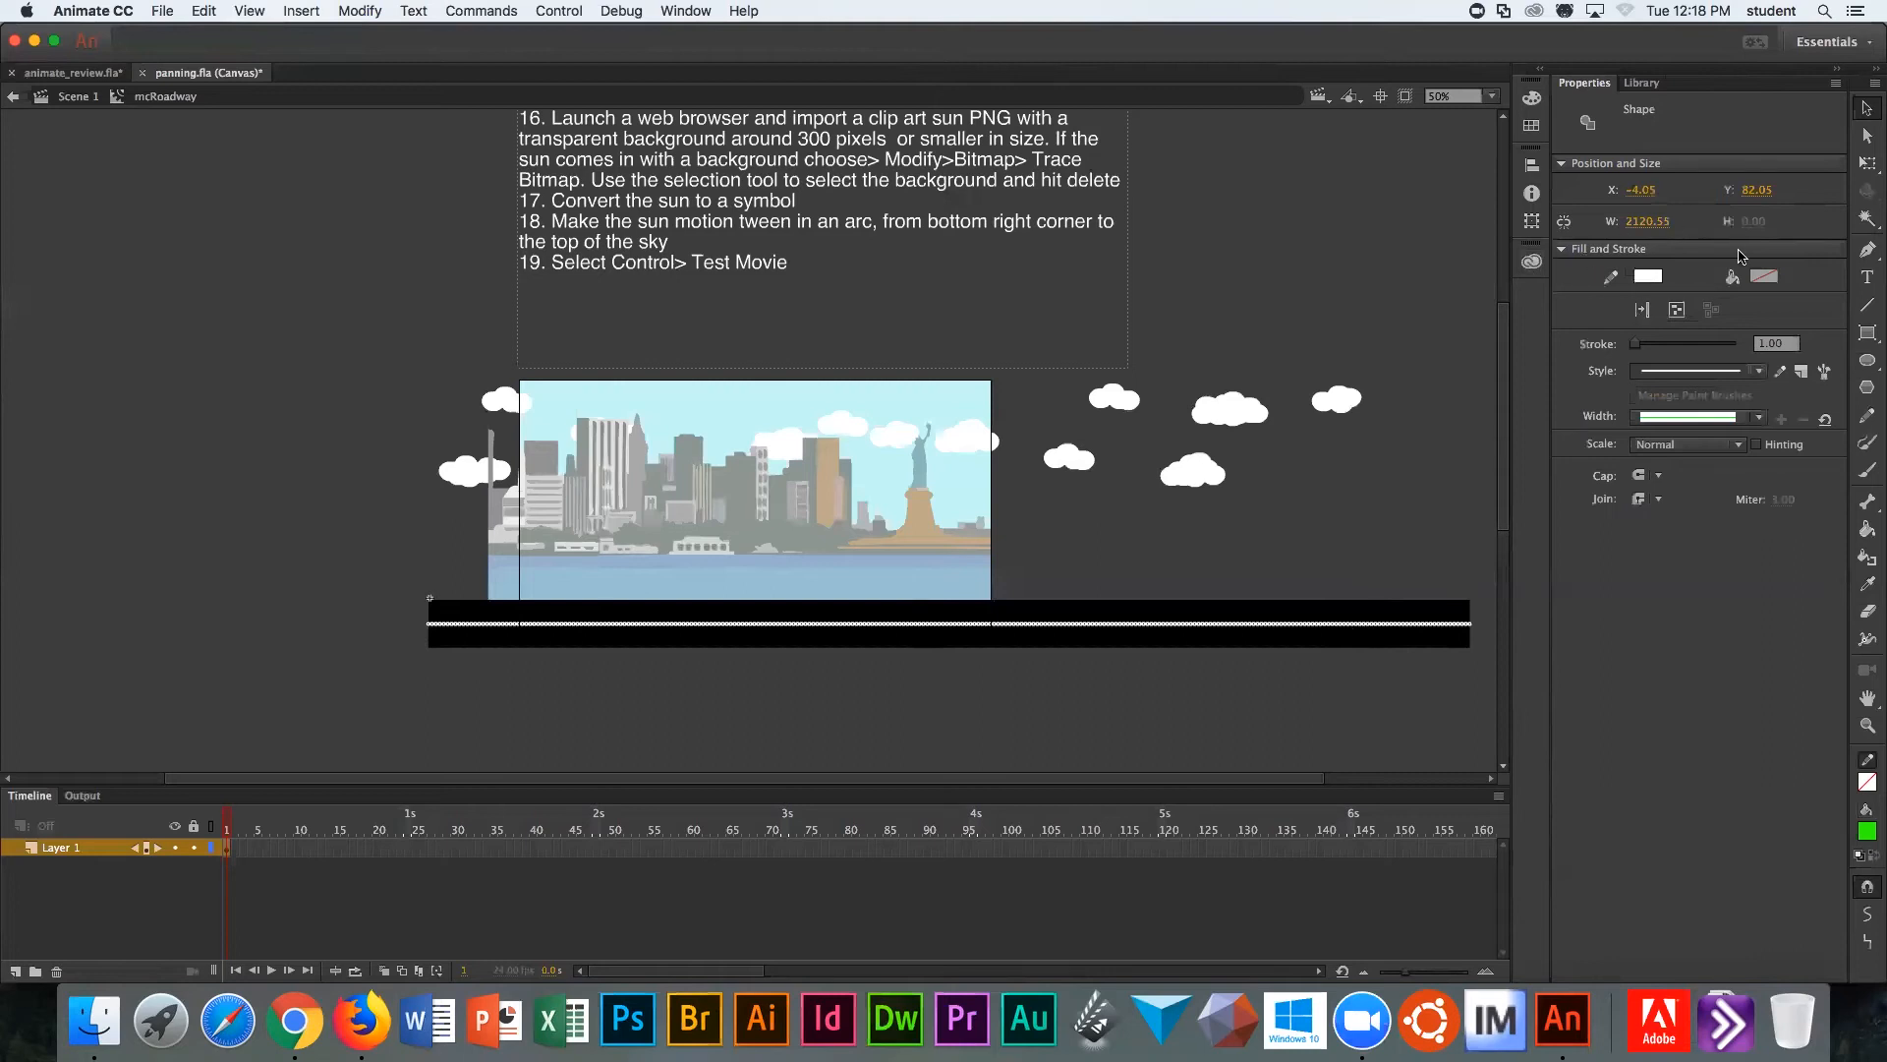
{"action": "mouse_move", "coordinate": [1587, 265]}
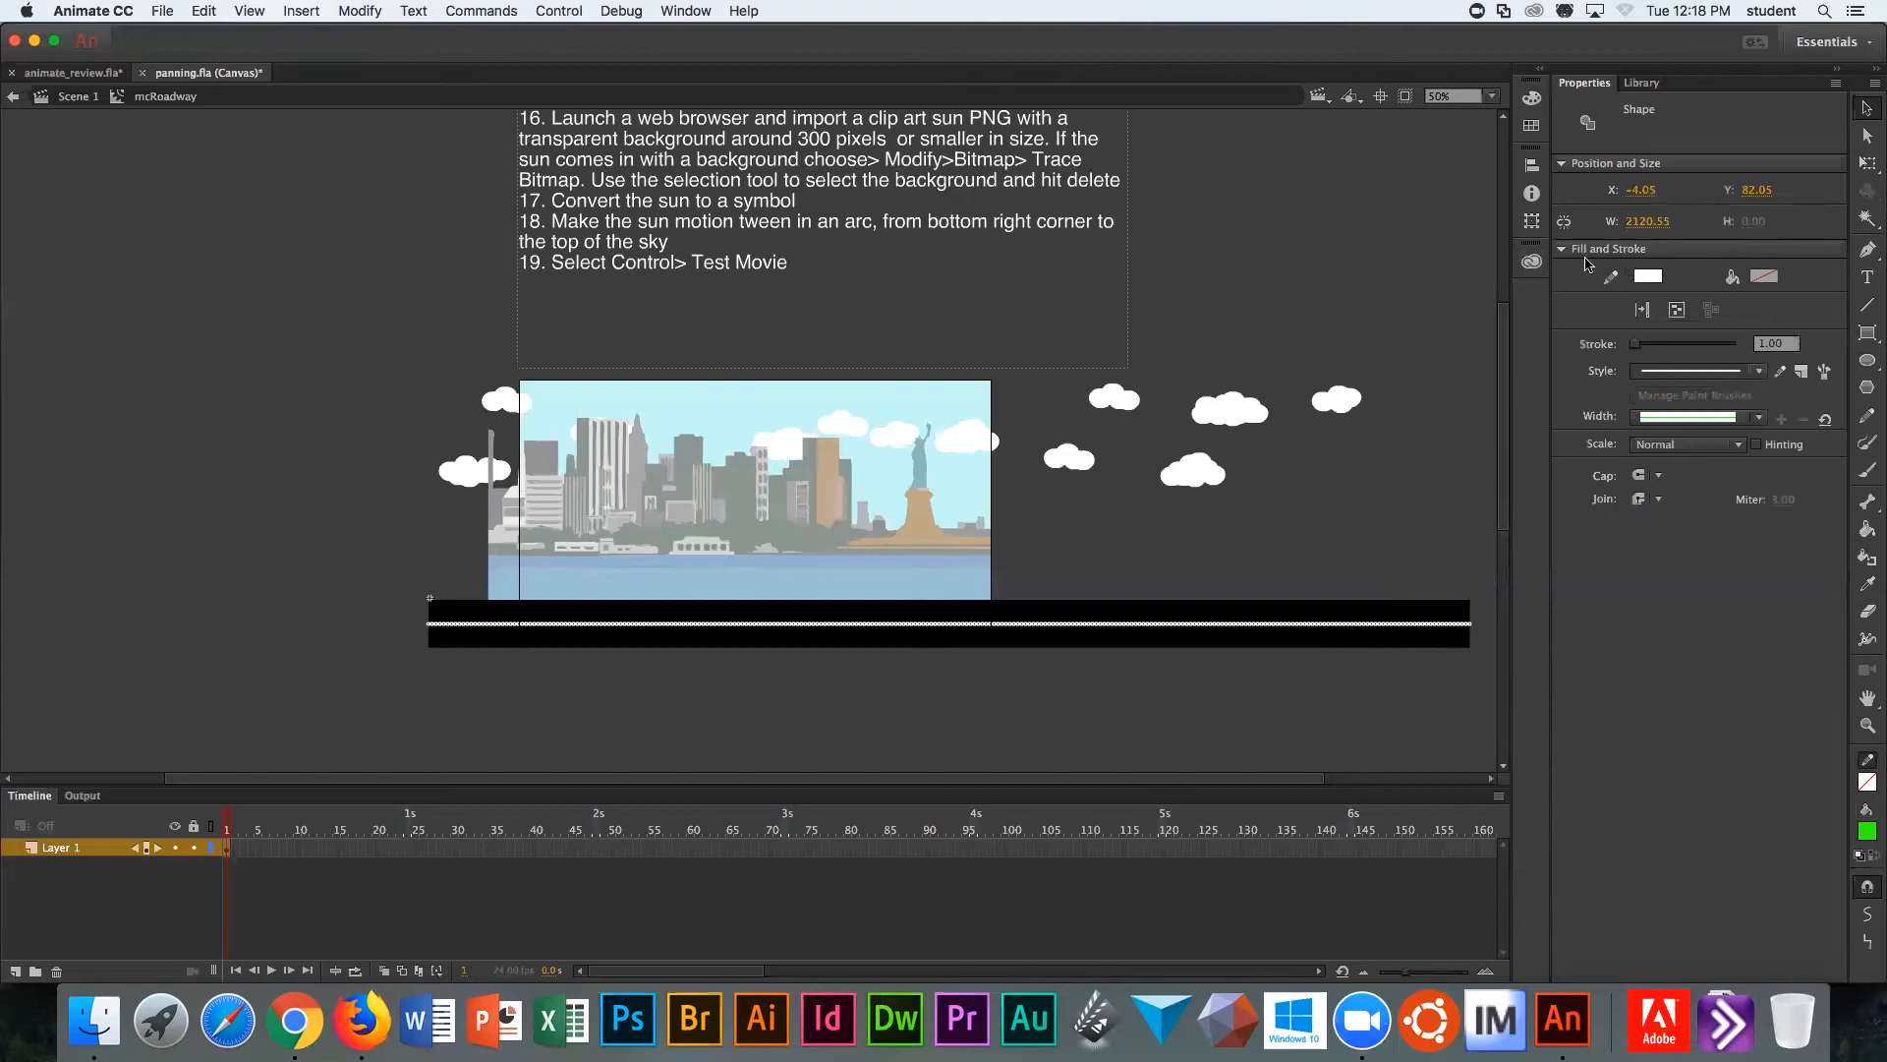
{"action": "mouse_move", "coordinate": [1652, 277]}
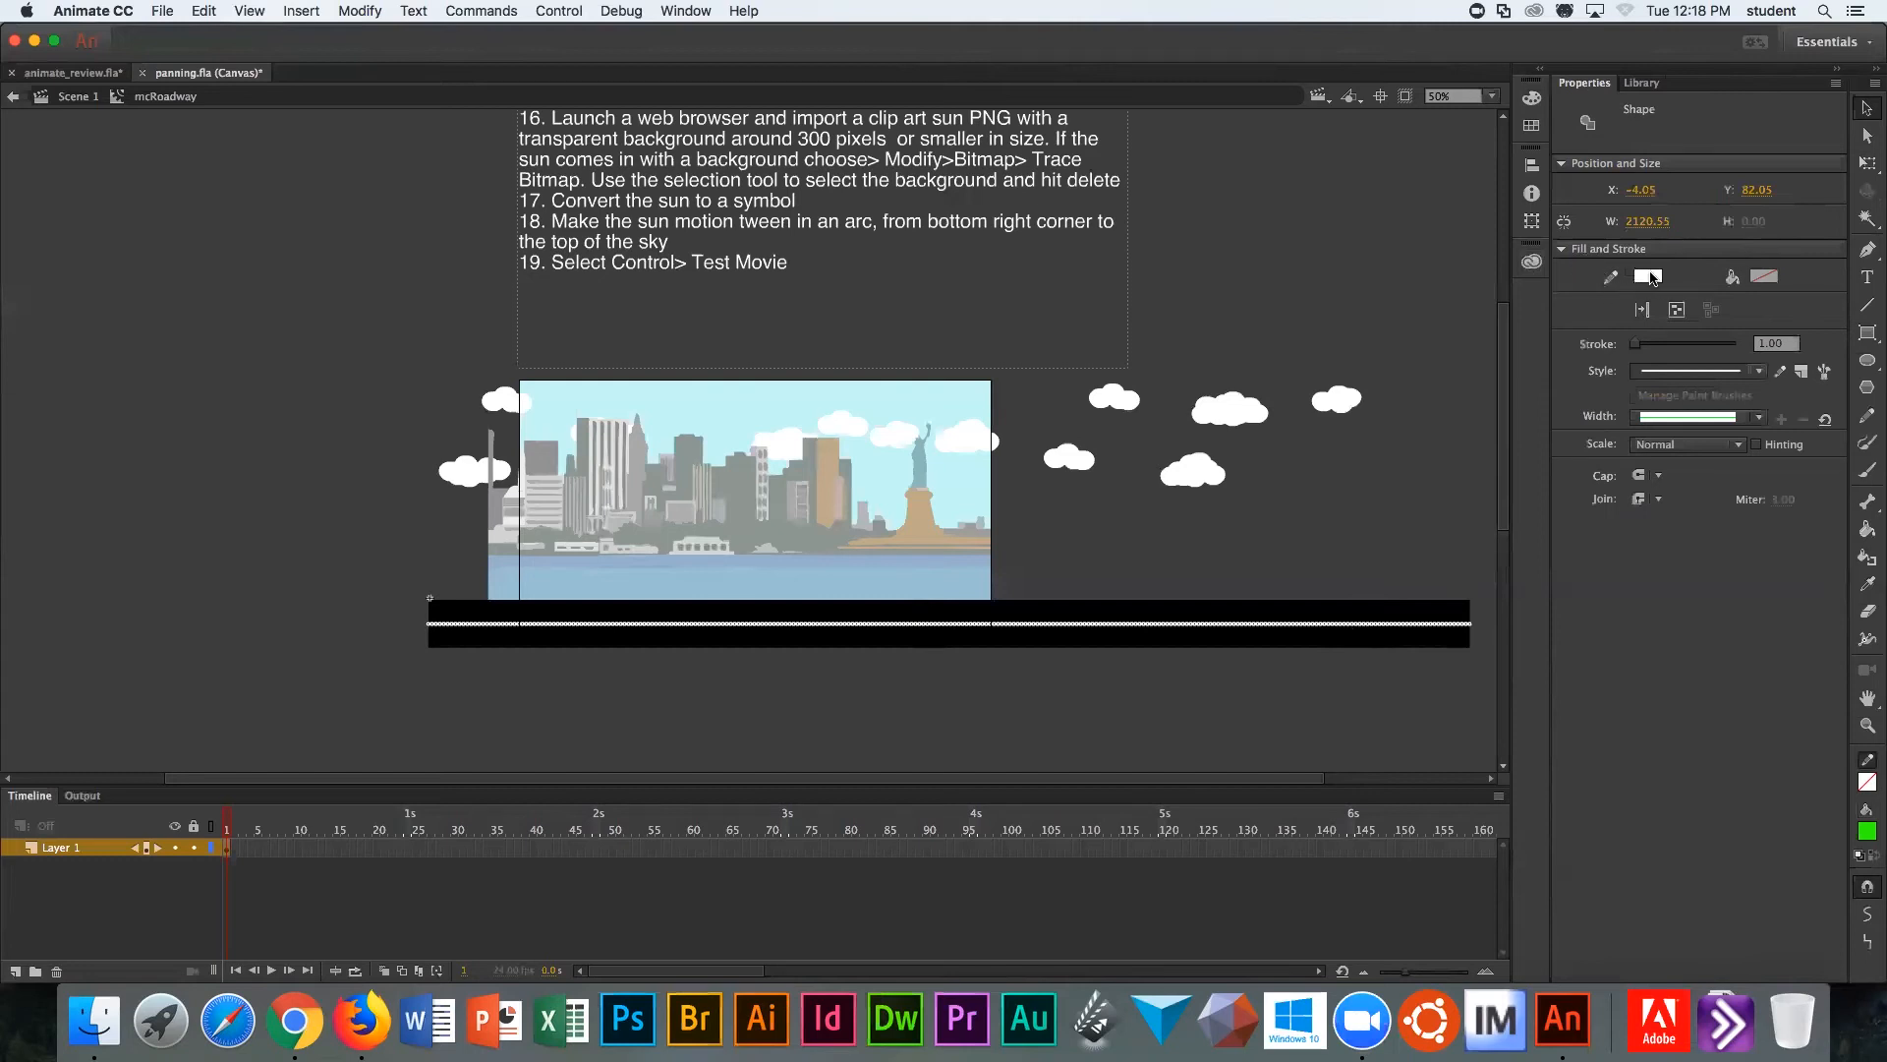
{"action": "mouse_move", "coordinate": [1757, 262]}
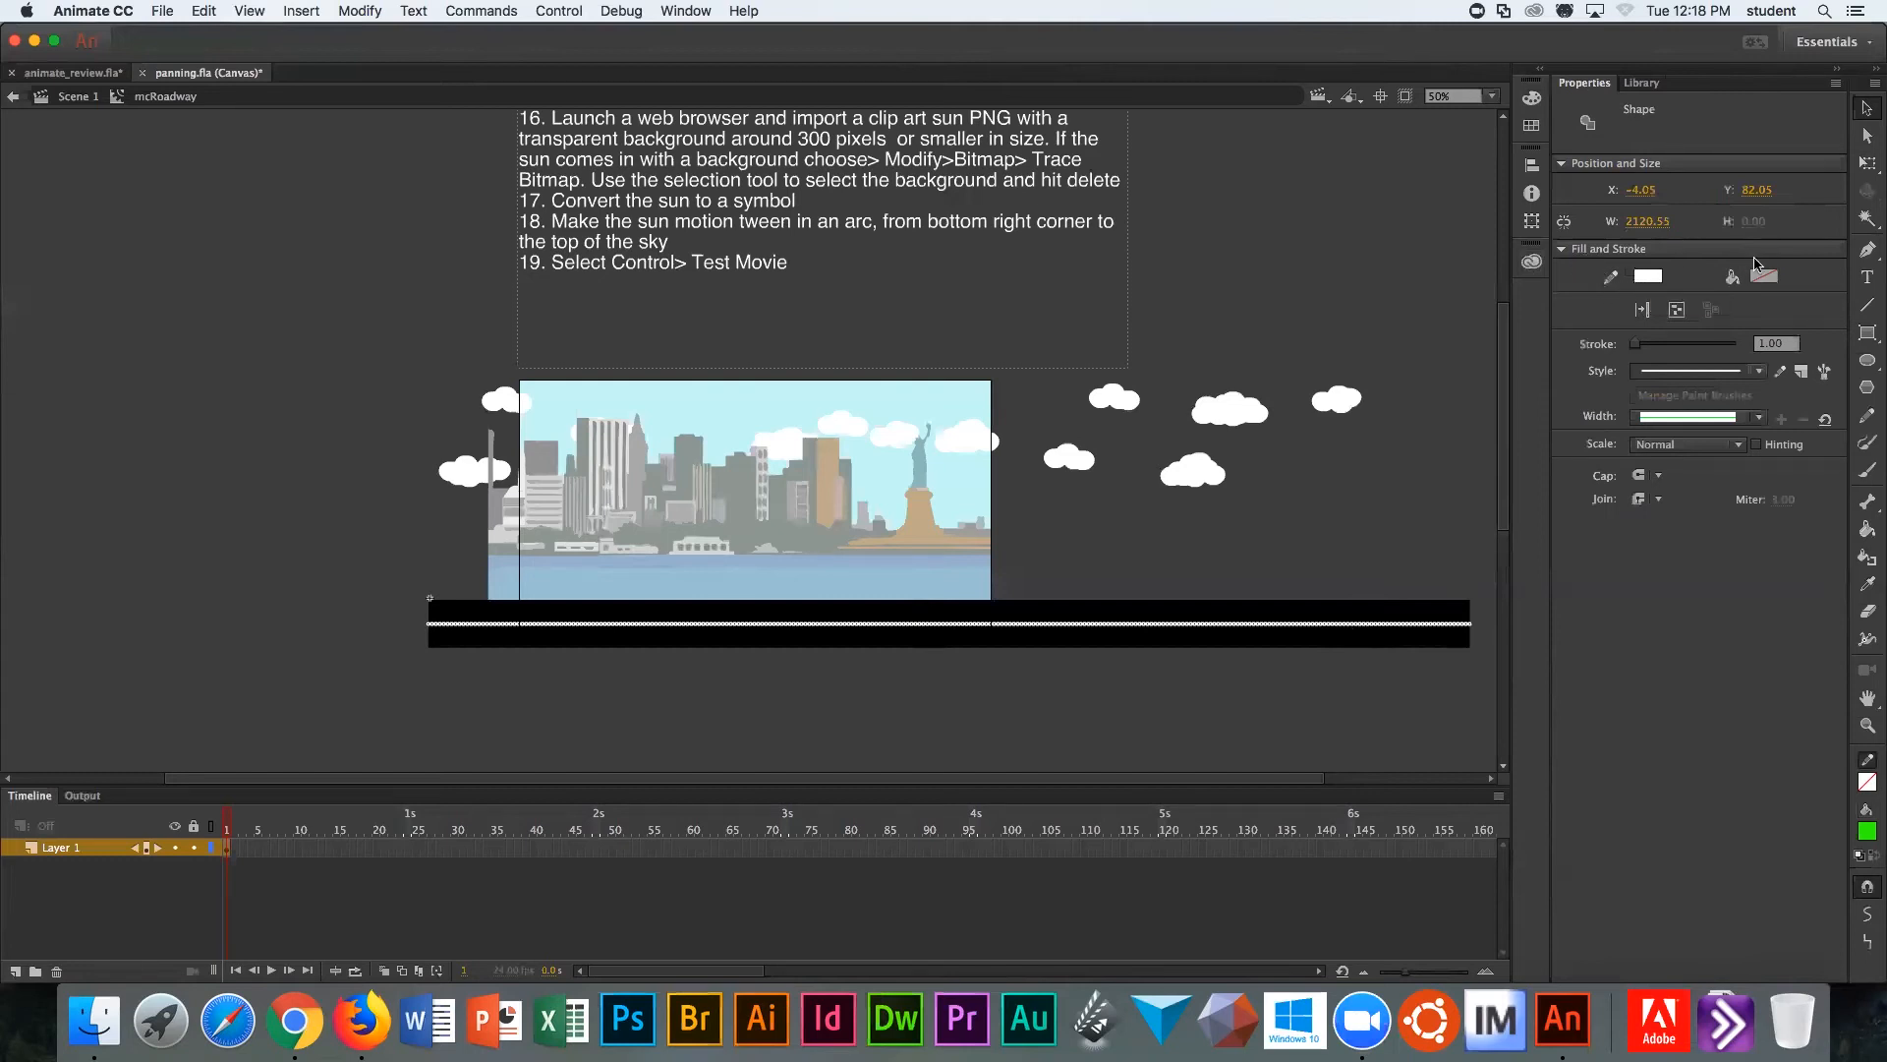
{"action": "mouse_move", "coordinate": [1764, 275]}
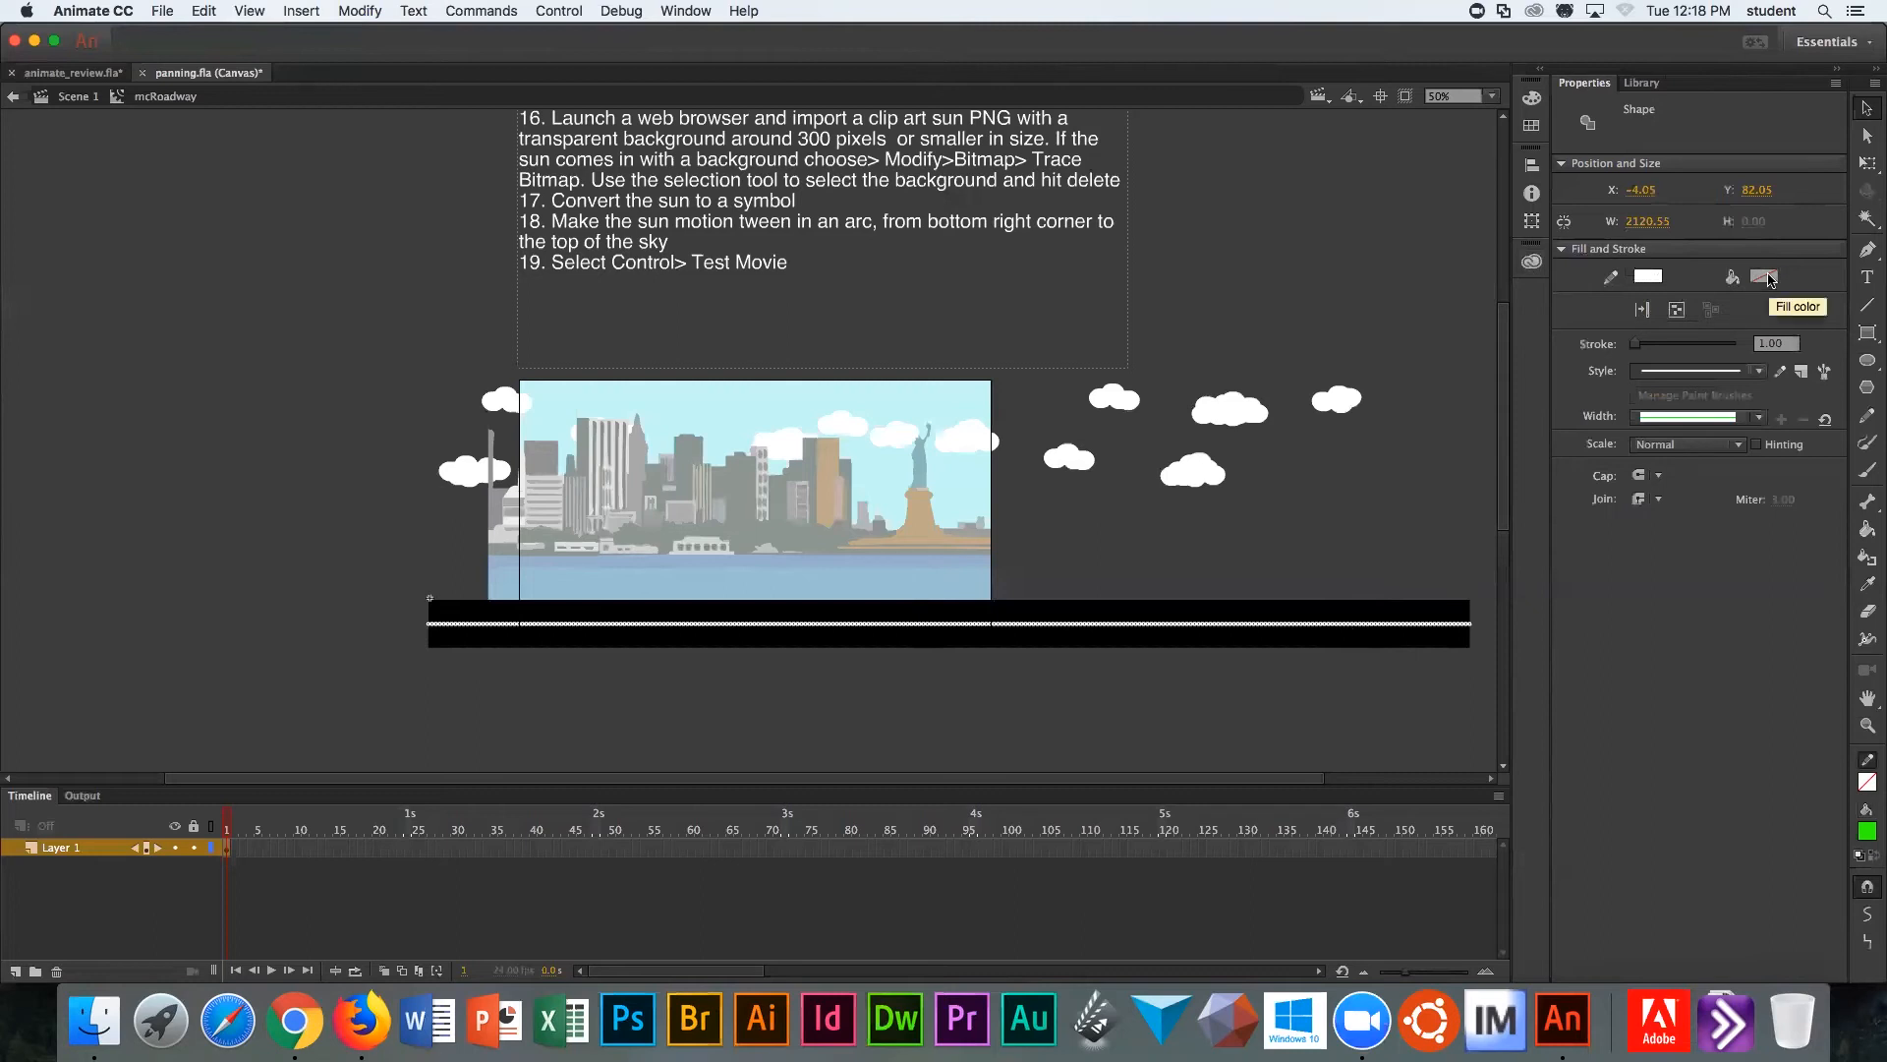
{"action": "mouse_move", "coordinate": [1645, 291]}
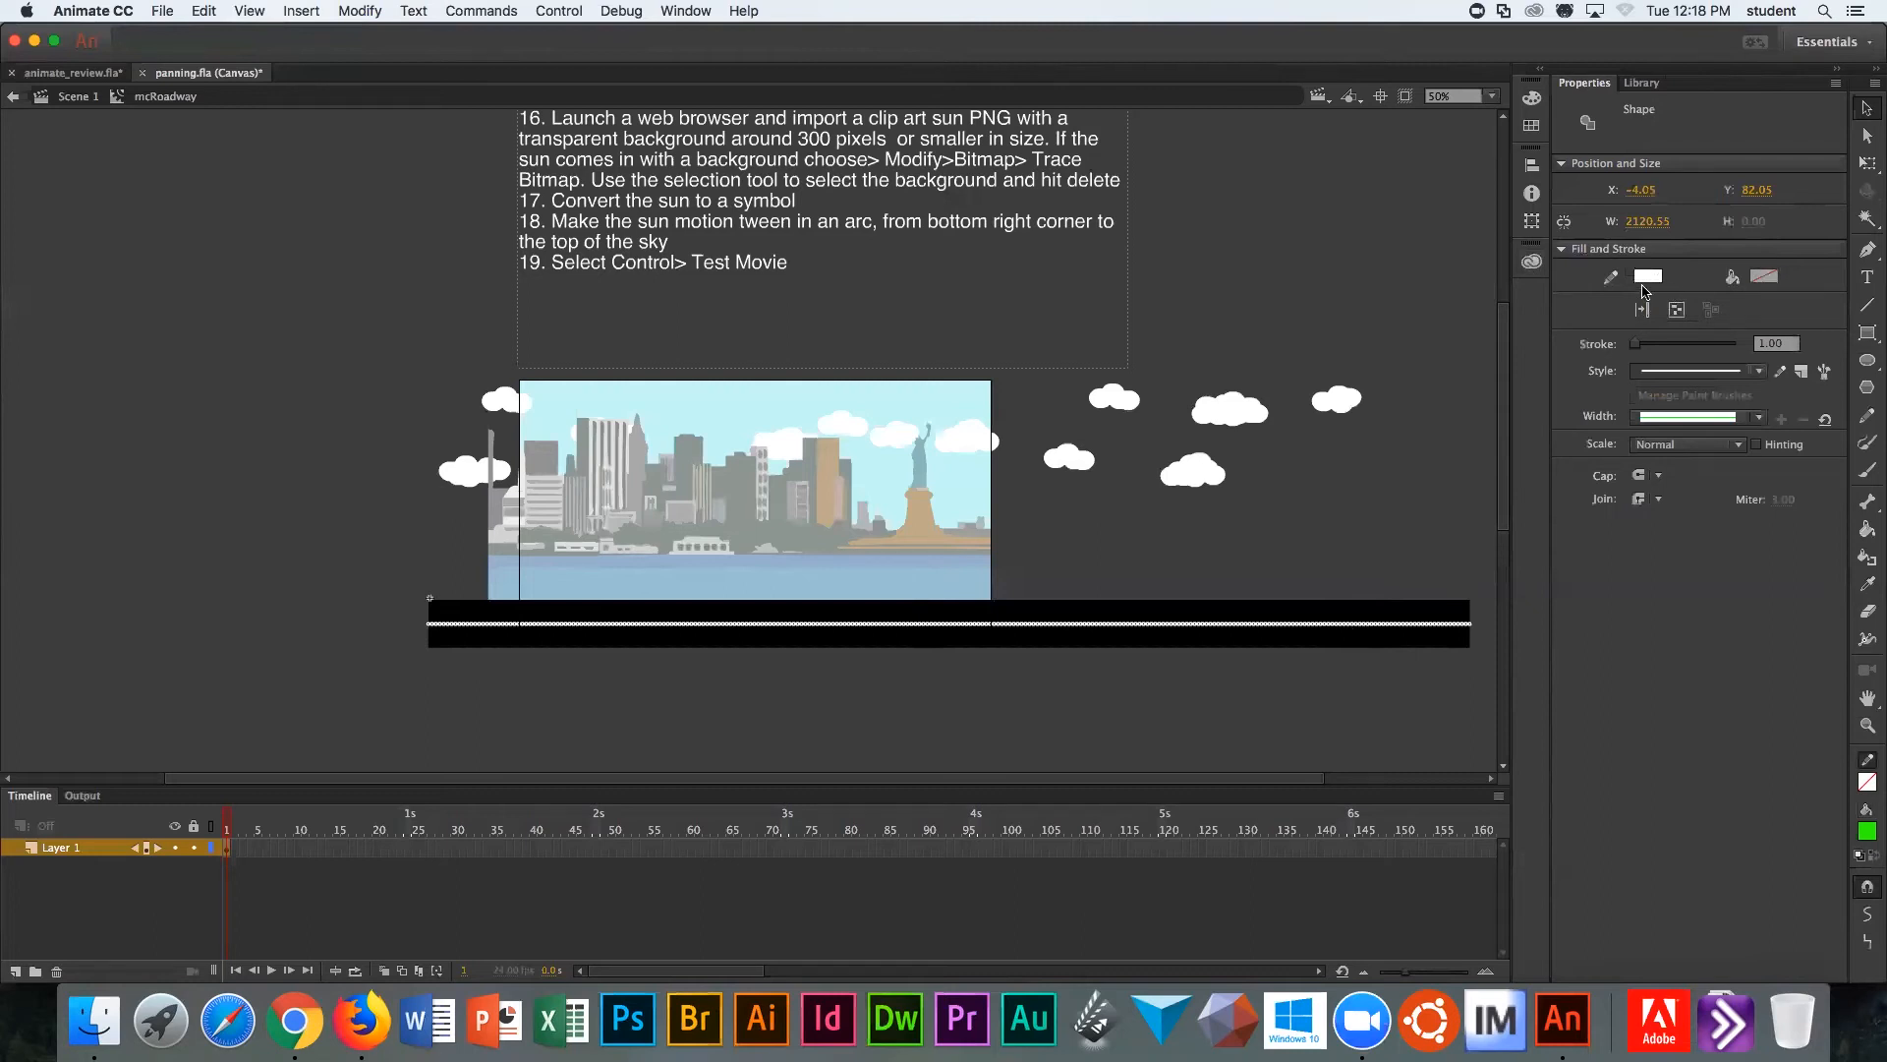
{"action": "mouse_move", "coordinate": [1638, 344]}
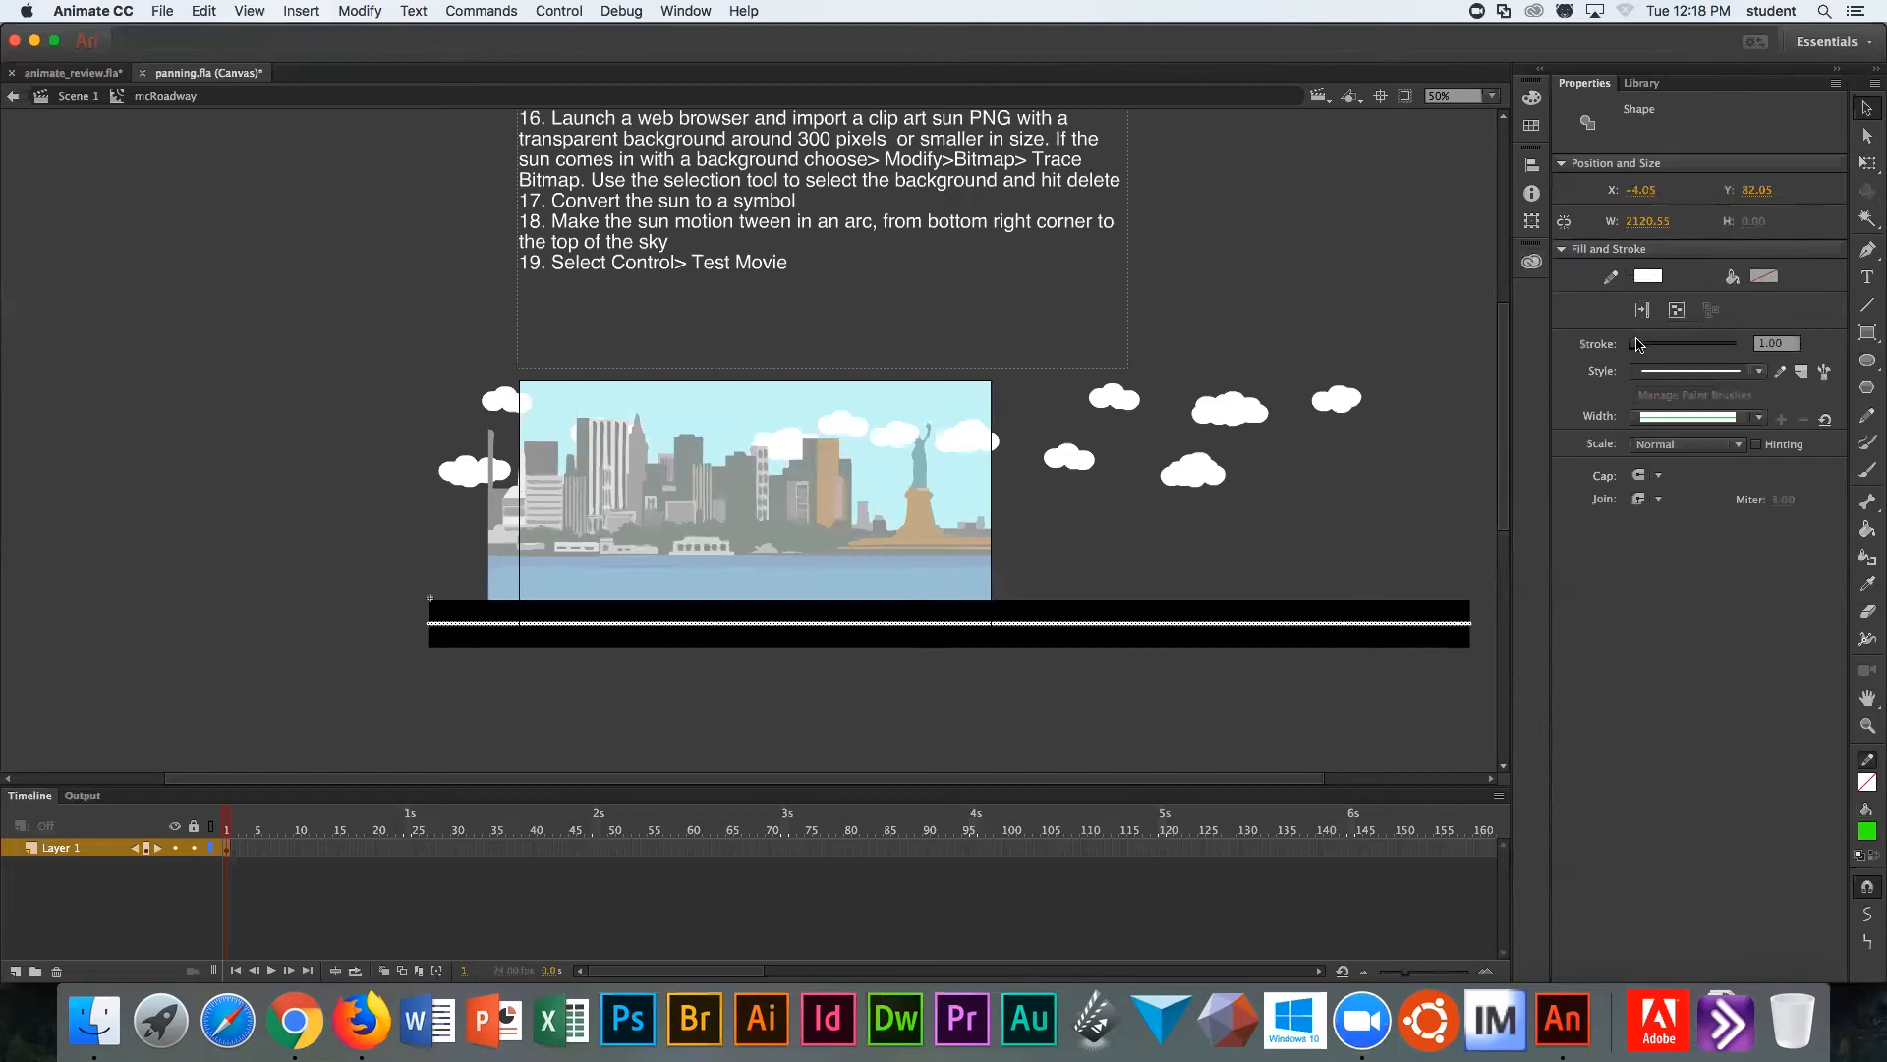
{"action": "mouse_move", "coordinate": [1675, 352]}
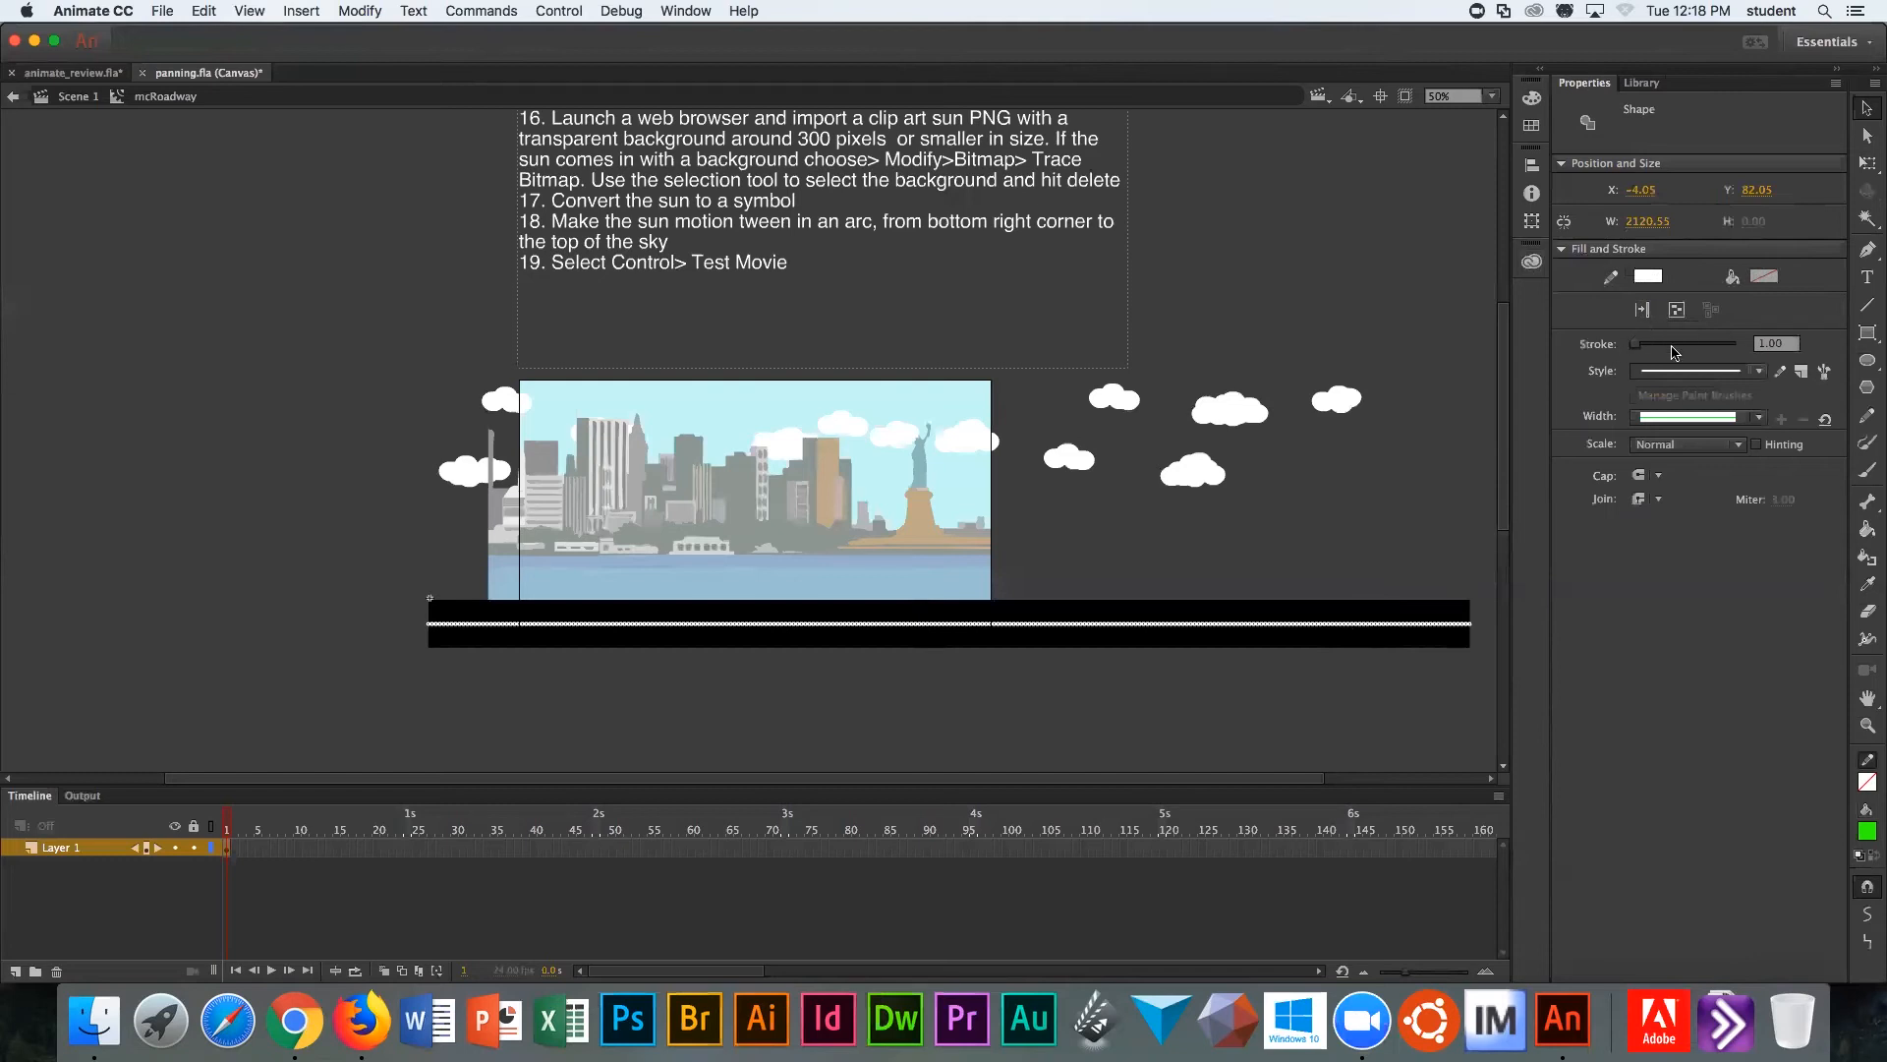
{"action": "mouse_move", "coordinate": [1659, 376]}
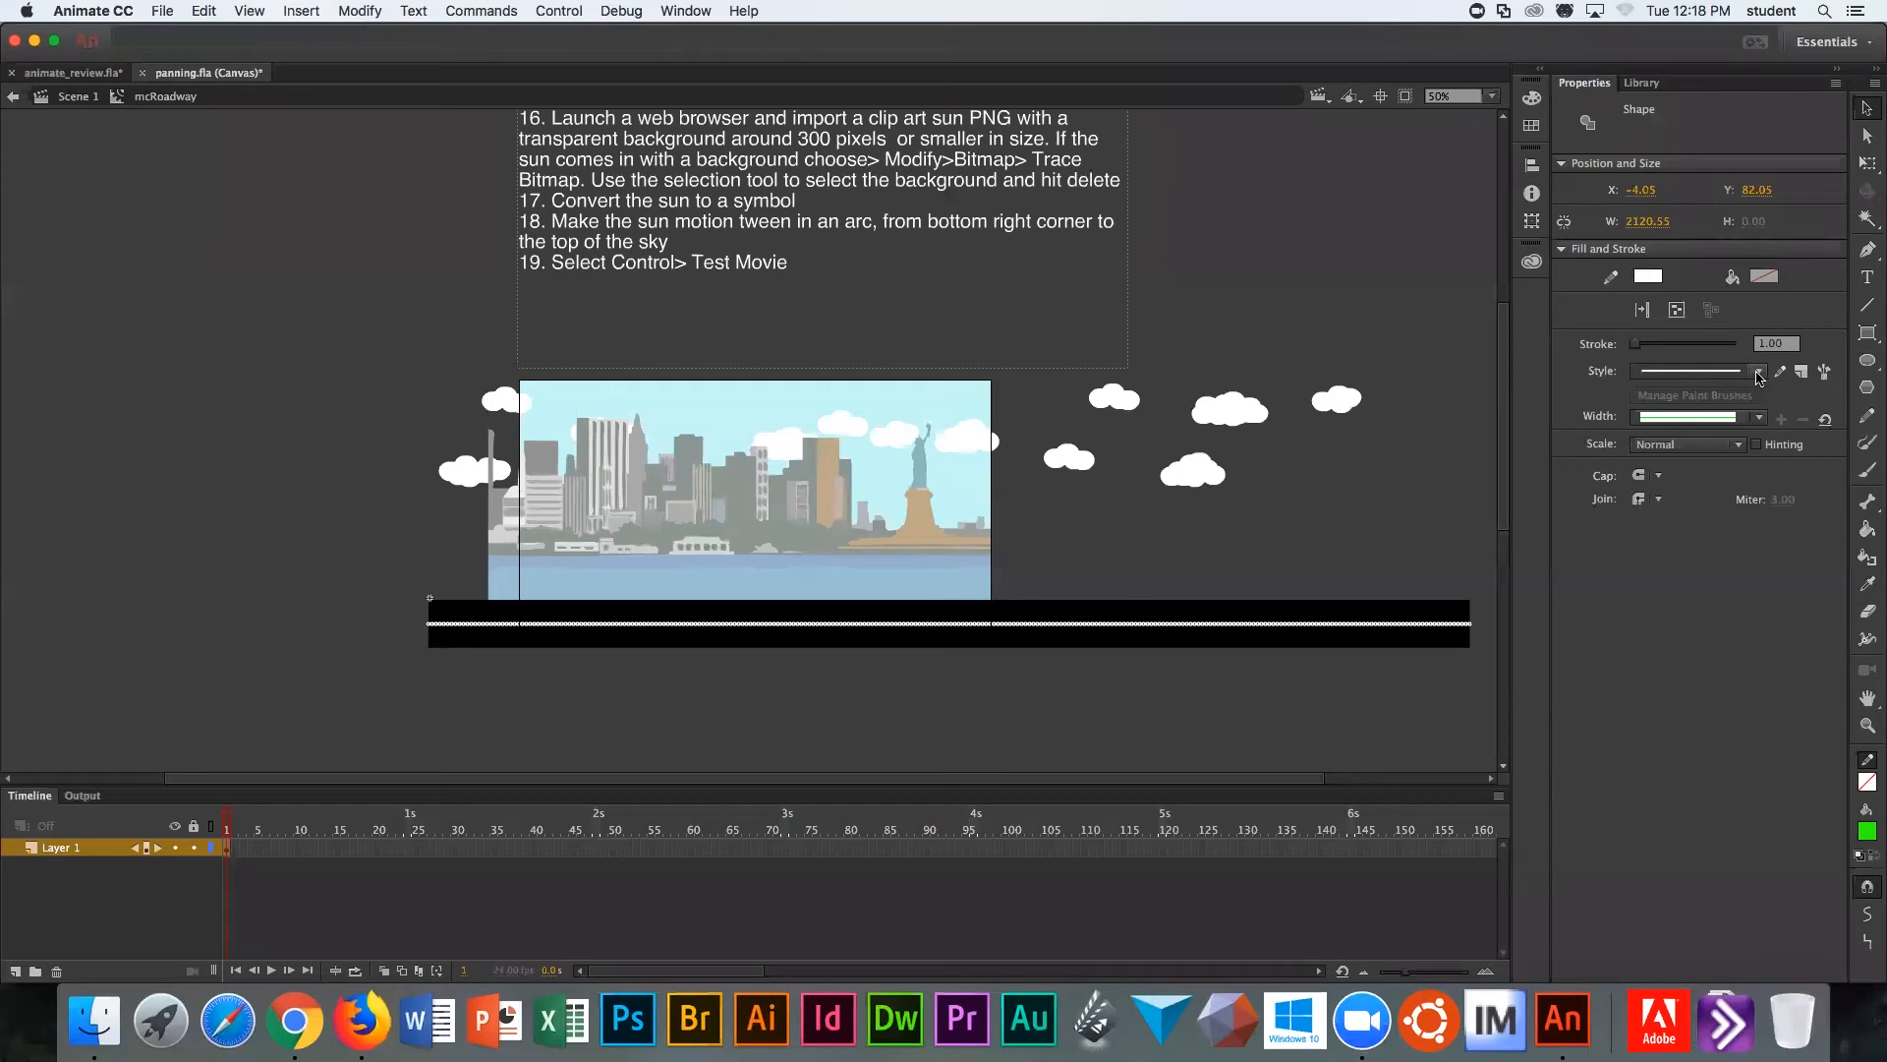
Step: Set the road centre line's stroke style to dashed in Fill and Stroke
{"action": "left_click", "coordinate": [1758, 371]}
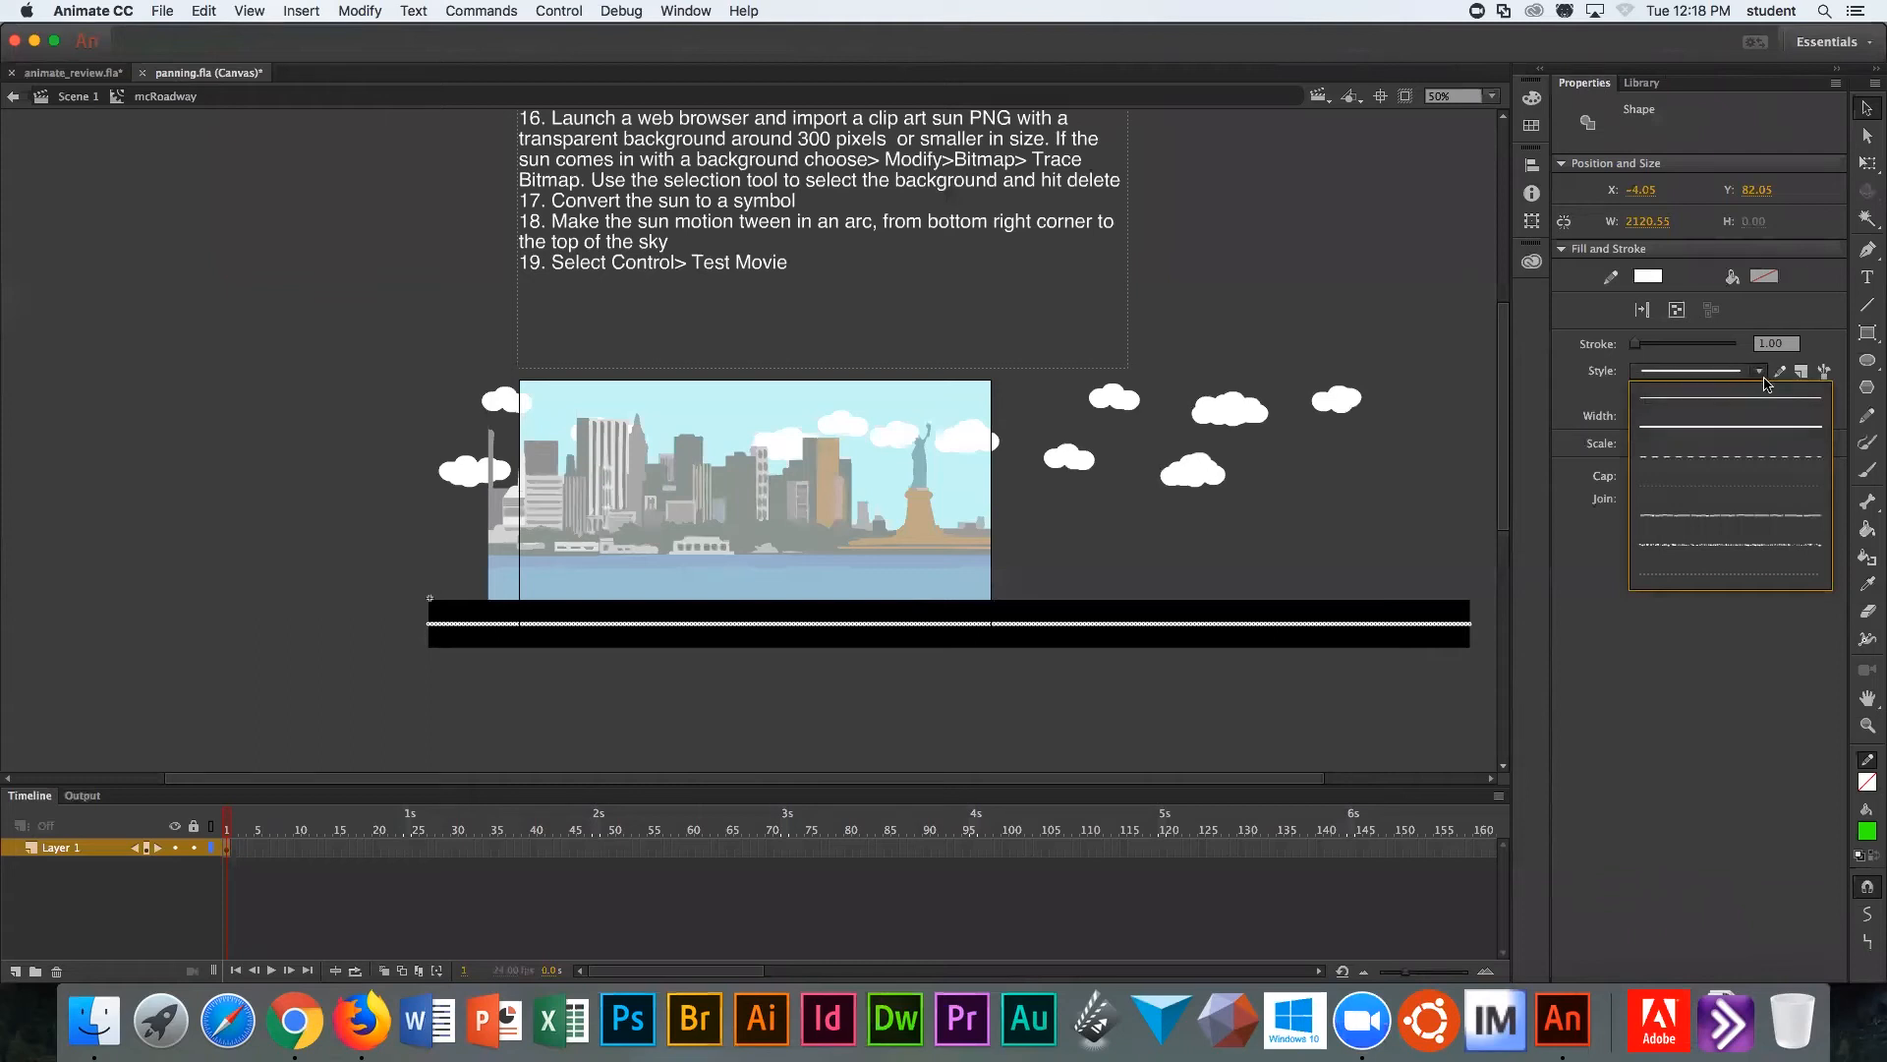
{"action": "mouse_move", "coordinate": [1728, 460]}
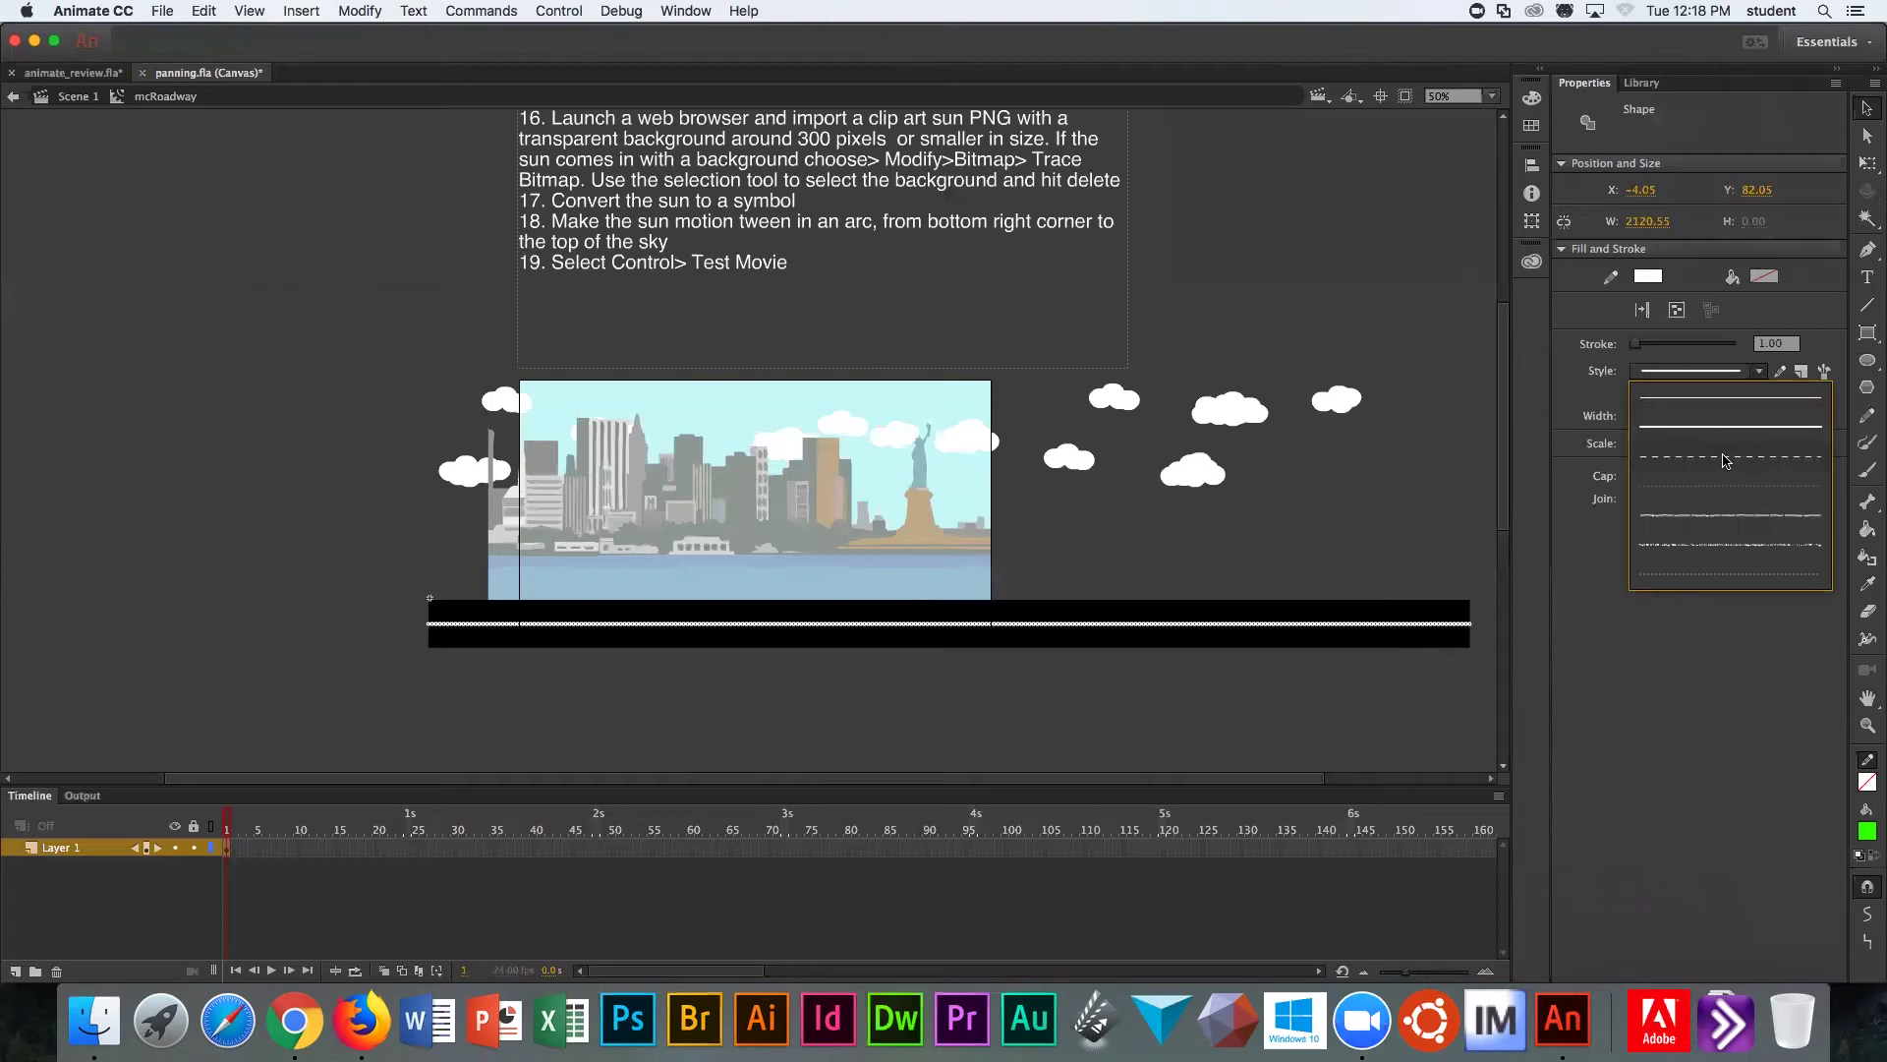
{"action": "left_click", "coordinate": [1728, 460]}
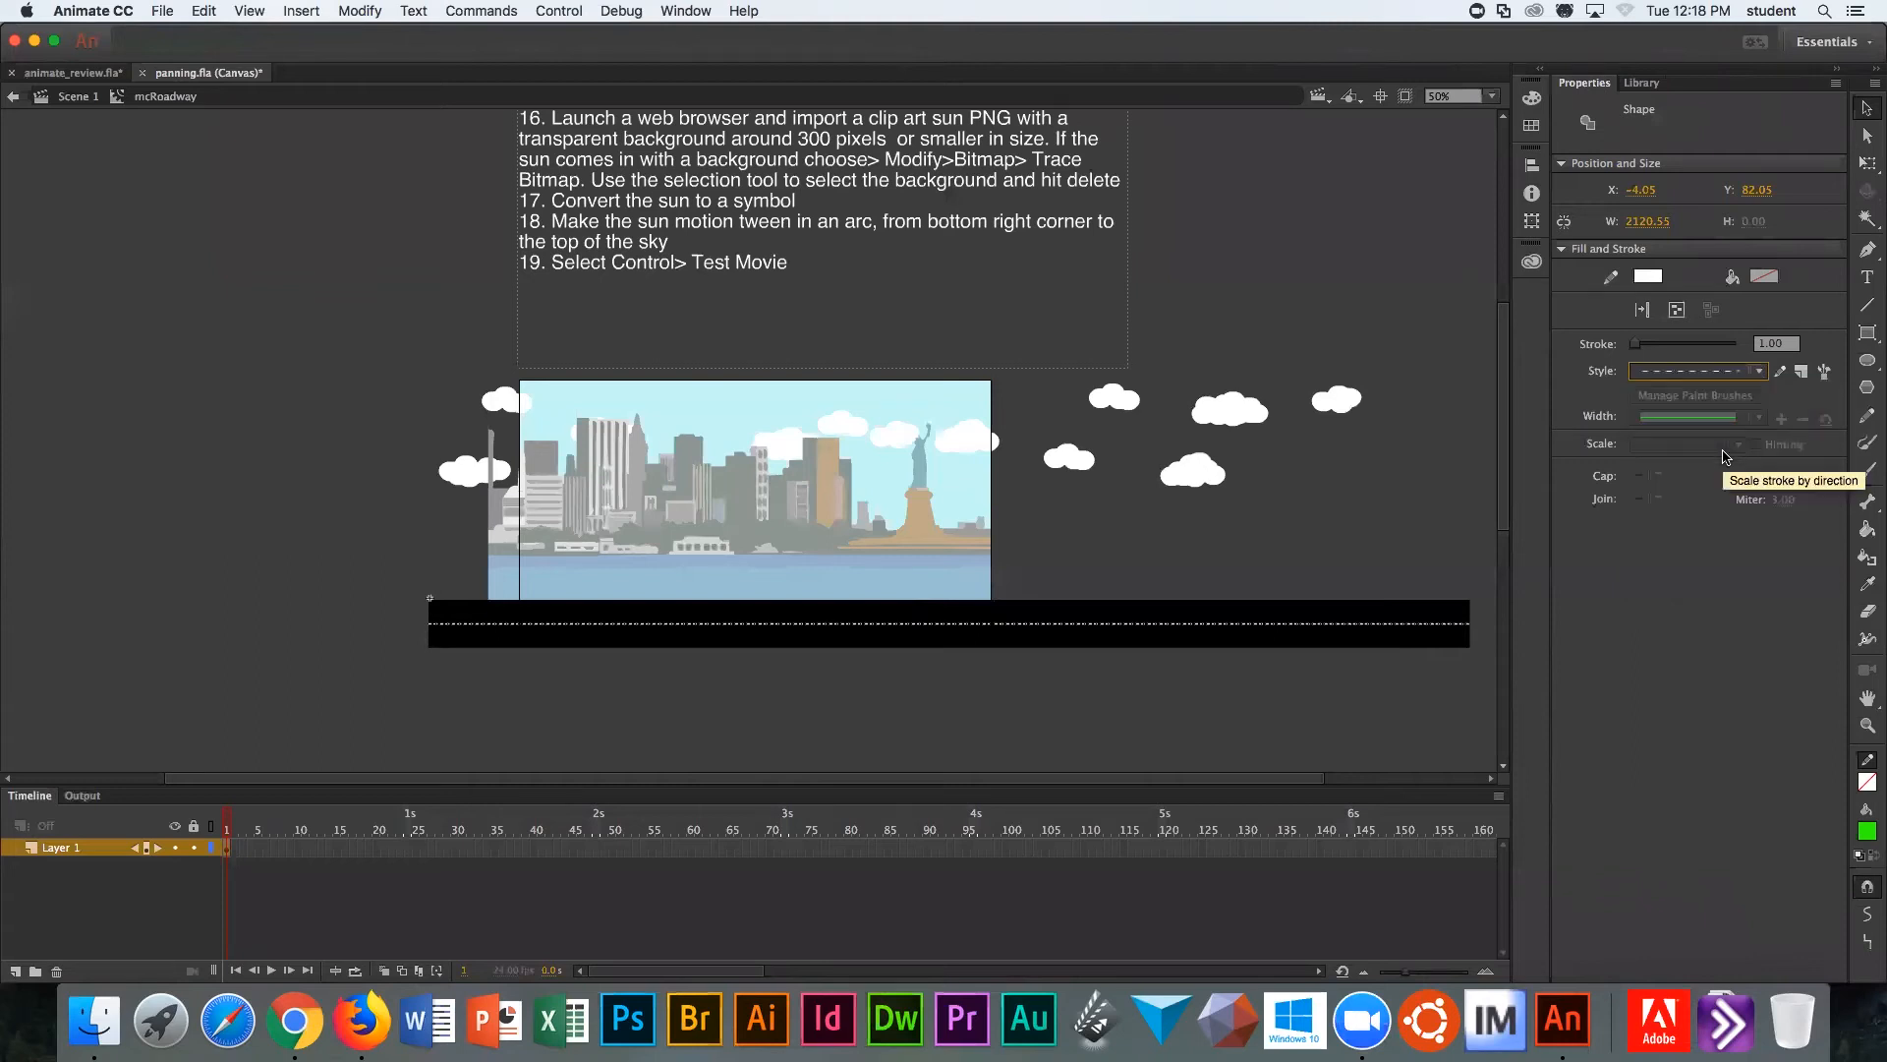
{"action": "mouse_move", "coordinate": [1748, 442]}
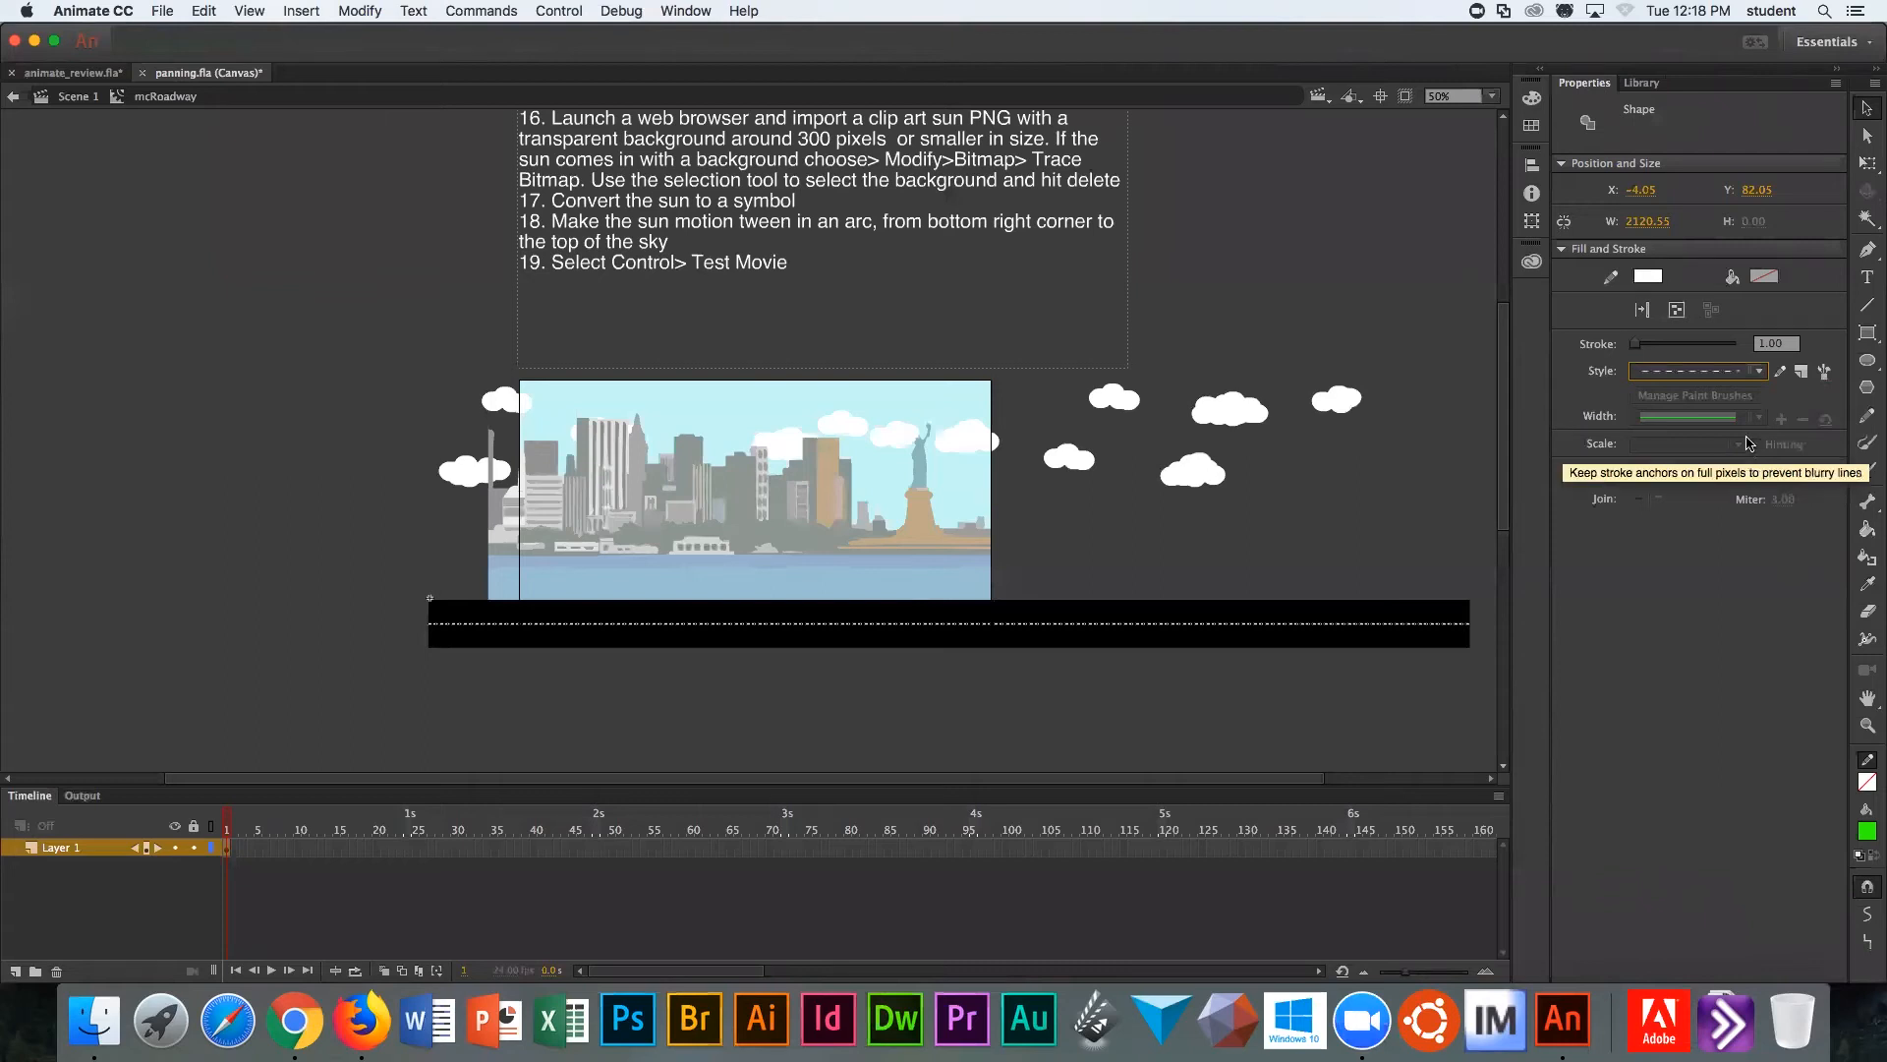
{"action": "mouse_move", "coordinate": [1803, 370]}
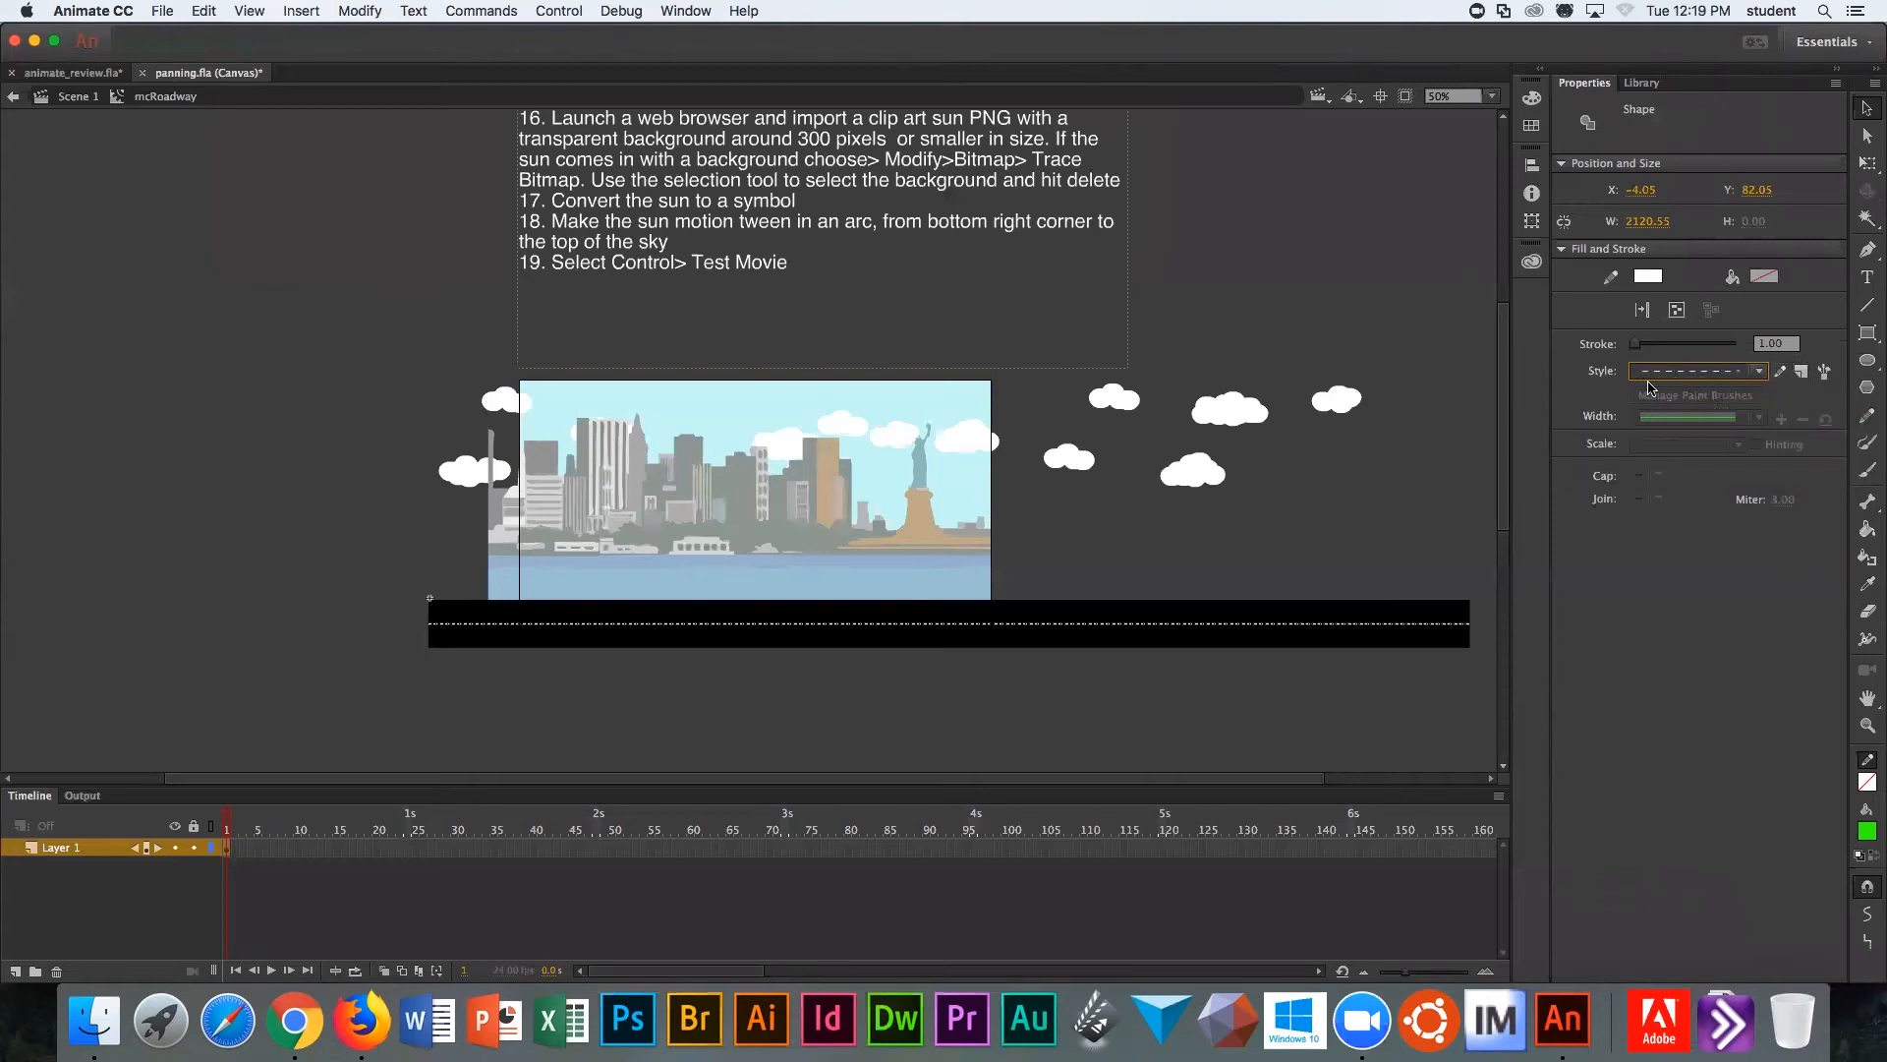
{"action": "mouse_move", "coordinate": [1785, 371]}
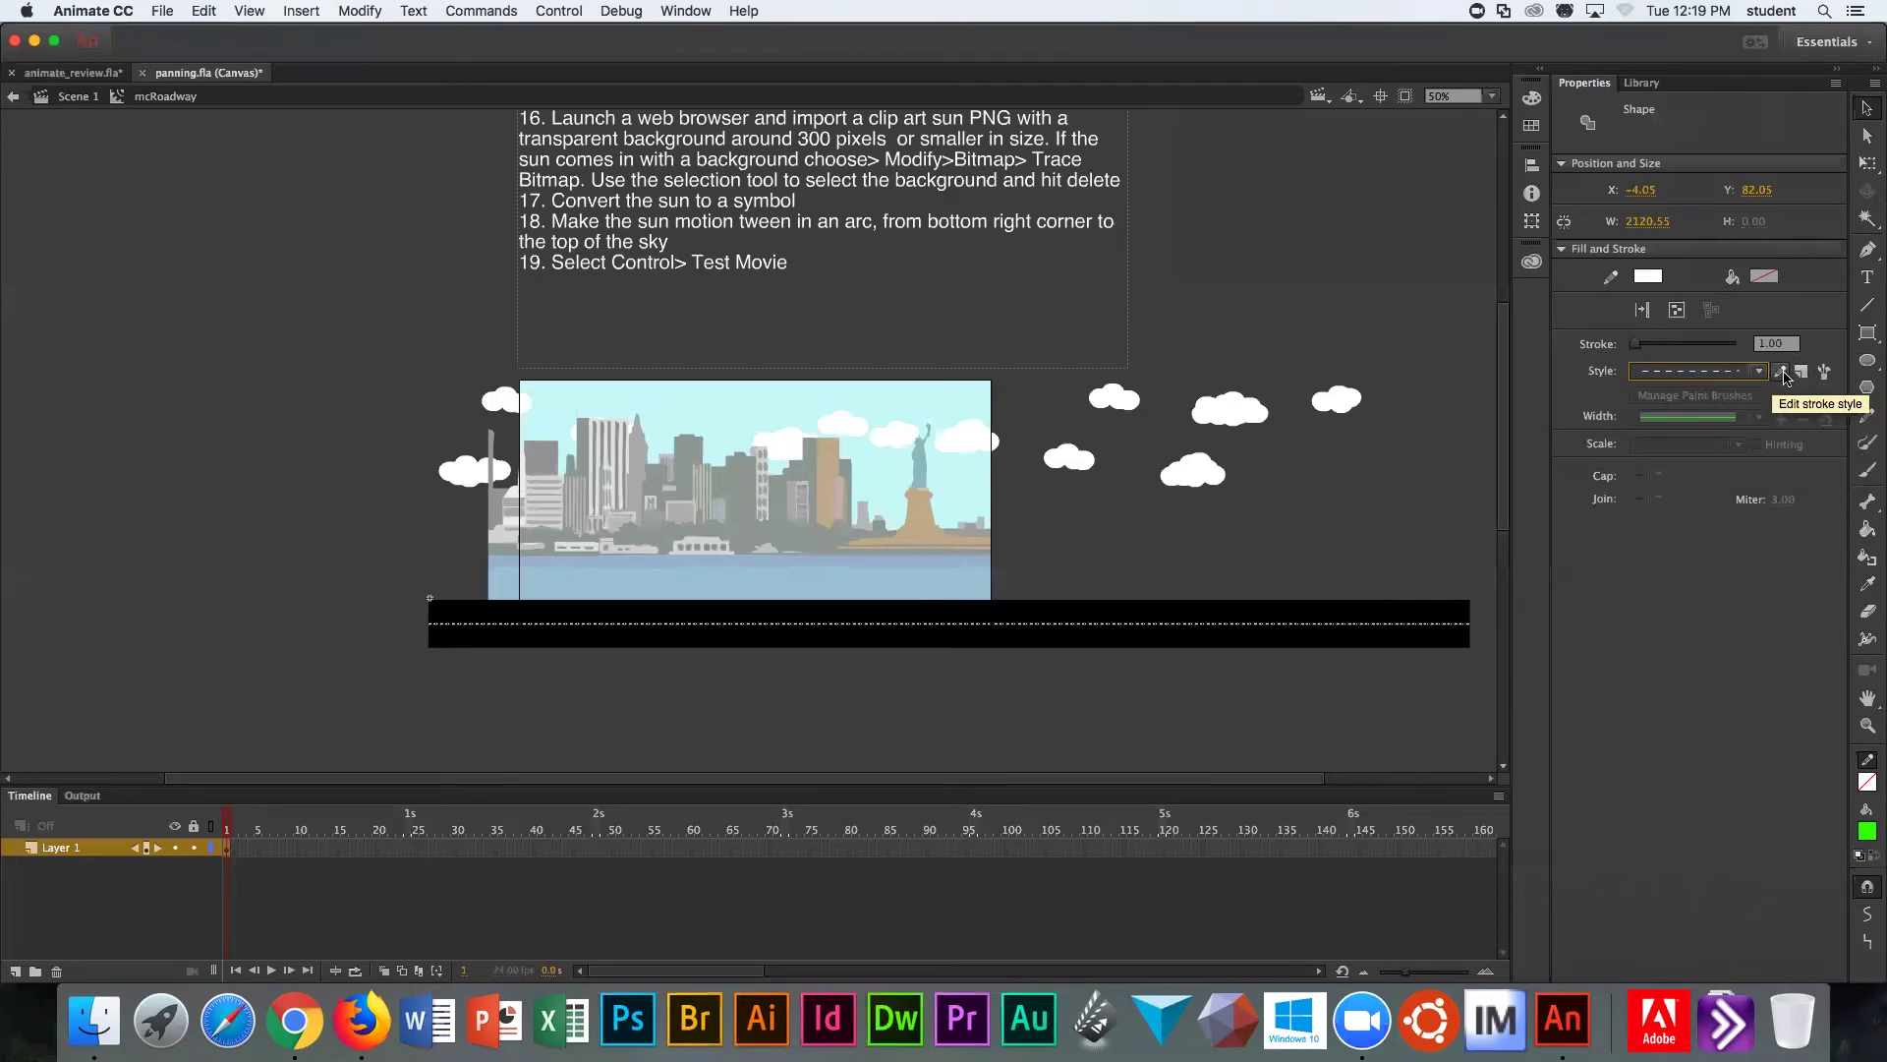
Step: Set the dashed stroke's Spacing to 18 pt in the Stroke Style dialog and apply it
{"action": "left_click", "coordinate": [1782, 371]}
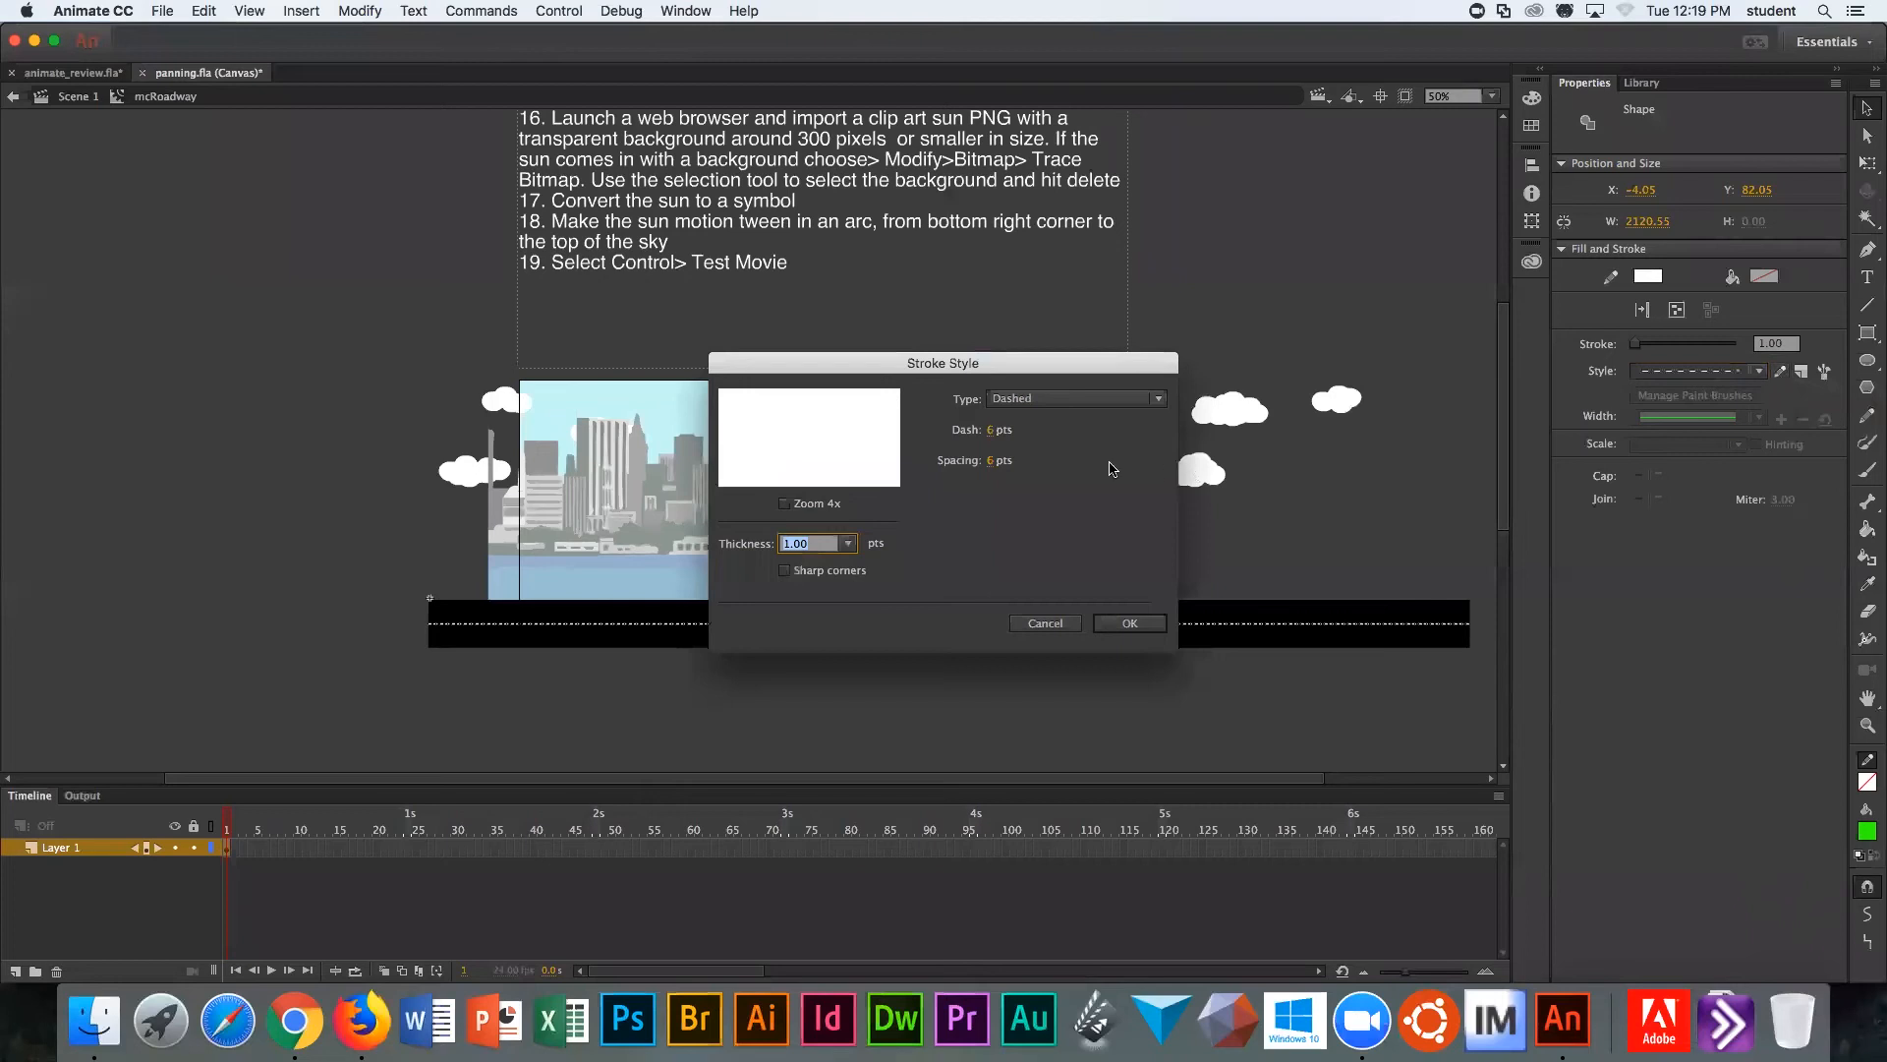
{"action": "mouse_move", "coordinate": [985, 469]}
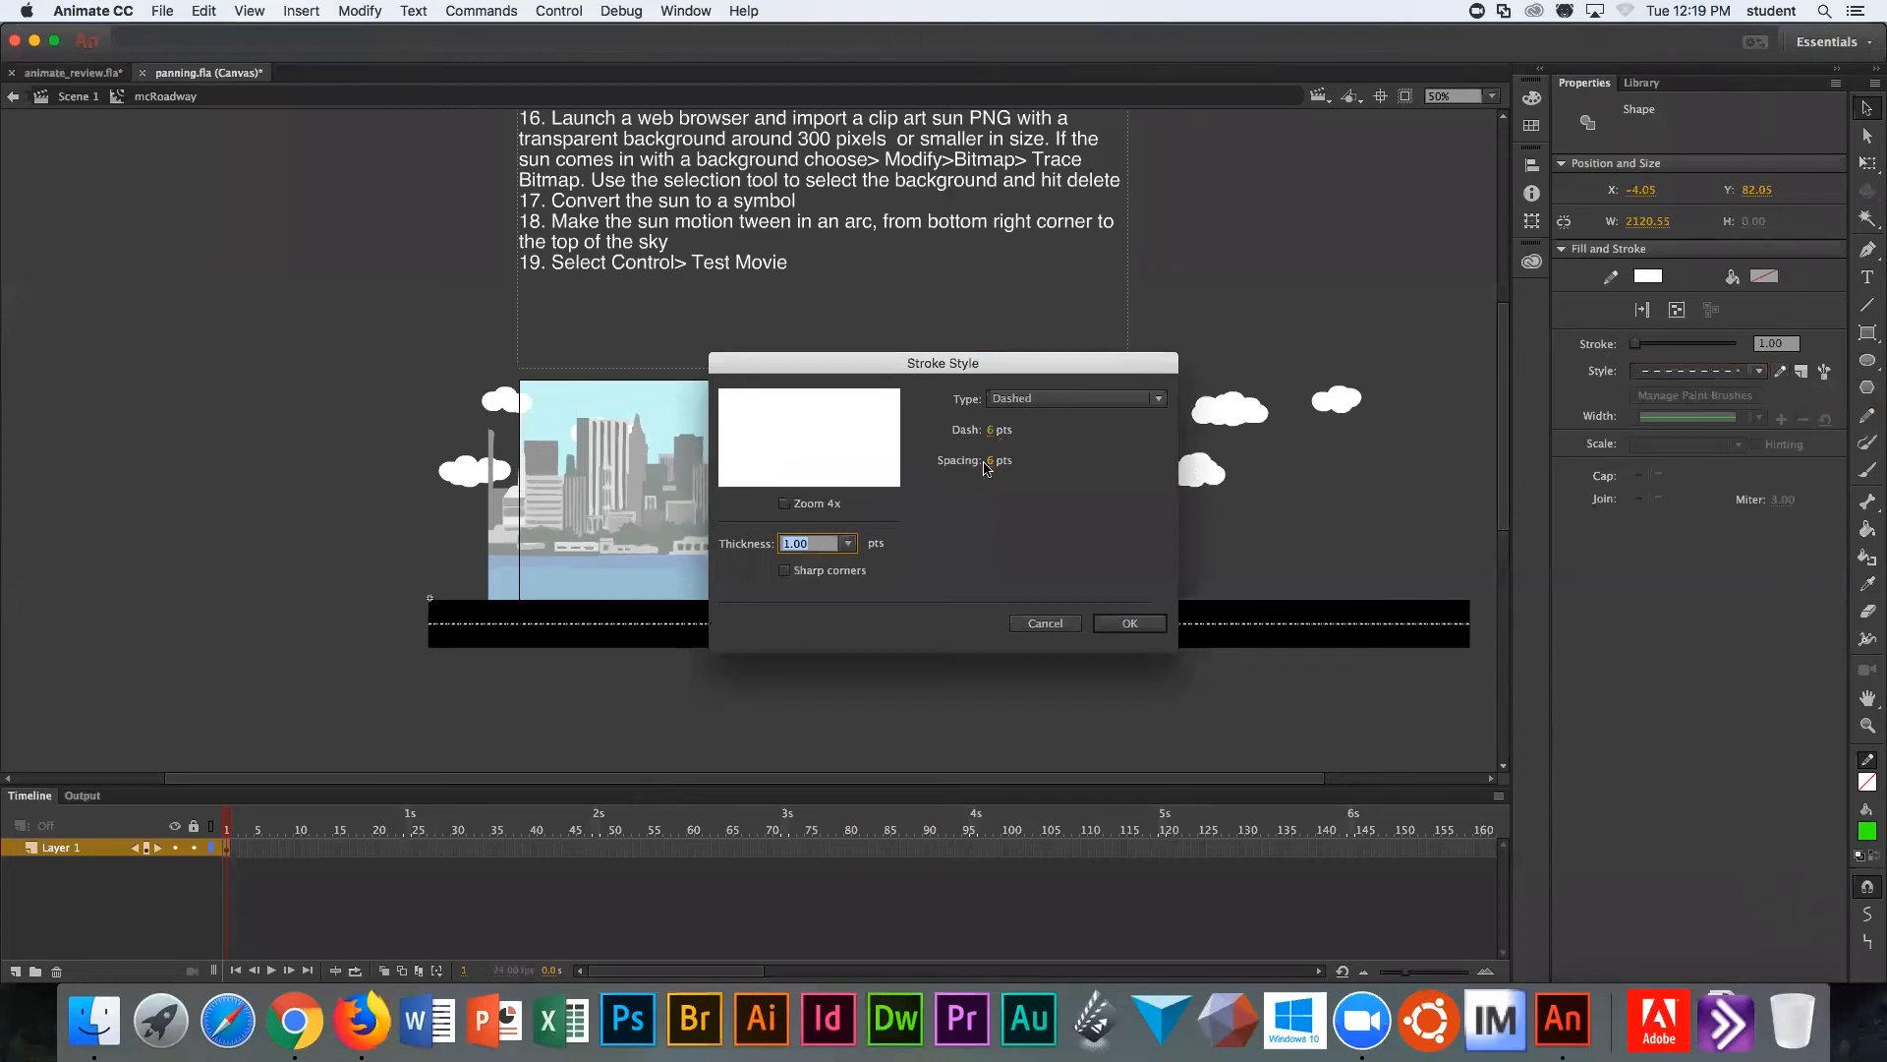
{"action": "mouse_move", "coordinate": [1007, 480]}
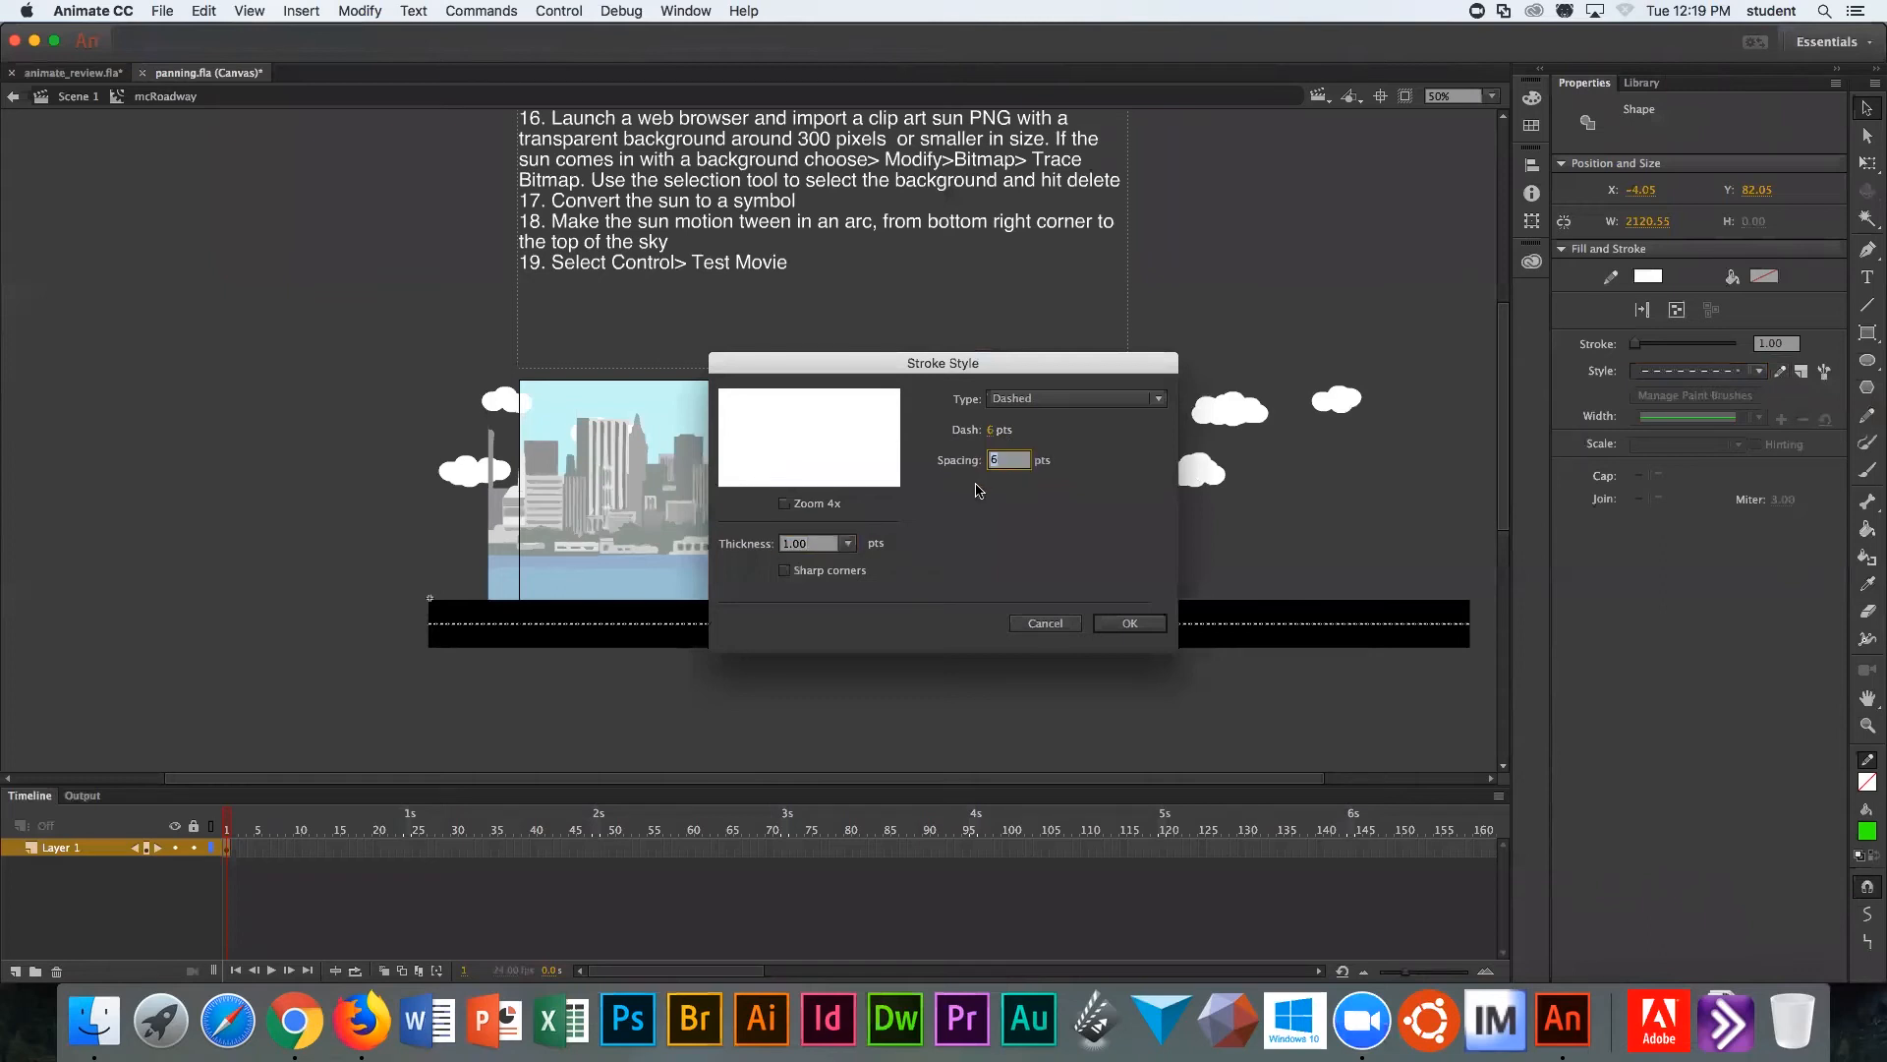
{"action": "type", "text": "18"}
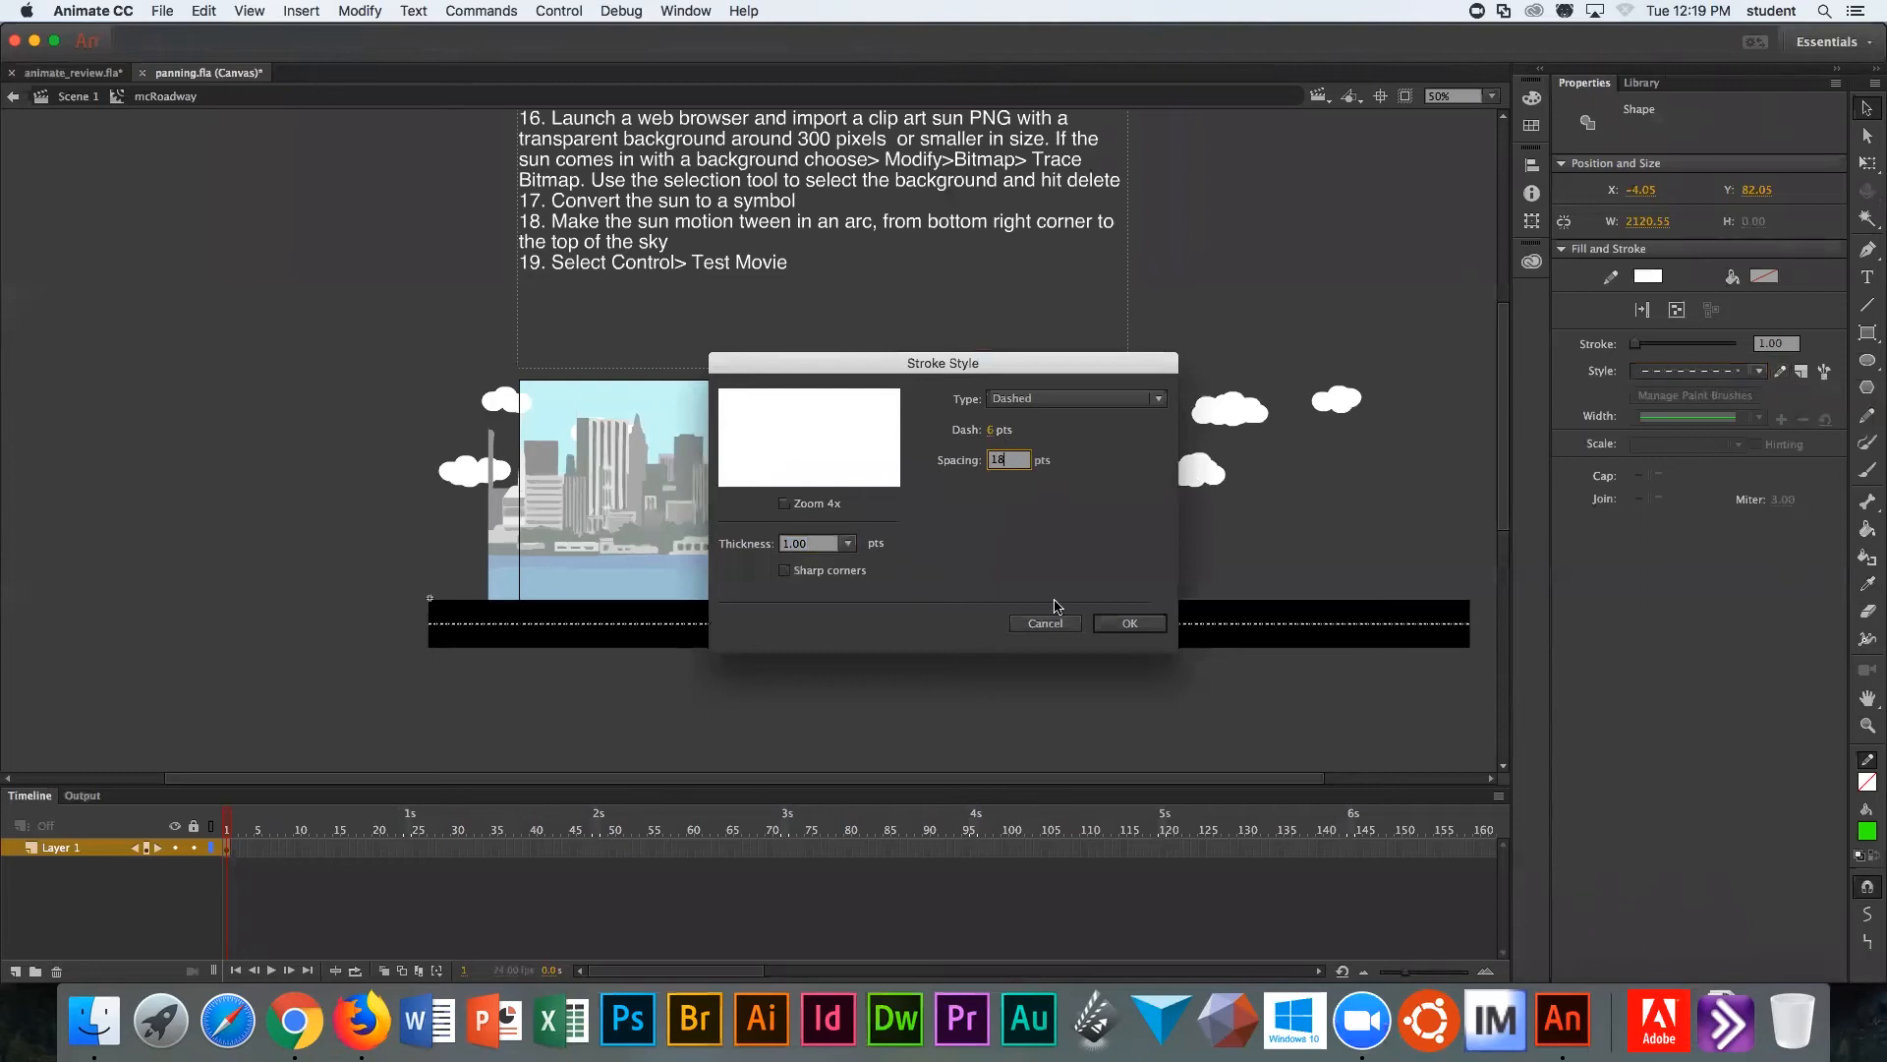
{"action": "left_click", "coordinate": [1129, 623]}
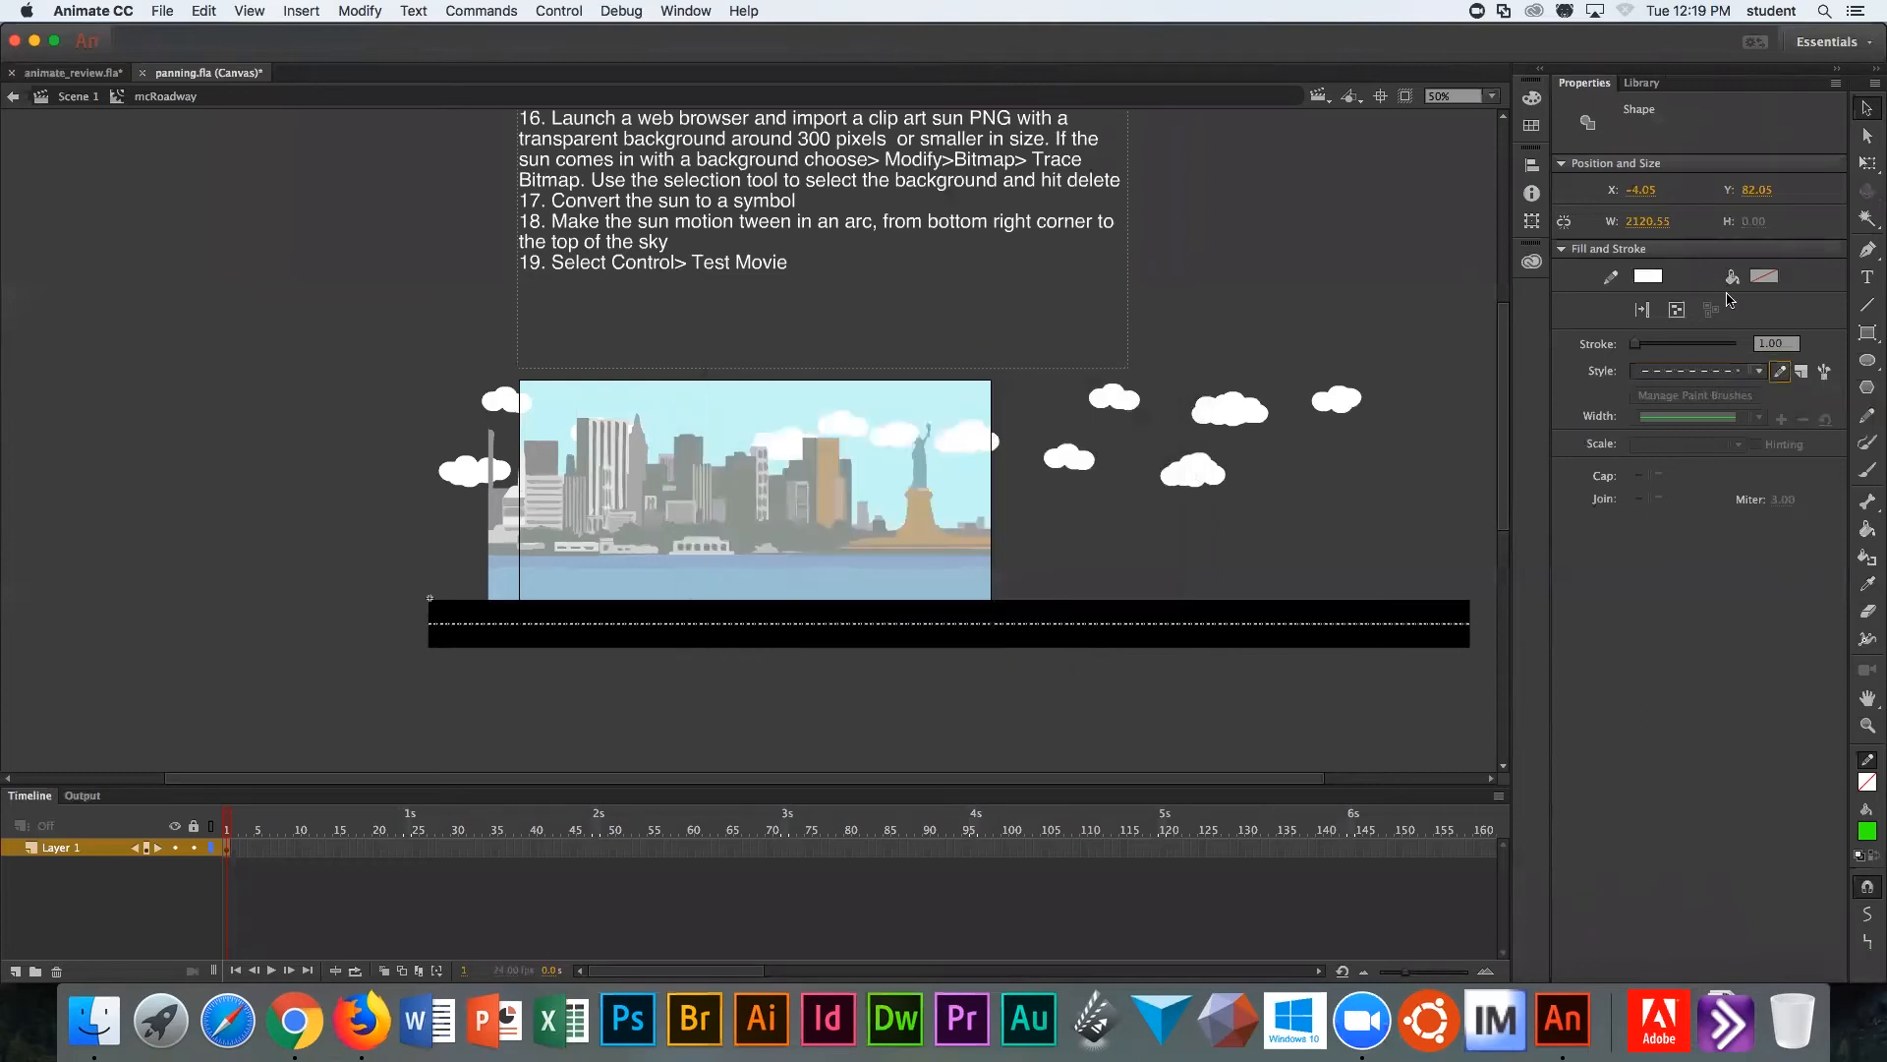
{"action": "left_click", "coordinate": [1756, 371]}
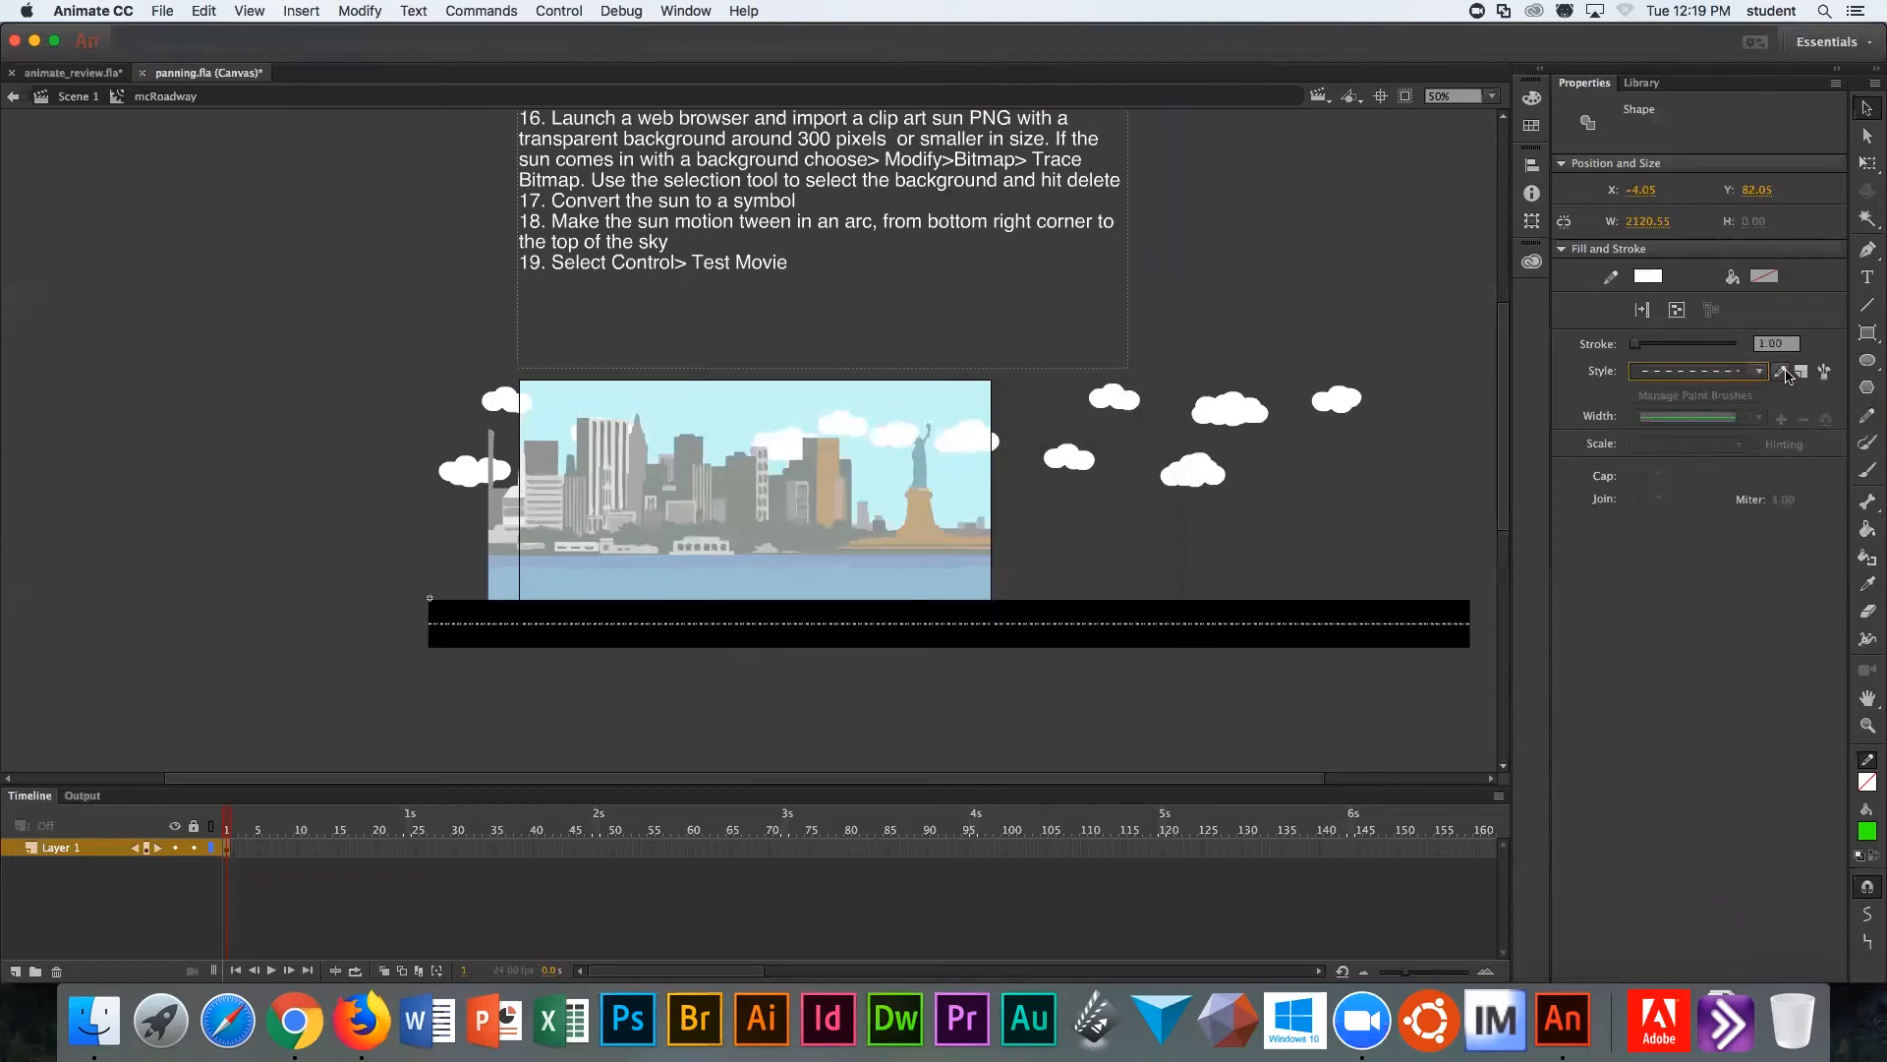
{"action": "left_click", "coordinate": [1783, 371]}
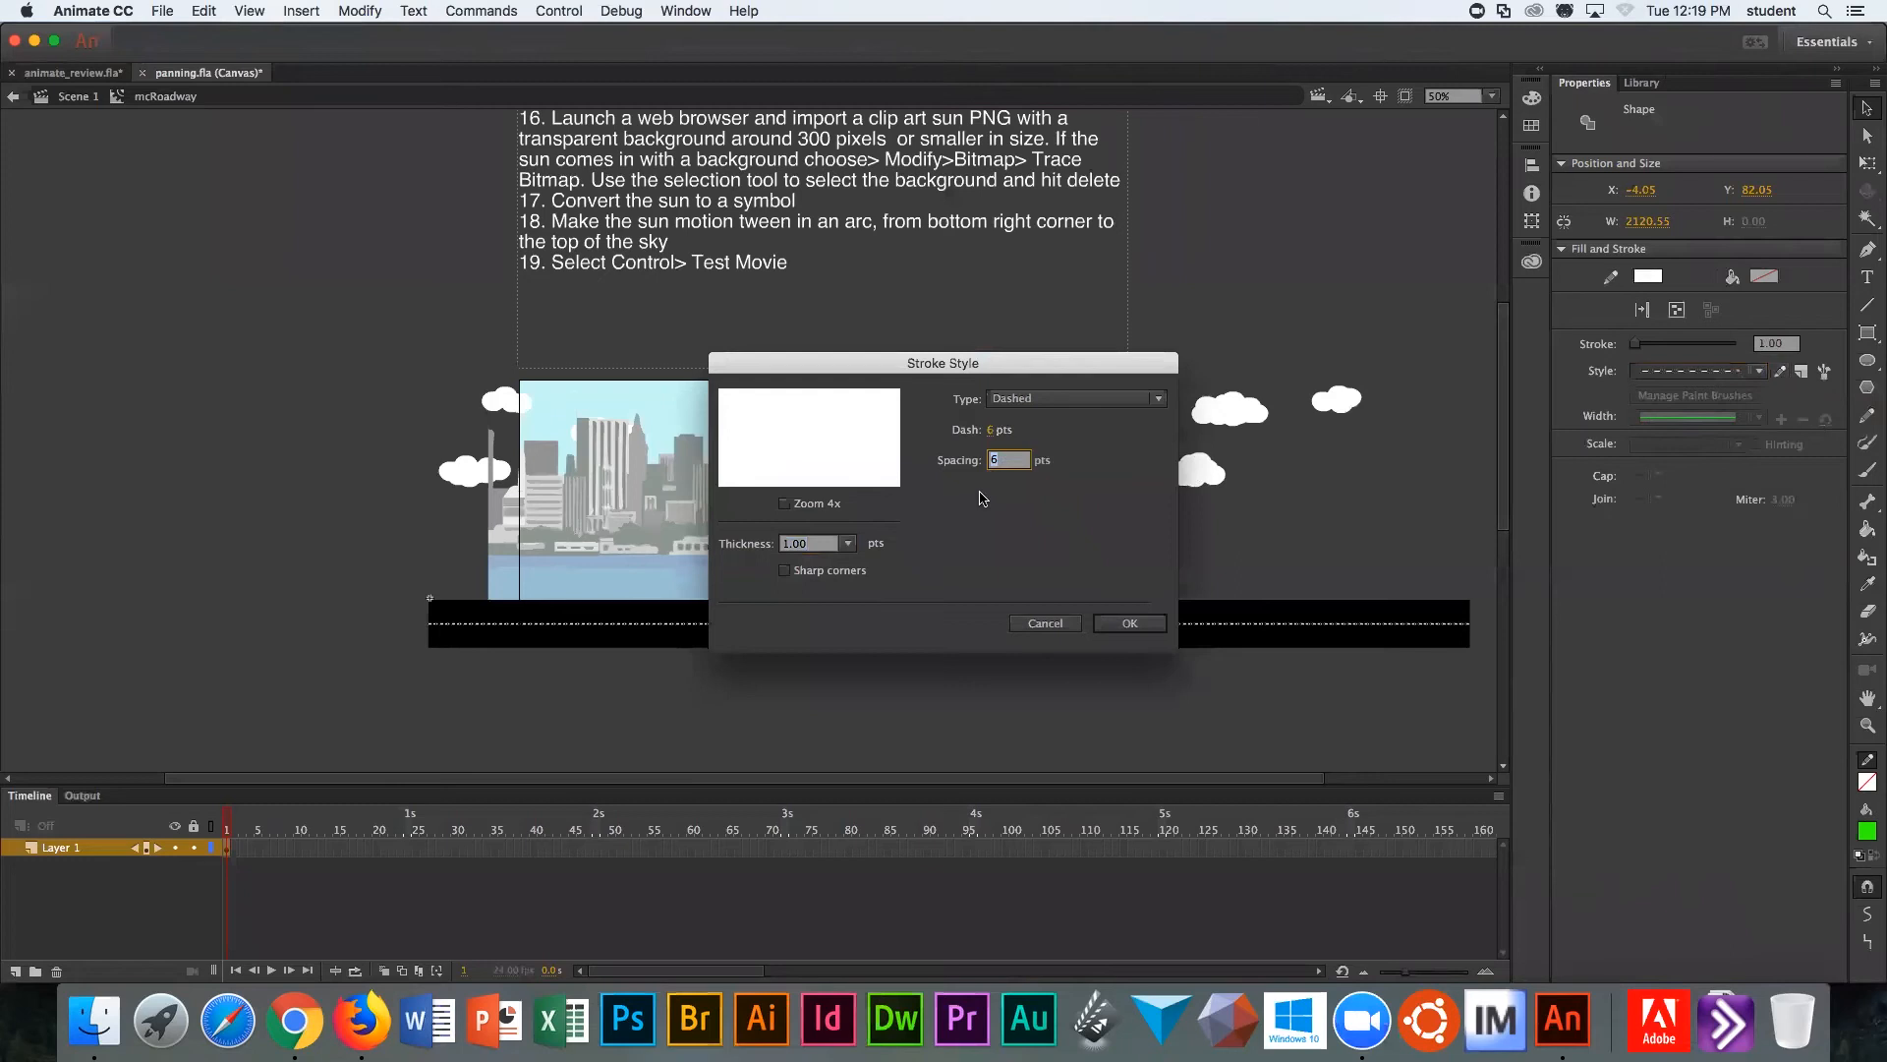
{"action": "type", "text": "18"}
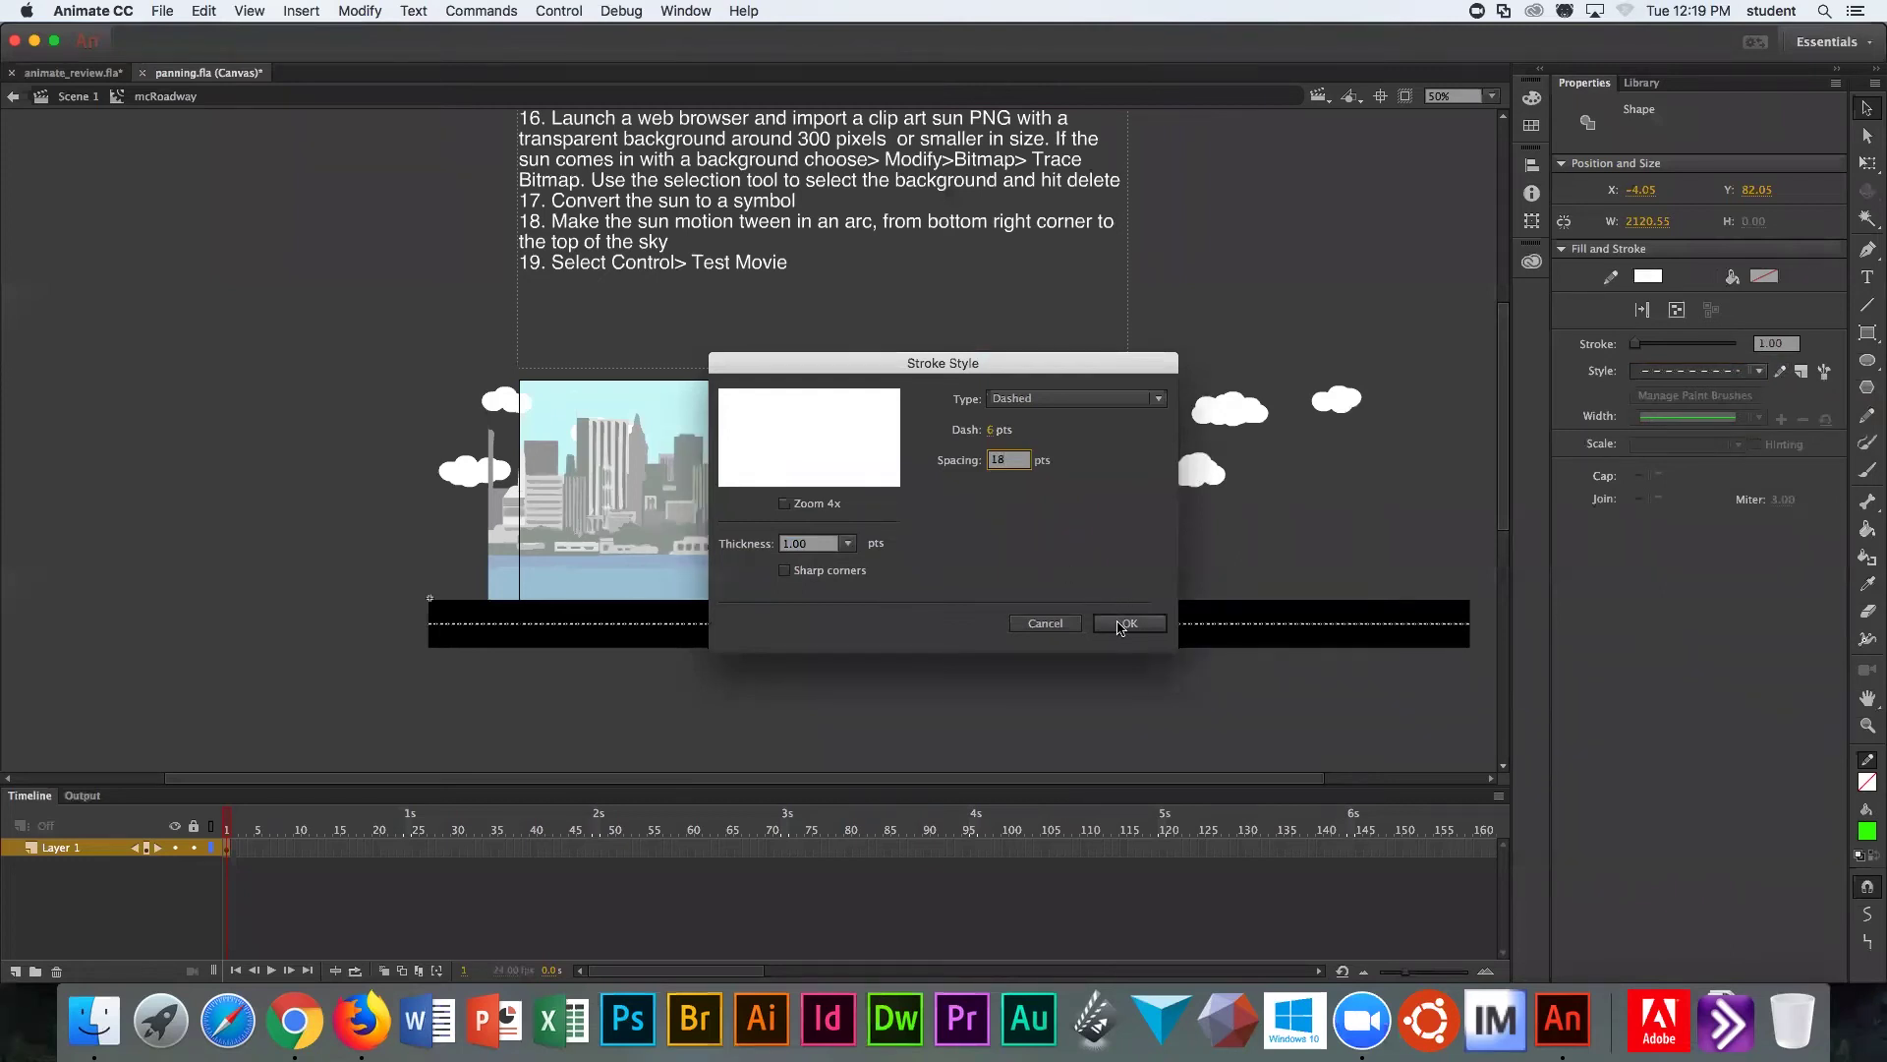
{"action": "left_click", "coordinate": [1126, 624]}
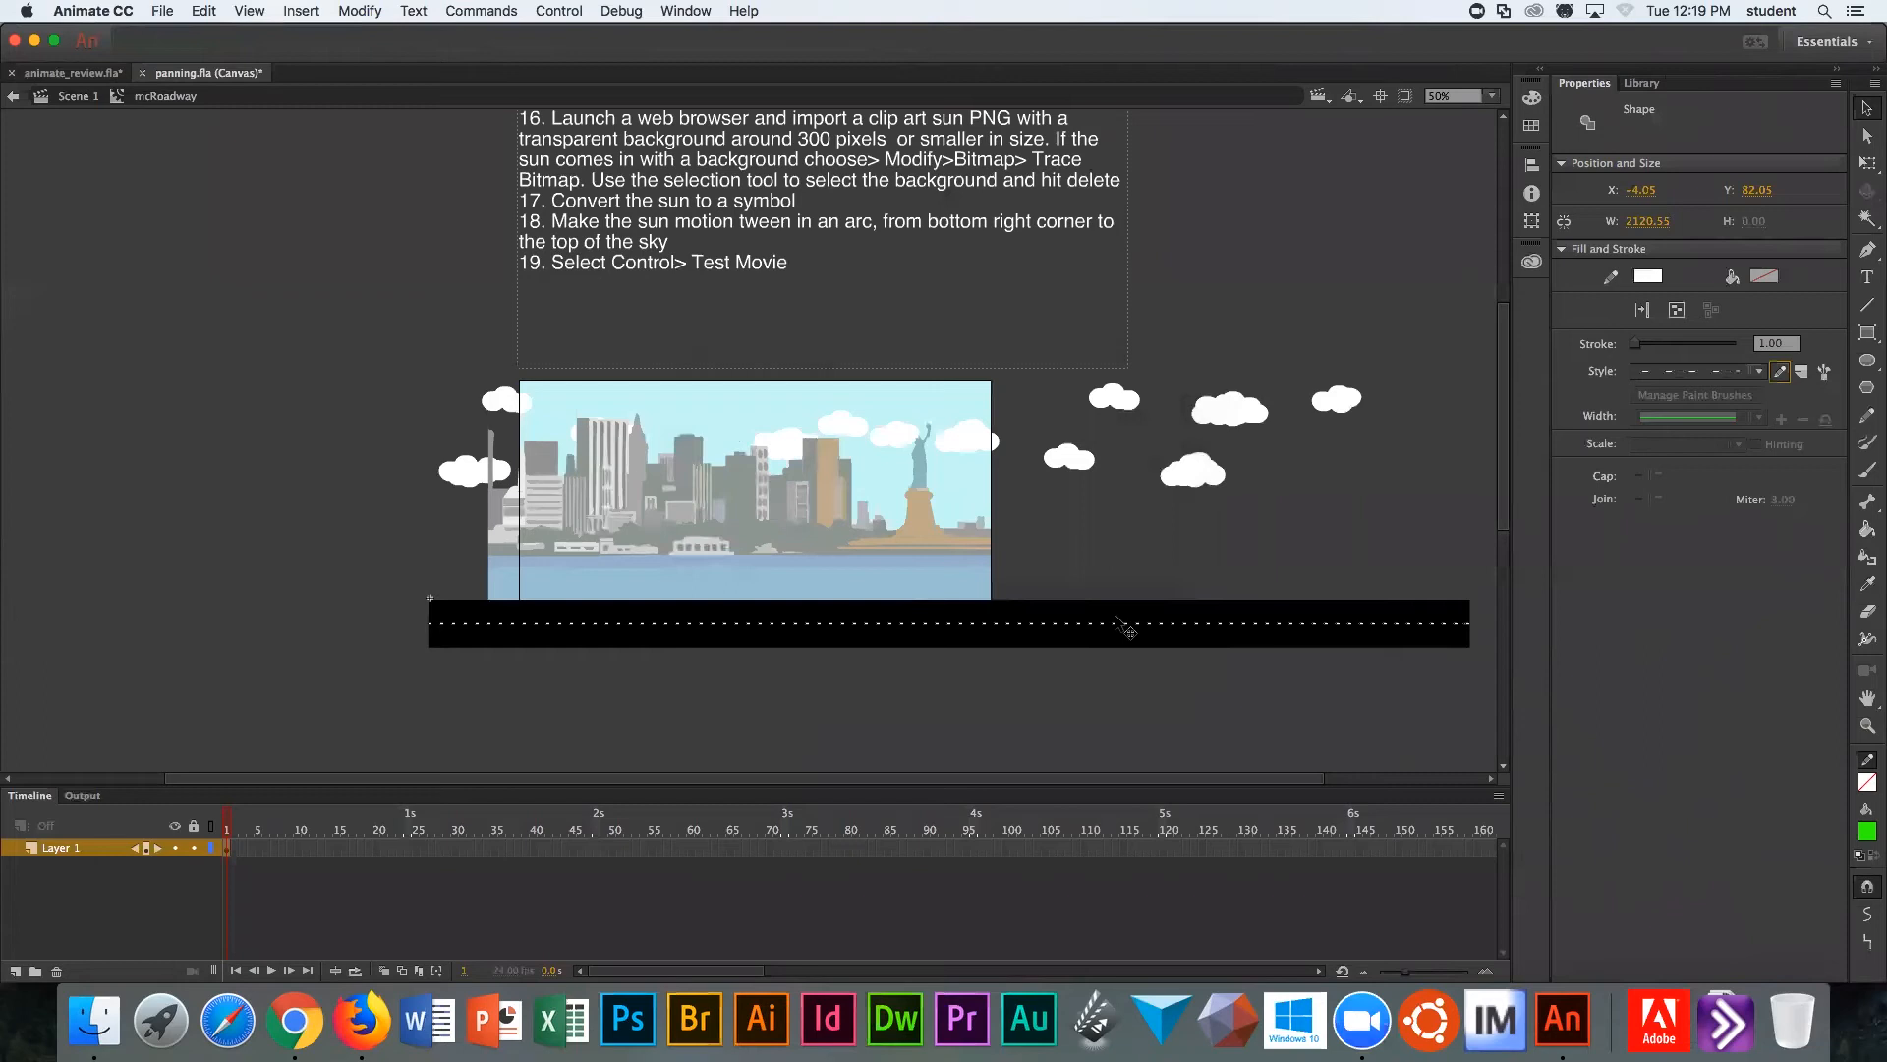
{"action": "mouse_move", "coordinate": [997, 447]}
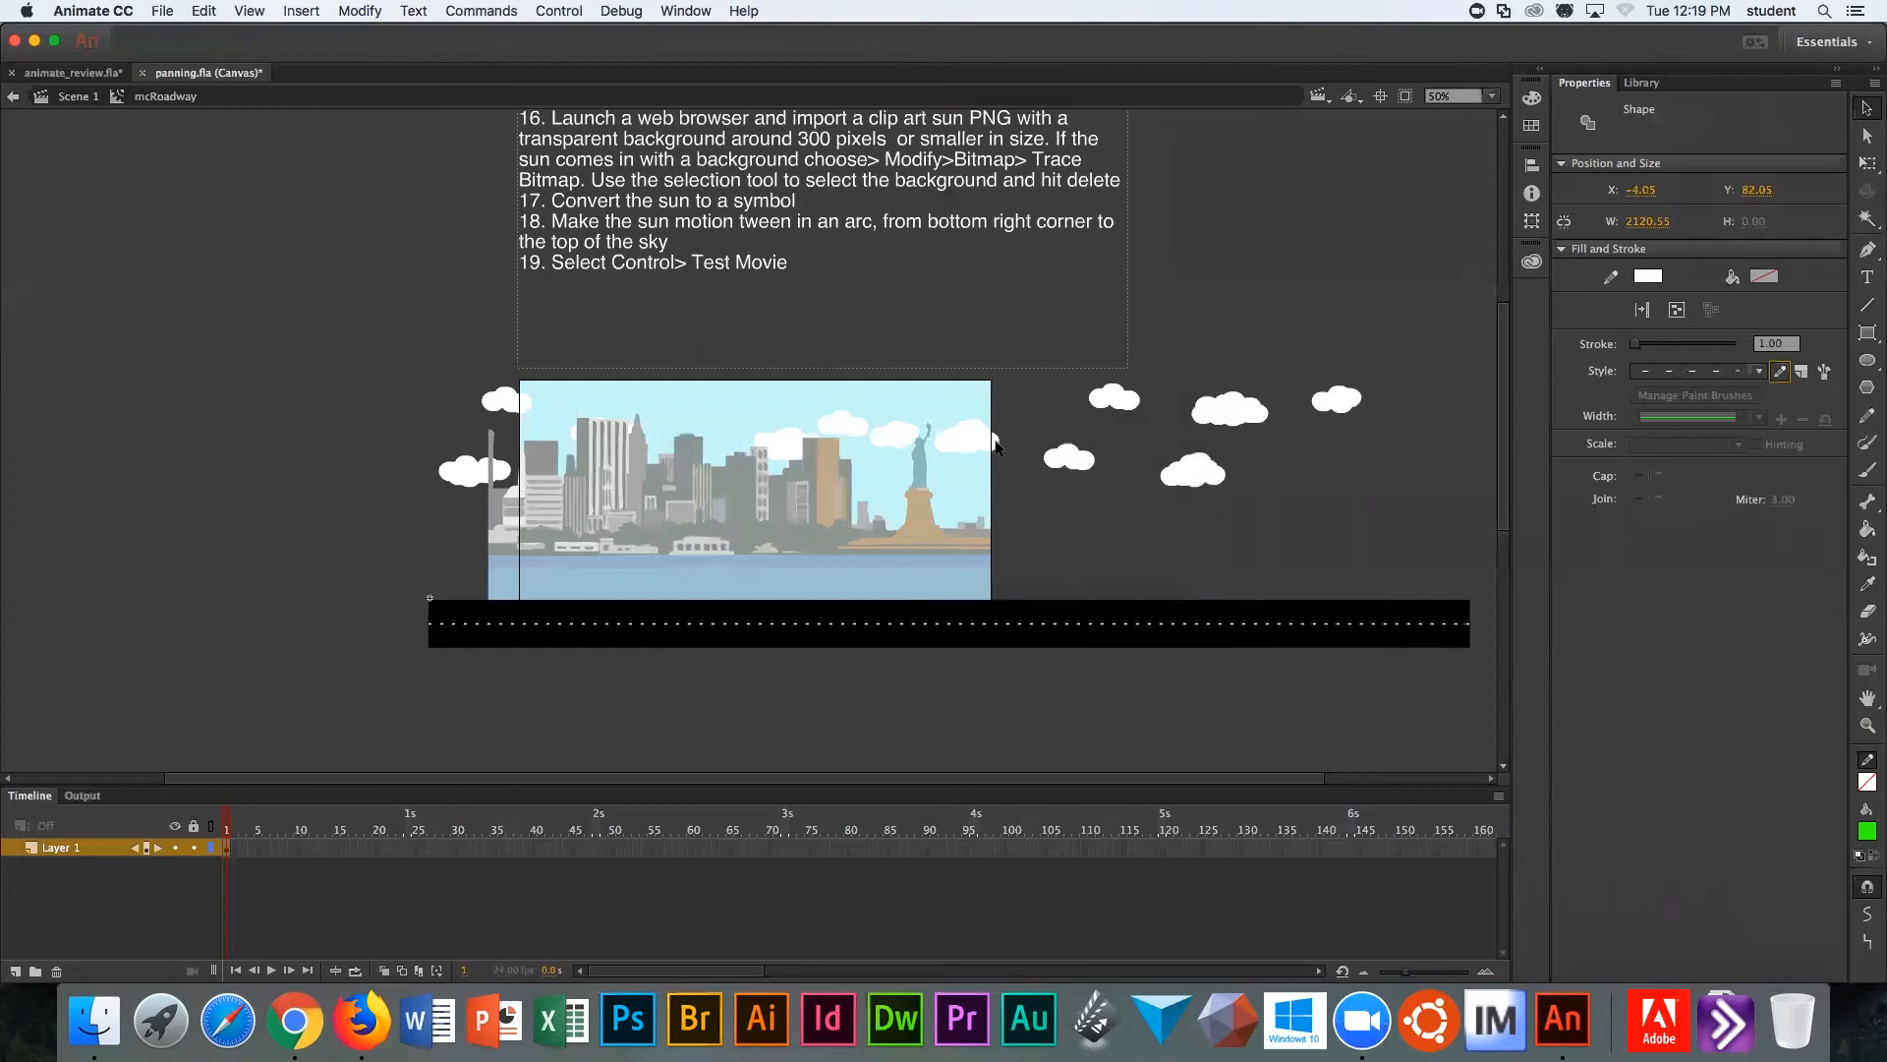
{"action": "mouse_move", "coordinate": [201, 280]}
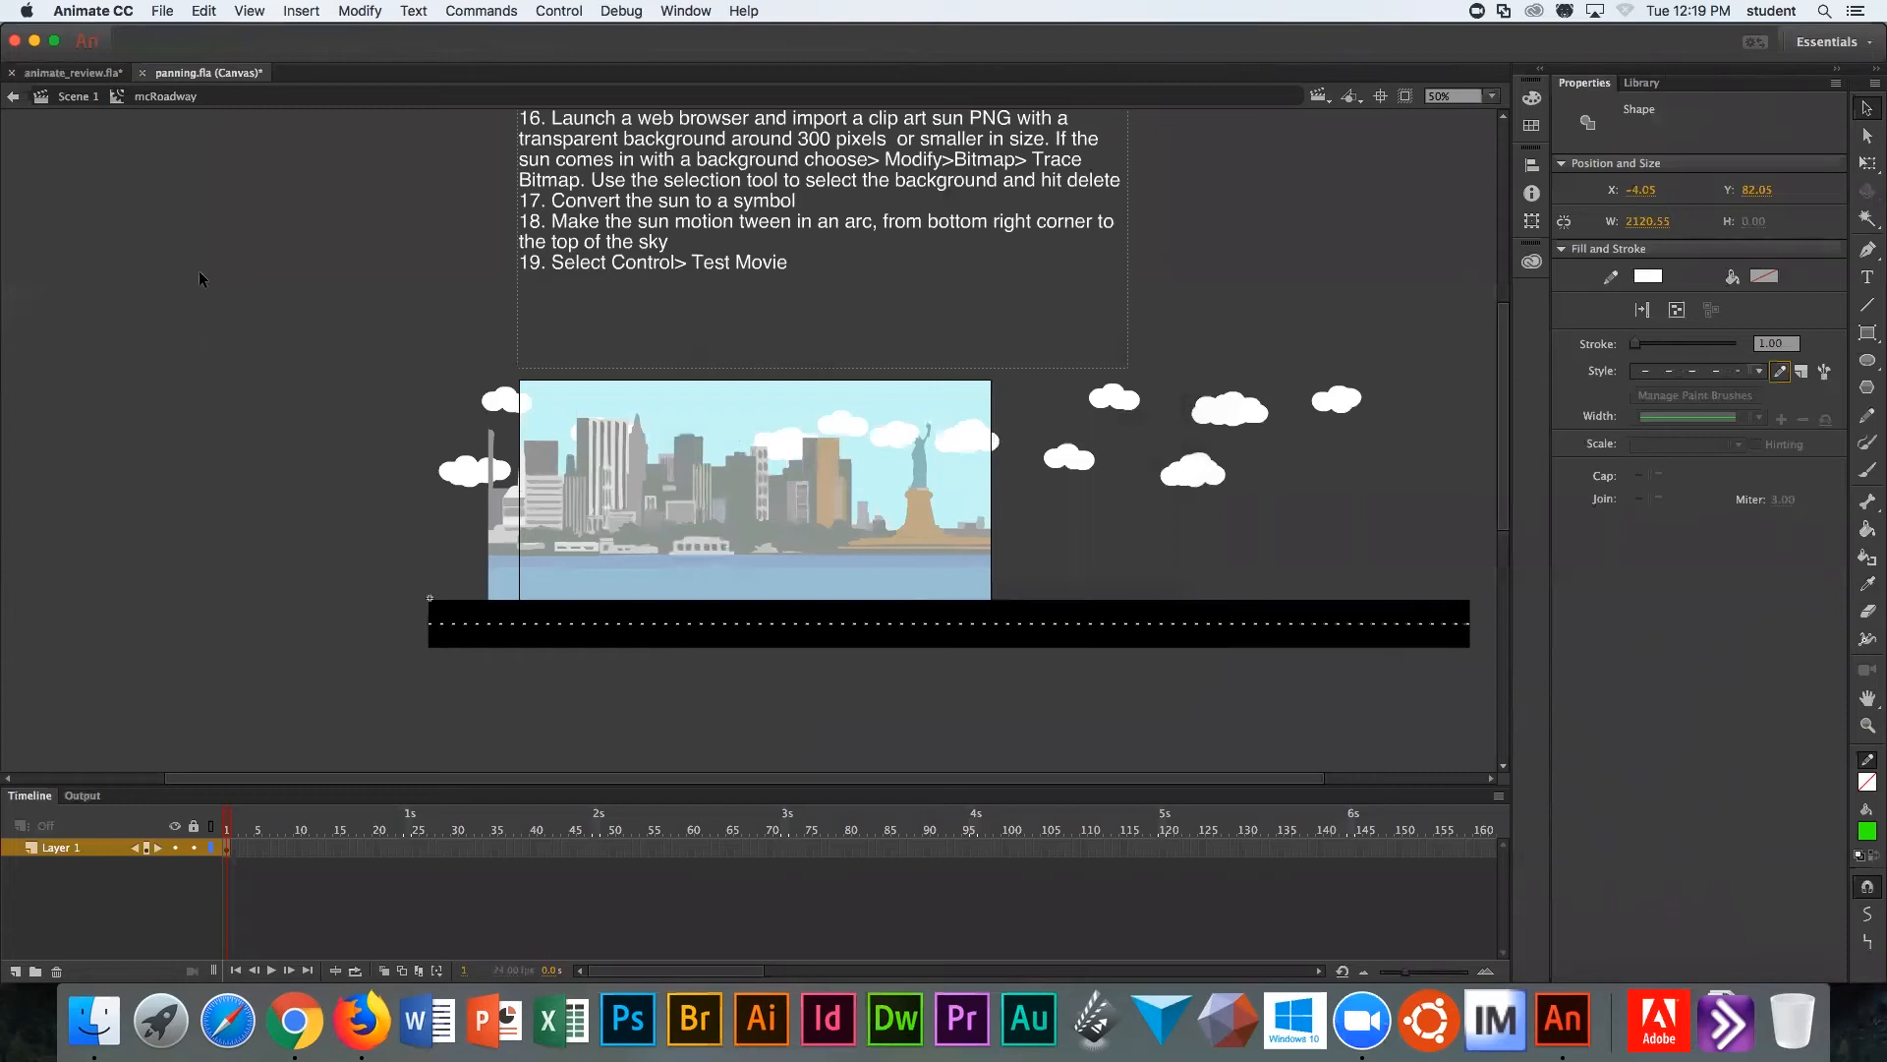
{"action": "mouse_move", "coordinate": [438, 383]}
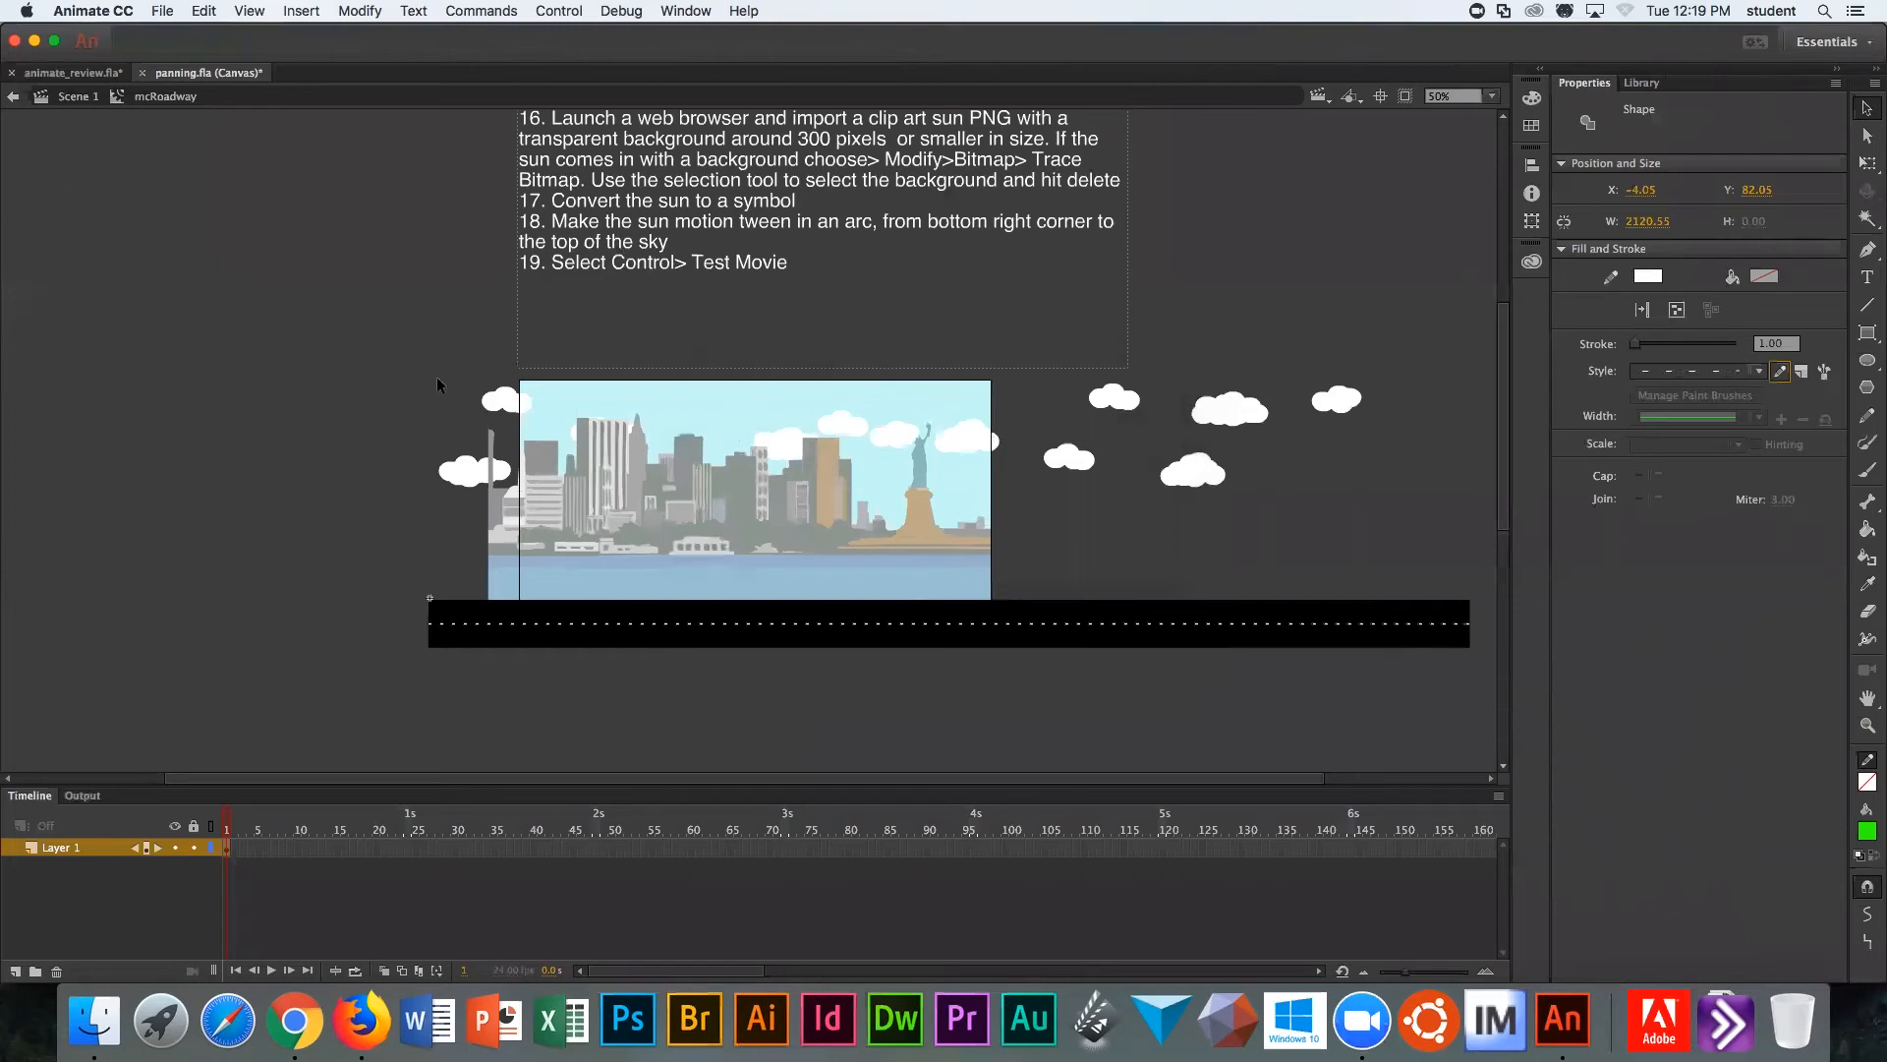
{"action": "mouse_move", "coordinate": [189, 248]}
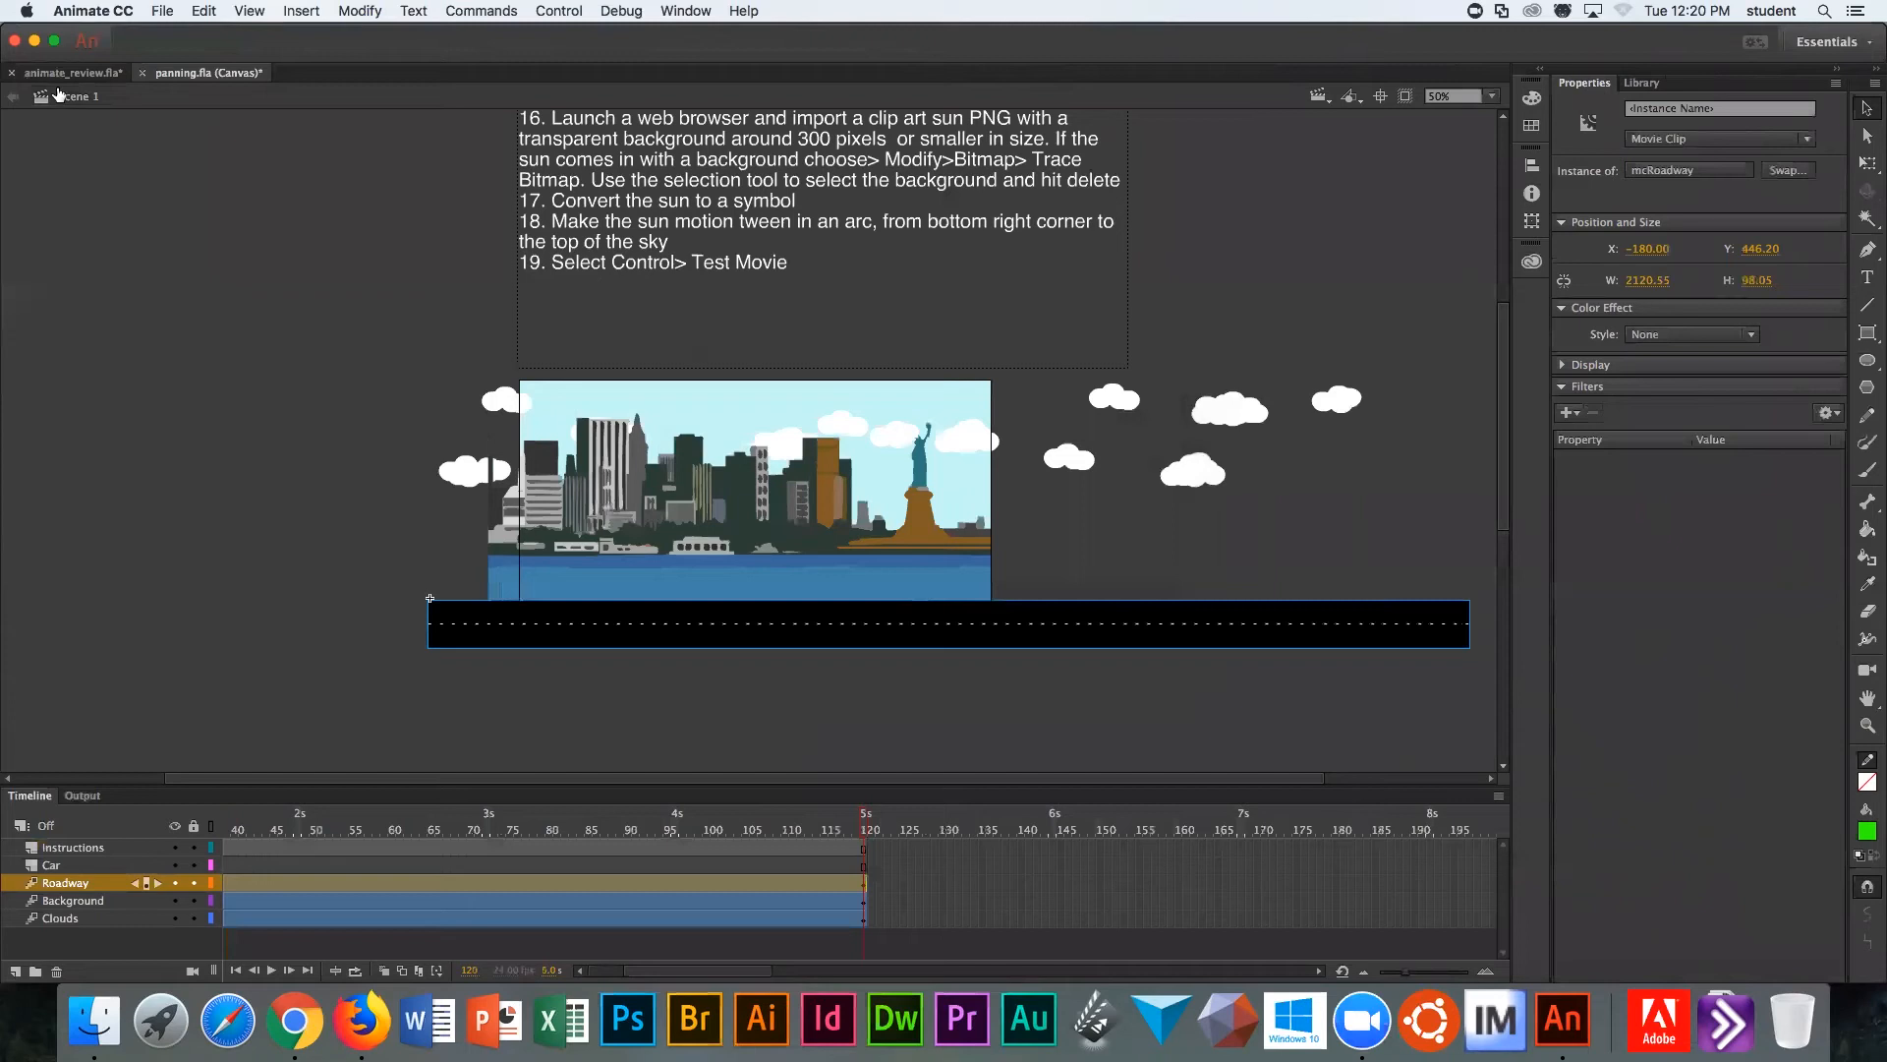
Step: Test-publish the animation so it opens and plays in Firefox
{"action": "left_click", "coordinate": [361, 1022]}
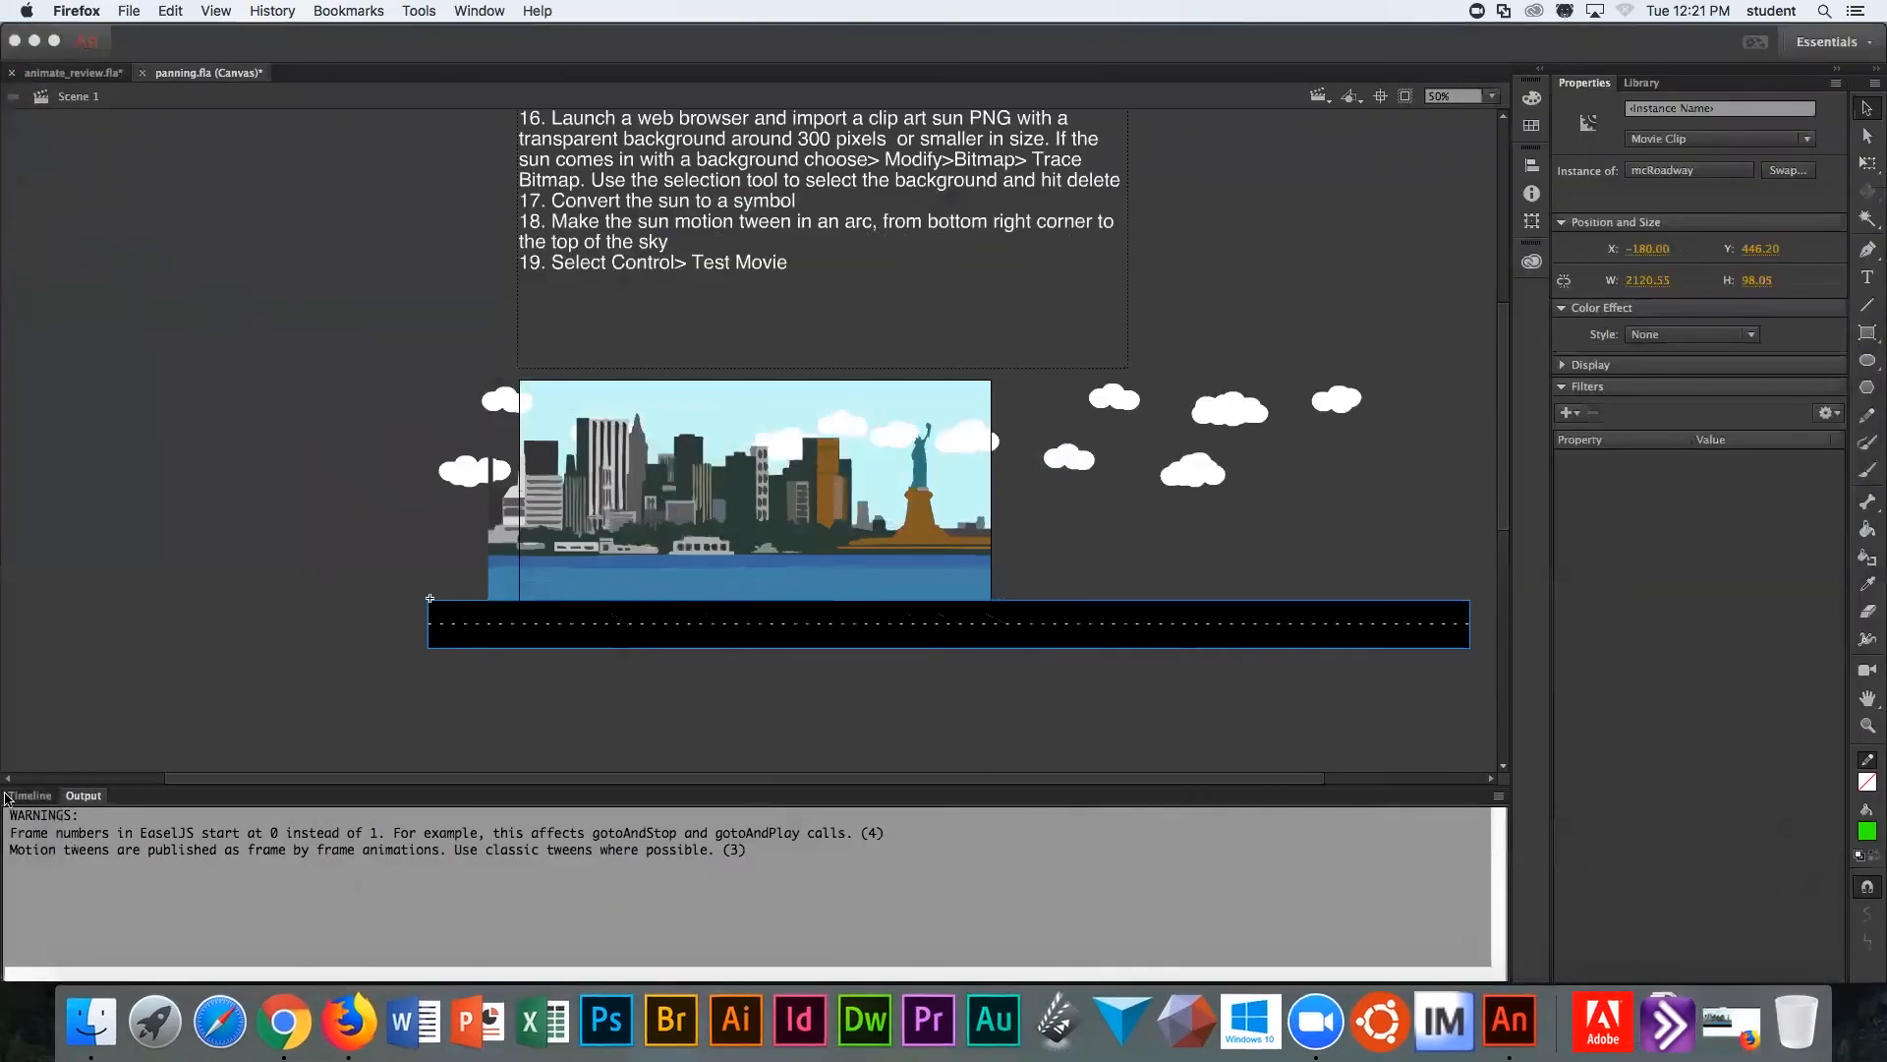
Step: Bring Animate back to the front and show the main scene's layer timeline
{"action": "left_click", "coordinate": [1508, 1022]}
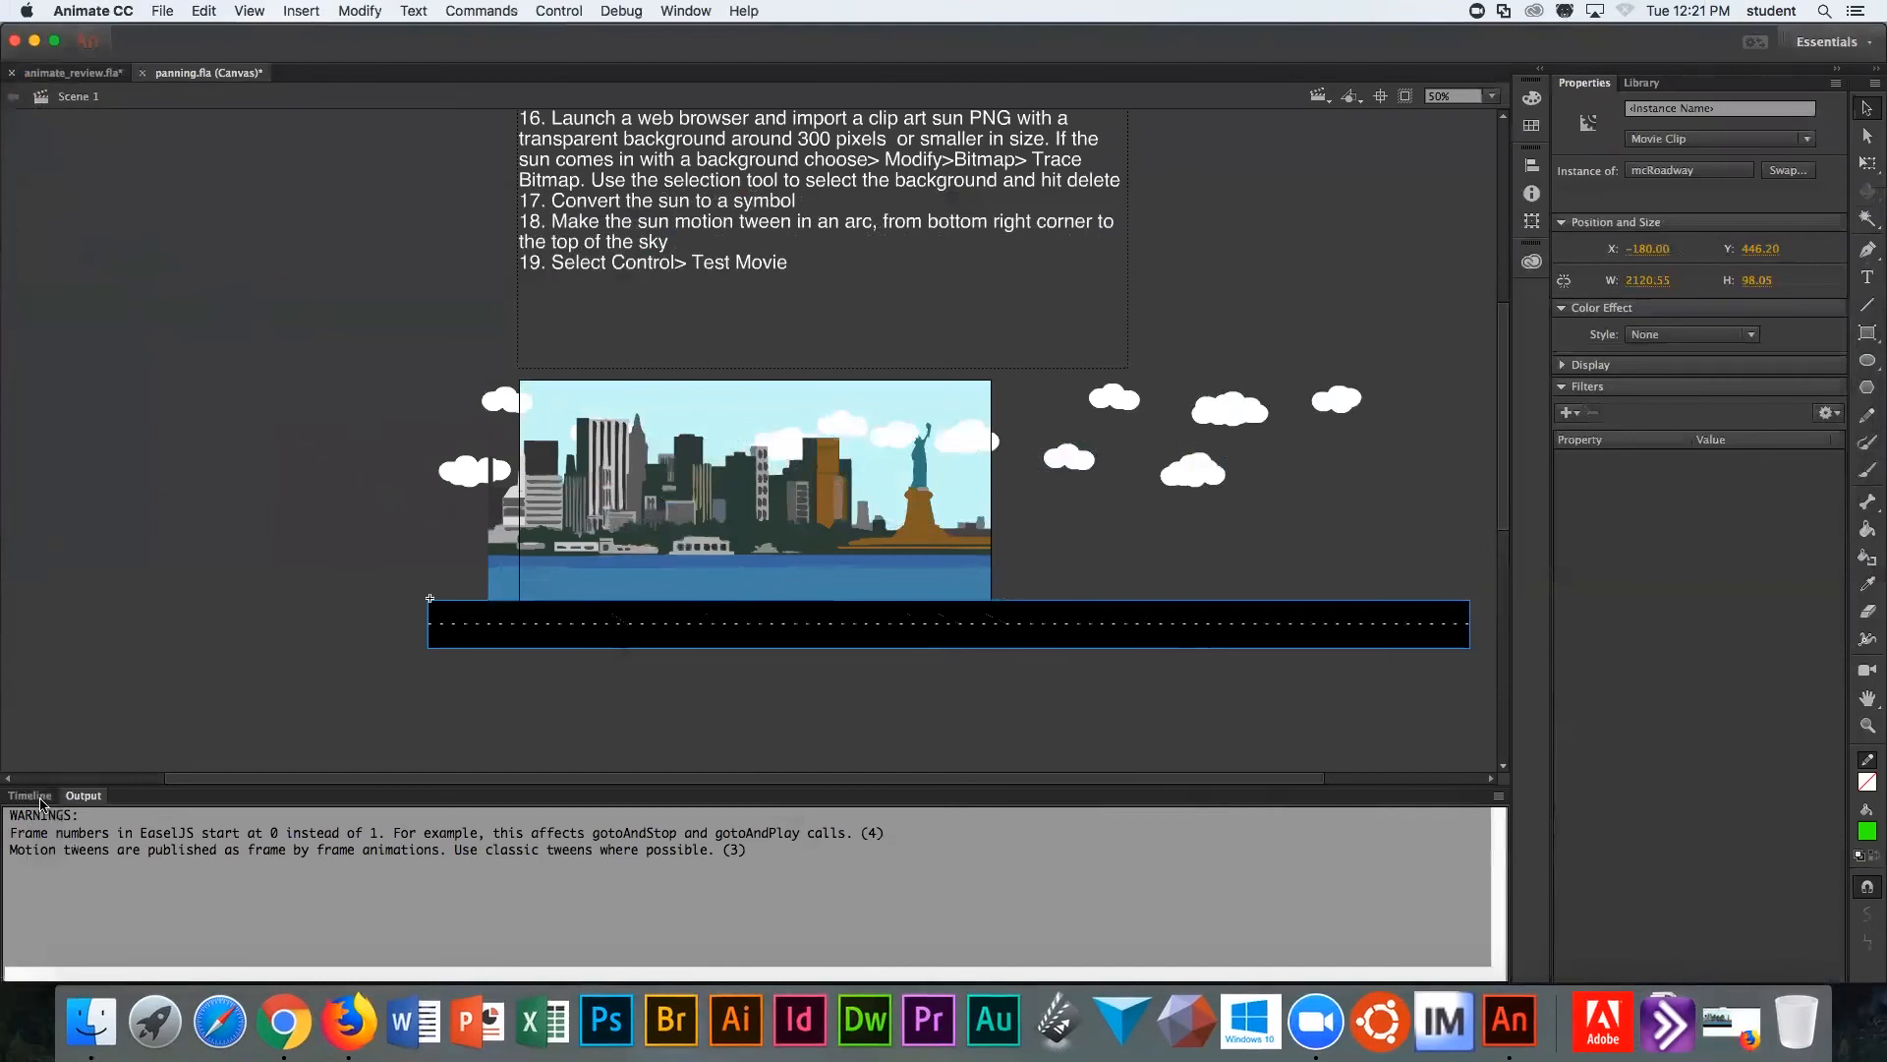
{"action": "left_click", "coordinate": [30, 795]}
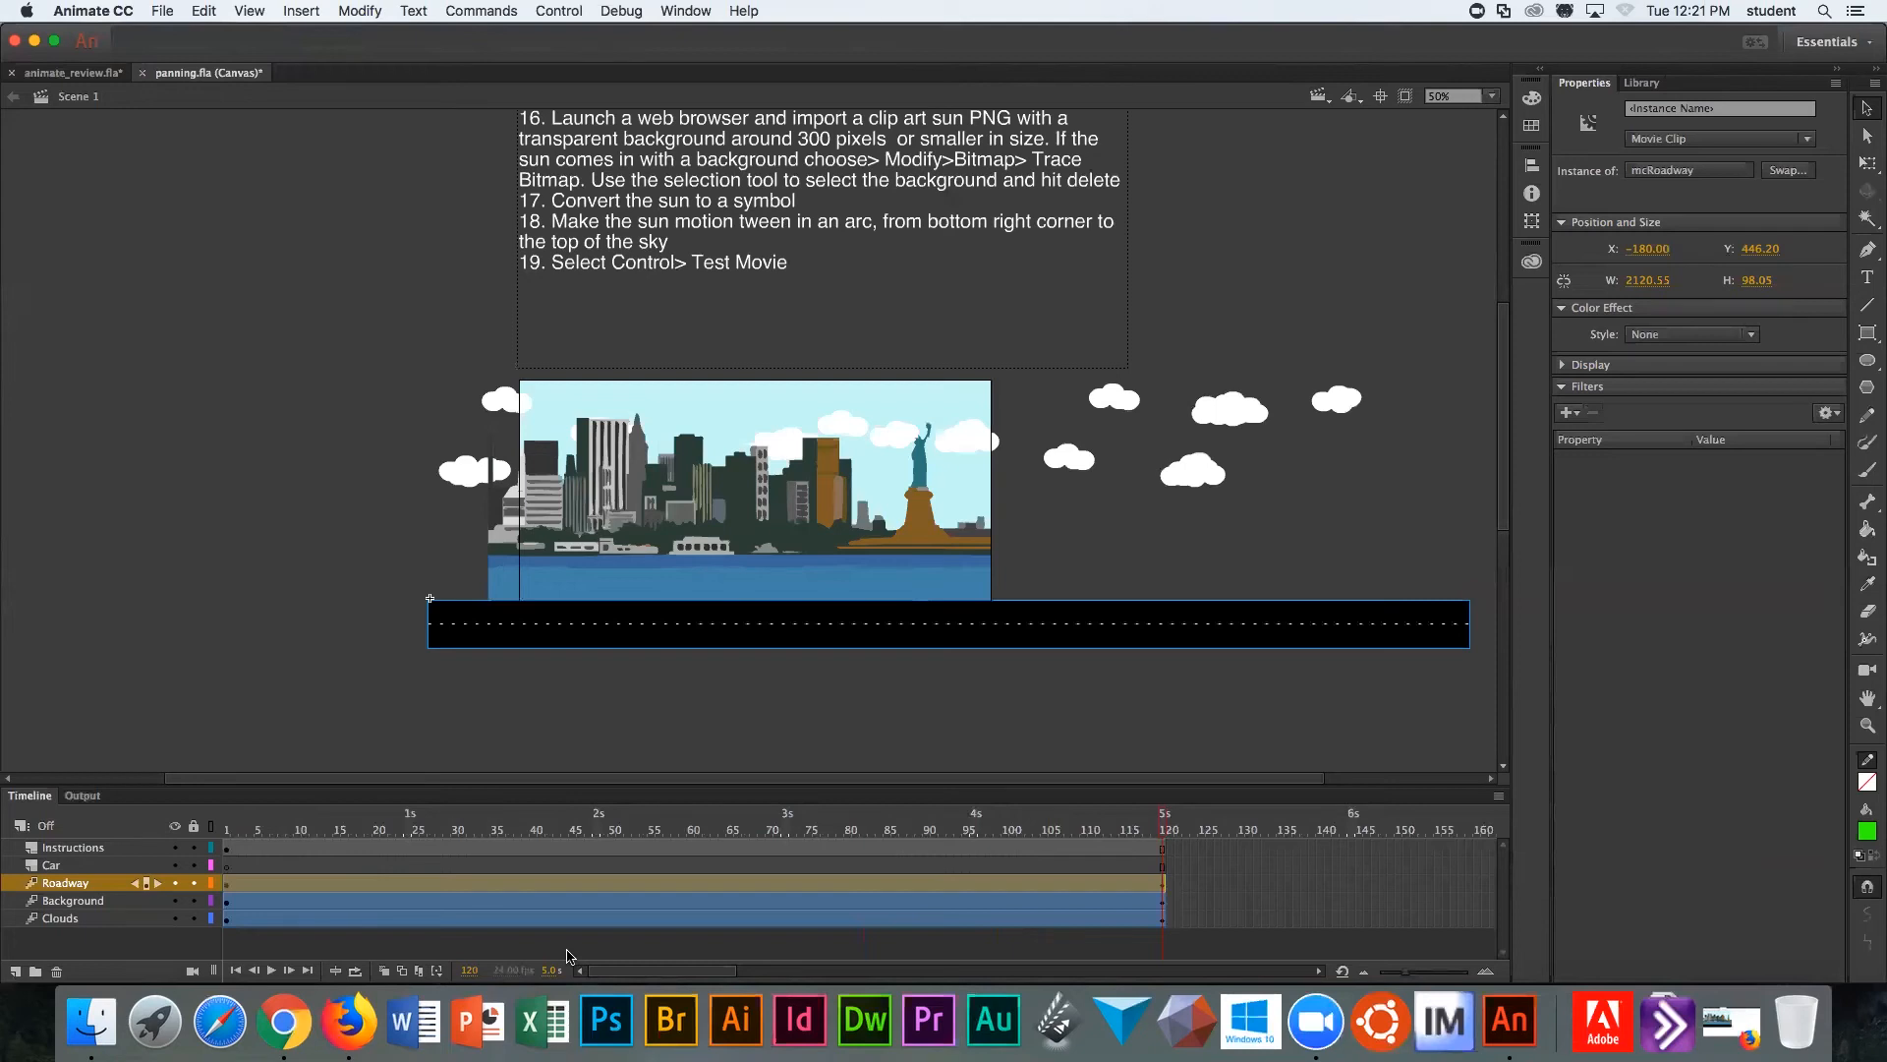
{"action": "mouse_move", "coordinate": [482, 940]}
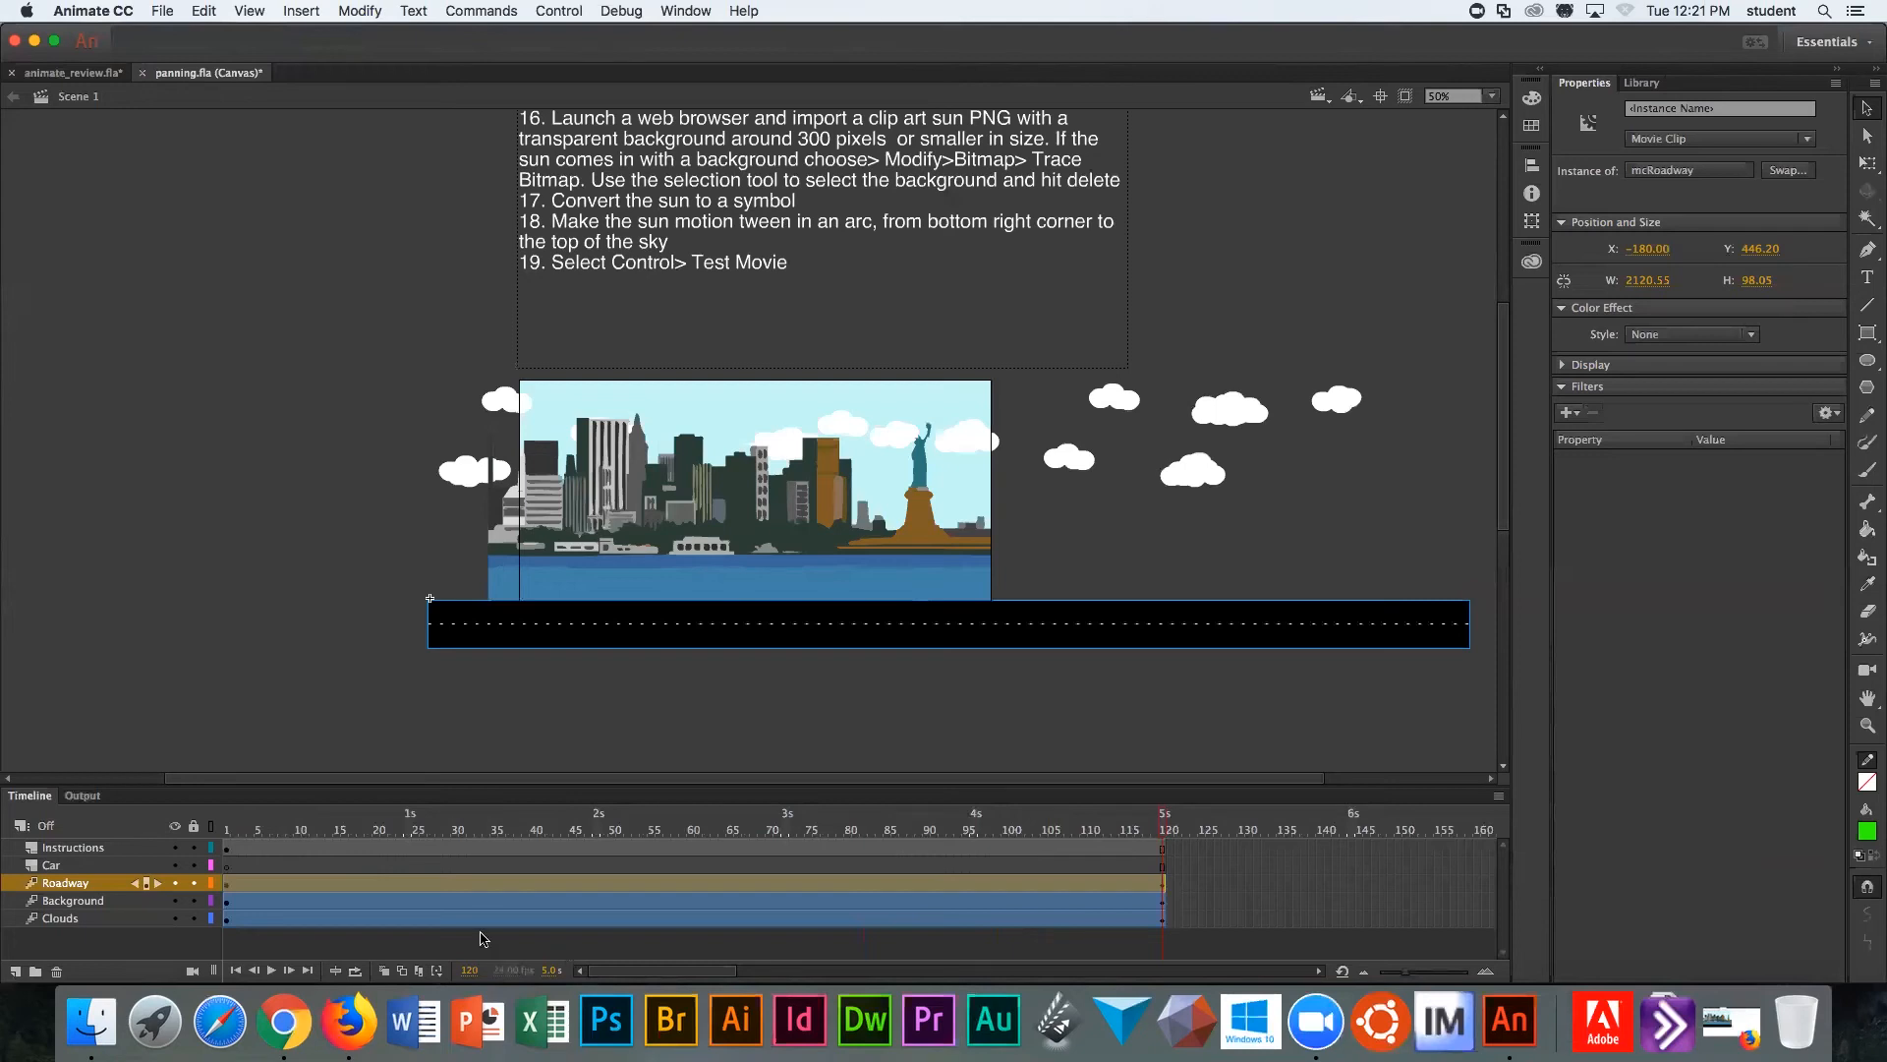
{"action": "mouse_move", "coordinate": [661, 995]}
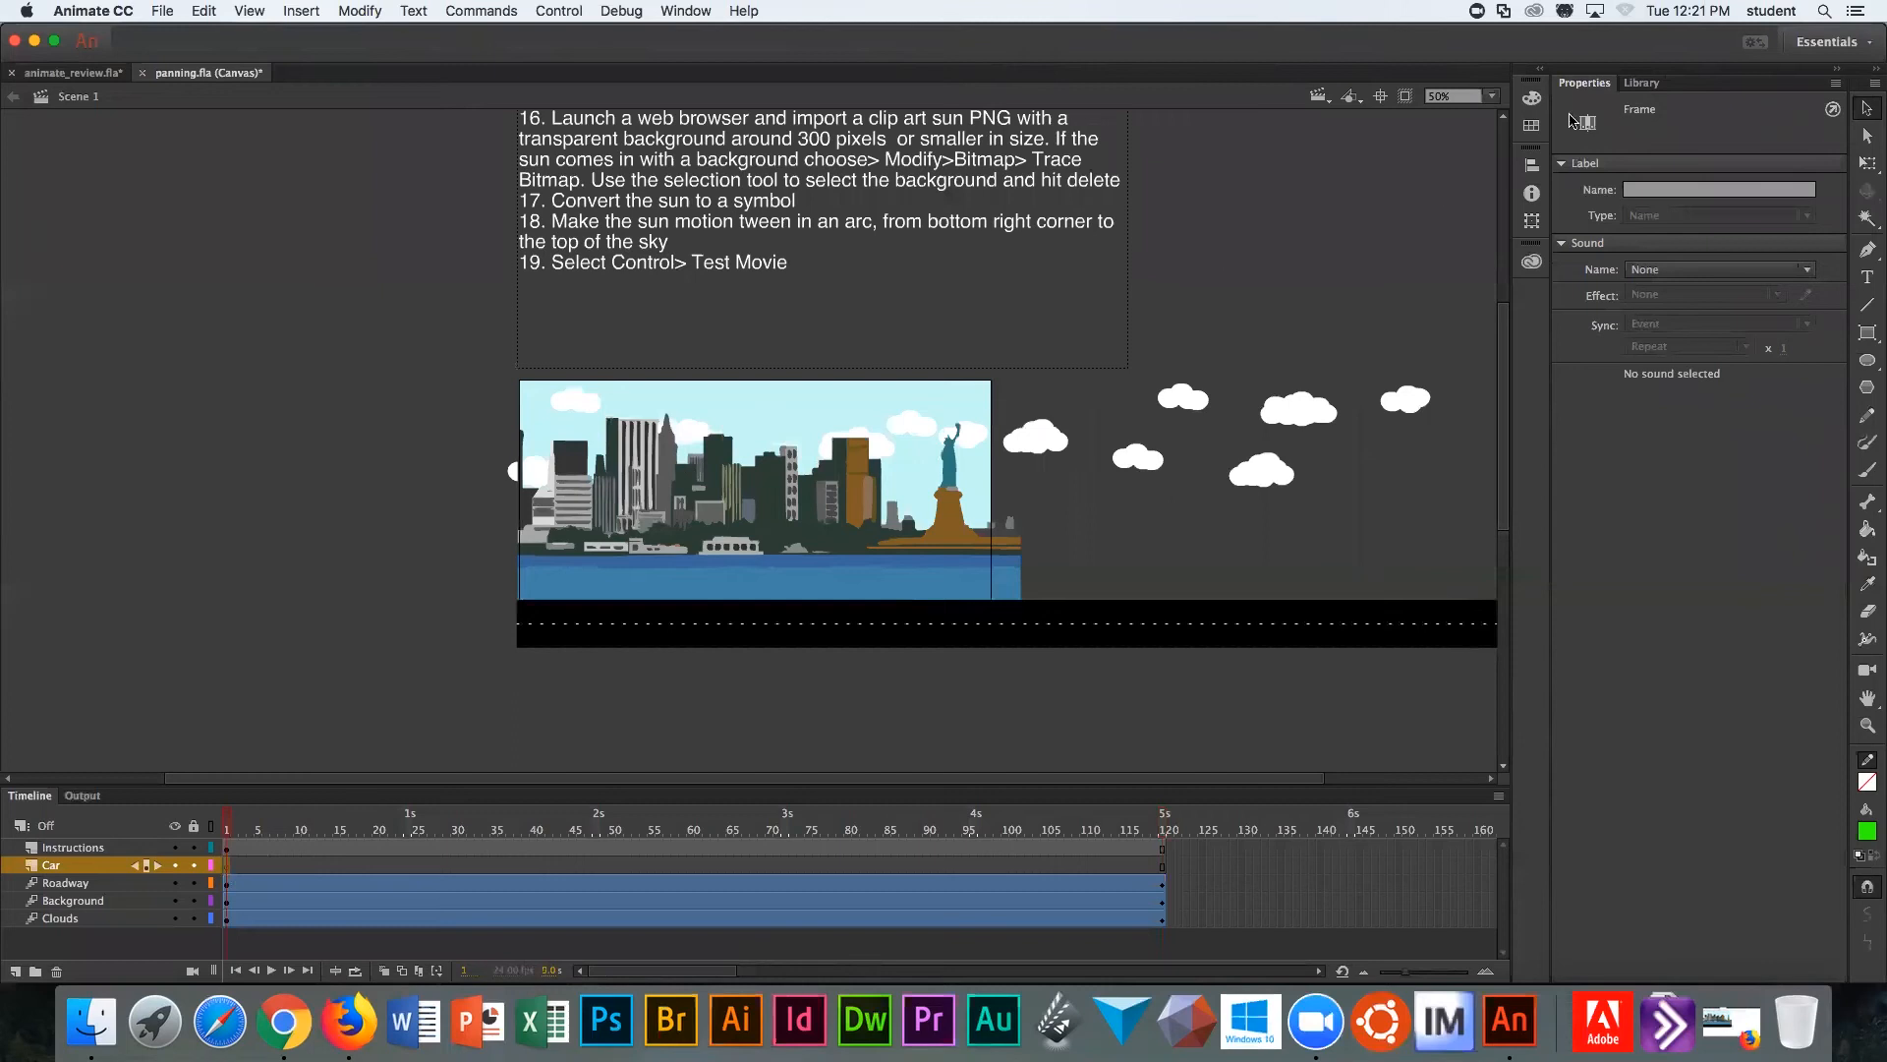
Step: Pick the mcCar symbol from the Library for the Car layer
{"action": "left_click", "coordinate": [1639, 83]}
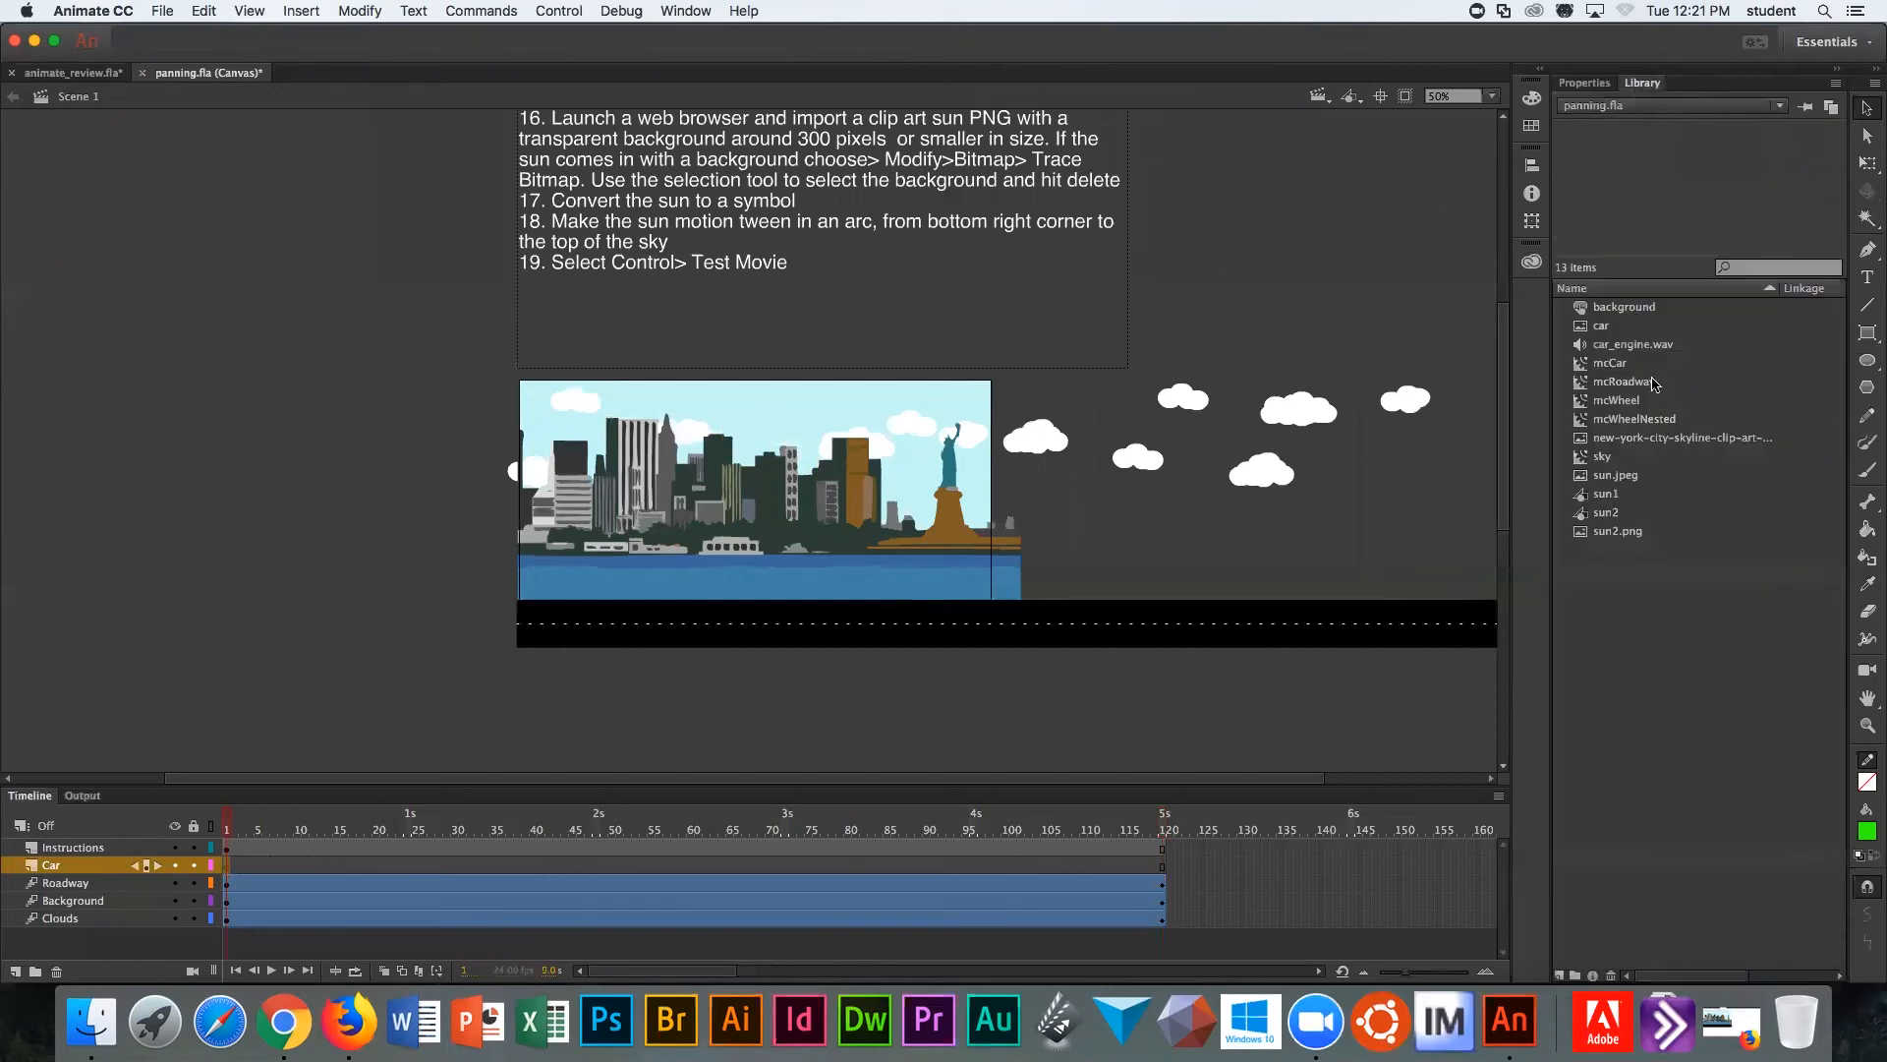
{"action": "mouse_move", "coordinate": [1618, 397]}
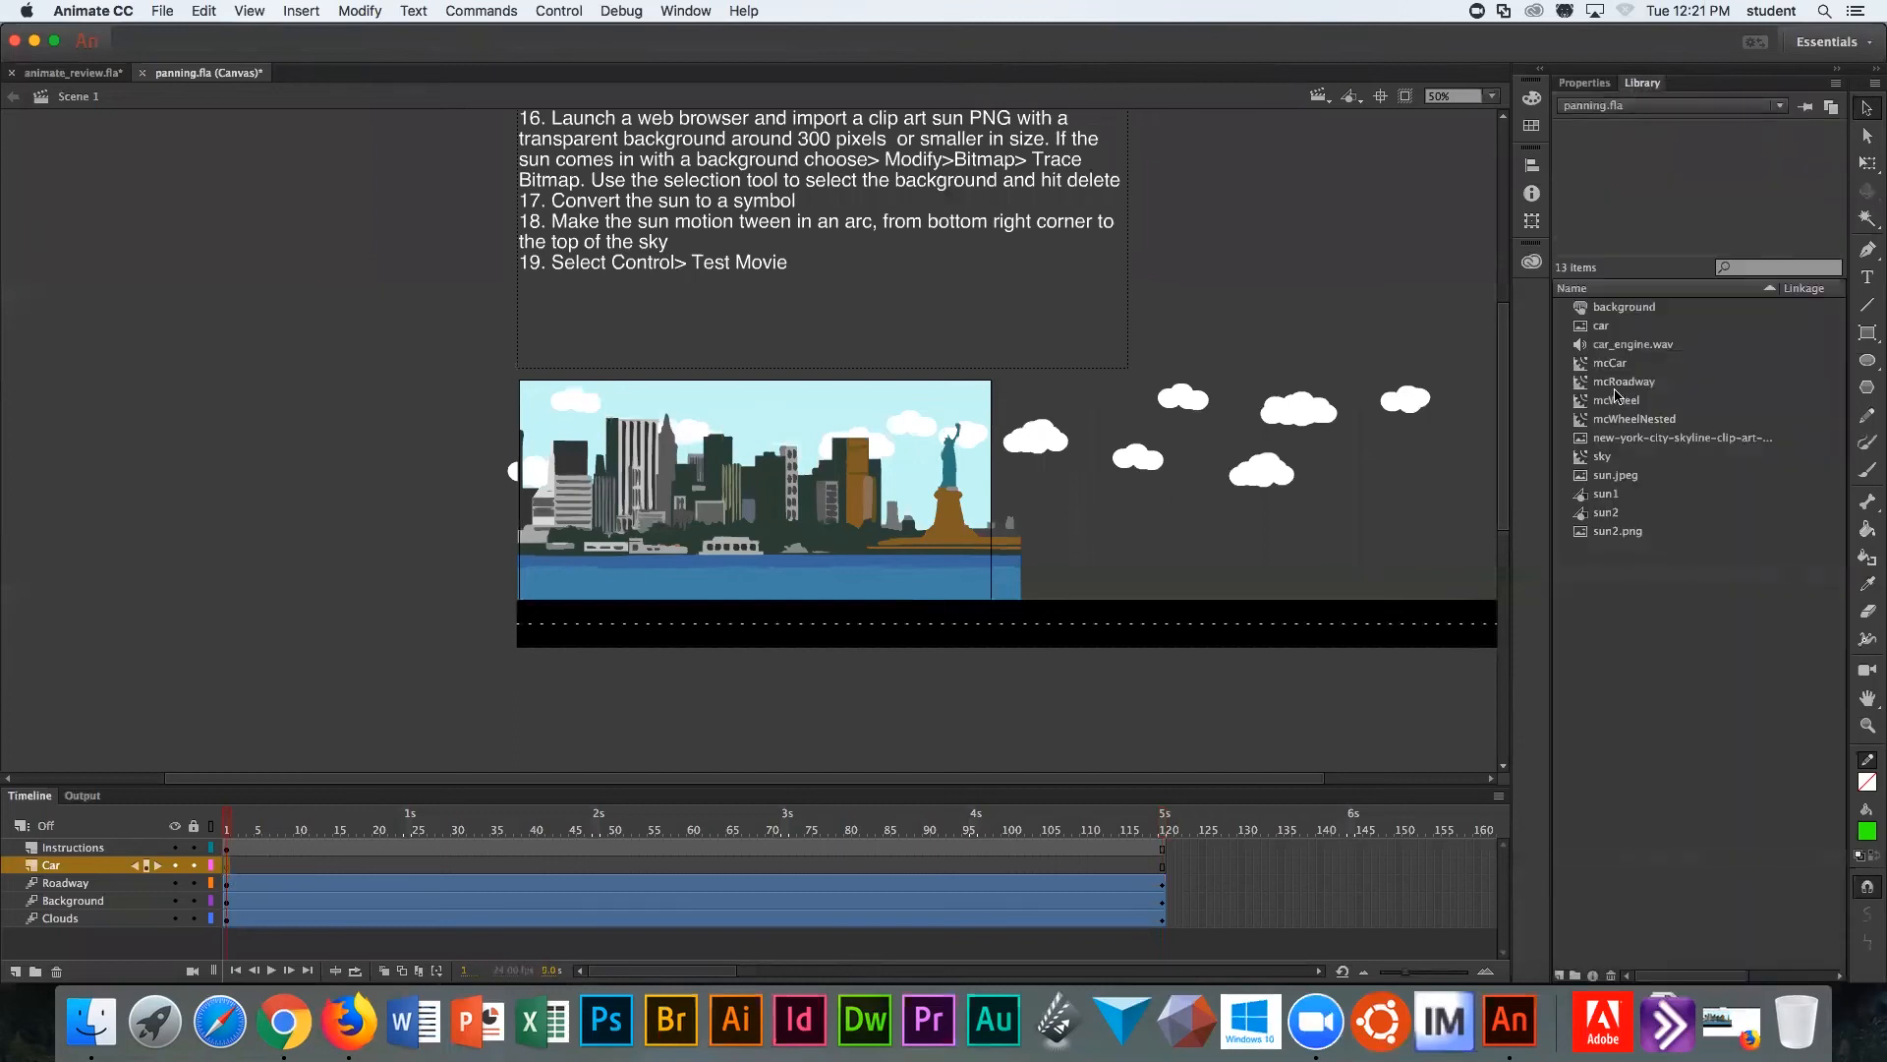
{"action": "left_click", "coordinate": [1610, 362]}
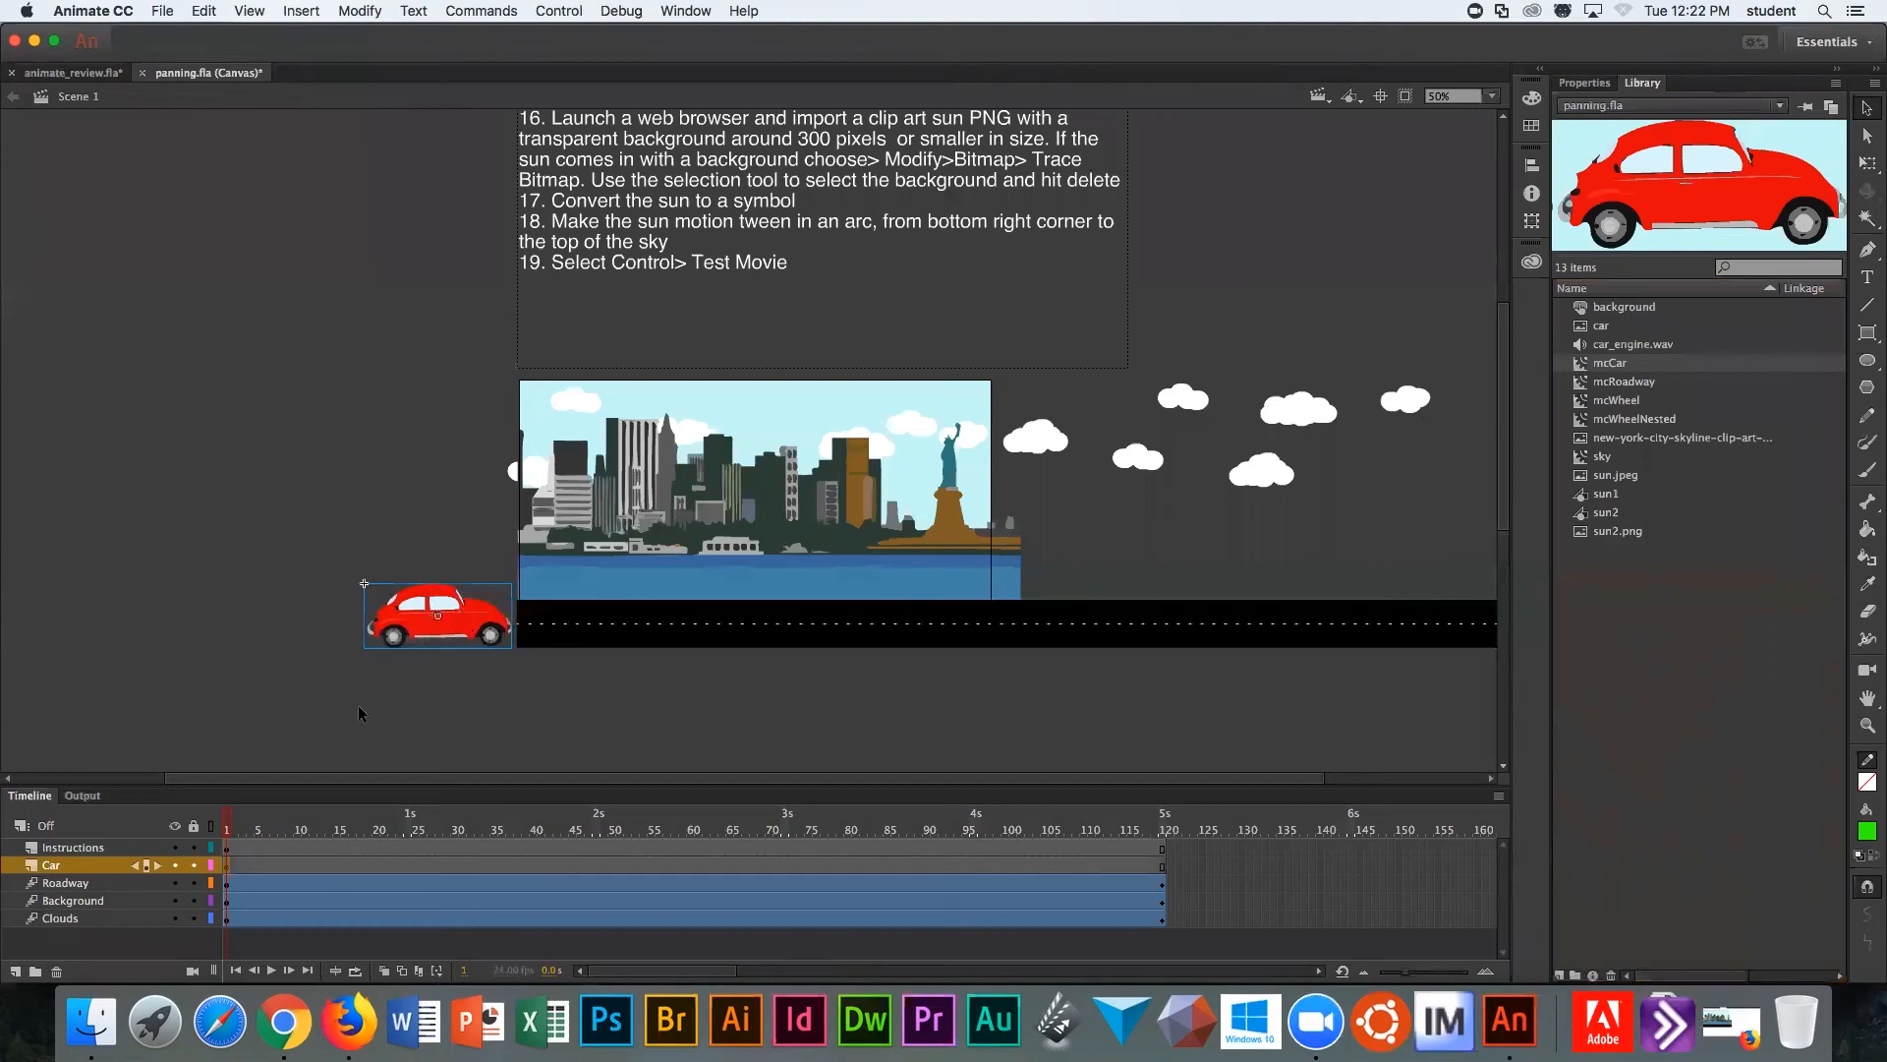
{"action": "mouse_move", "coordinate": [360, 708]}
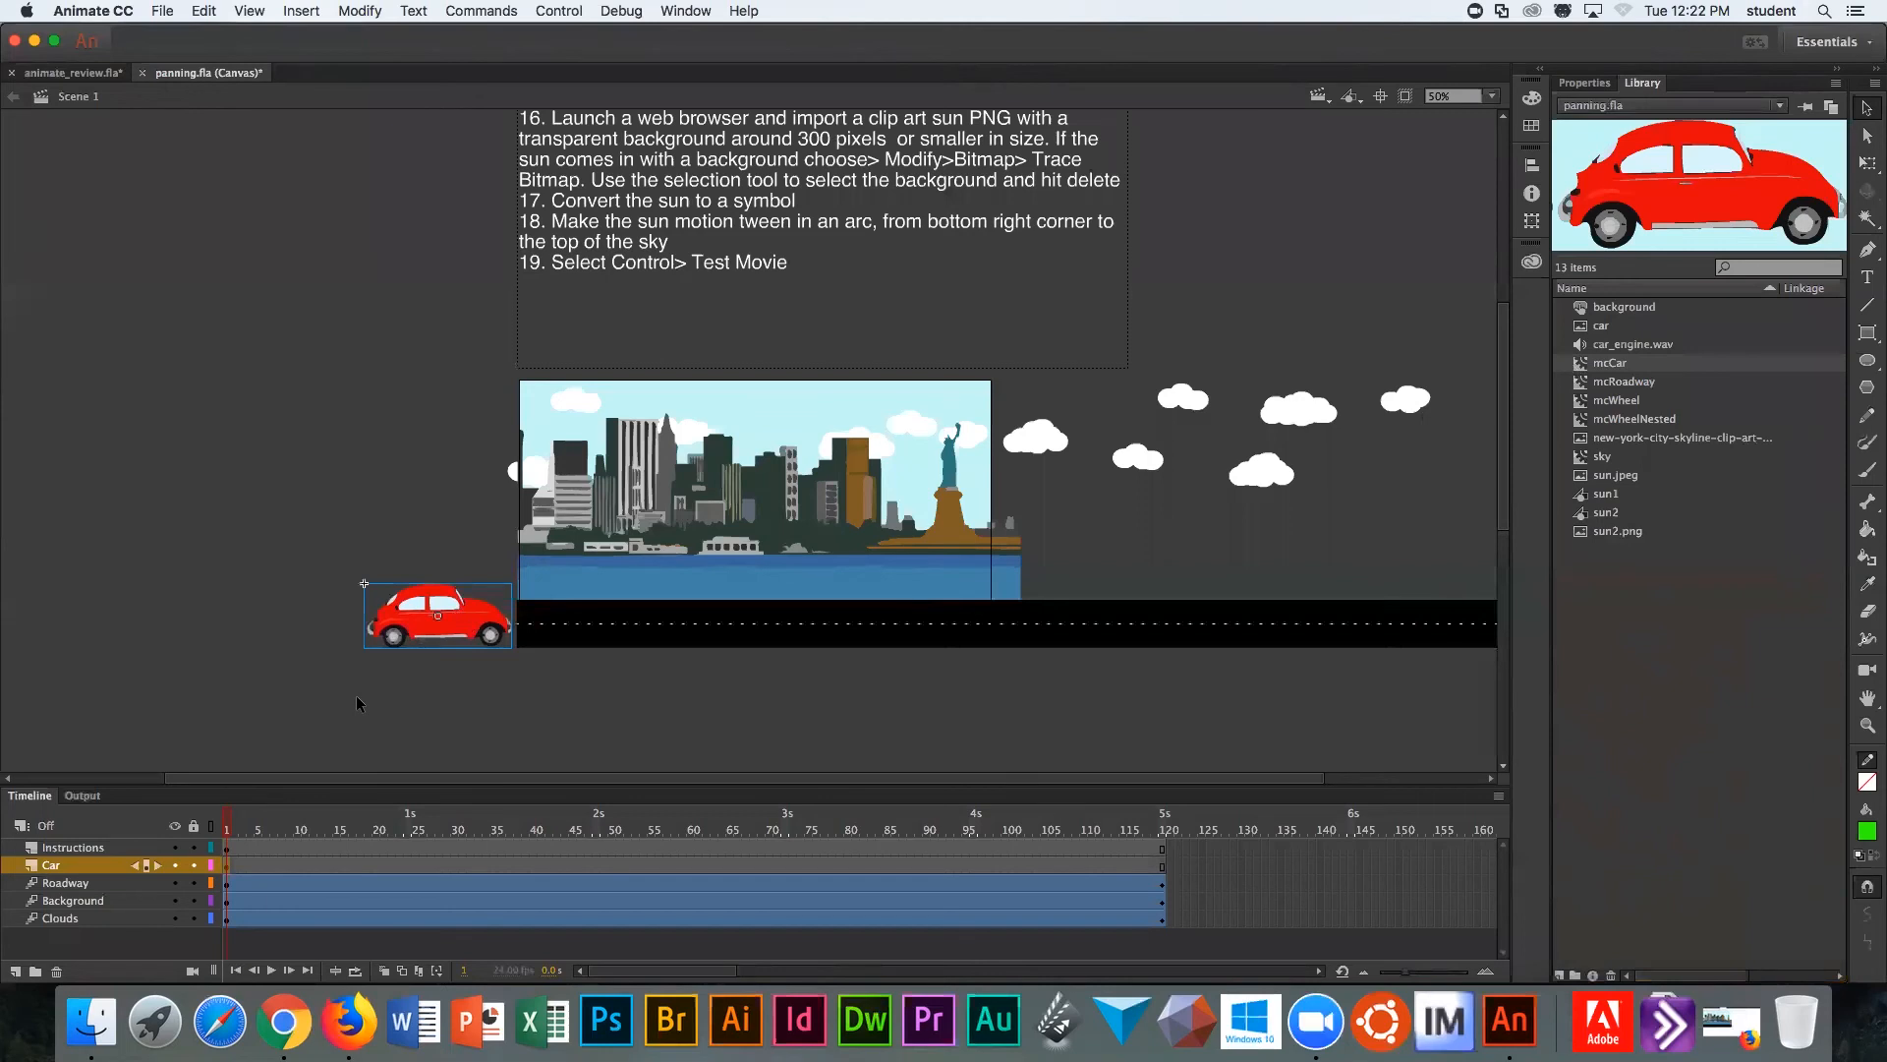
{"action": "mouse_move", "coordinate": [358, 658]}
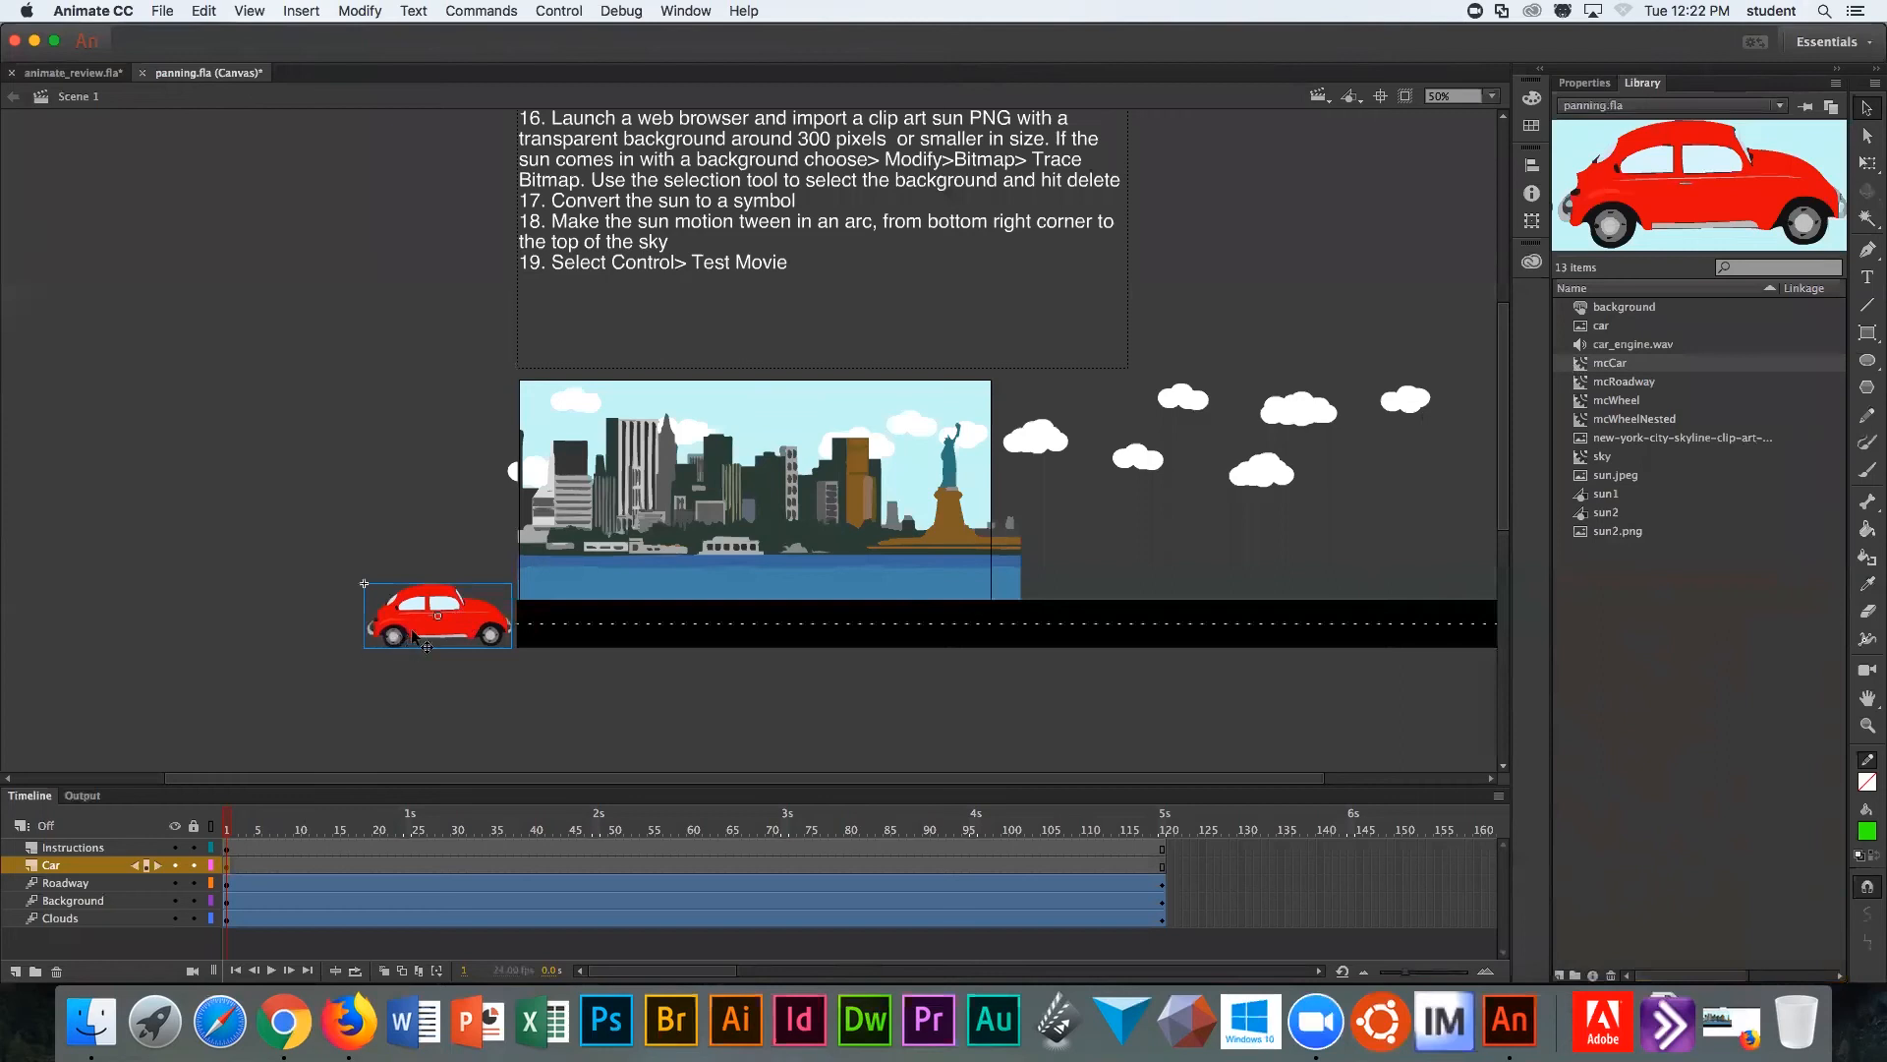
Step: Add a motion tween to the car and jump to its last frame, 120
{"action": "right_click", "coordinate": [421, 613]}
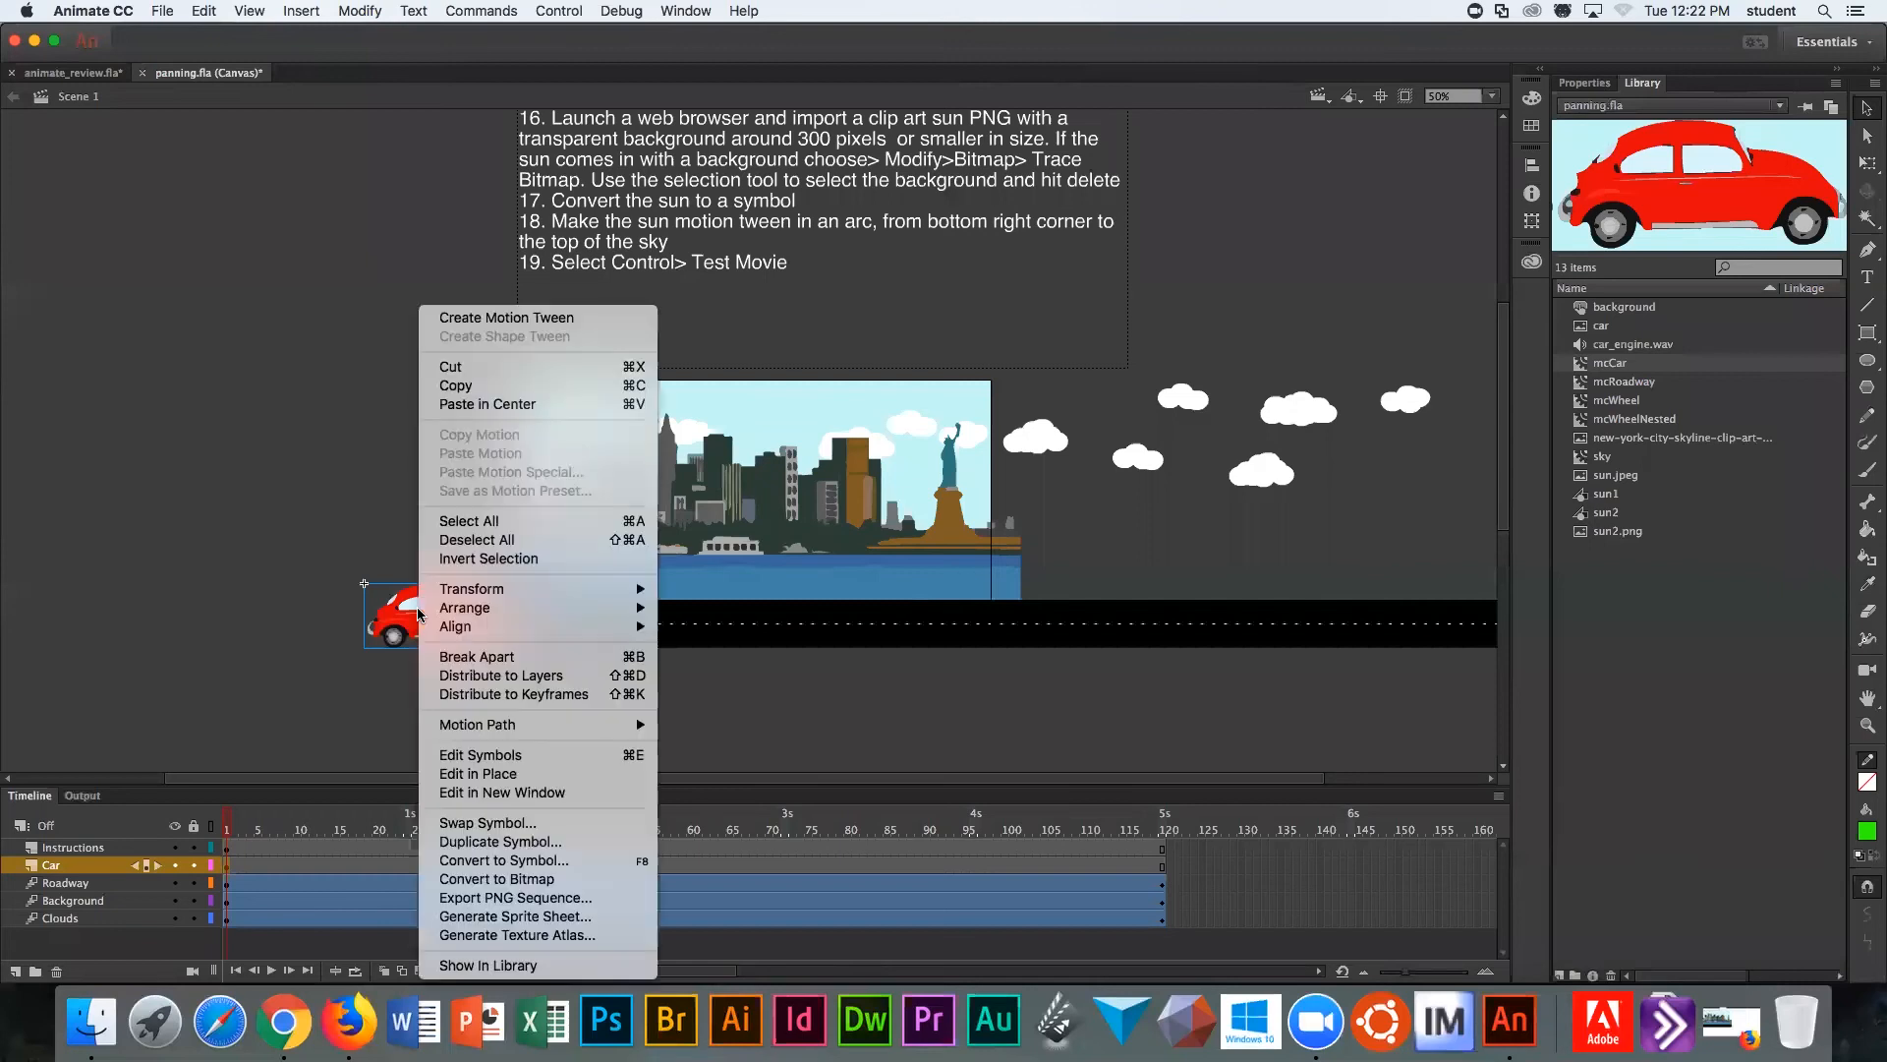
{"action": "mouse_move", "coordinate": [505, 317]}
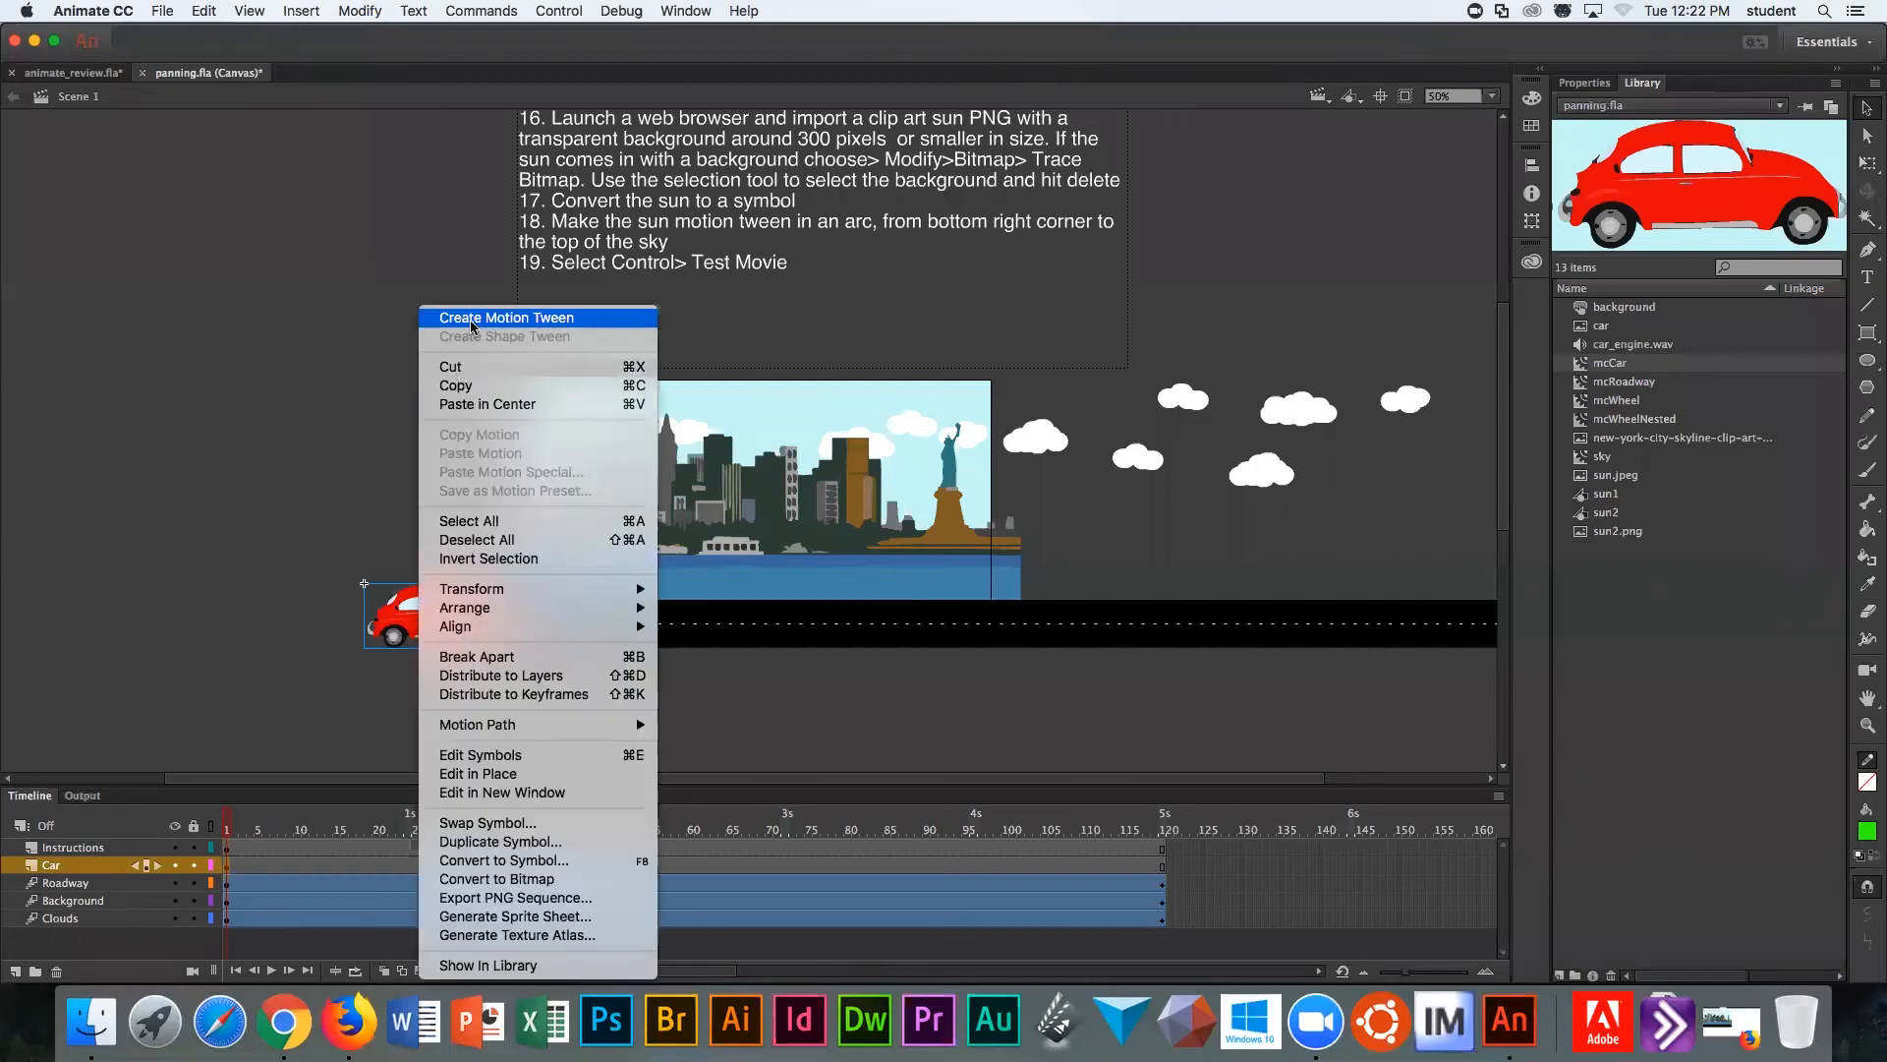
{"action": "left_click", "coordinate": [505, 316]}
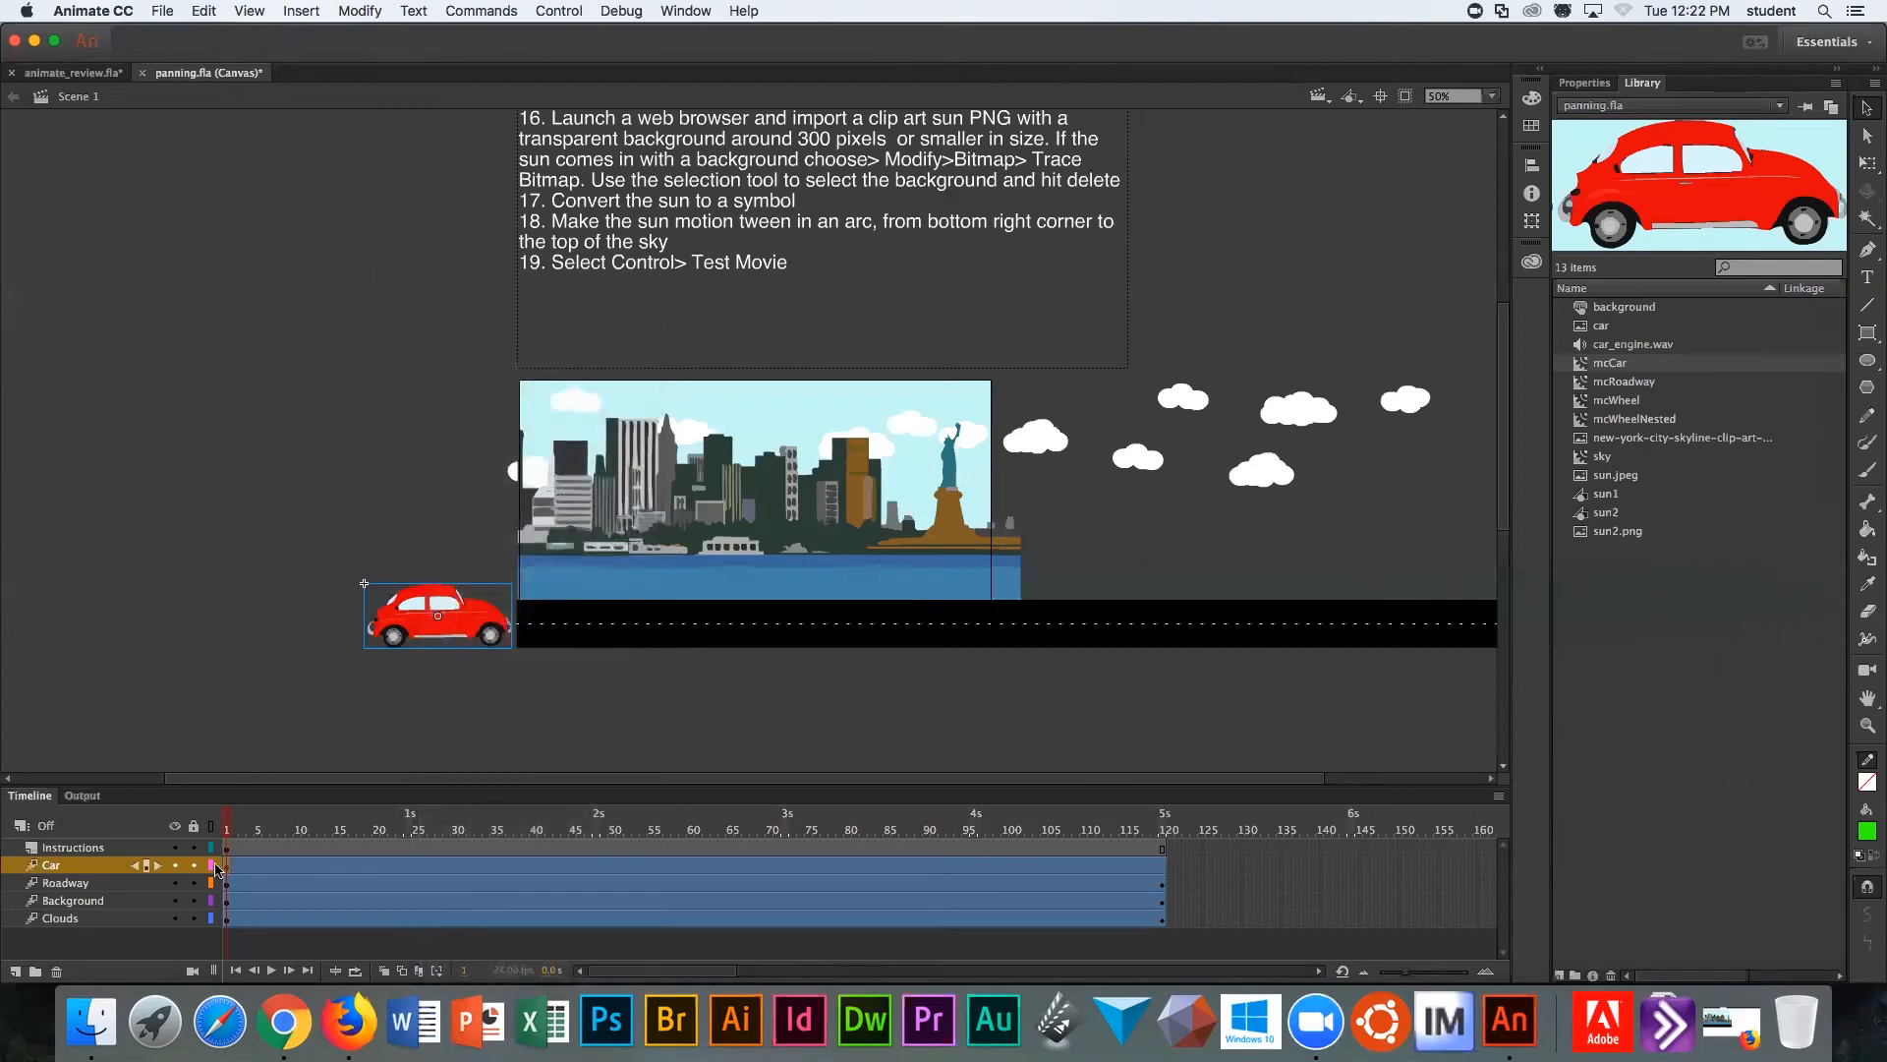
{"action": "left_click", "coordinate": [535, 830]}
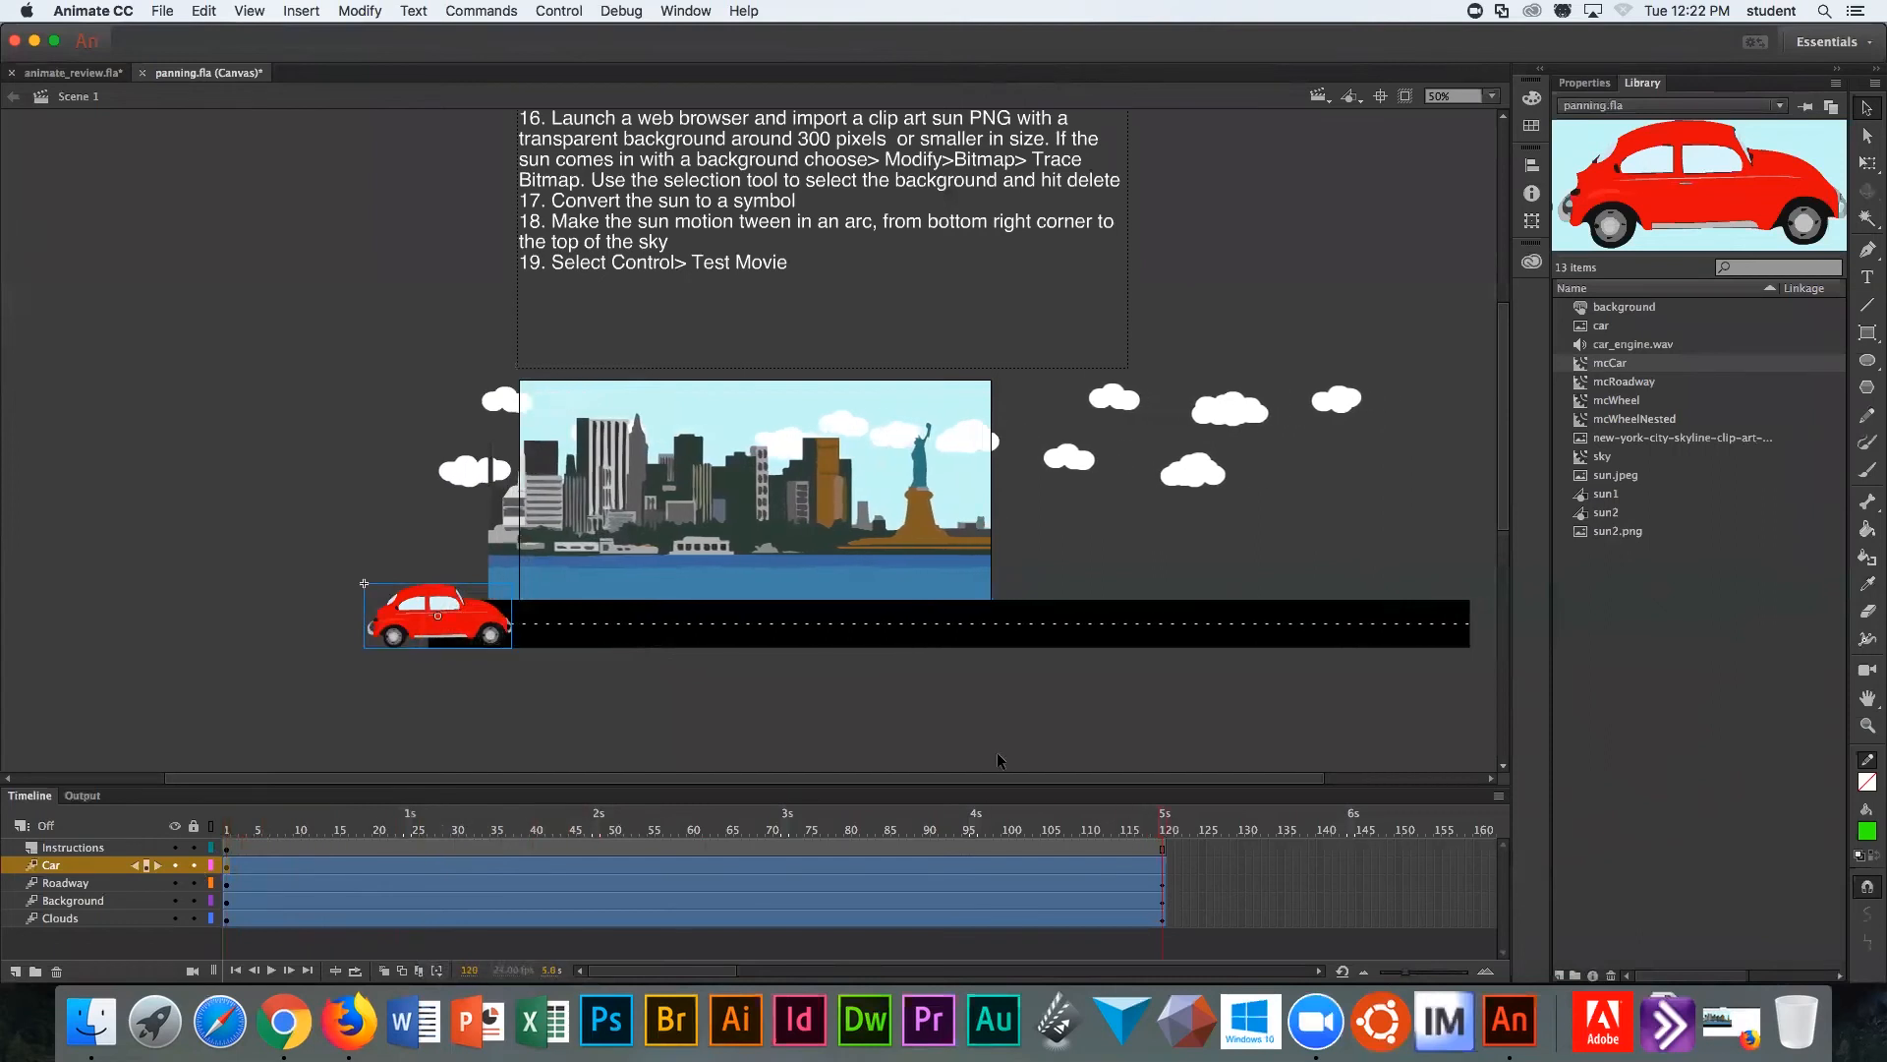
{"action": "mouse_move", "coordinate": [351, 448]}
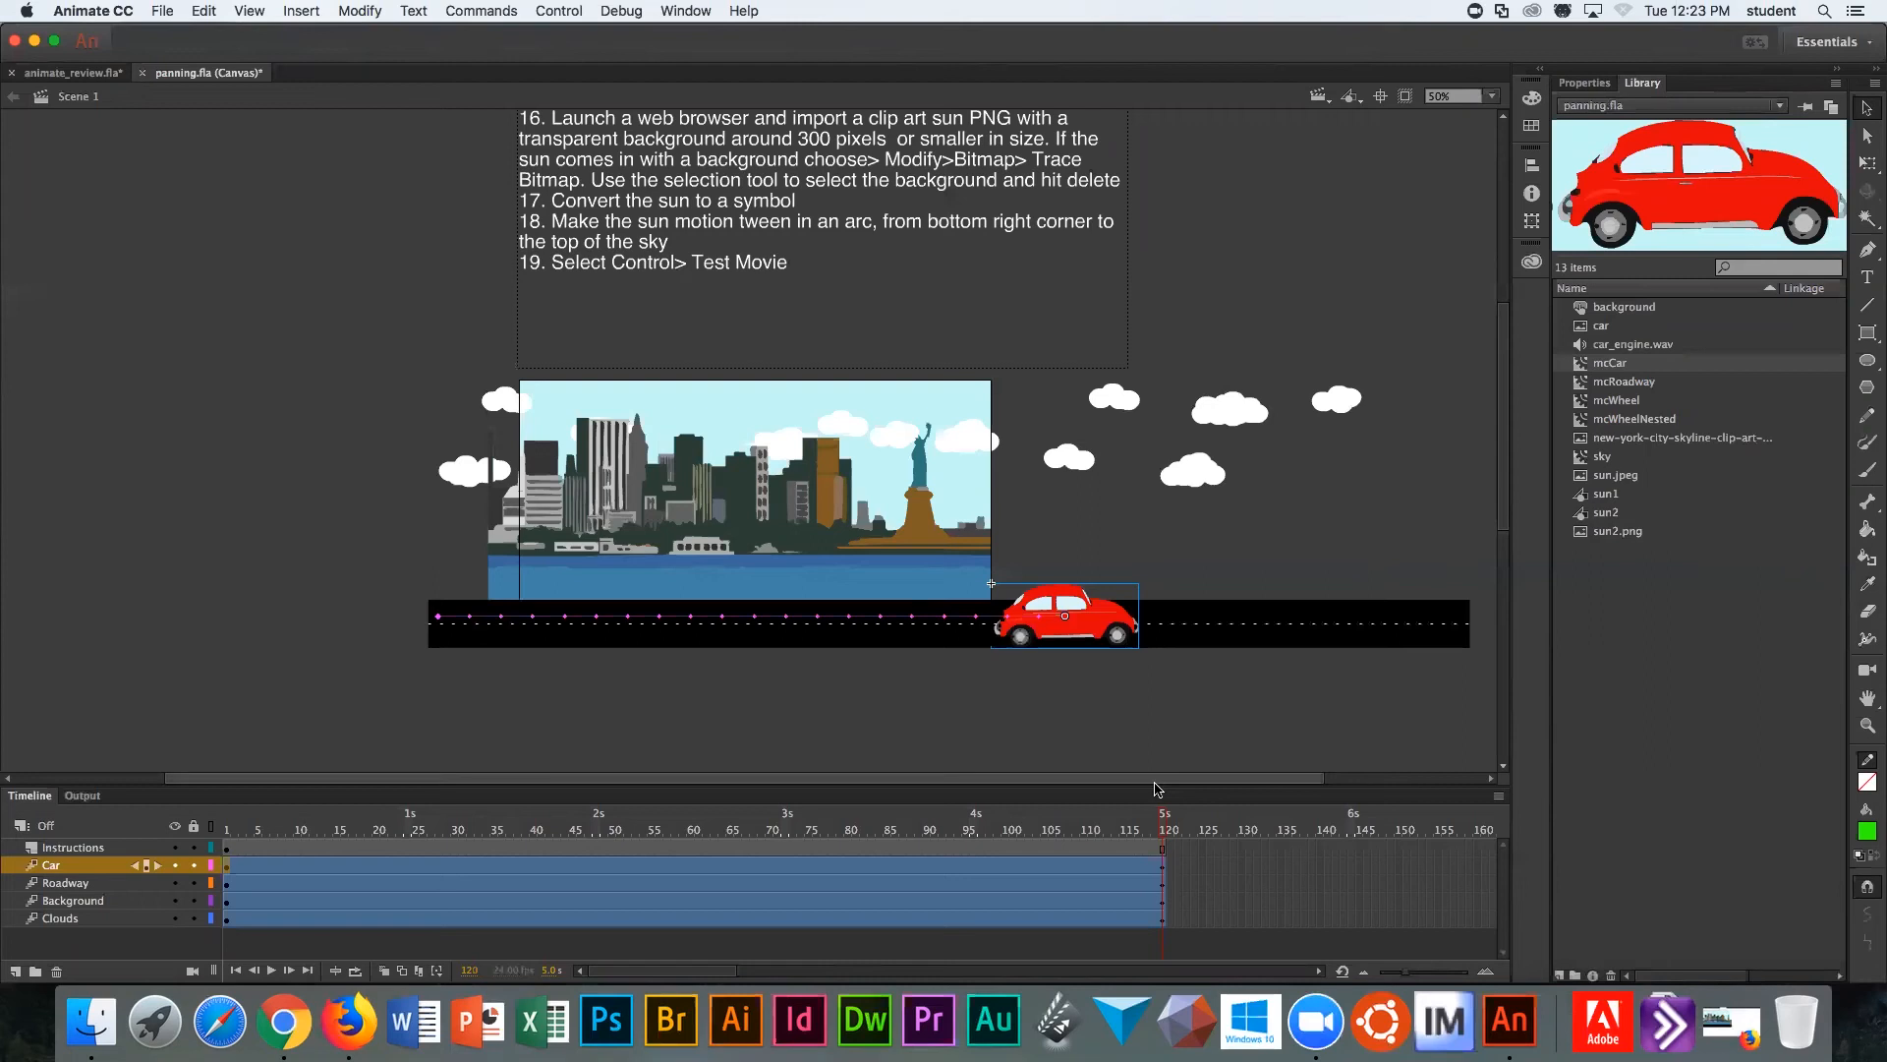
Step: Test the movie so the panning scene with the driving car plays in Firefox
{"action": "left_click", "coordinate": [556, 11]}
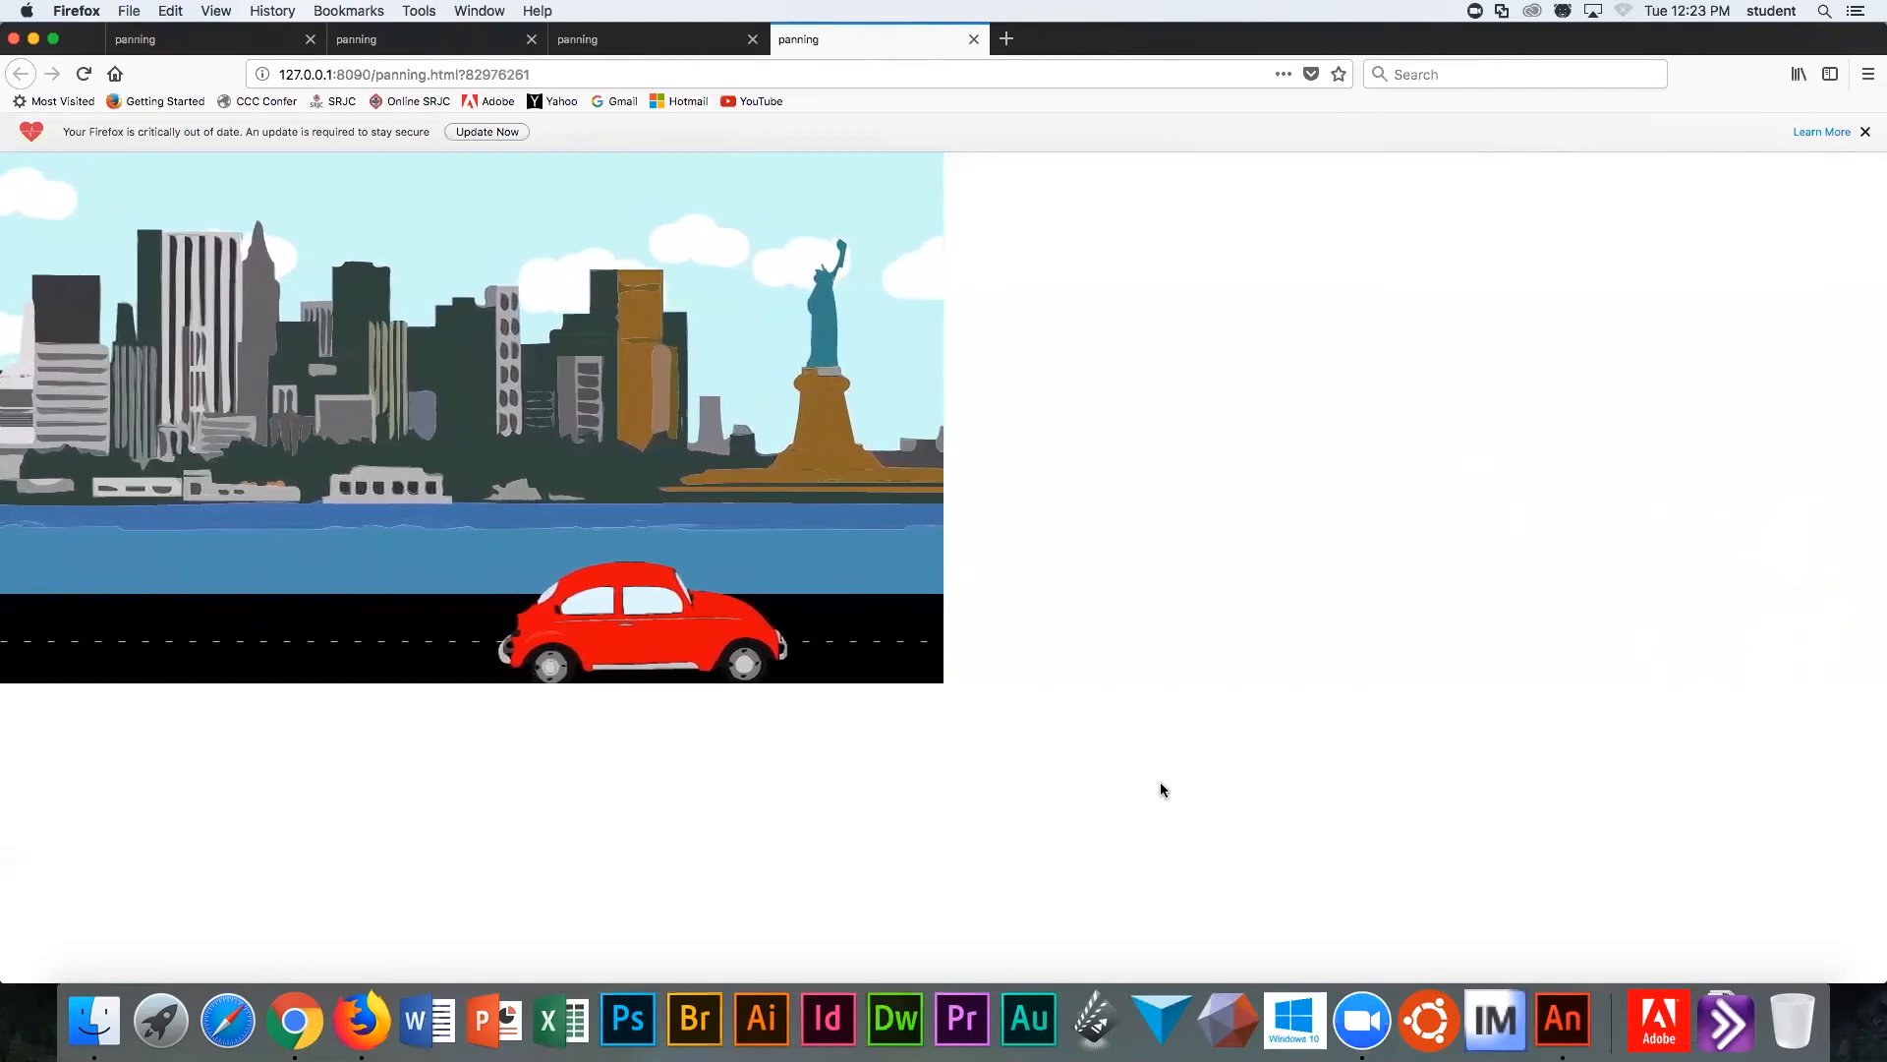
{"action": "mouse_move", "coordinate": [1145, 769]}
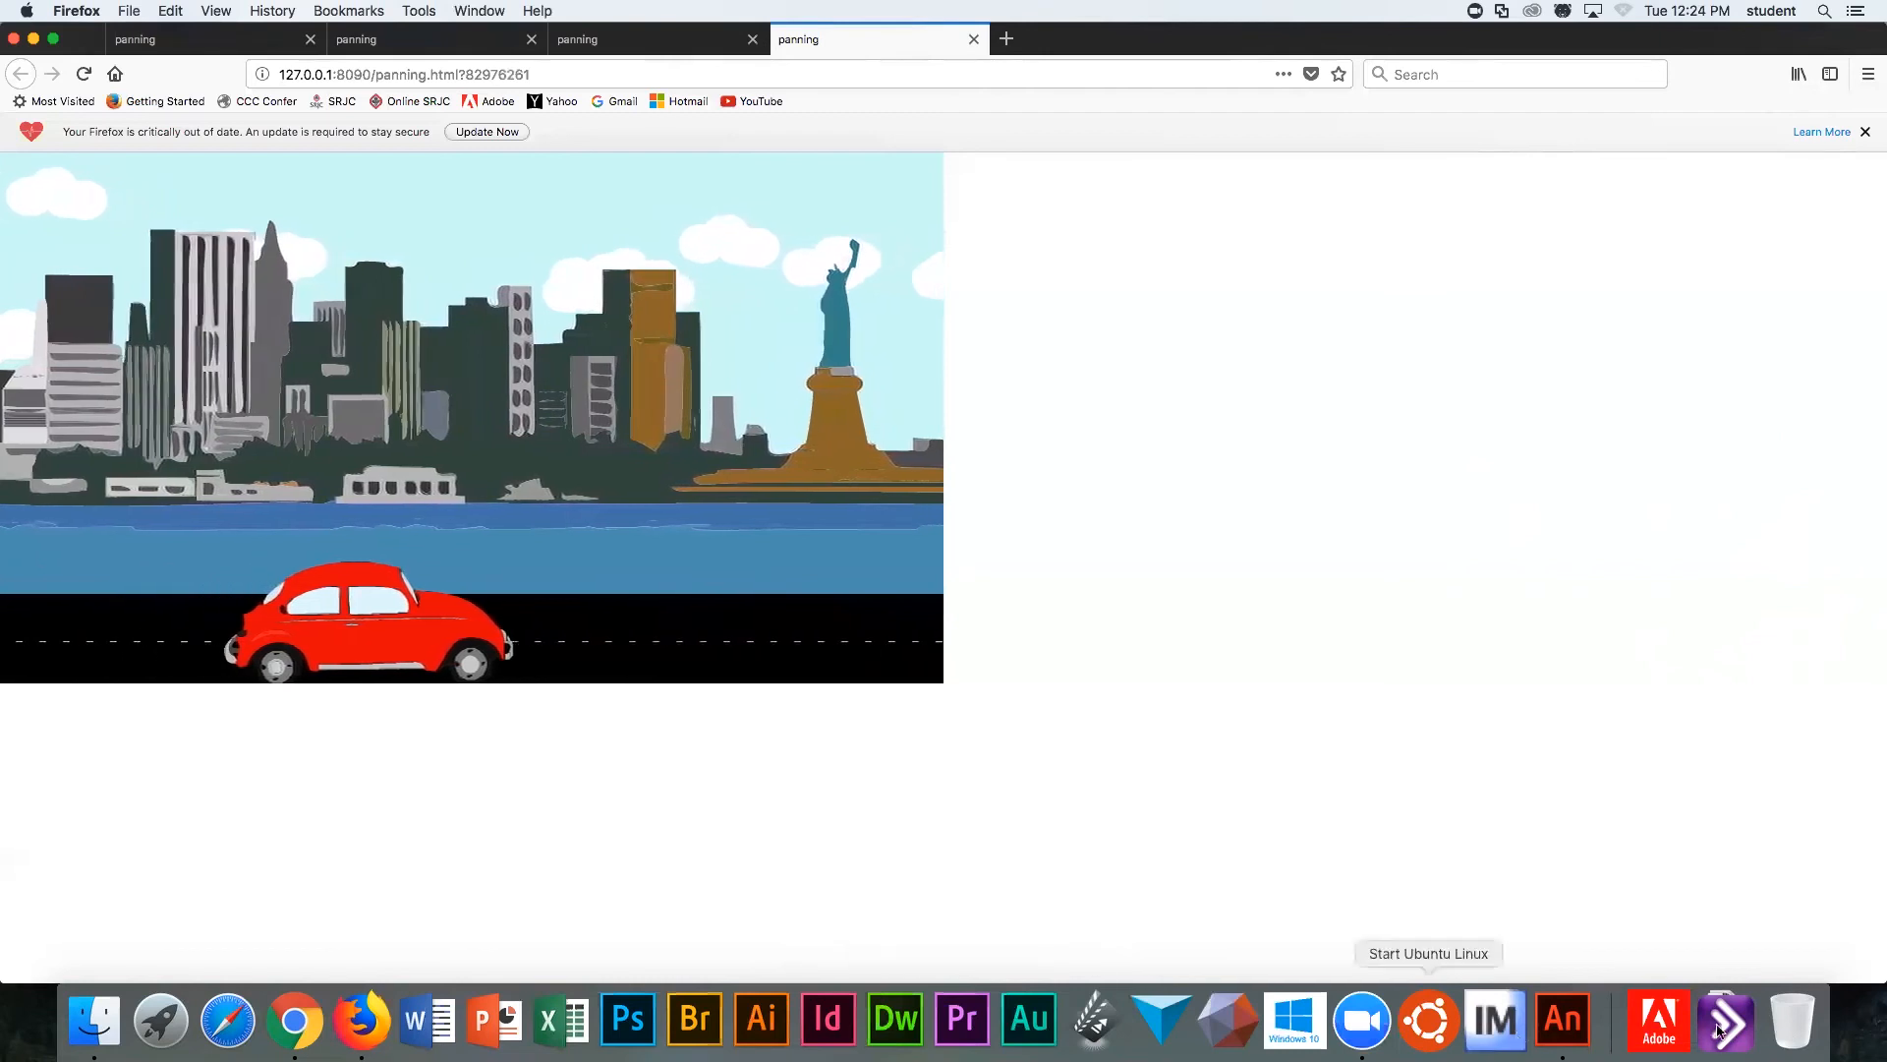
Step: Switch back to Animate, where the two EaselJS publish warnings are listed
{"action": "left_click", "coordinate": [1561, 1020]}
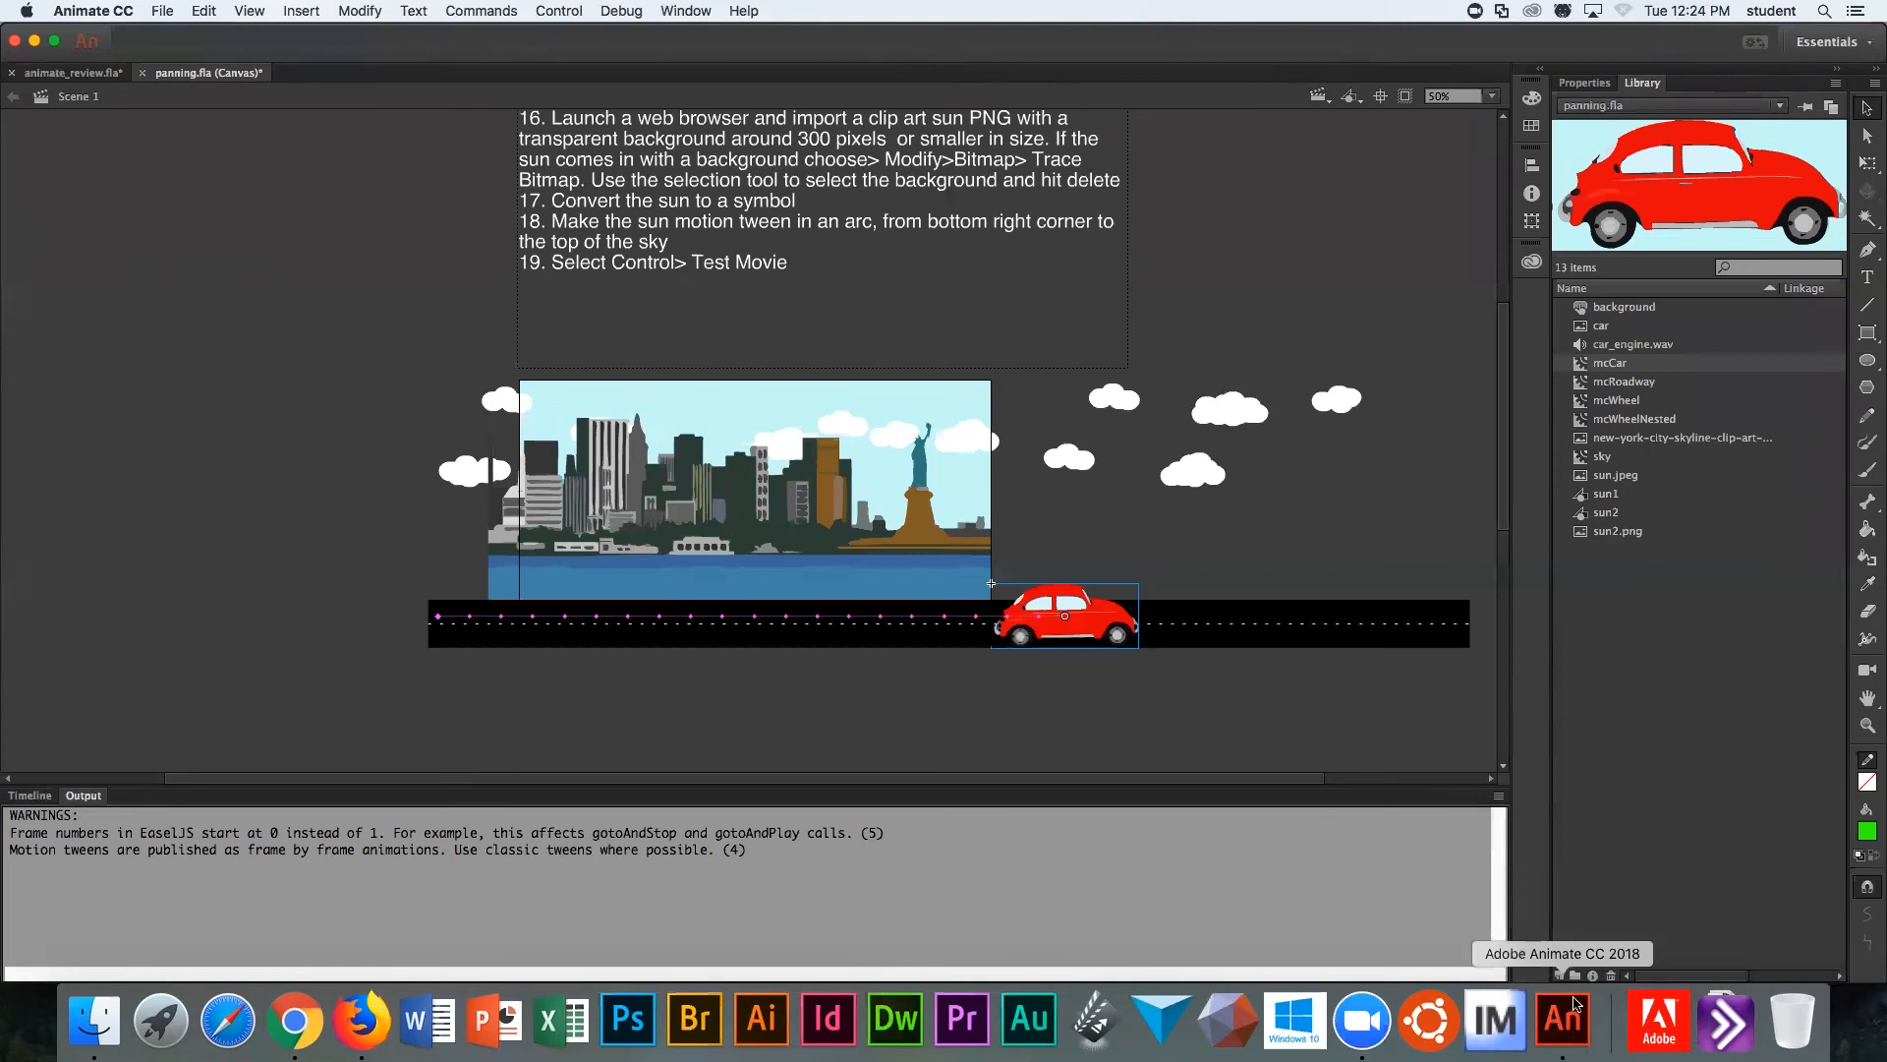
{"action": "mouse_move", "coordinate": [1618, 893]}
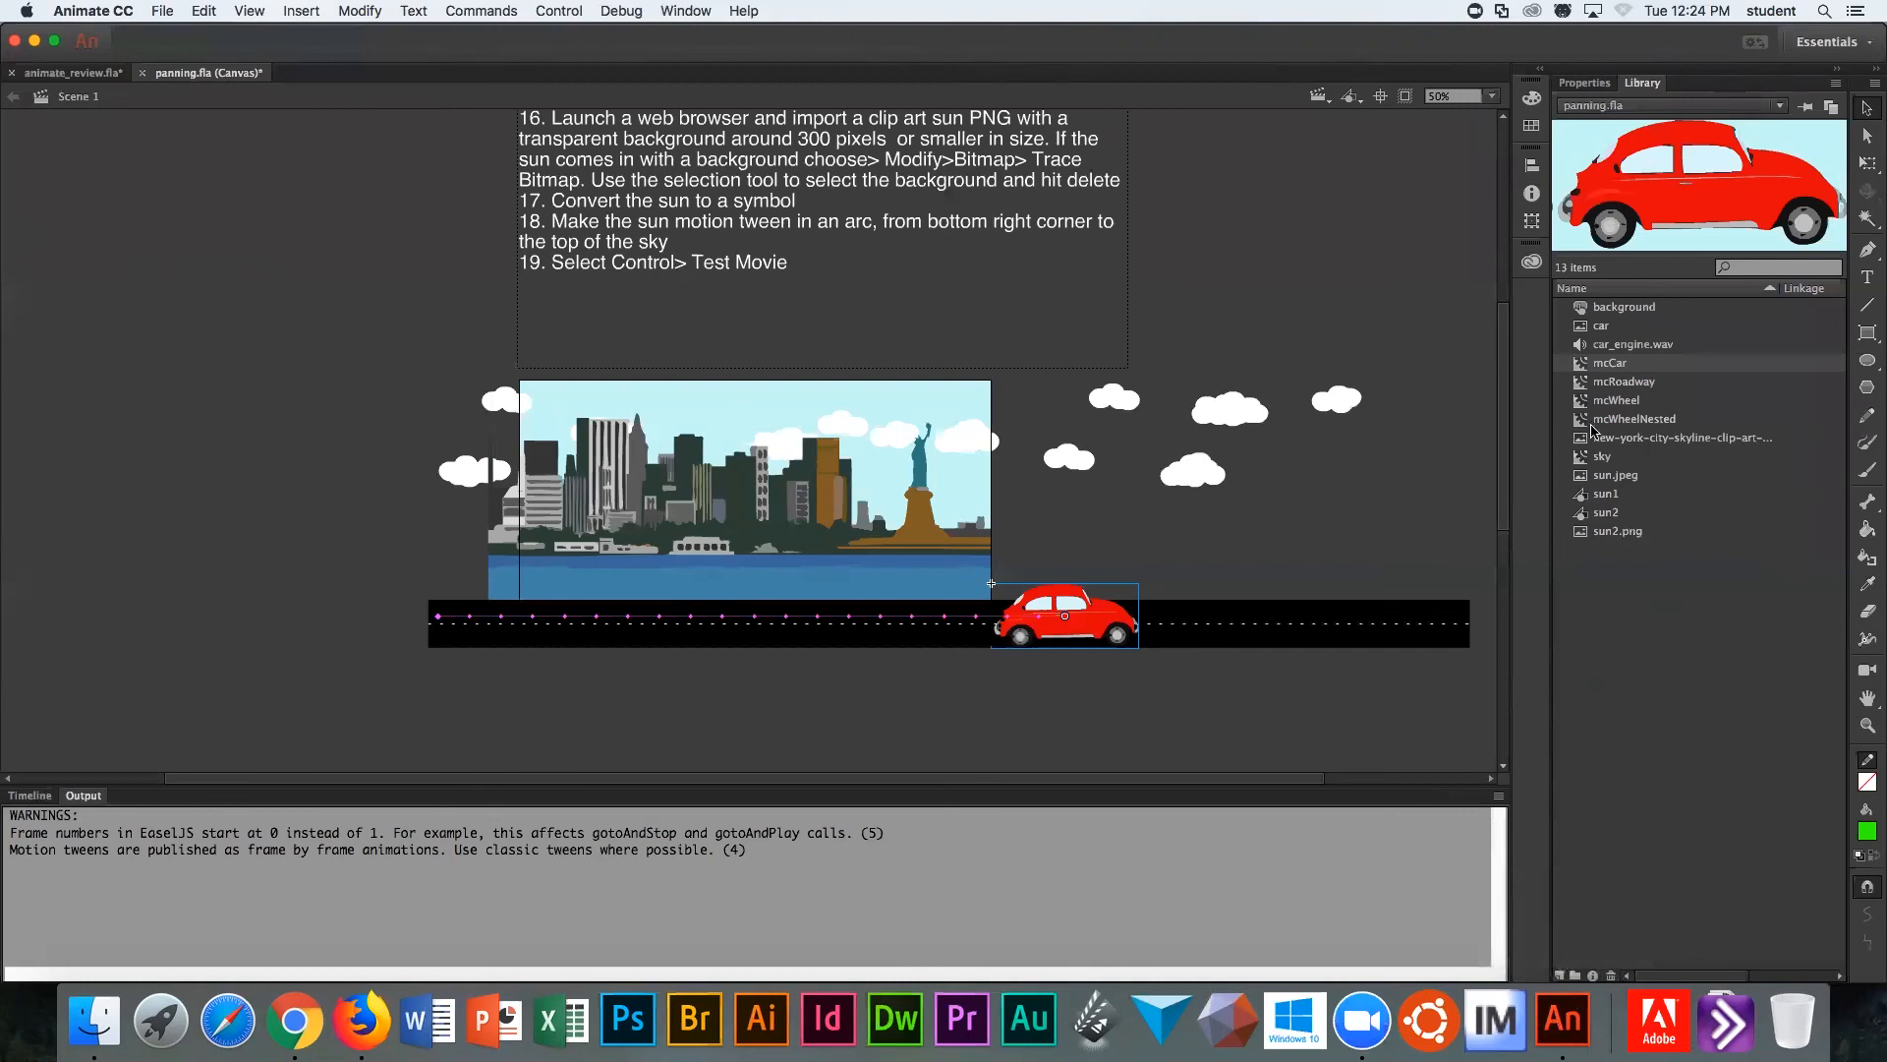
{"action": "mouse_move", "coordinate": [1580, 409]}
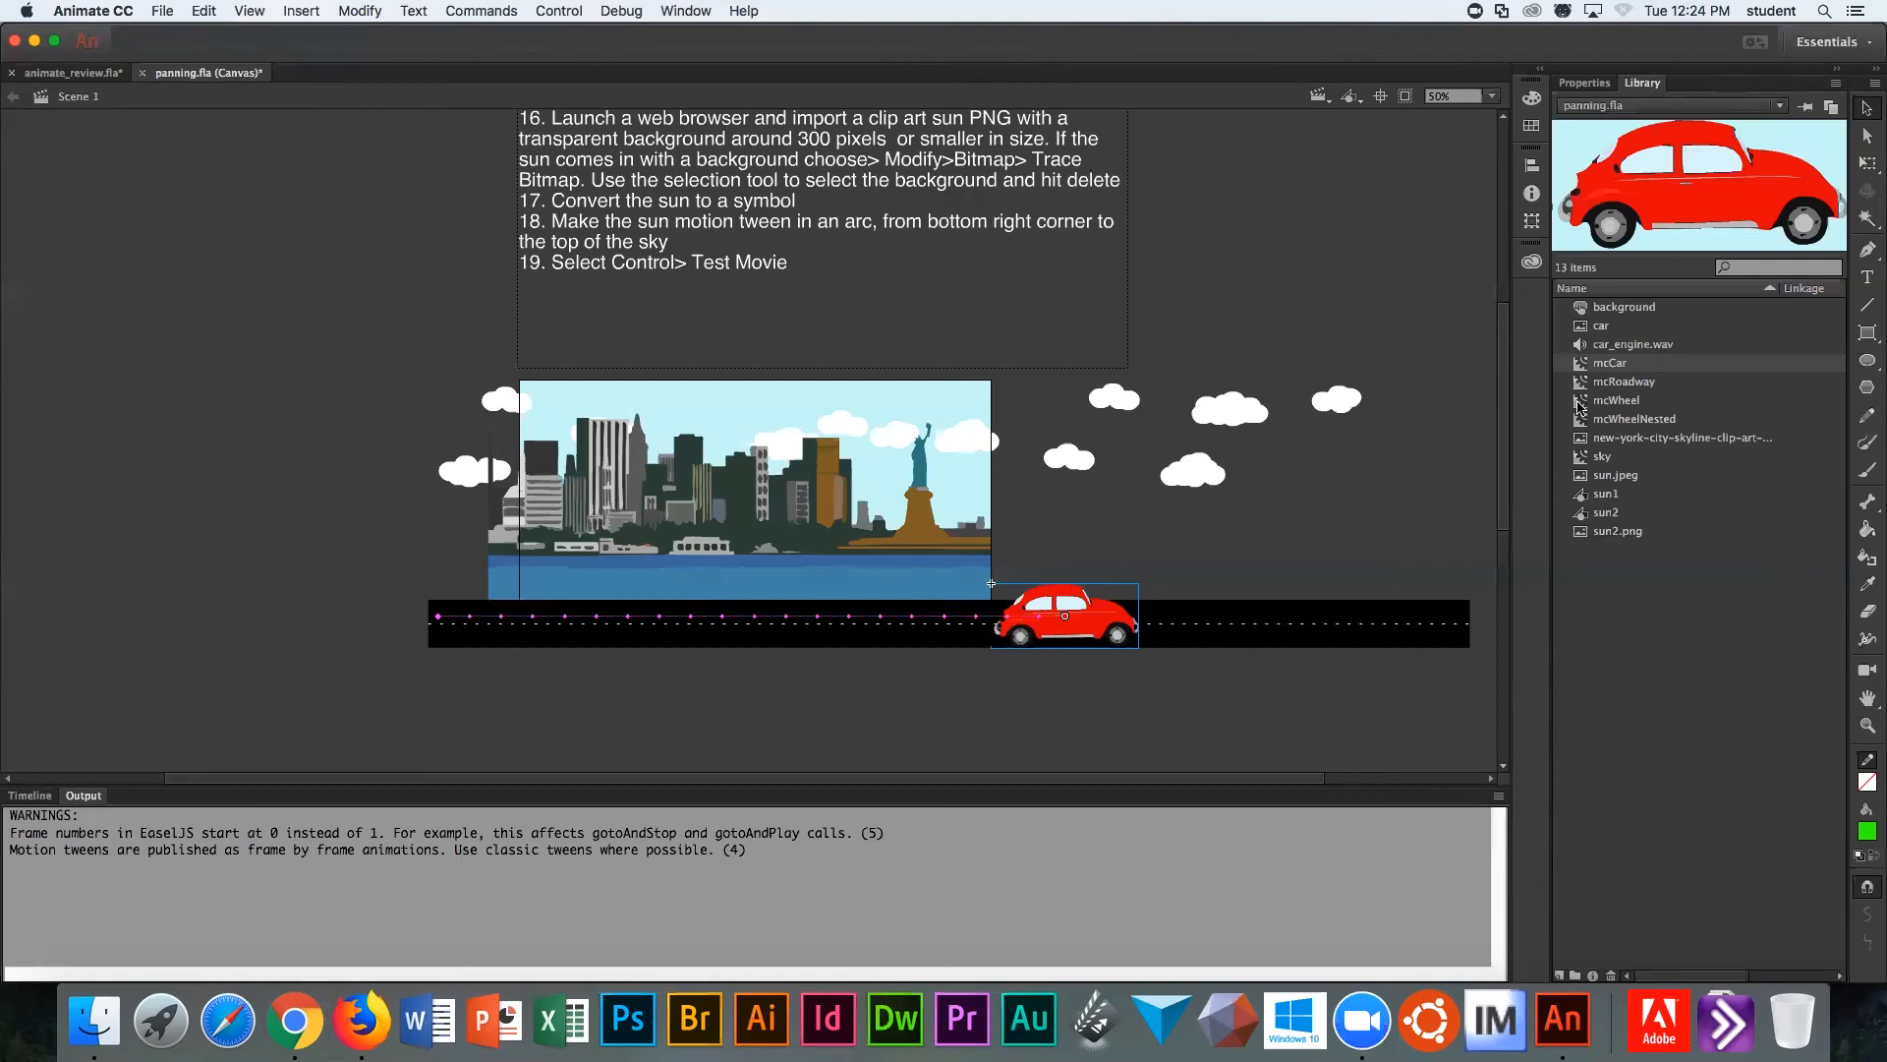
Step: Enter the mcWheel symbol from the Library and show its wheel layer timeline
{"action": "left_click", "coordinate": [1615, 400]}
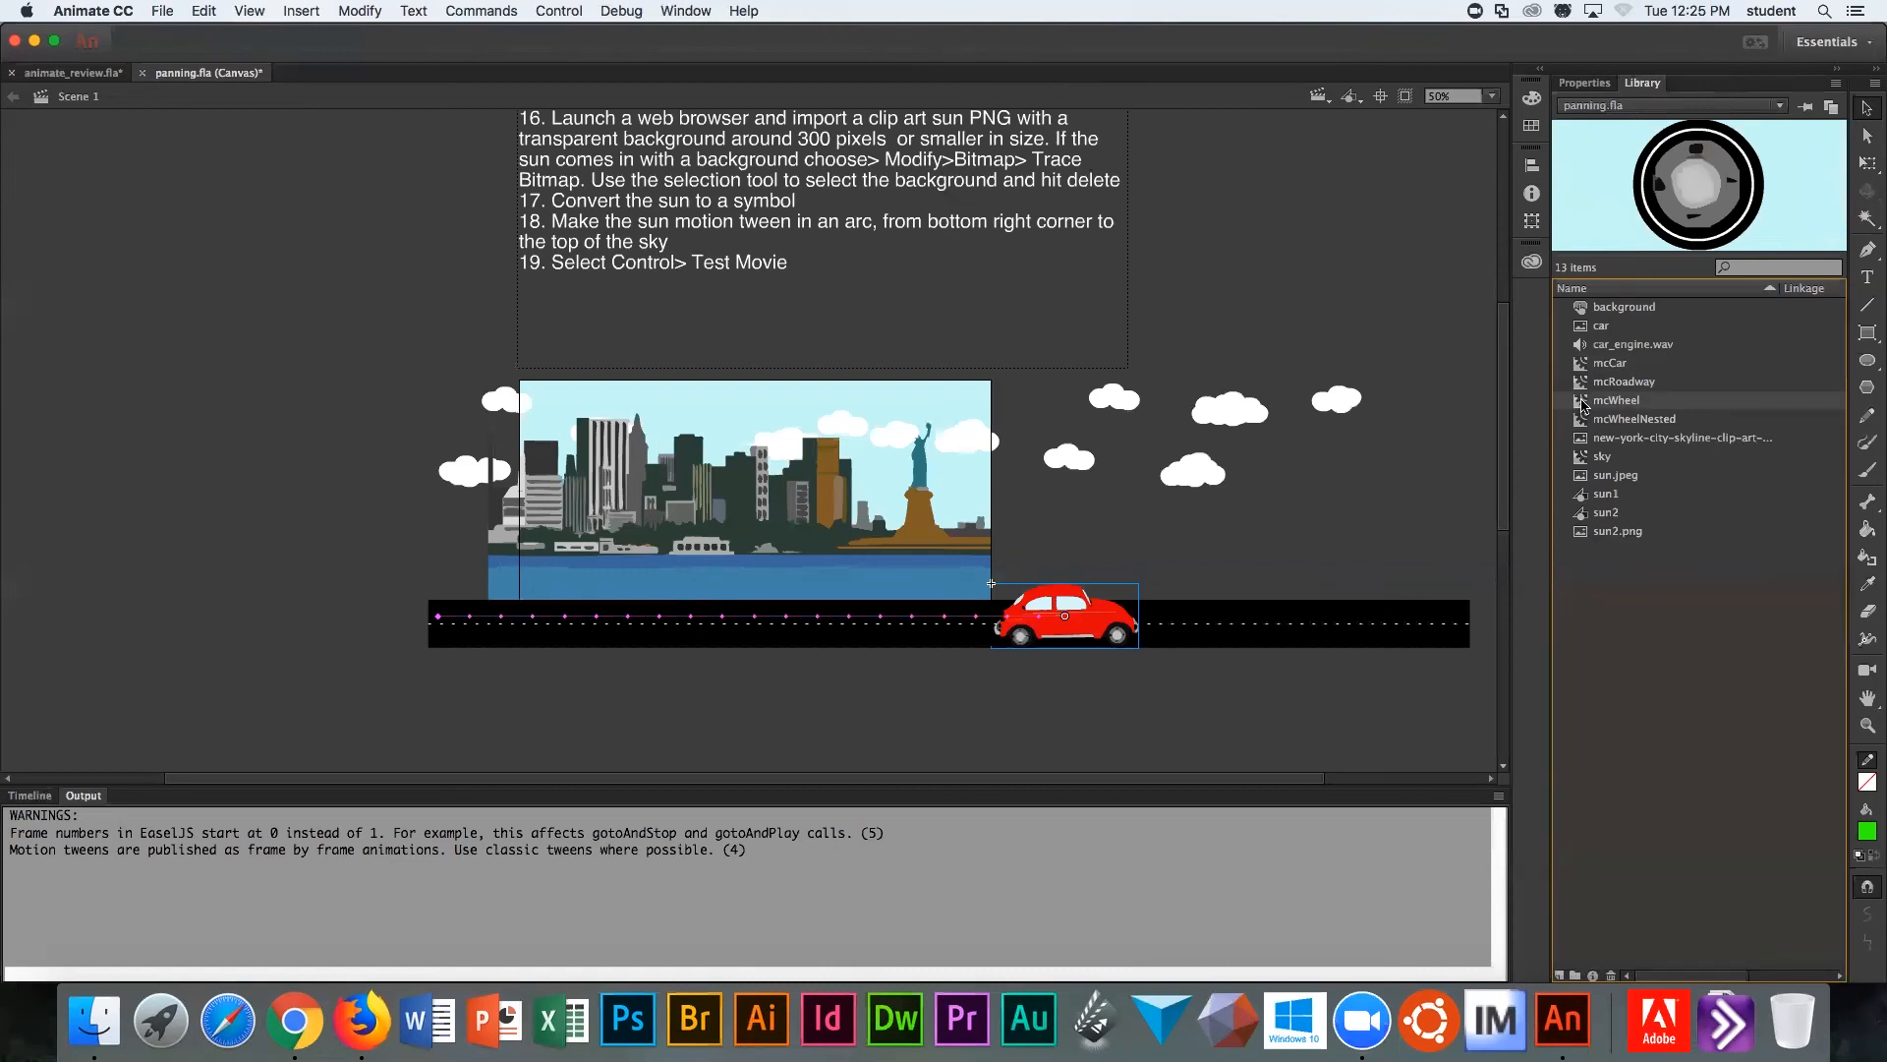
{"action": "double_click", "coordinate": [1615, 399]}
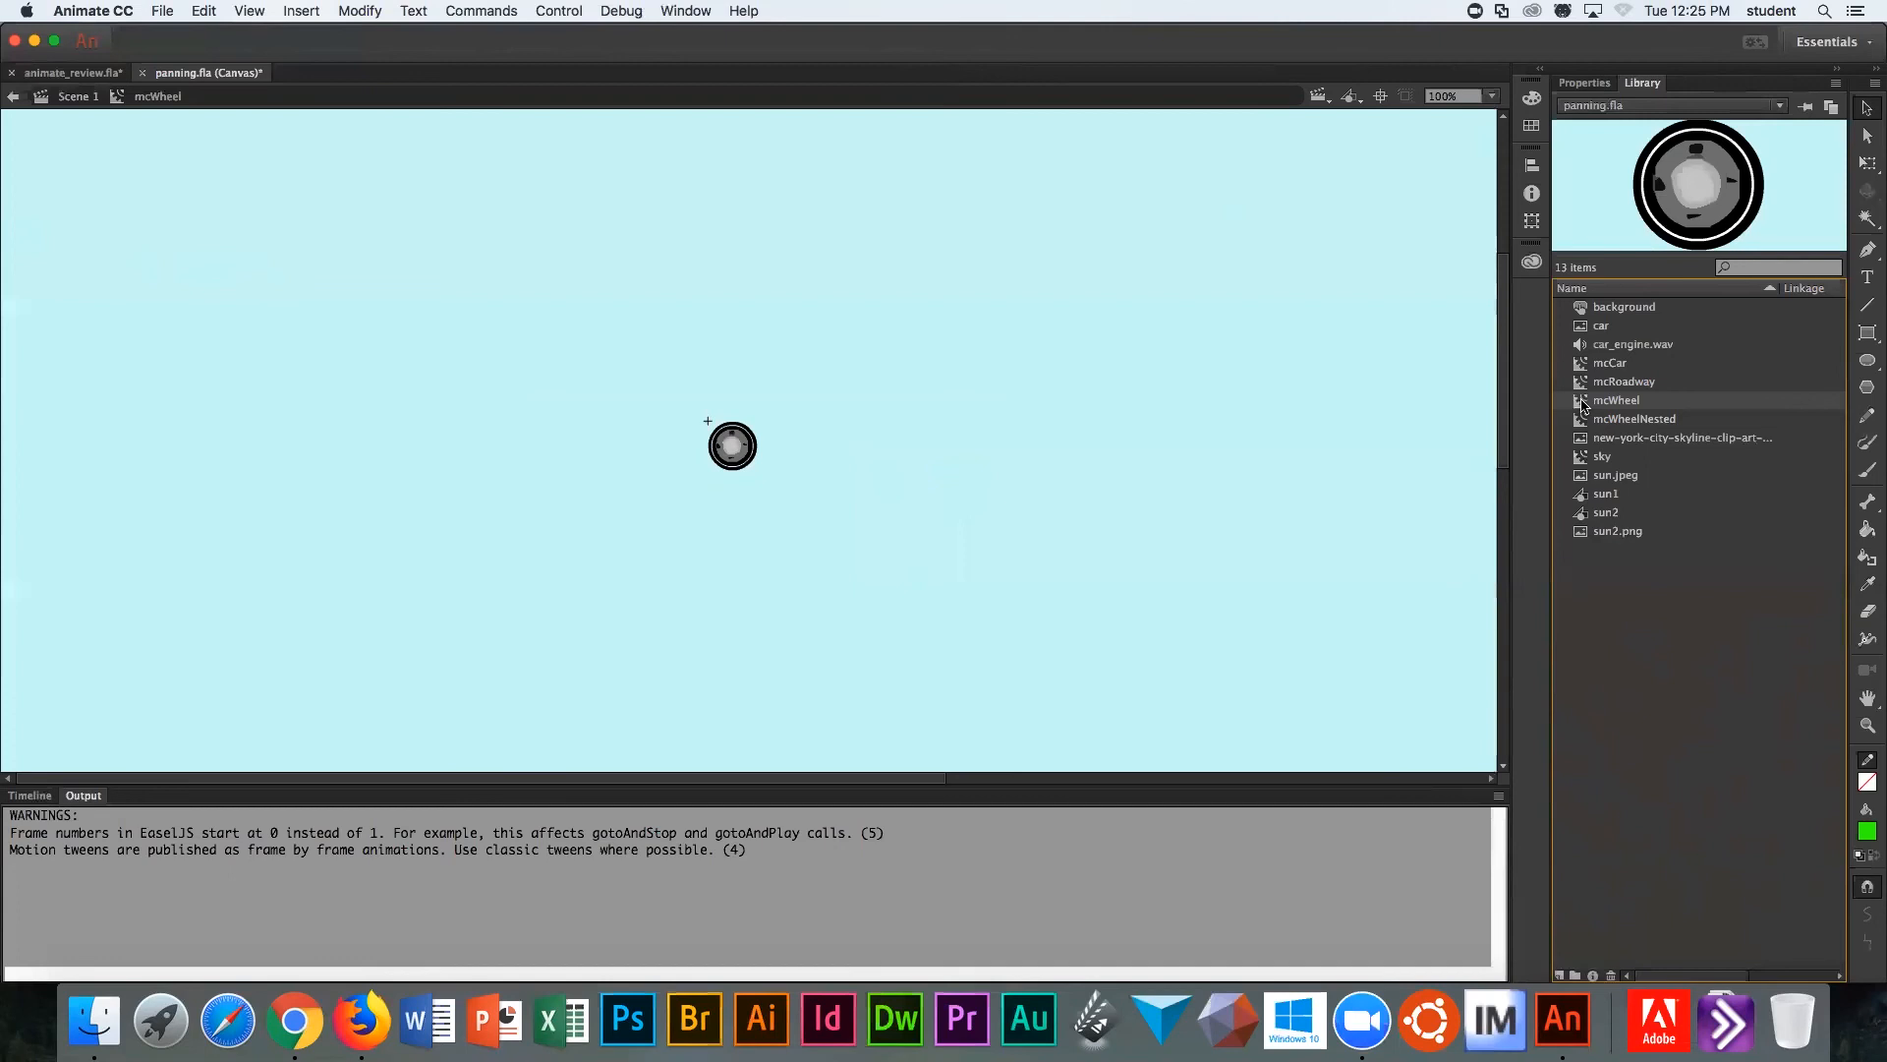
{"action": "mouse_move", "coordinate": [1508, 334]}
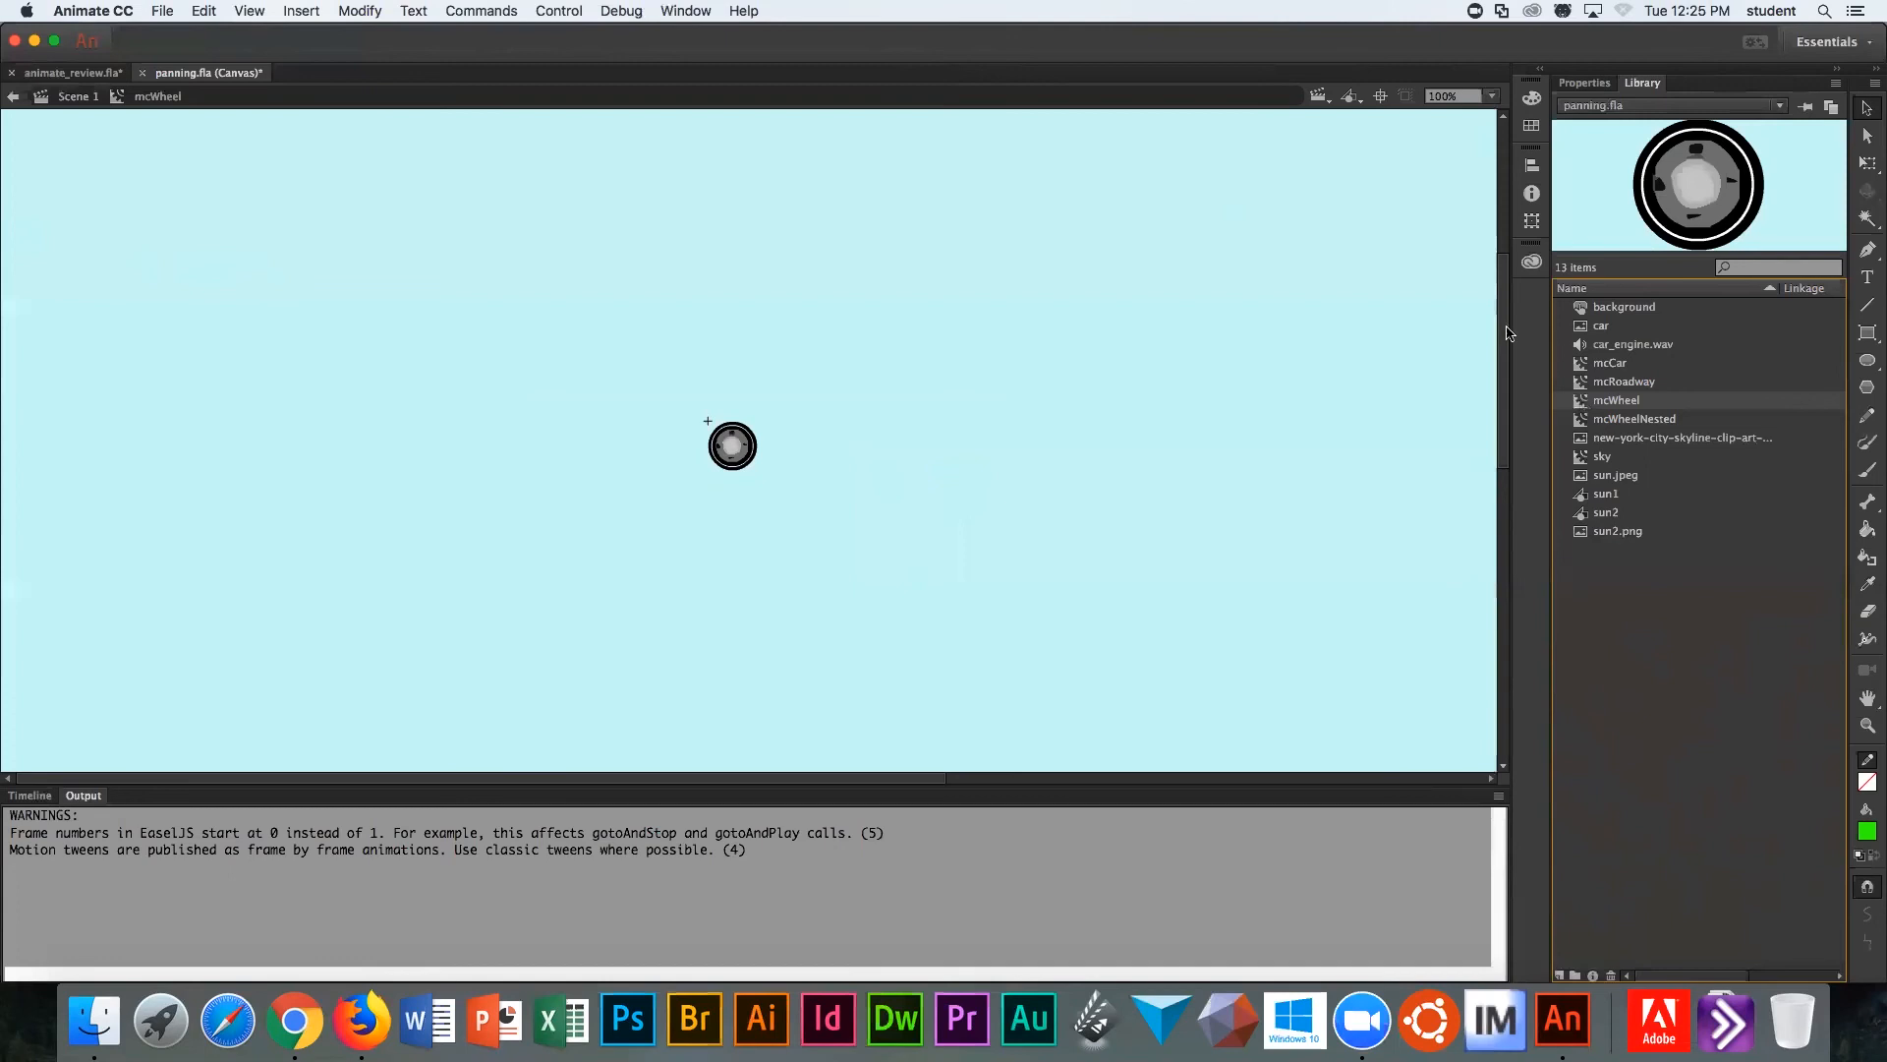
{"action": "mouse_move", "coordinate": [33, 769]}
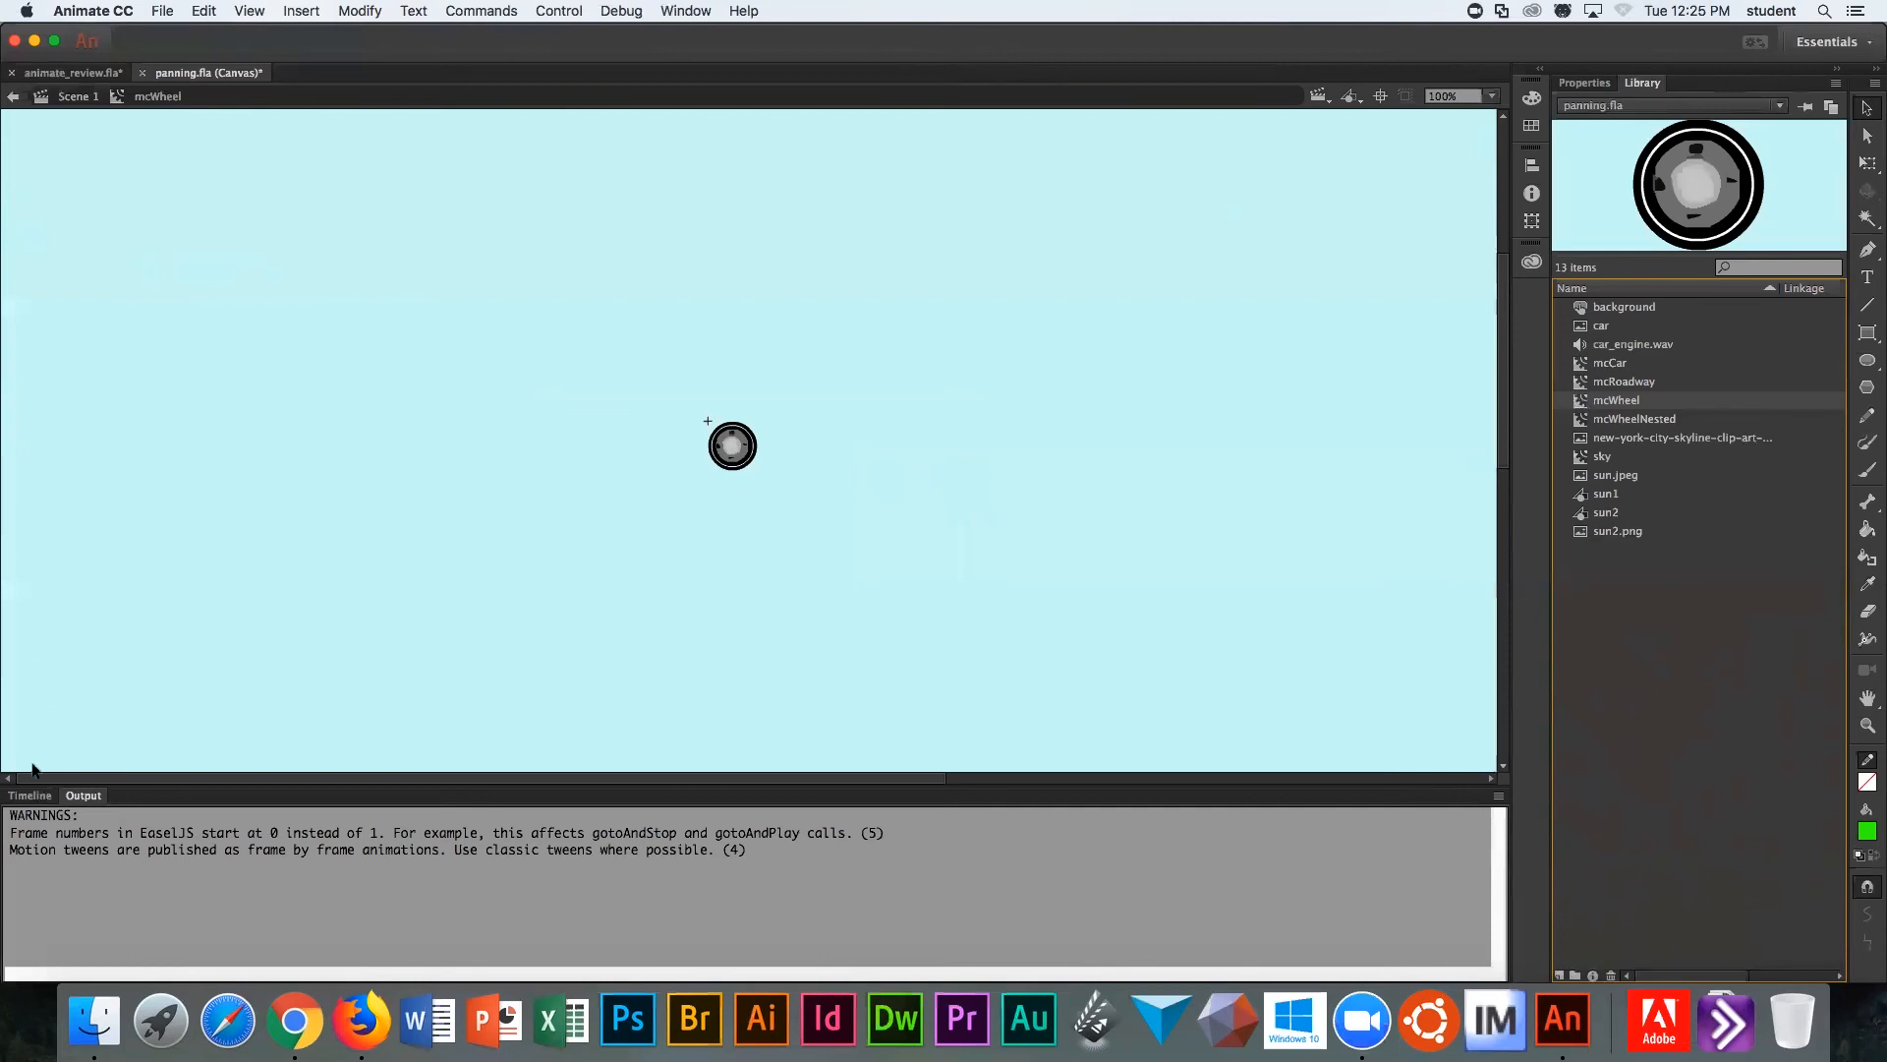
{"action": "left_click", "coordinate": [30, 794]}
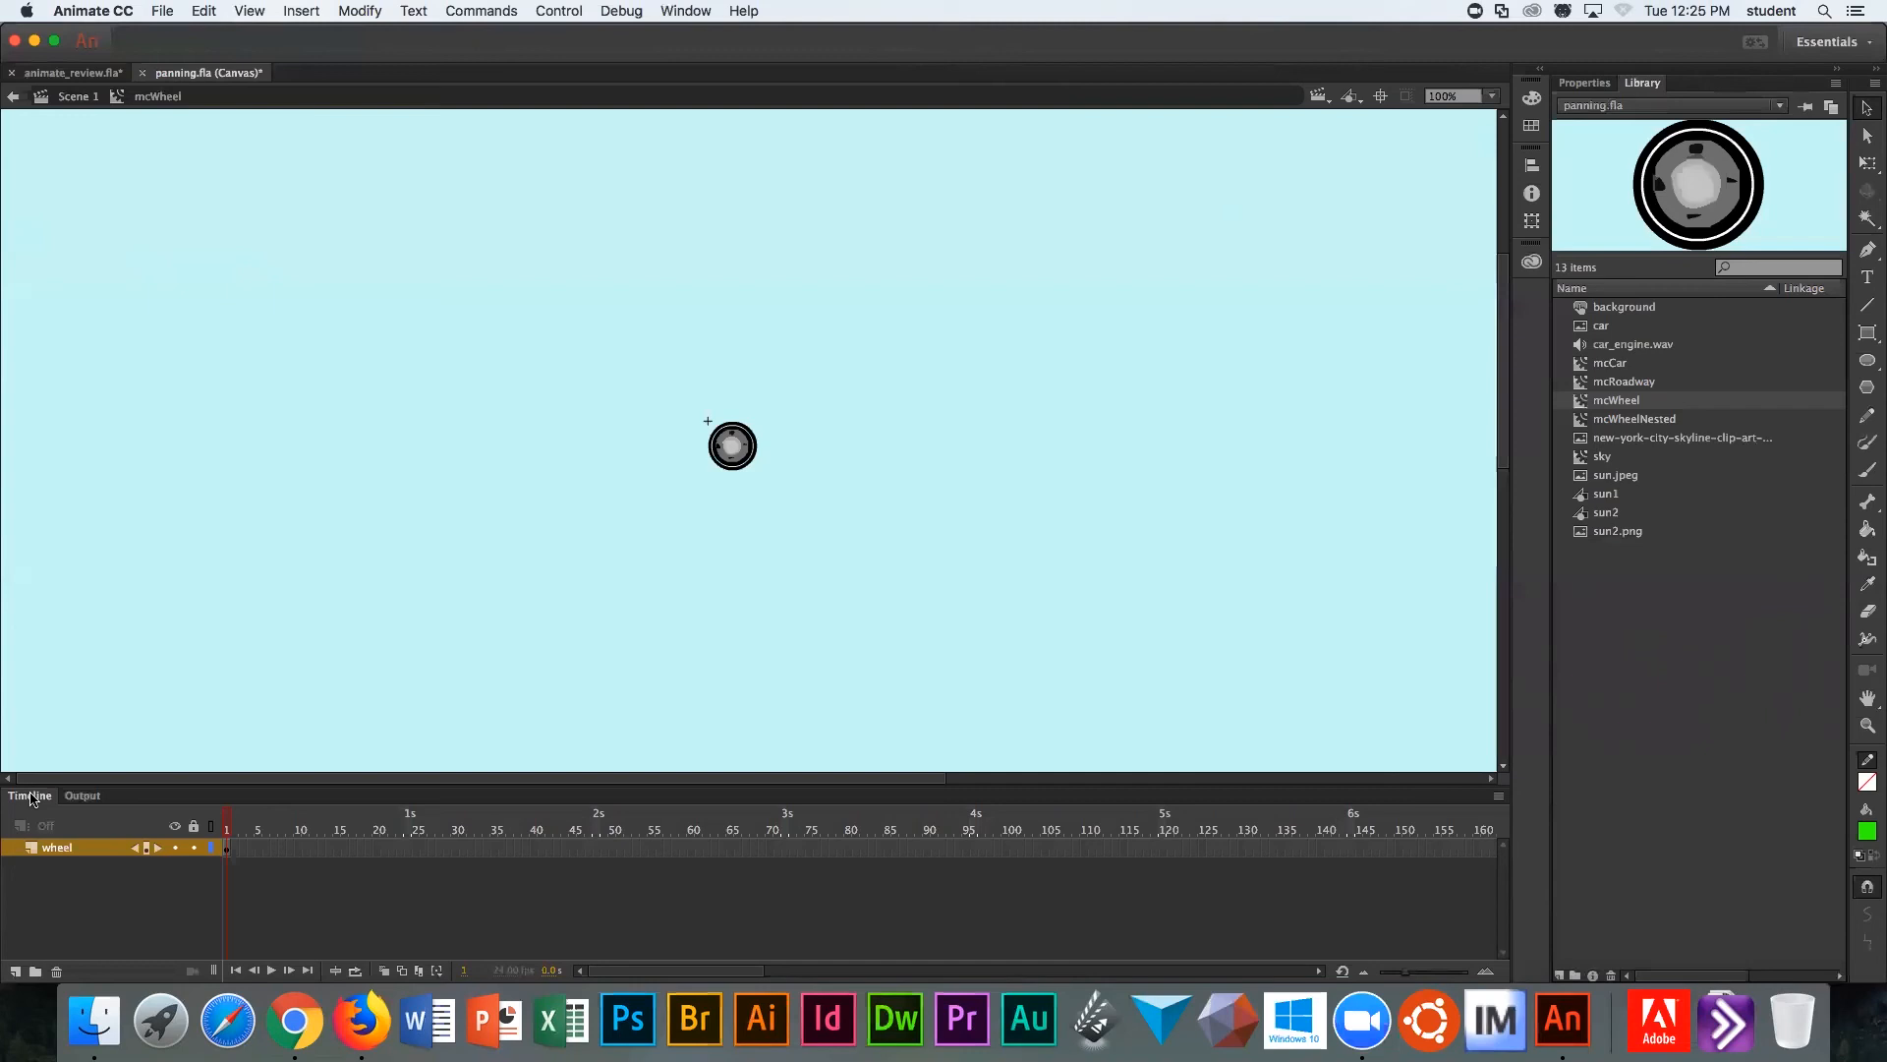
{"action": "mouse_move", "coordinate": [505, 541]}
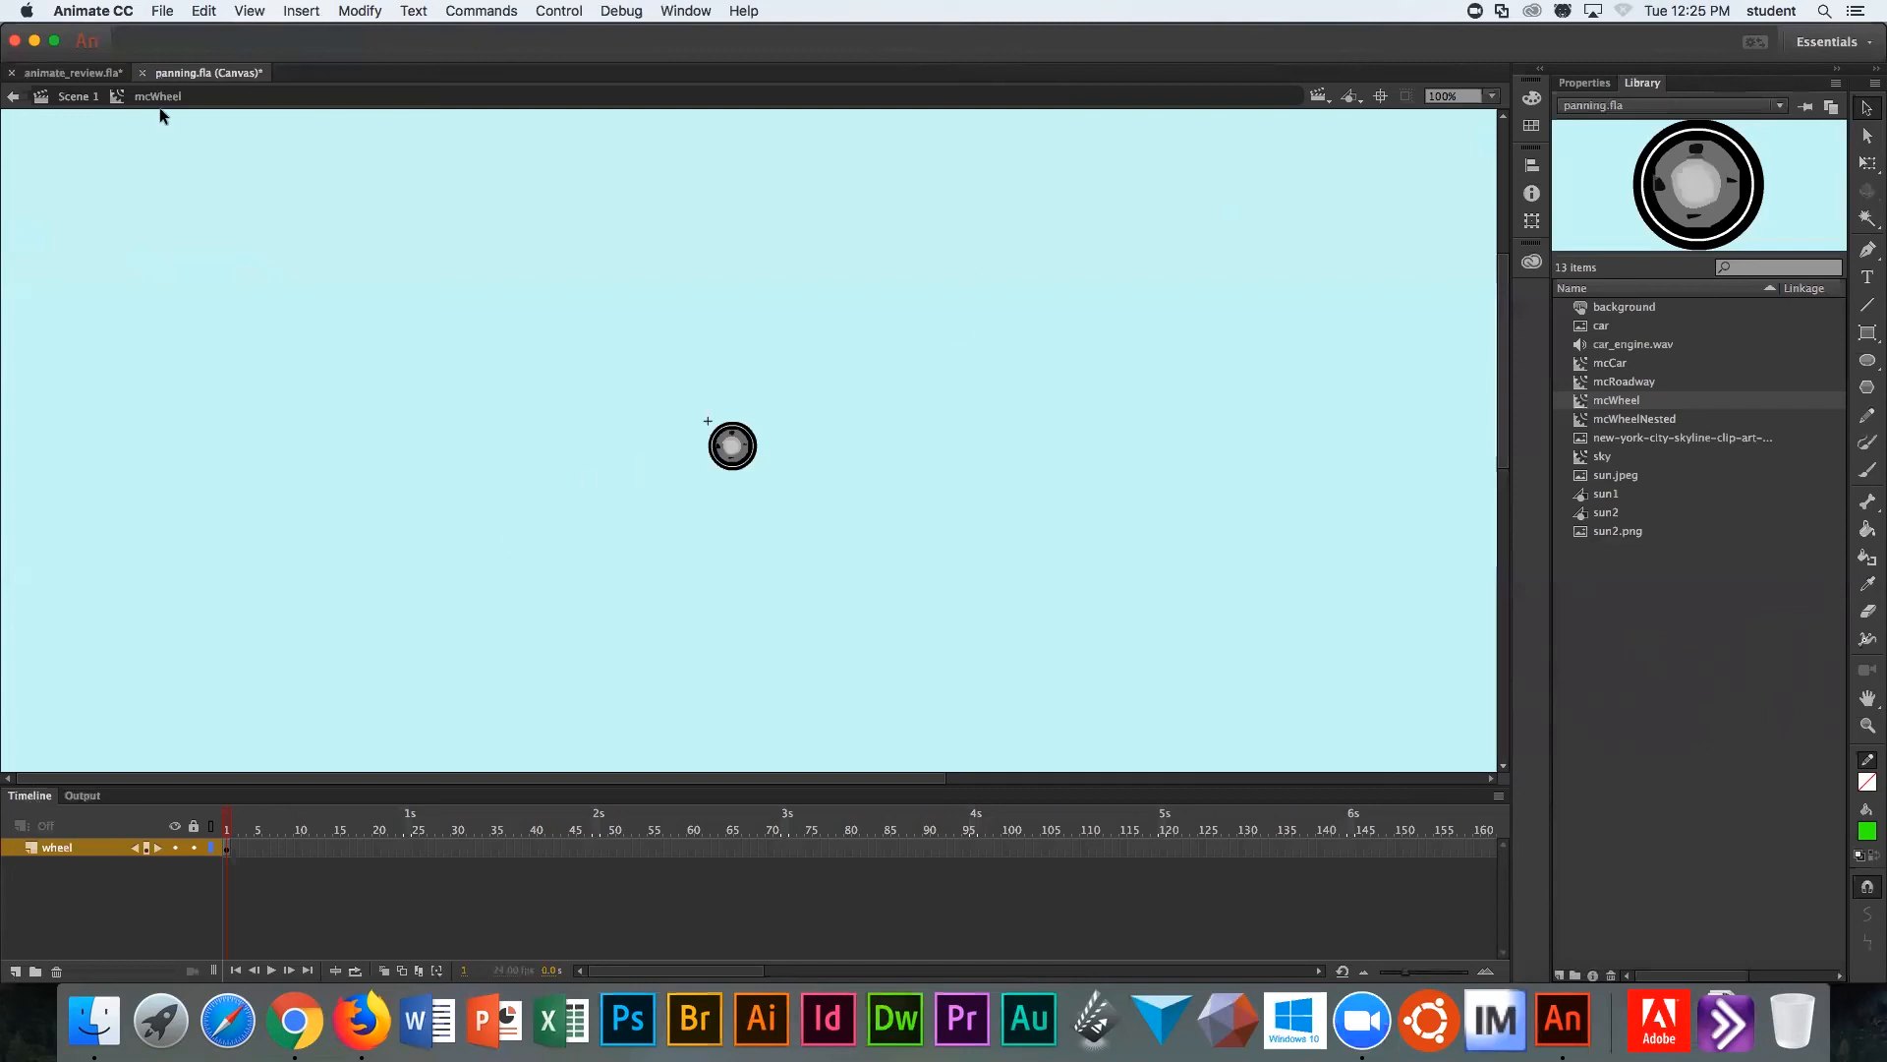
{"action": "mouse_move", "coordinate": [236, 761]}
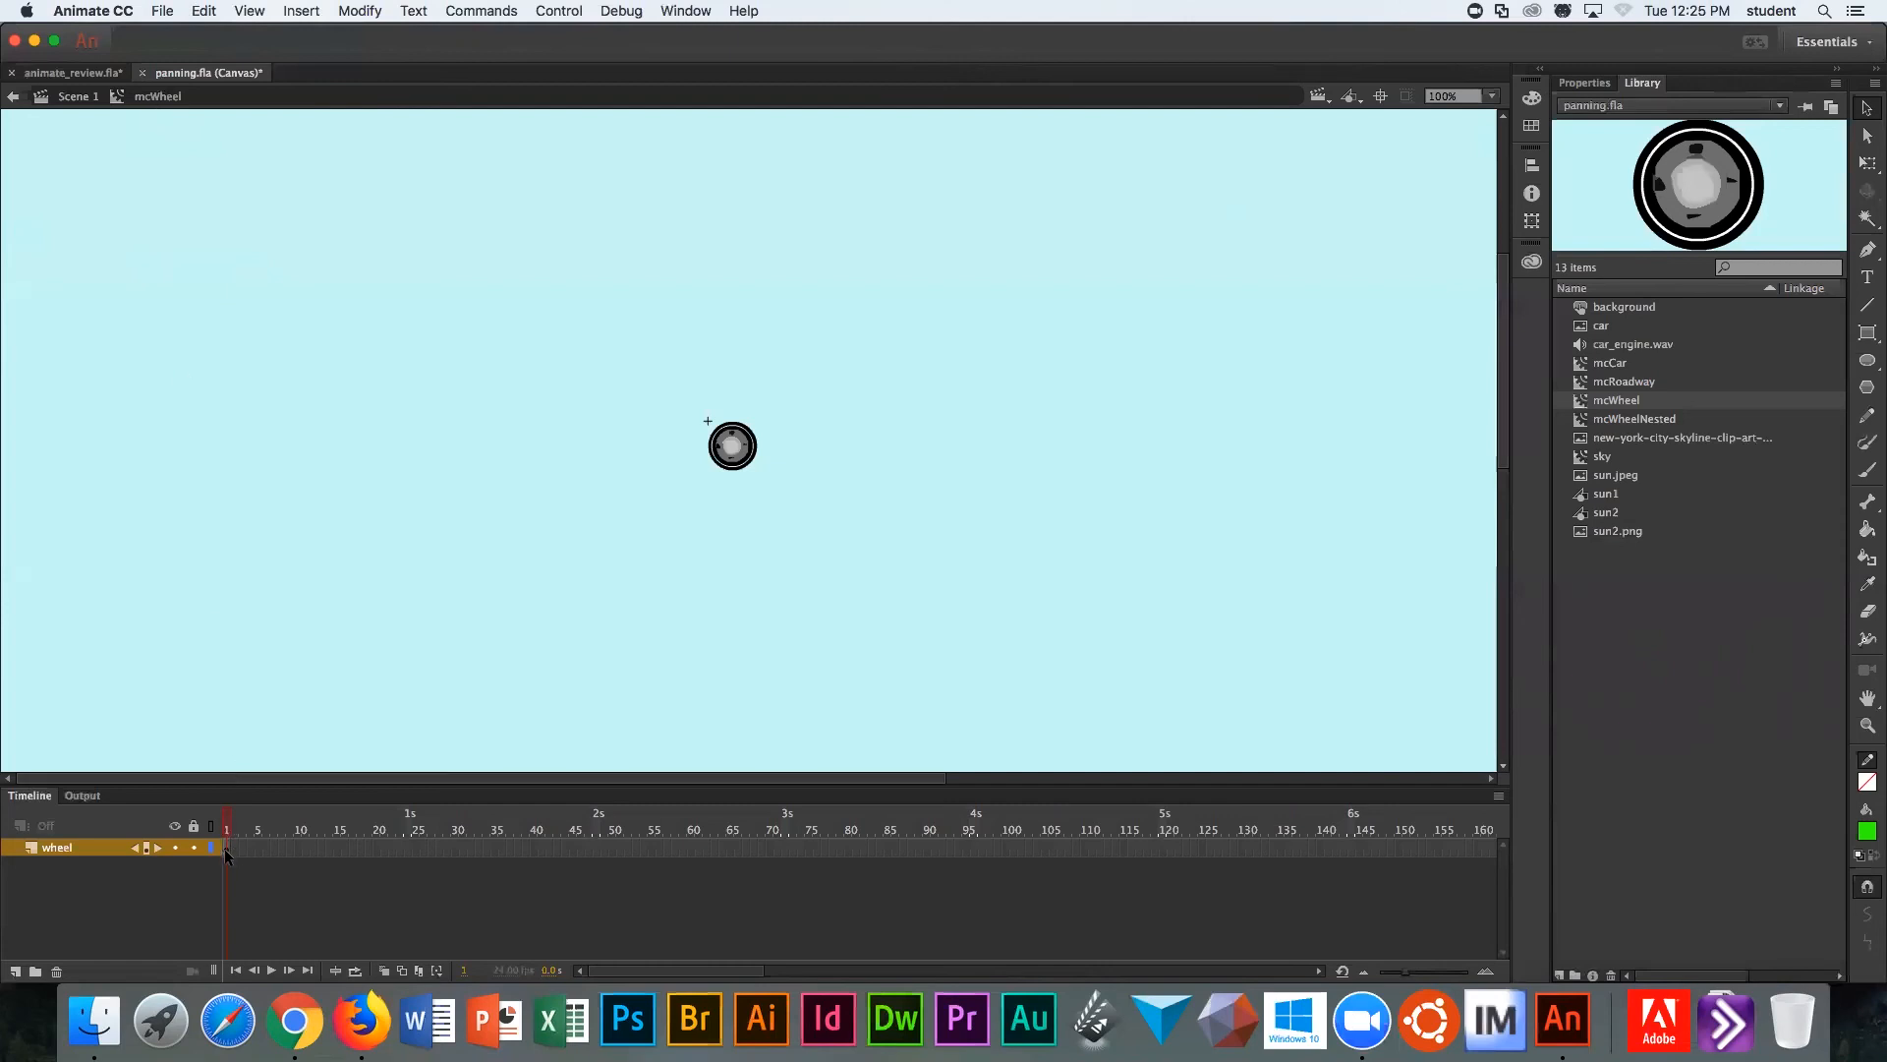
Step: Add a motion tween to the wheel layer and show its tween properties
{"action": "right_click", "coordinate": [227, 849]}
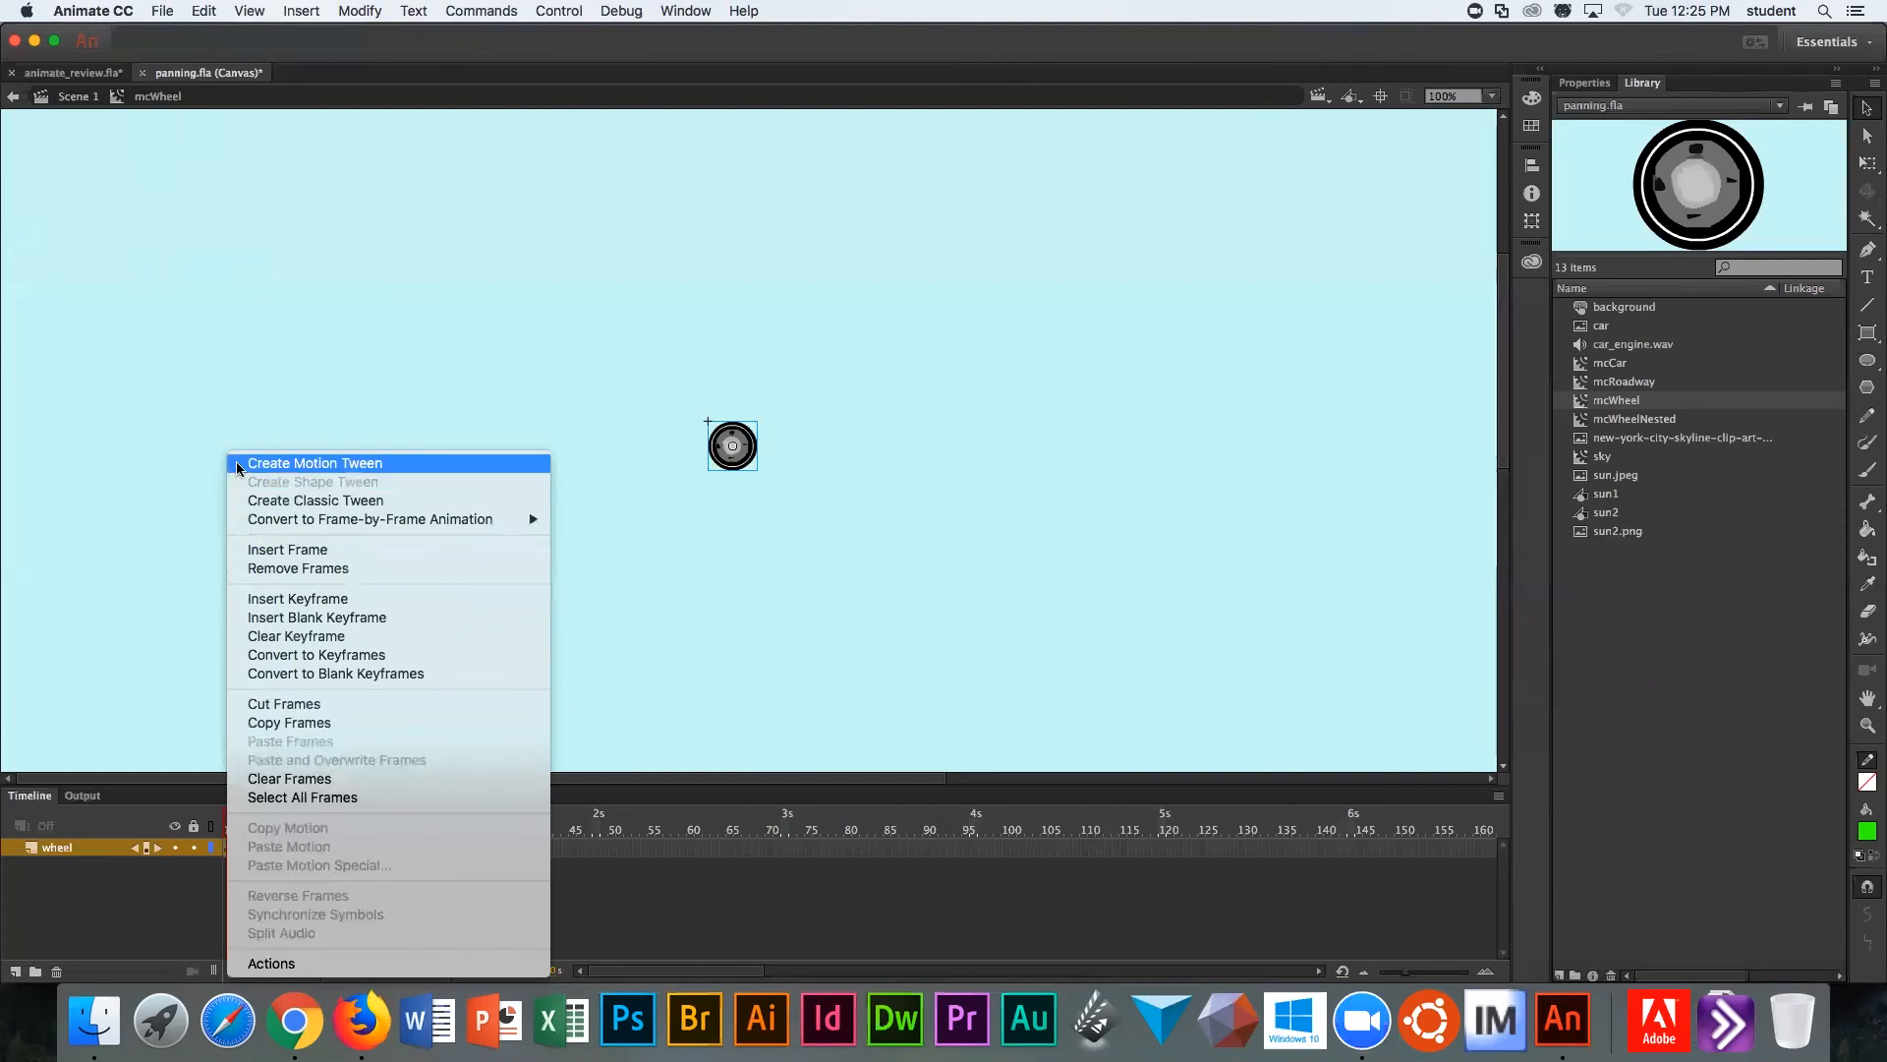
{"action": "left_click", "coordinate": [315, 464]}
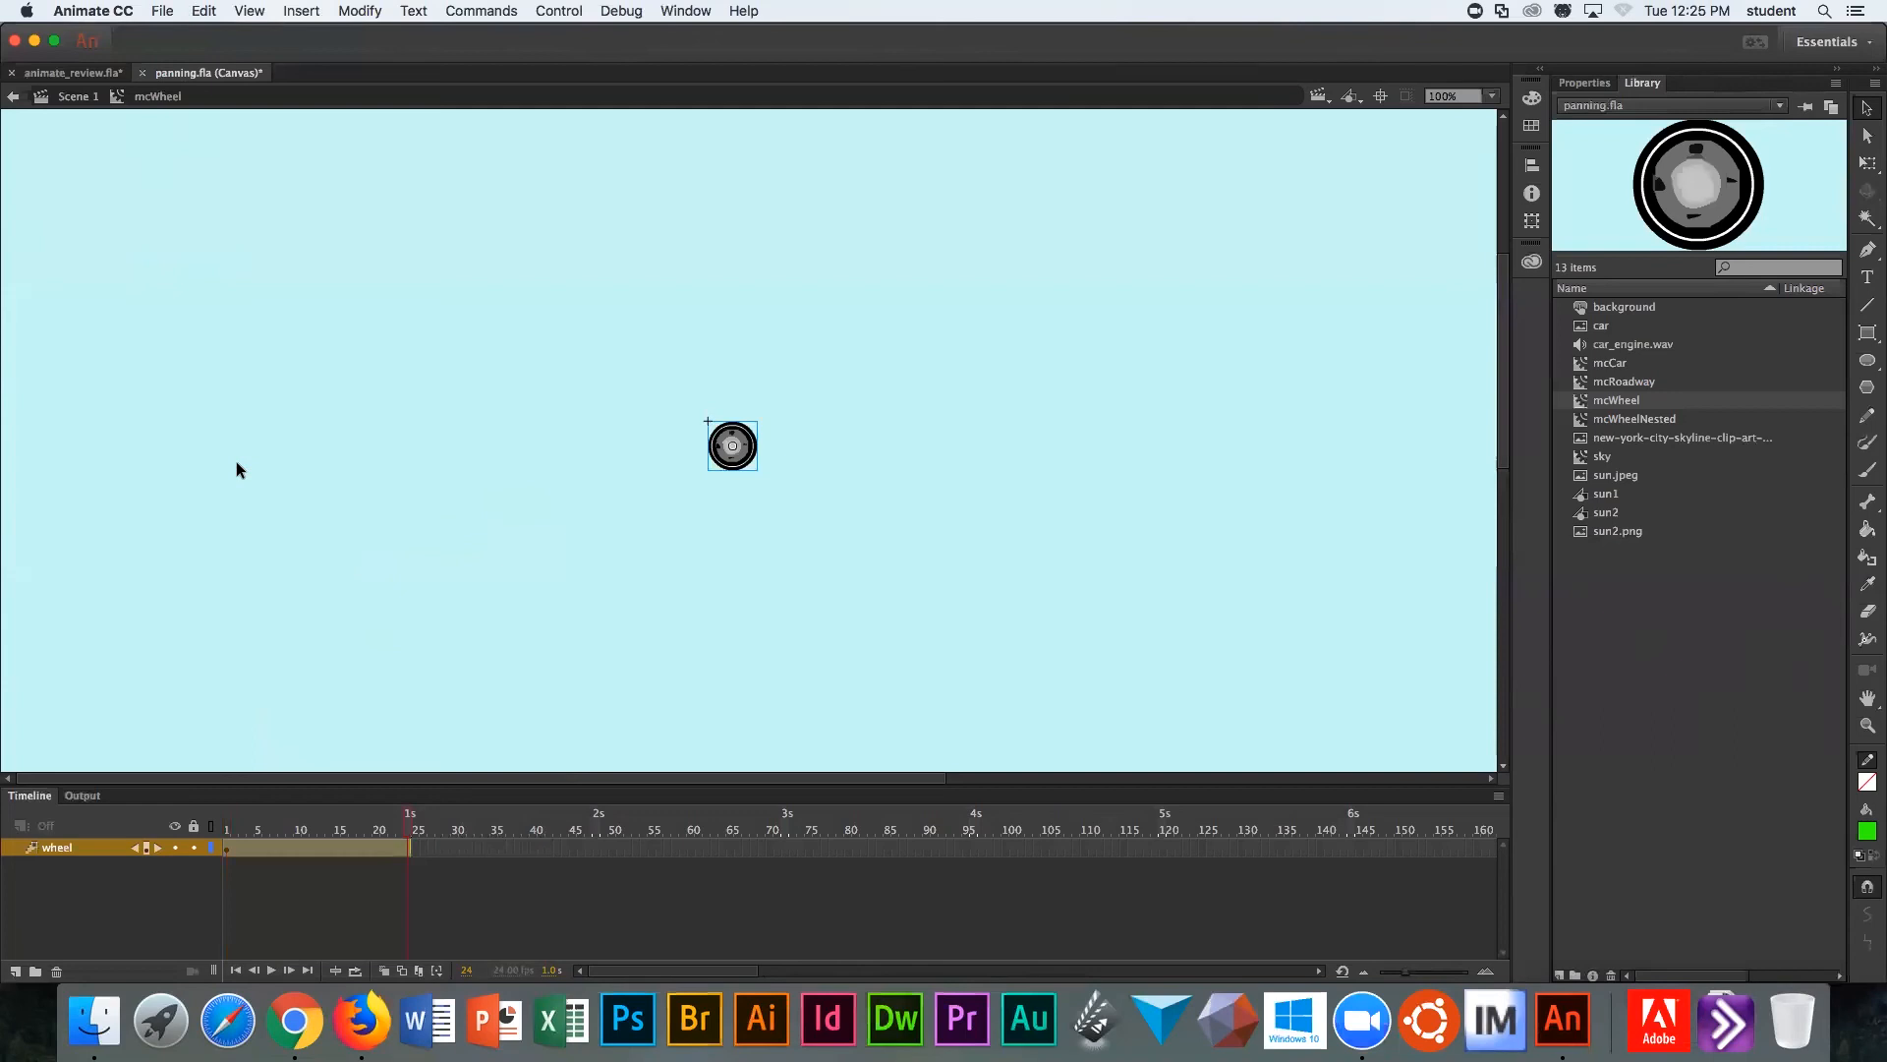
{"action": "mouse_move", "coordinate": [318, 444]}
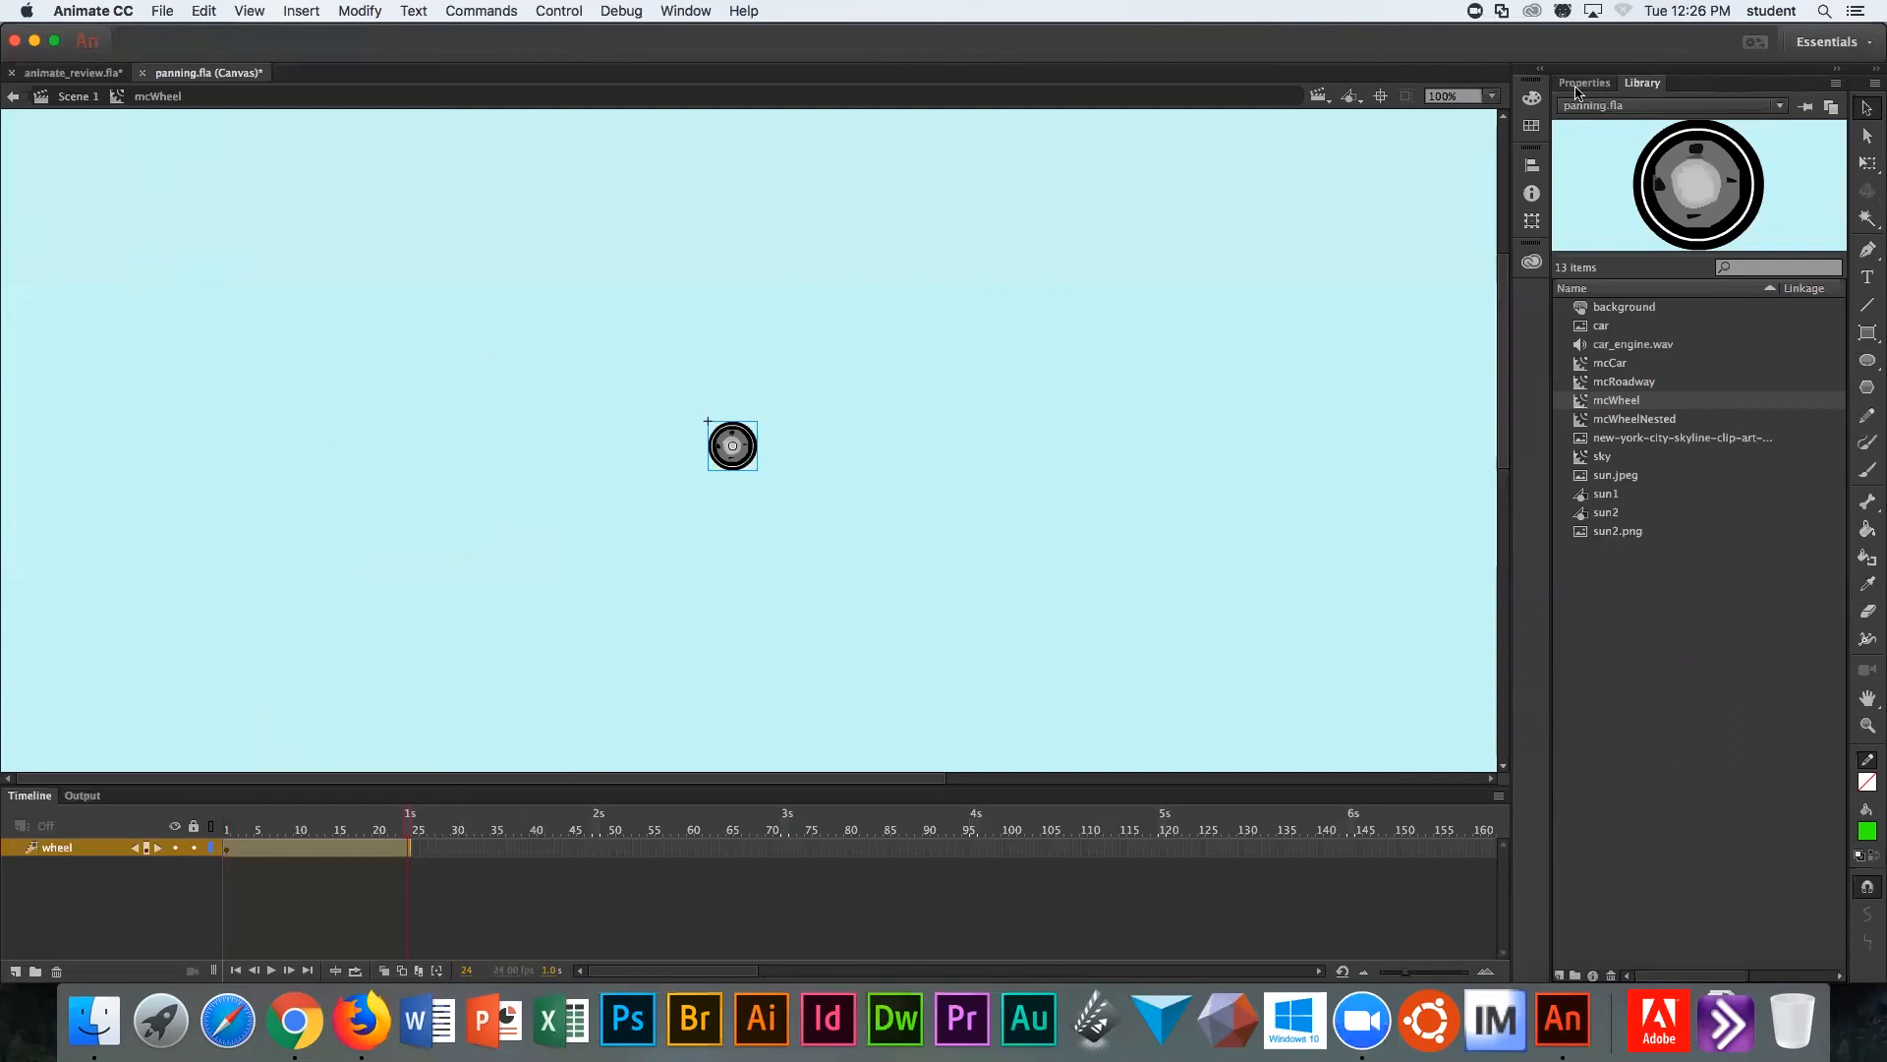
{"action": "left_click", "coordinate": [1585, 83]}
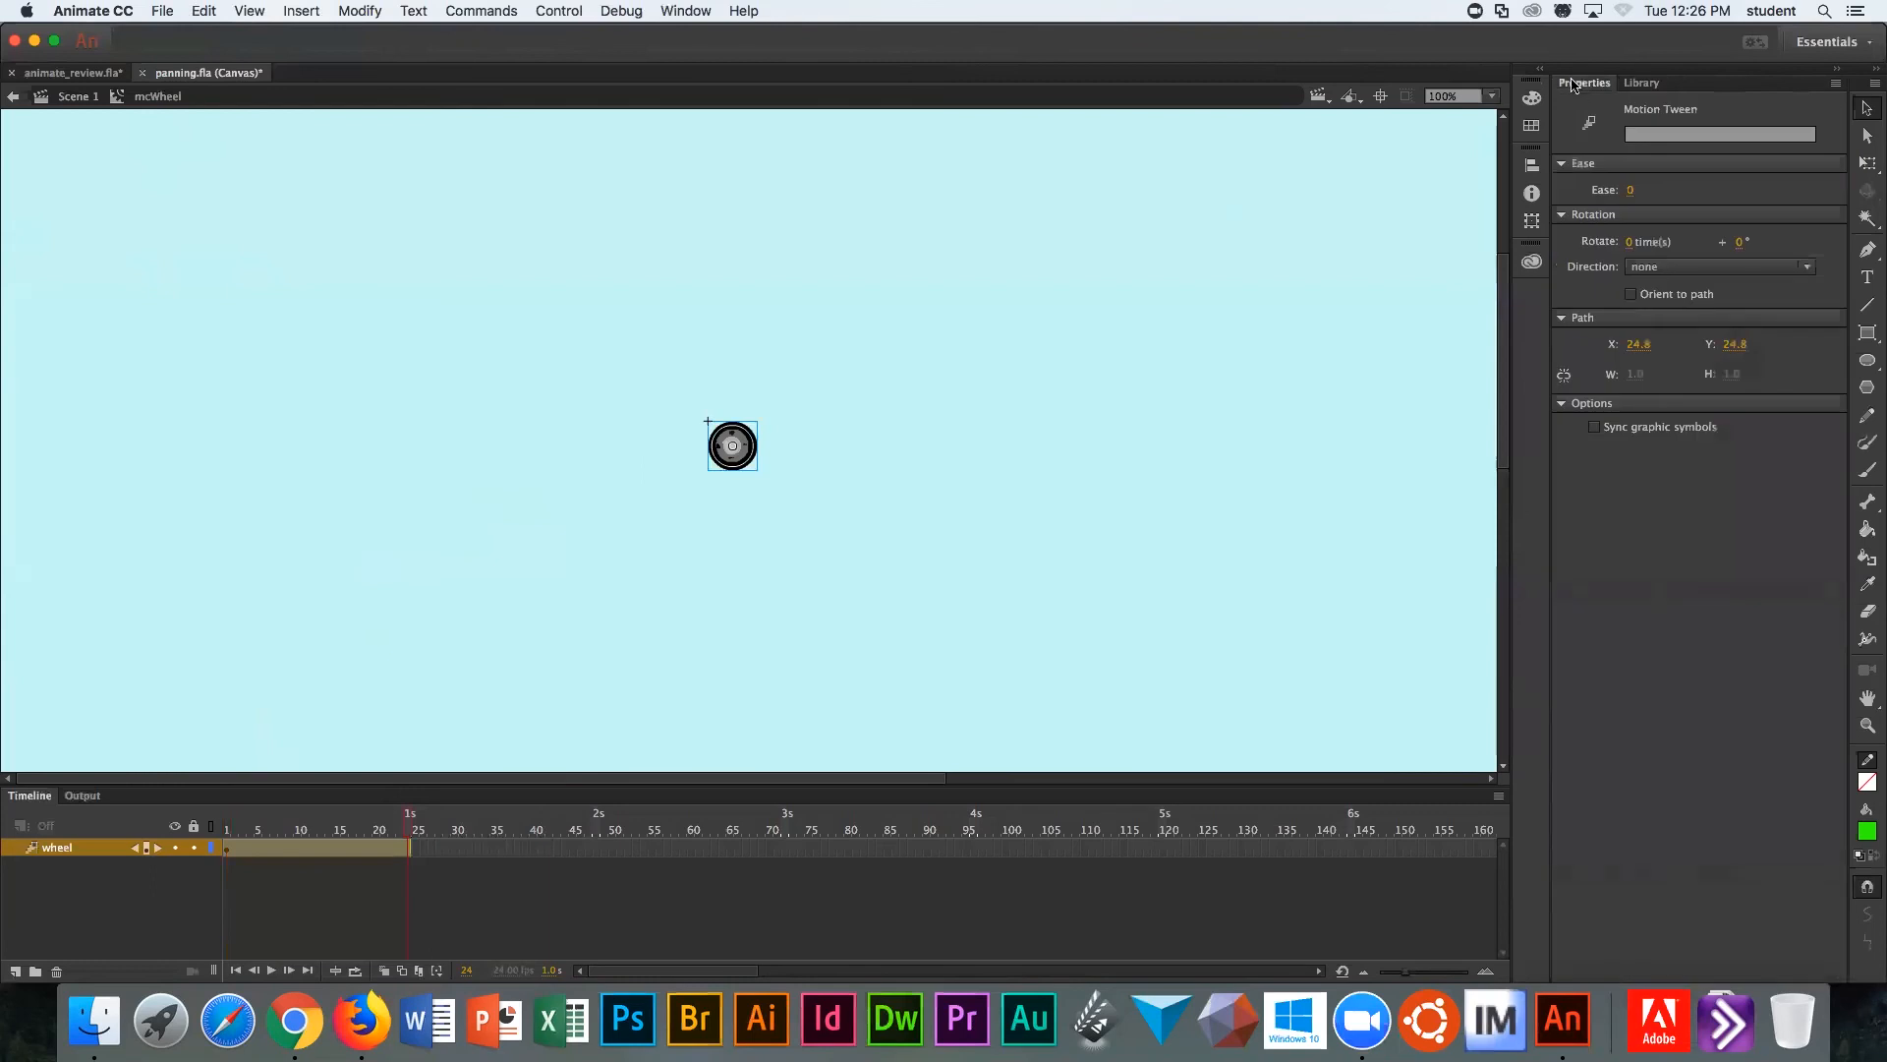
{"action": "mouse_move", "coordinate": [1135, 581]}
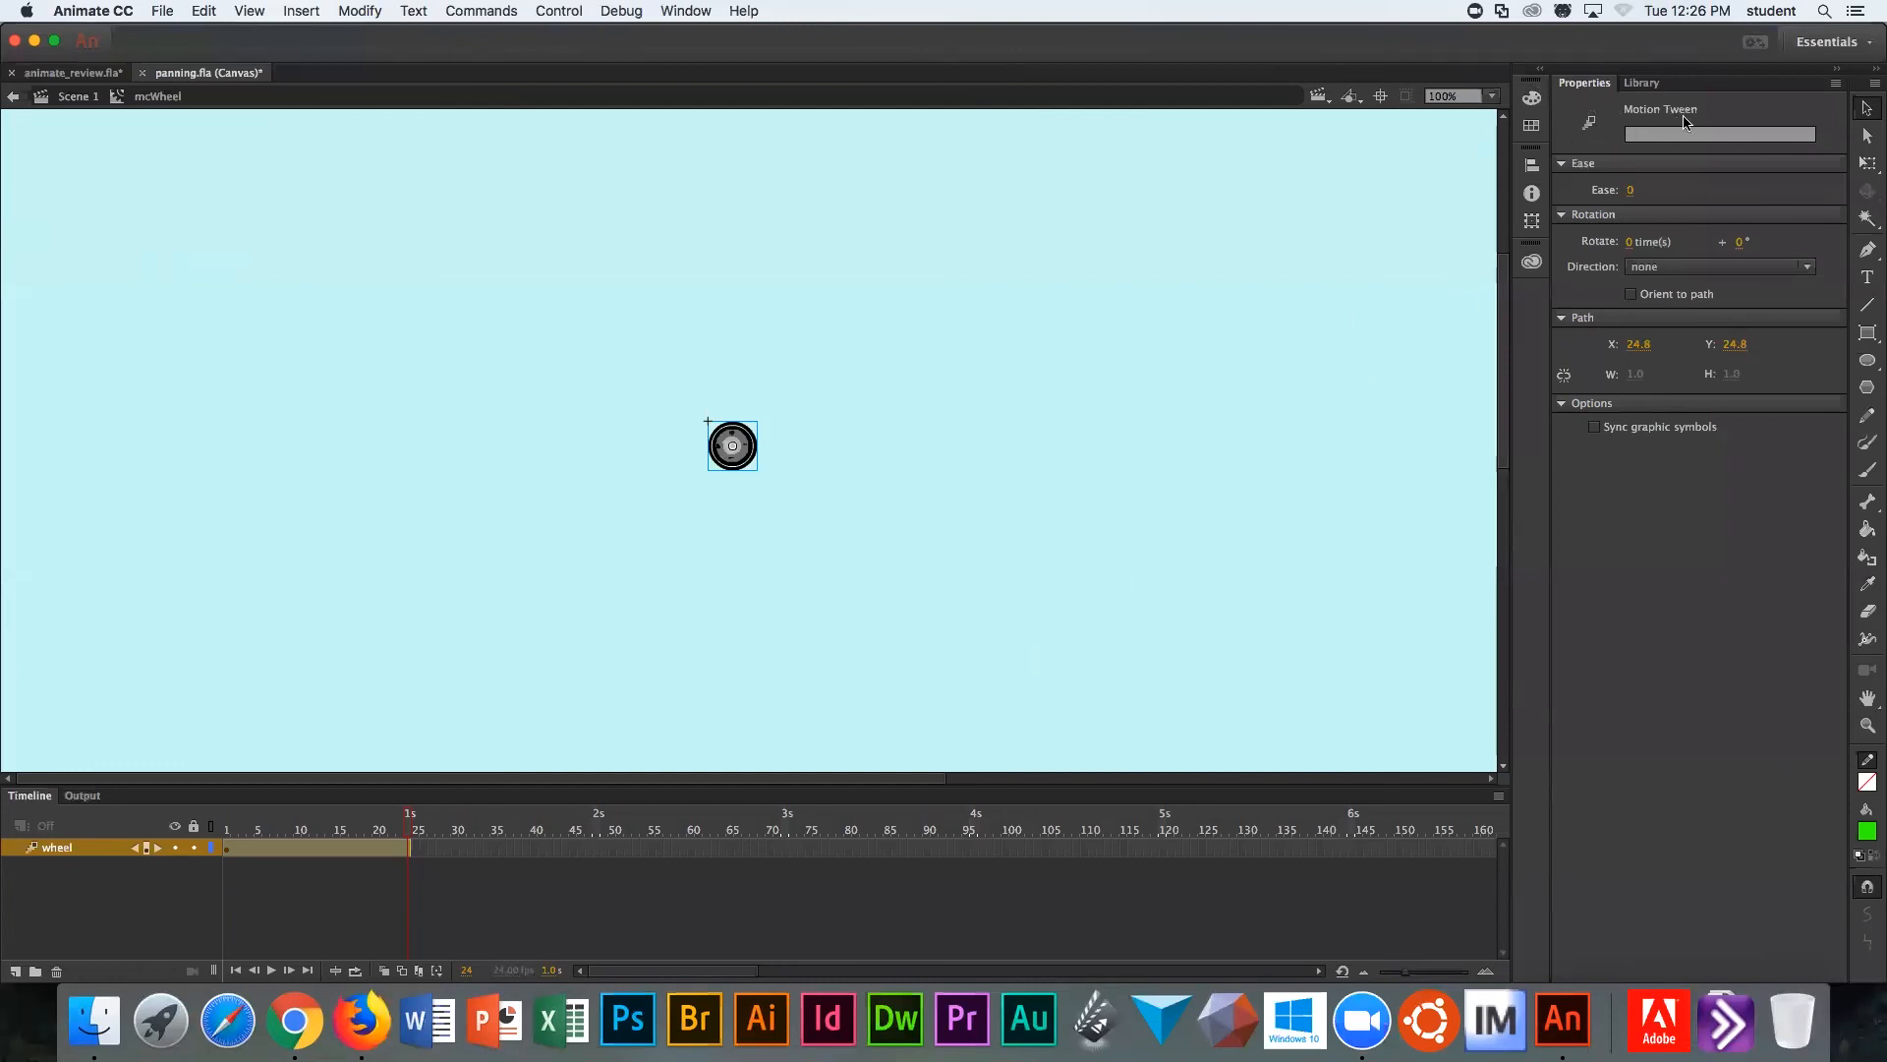
{"action": "mouse_move", "coordinate": [1718, 132]}
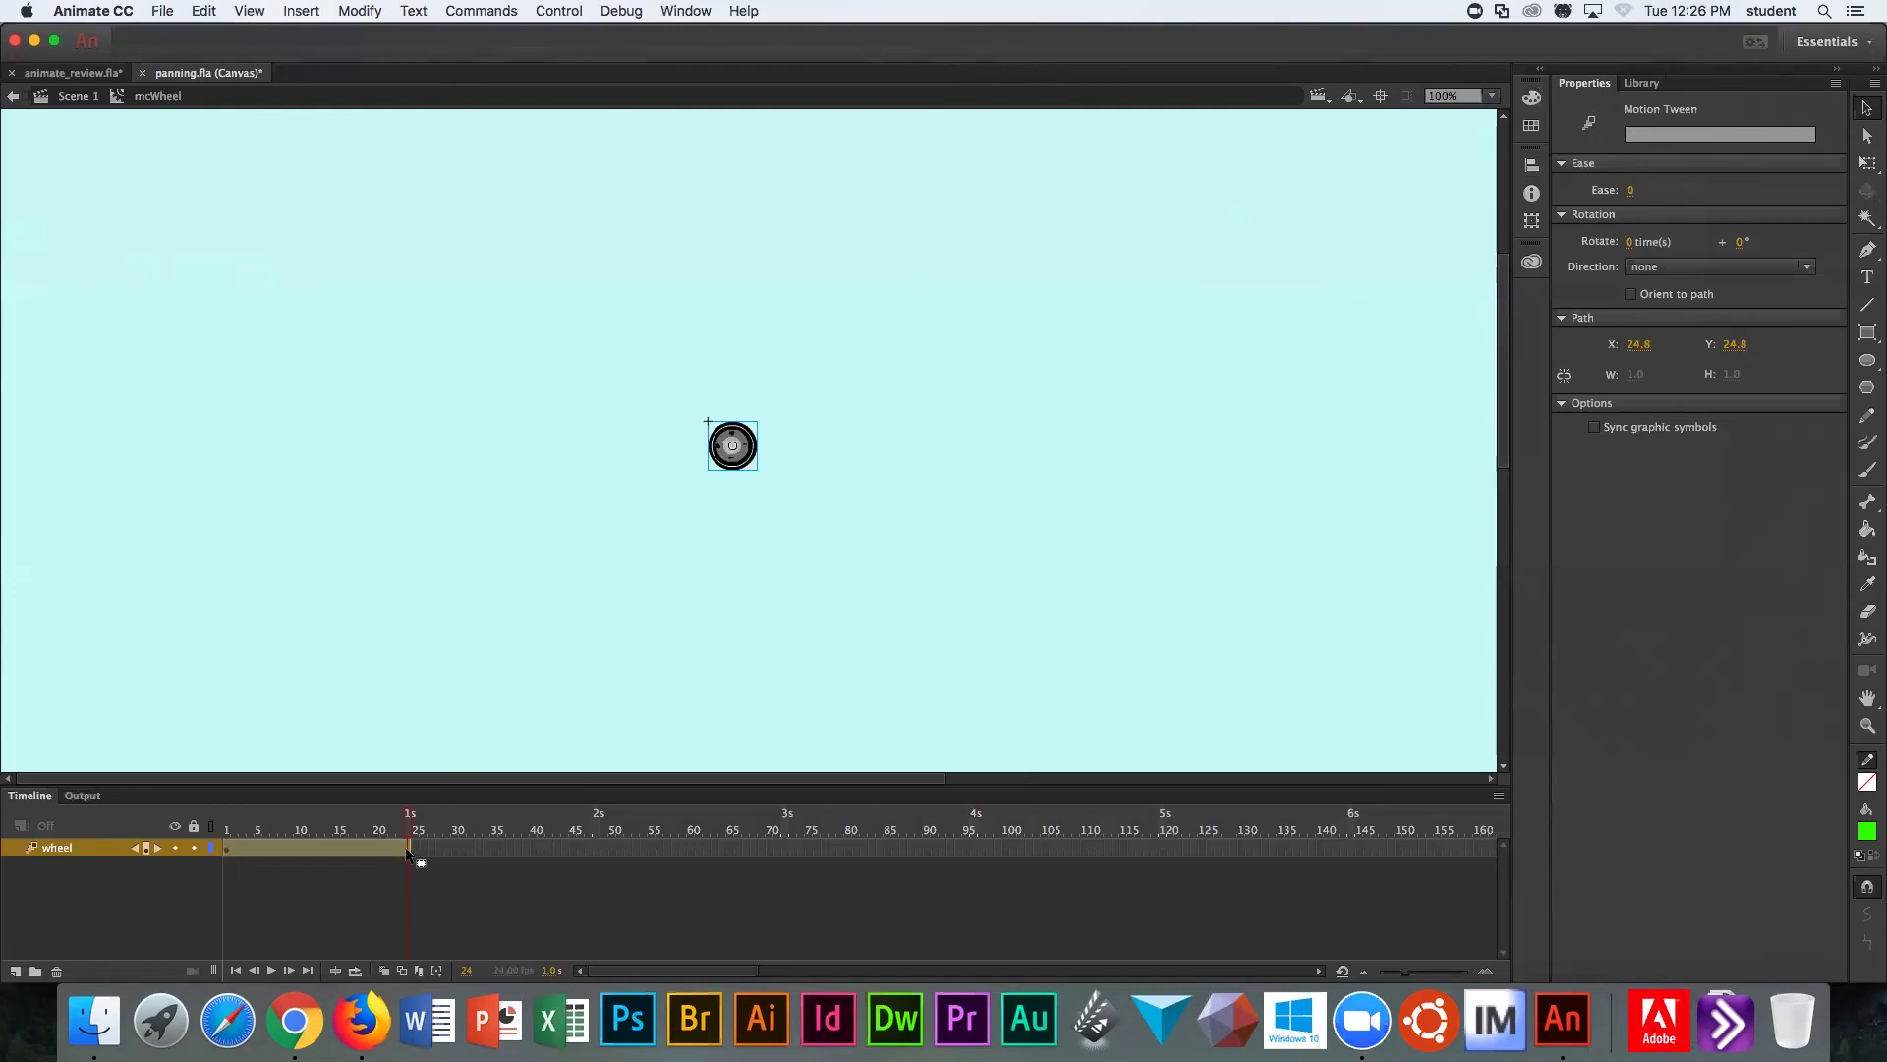
{"action": "mouse_move", "coordinate": [986, 450]}
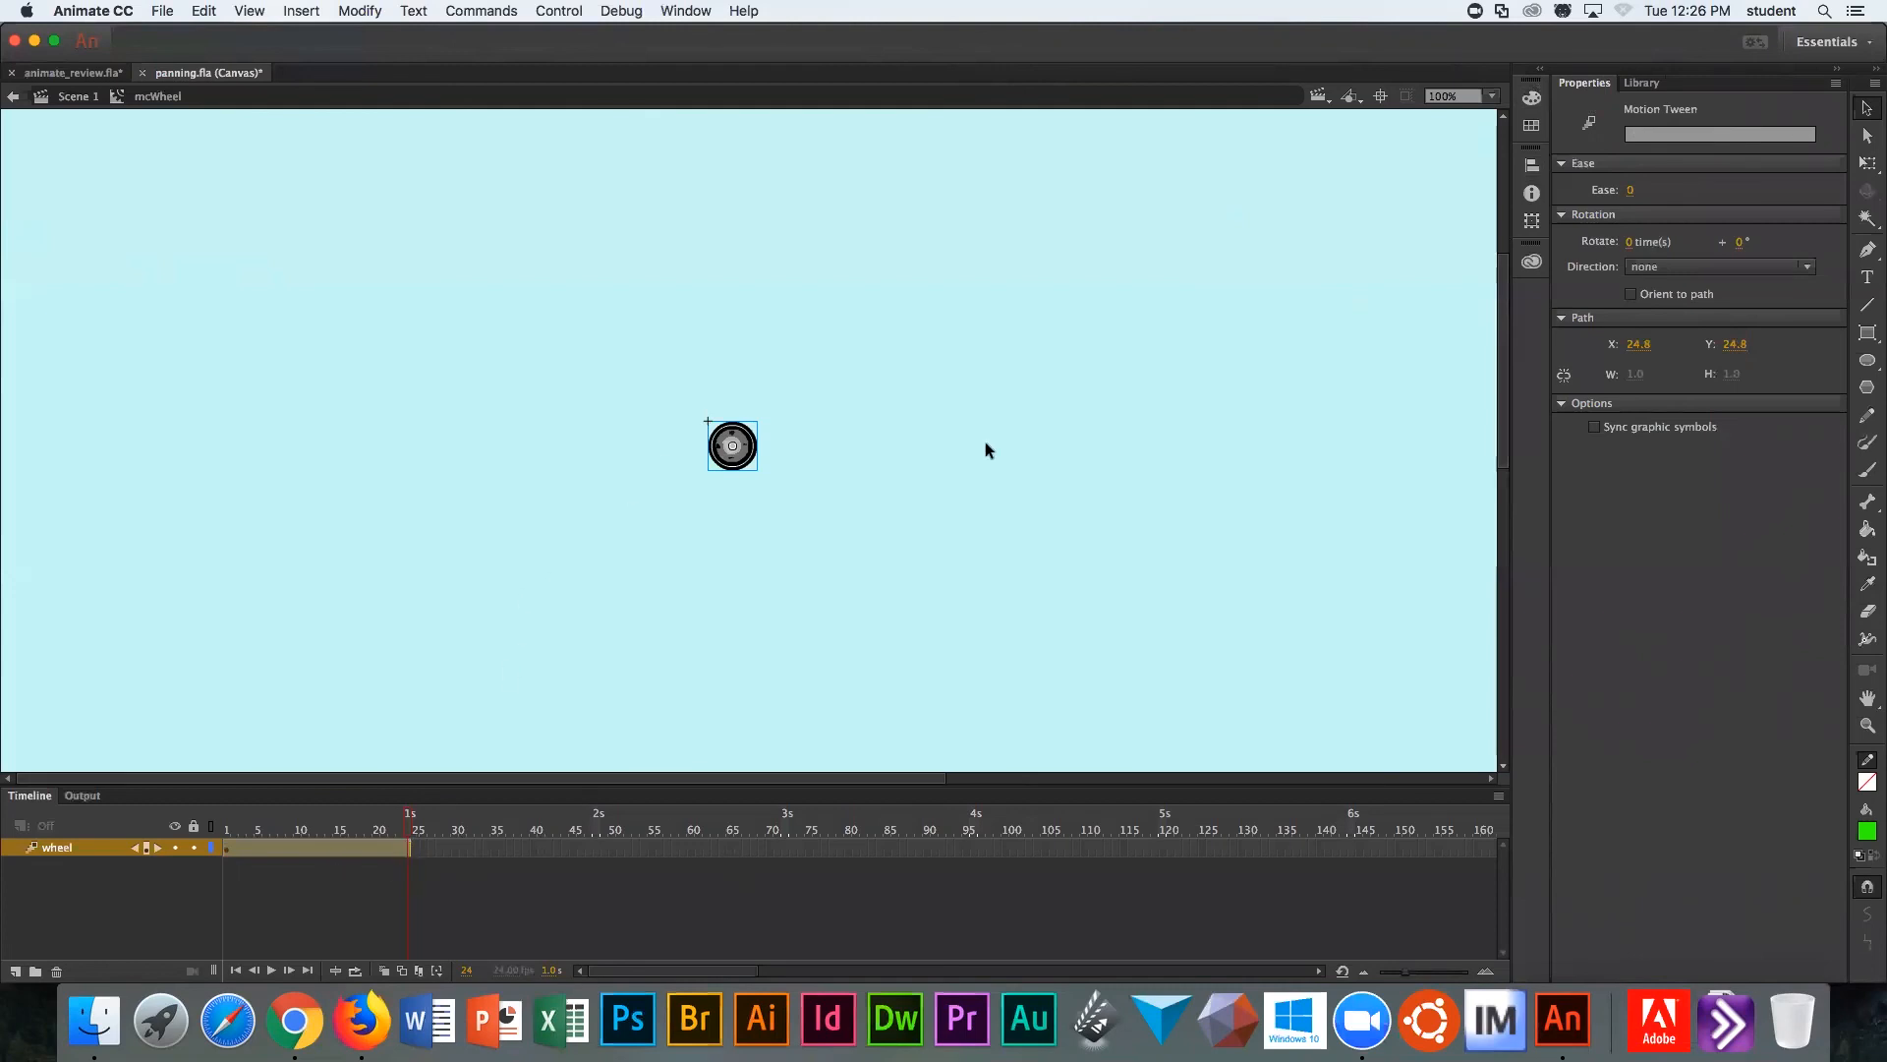
{"action": "mouse_move", "coordinate": [1618, 67]}
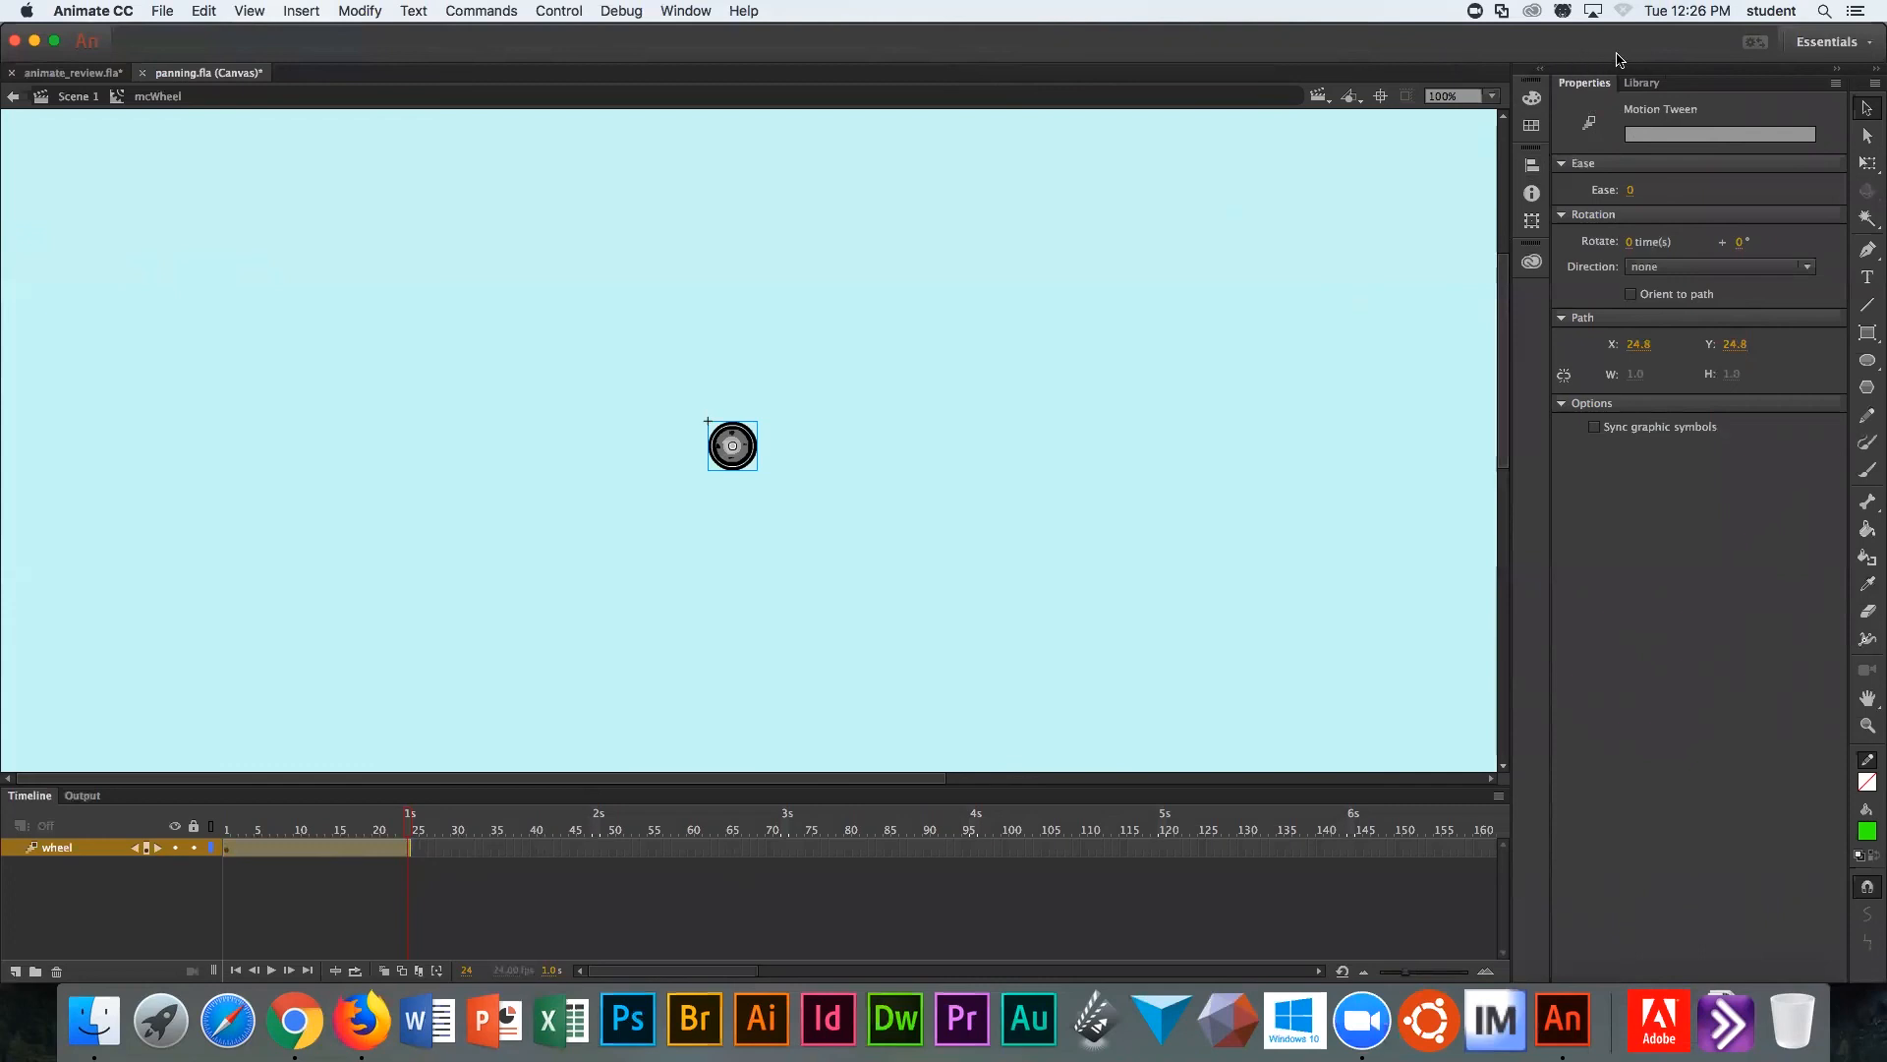
{"action": "mouse_move", "coordinate": [1578, 95]}
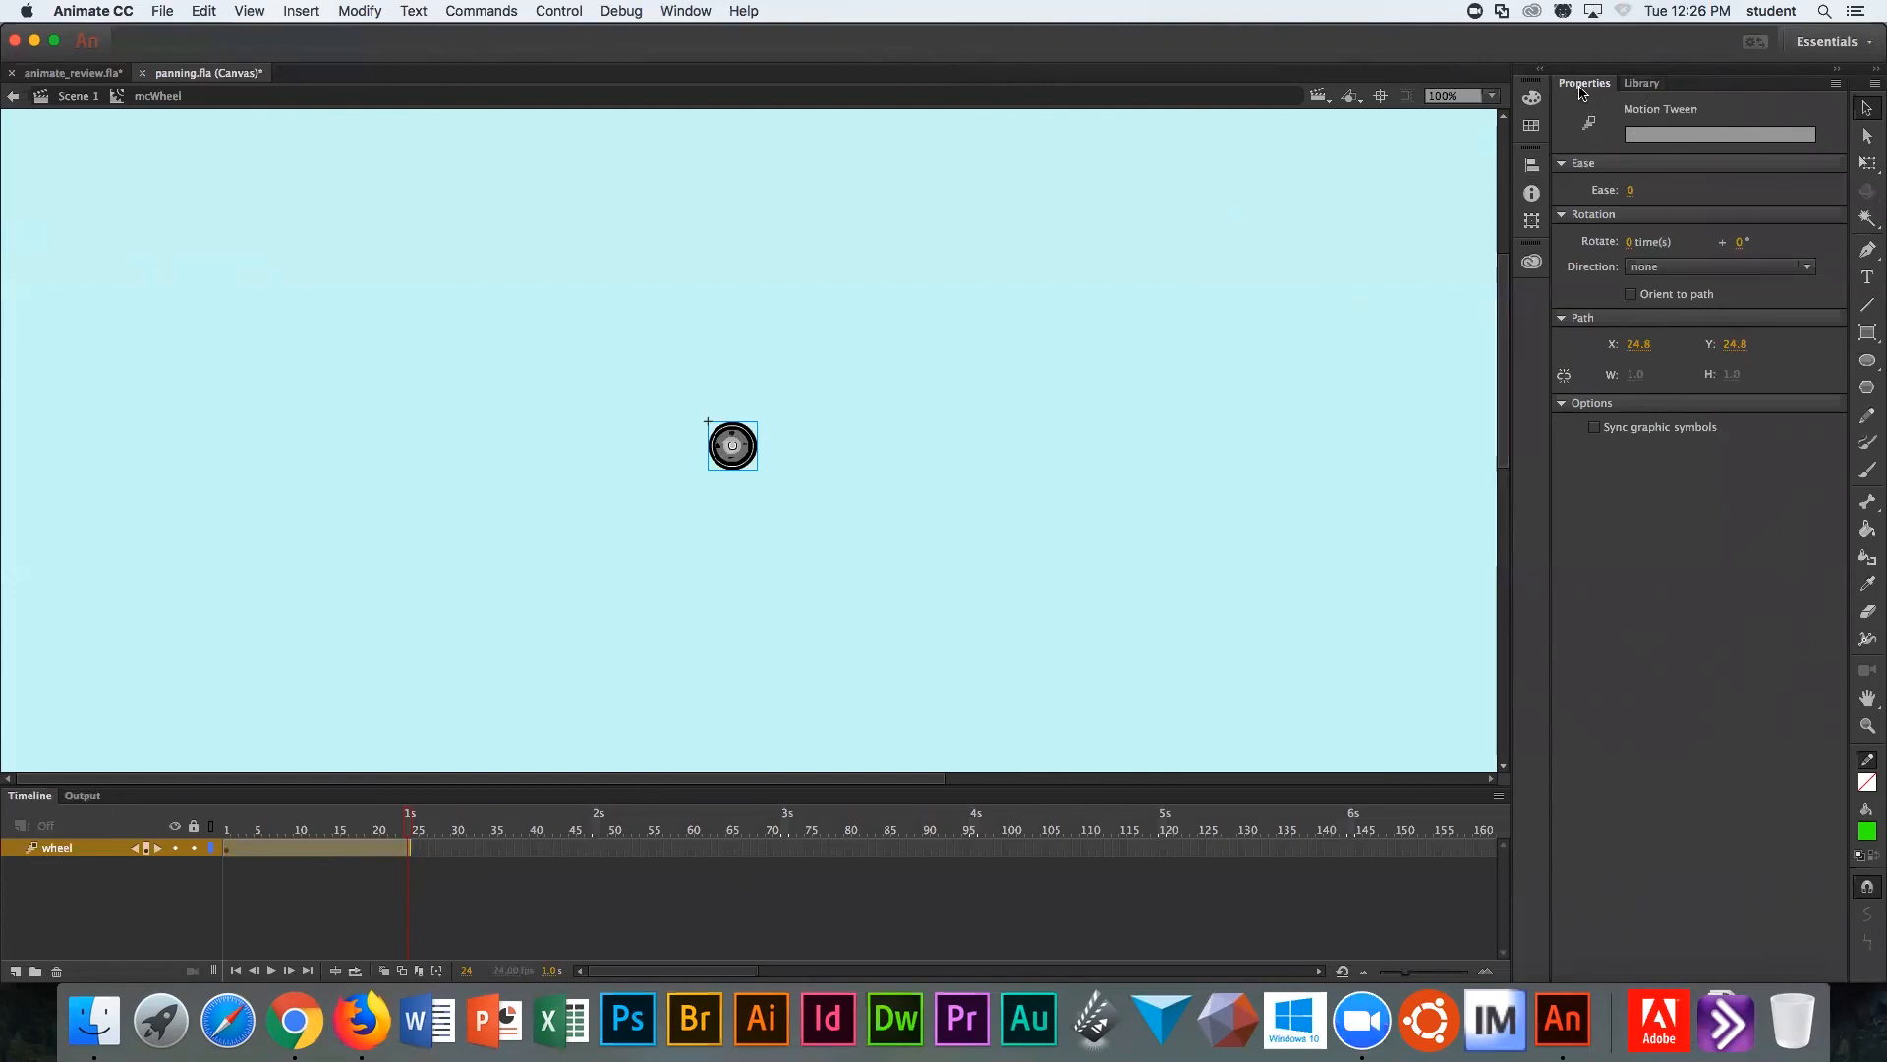
{"action": "mouse_move", "coordinate": [1612, 96]}
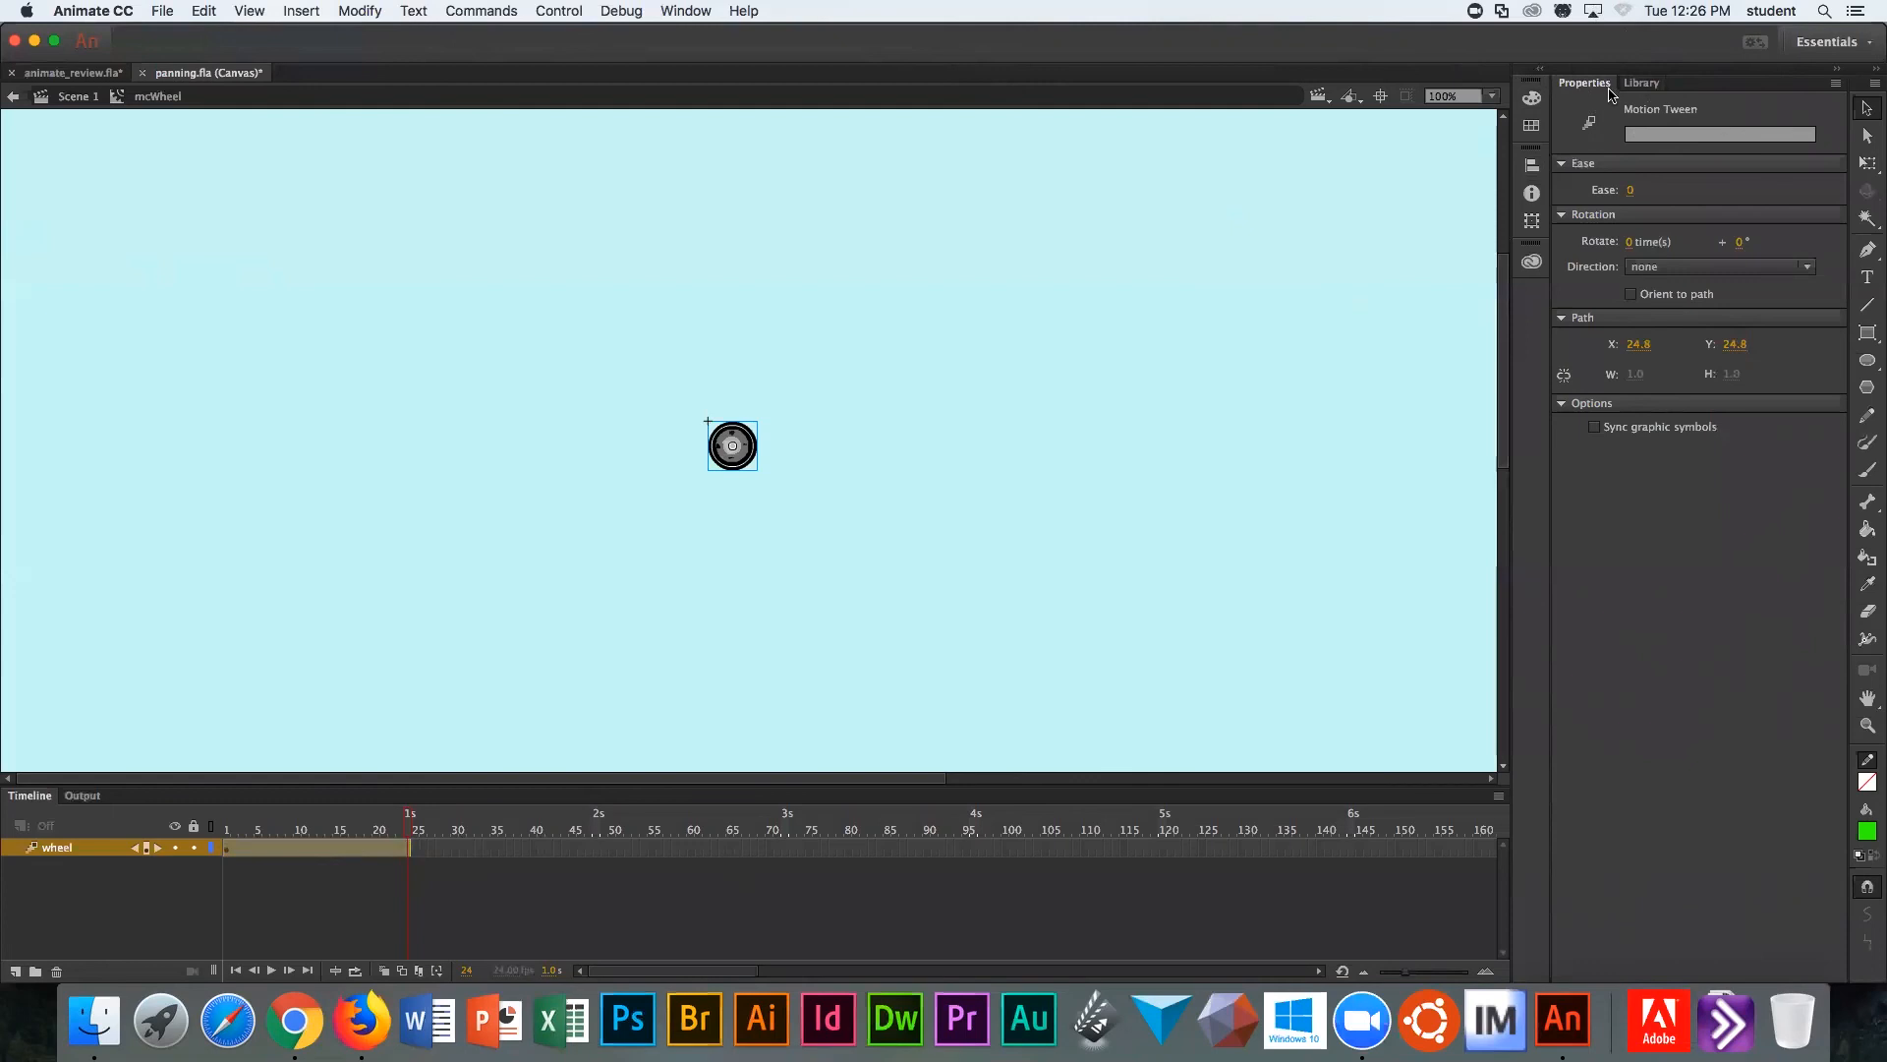
{"action": "mouse_move", "coordinate": [1632, 247]}
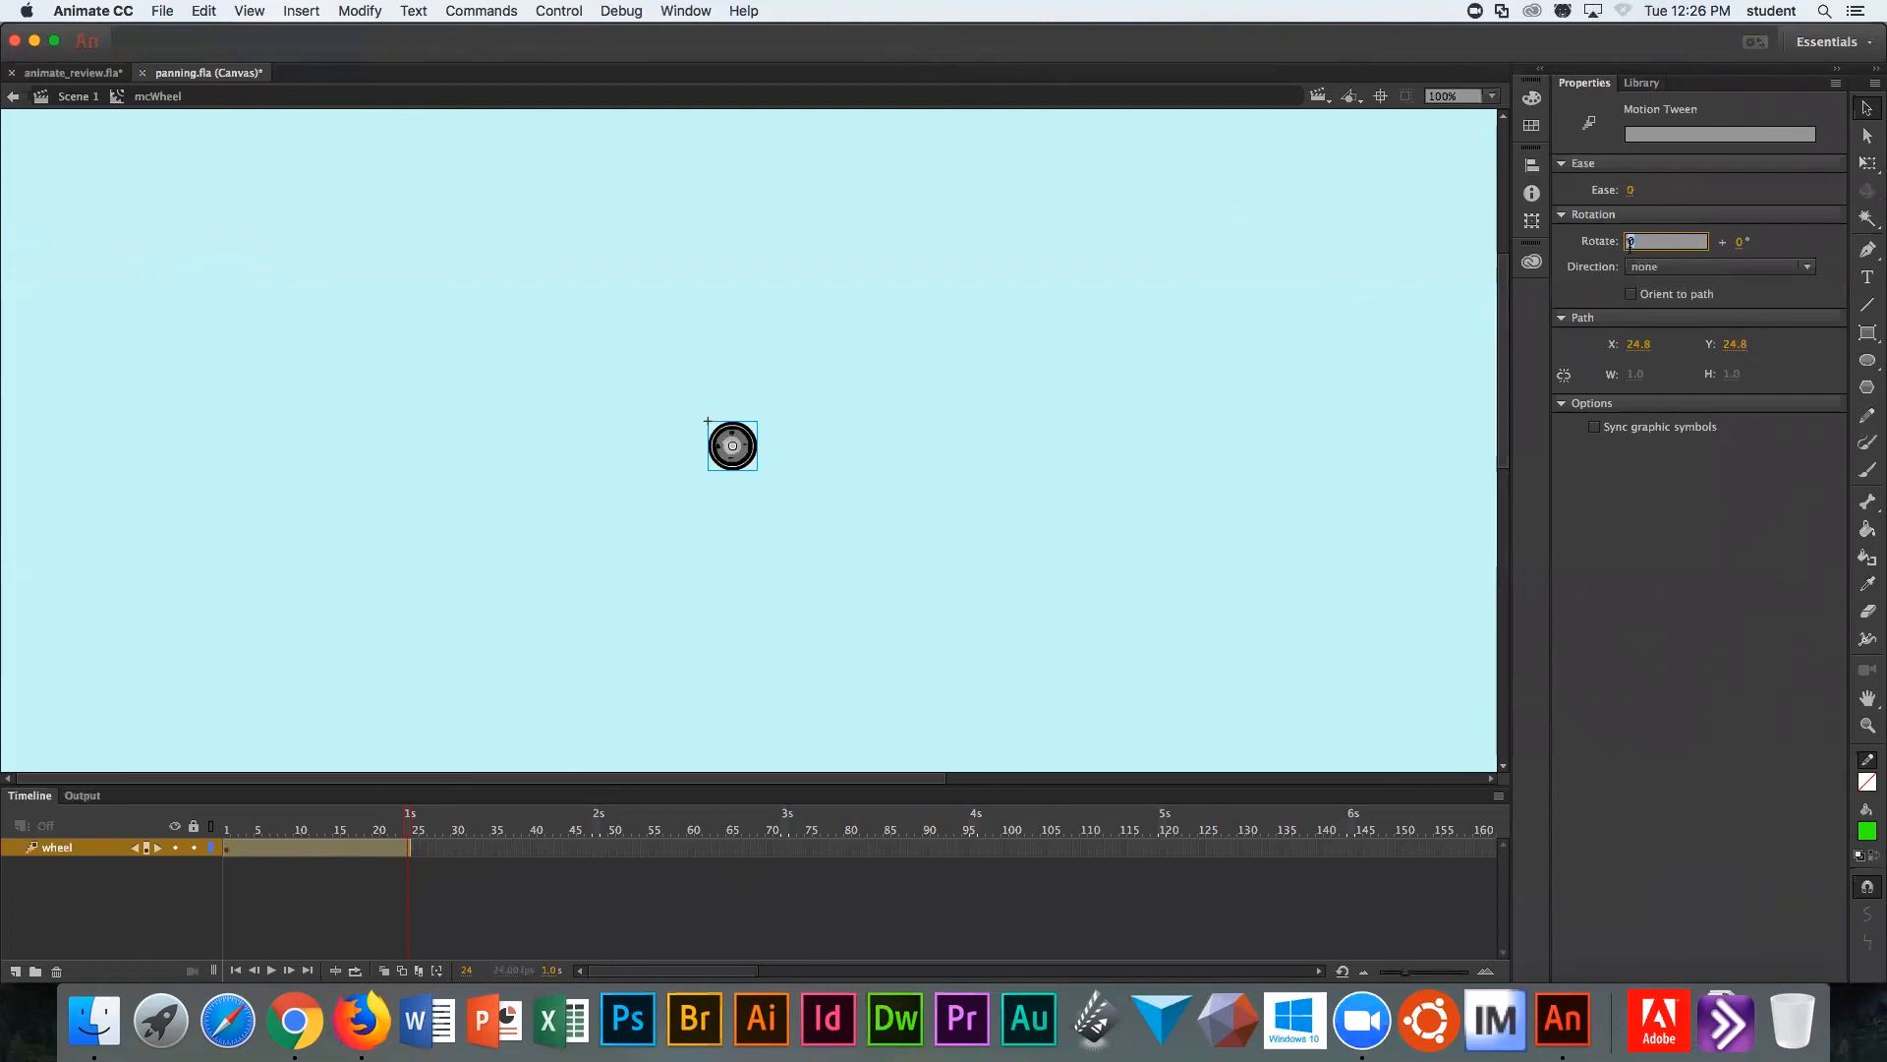
Step: Set the wheel tween to rotate 2 times clockwise
{"action": "type", "text": "2"}
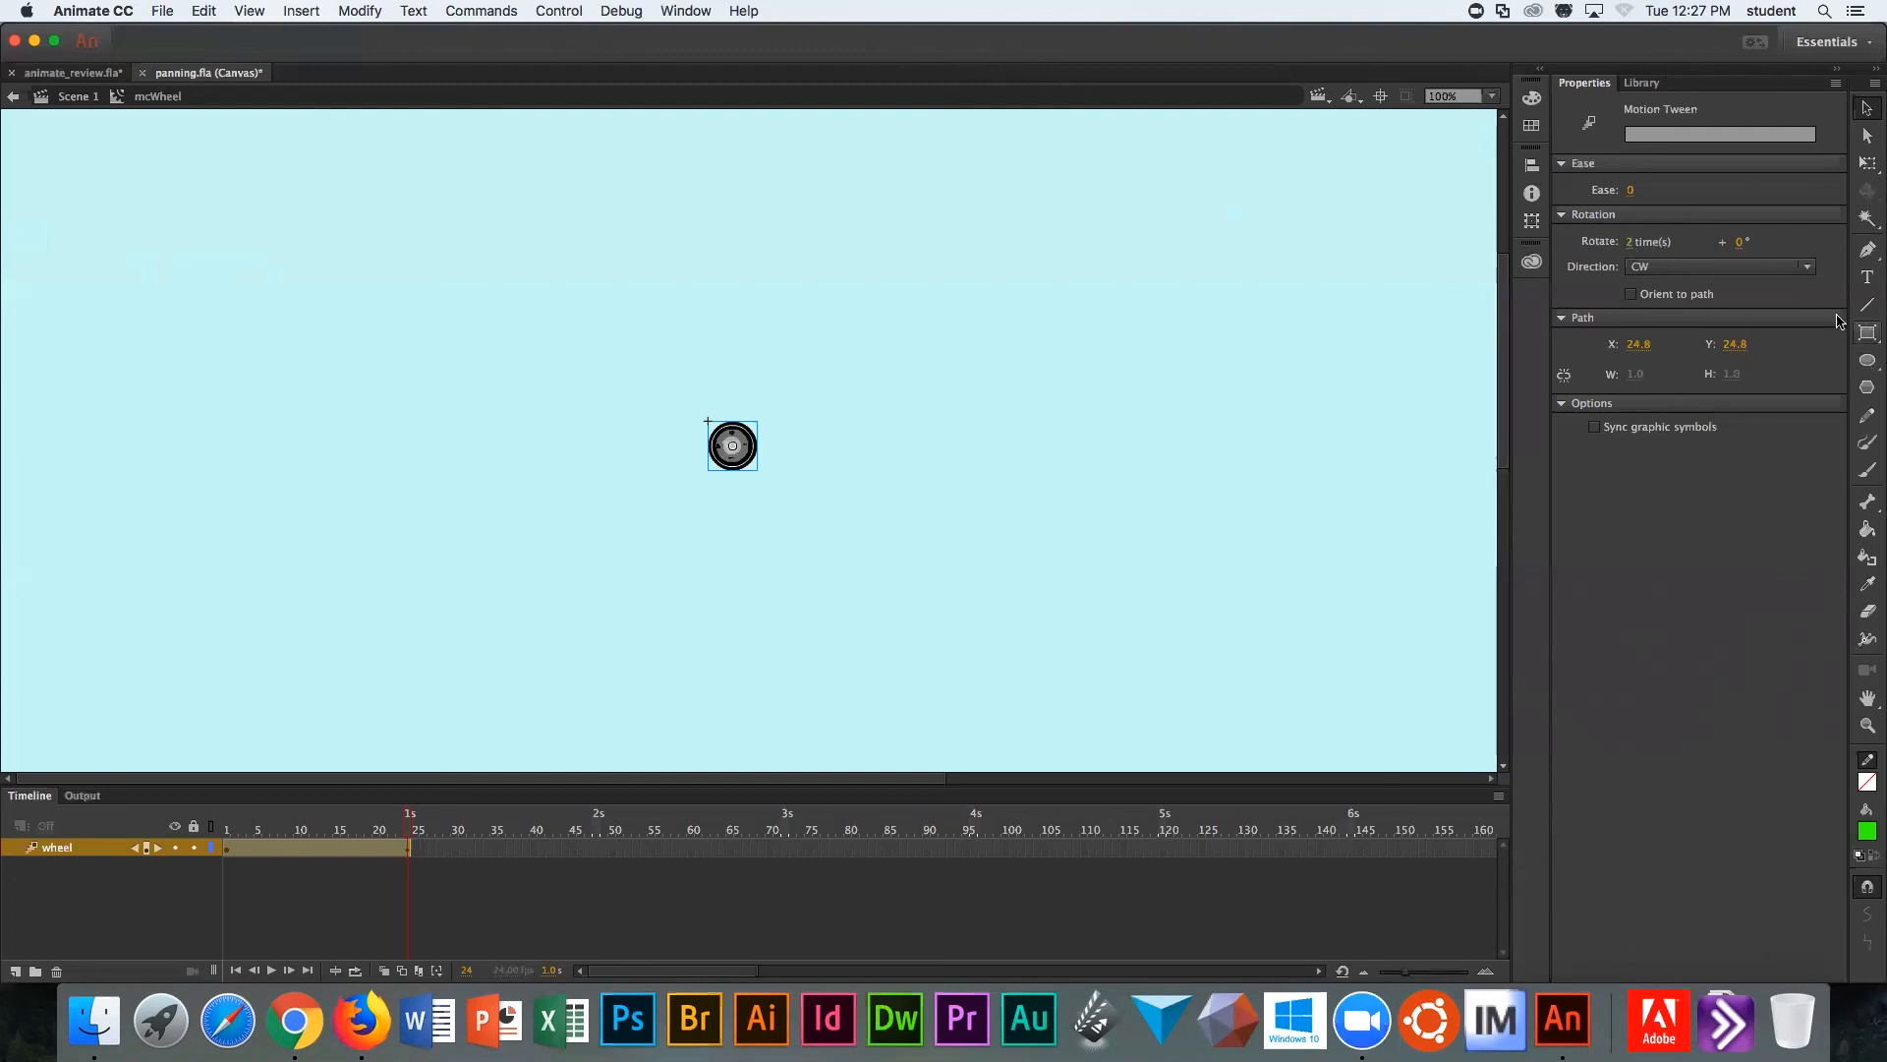
{"action": "mouse_move", "coordinate": [1622, 102]}
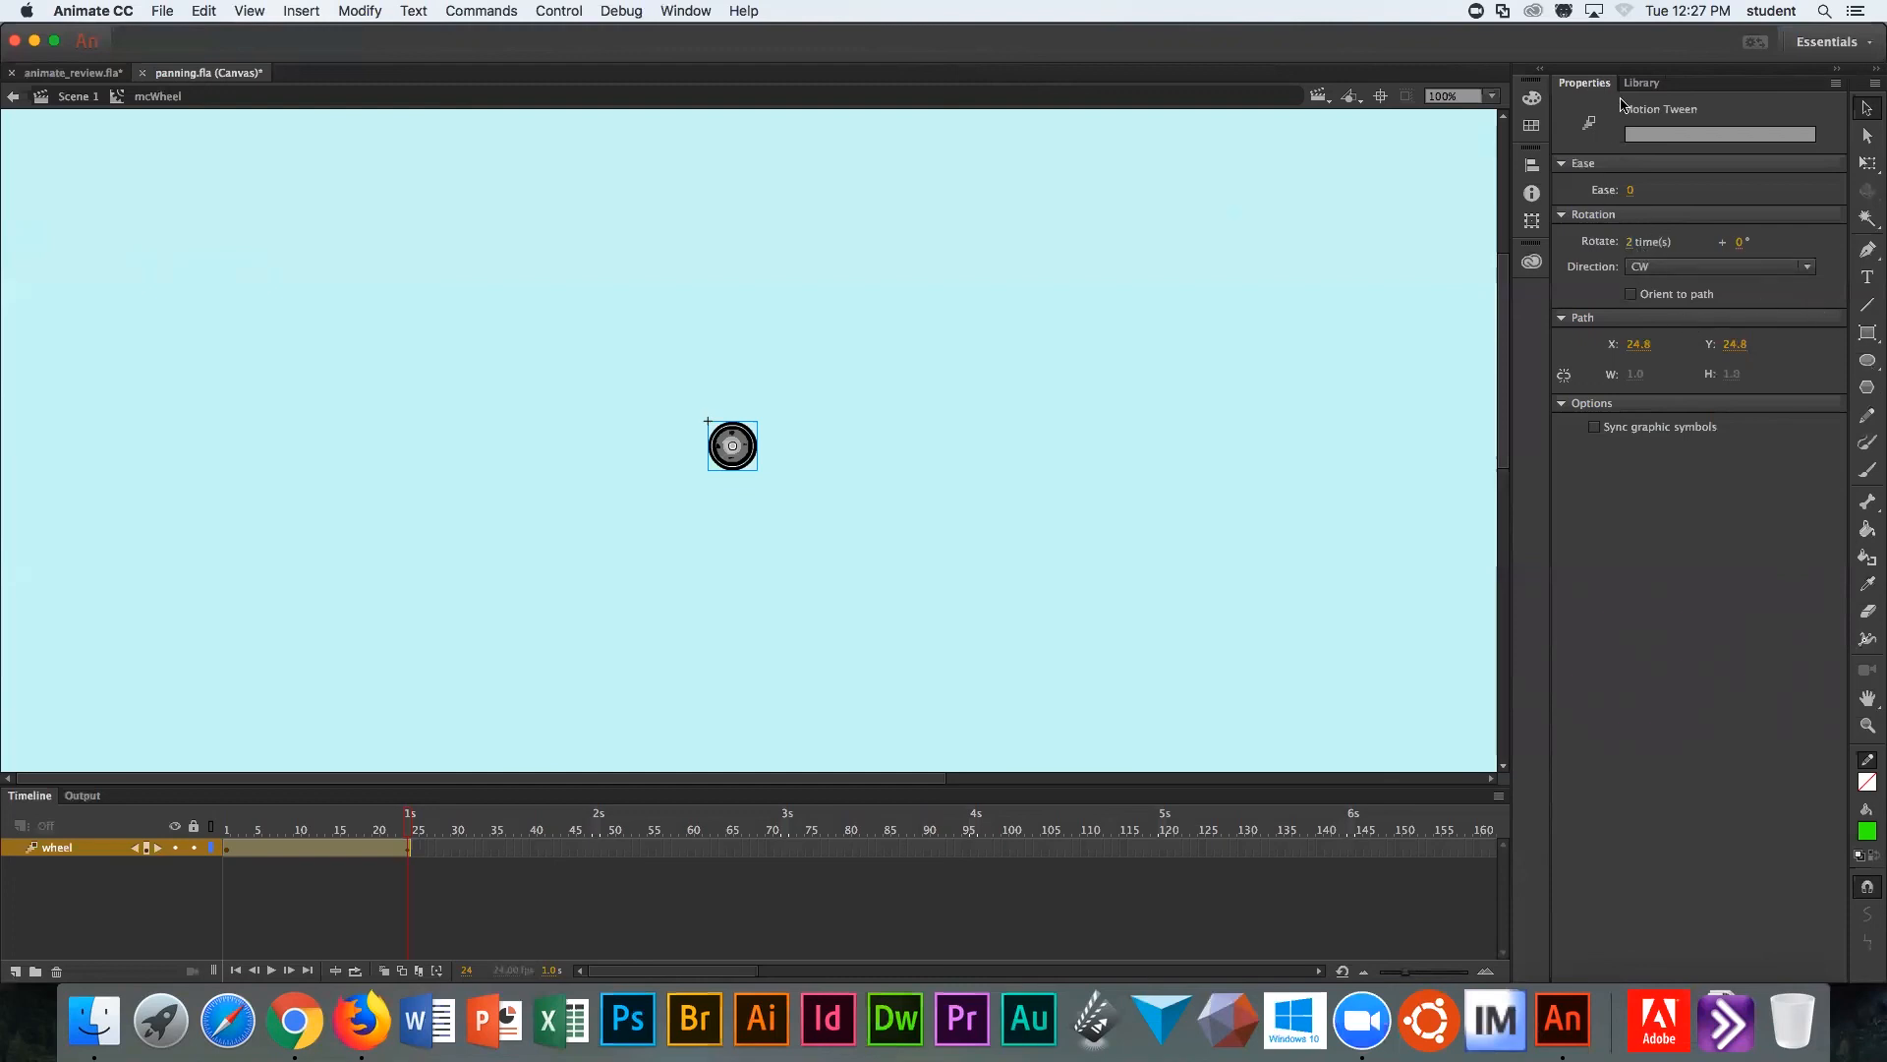
Step: Return to the Library and enter the mcCar symbol for editing
{"action": "left_click", "coordinate": [1640, 82]}
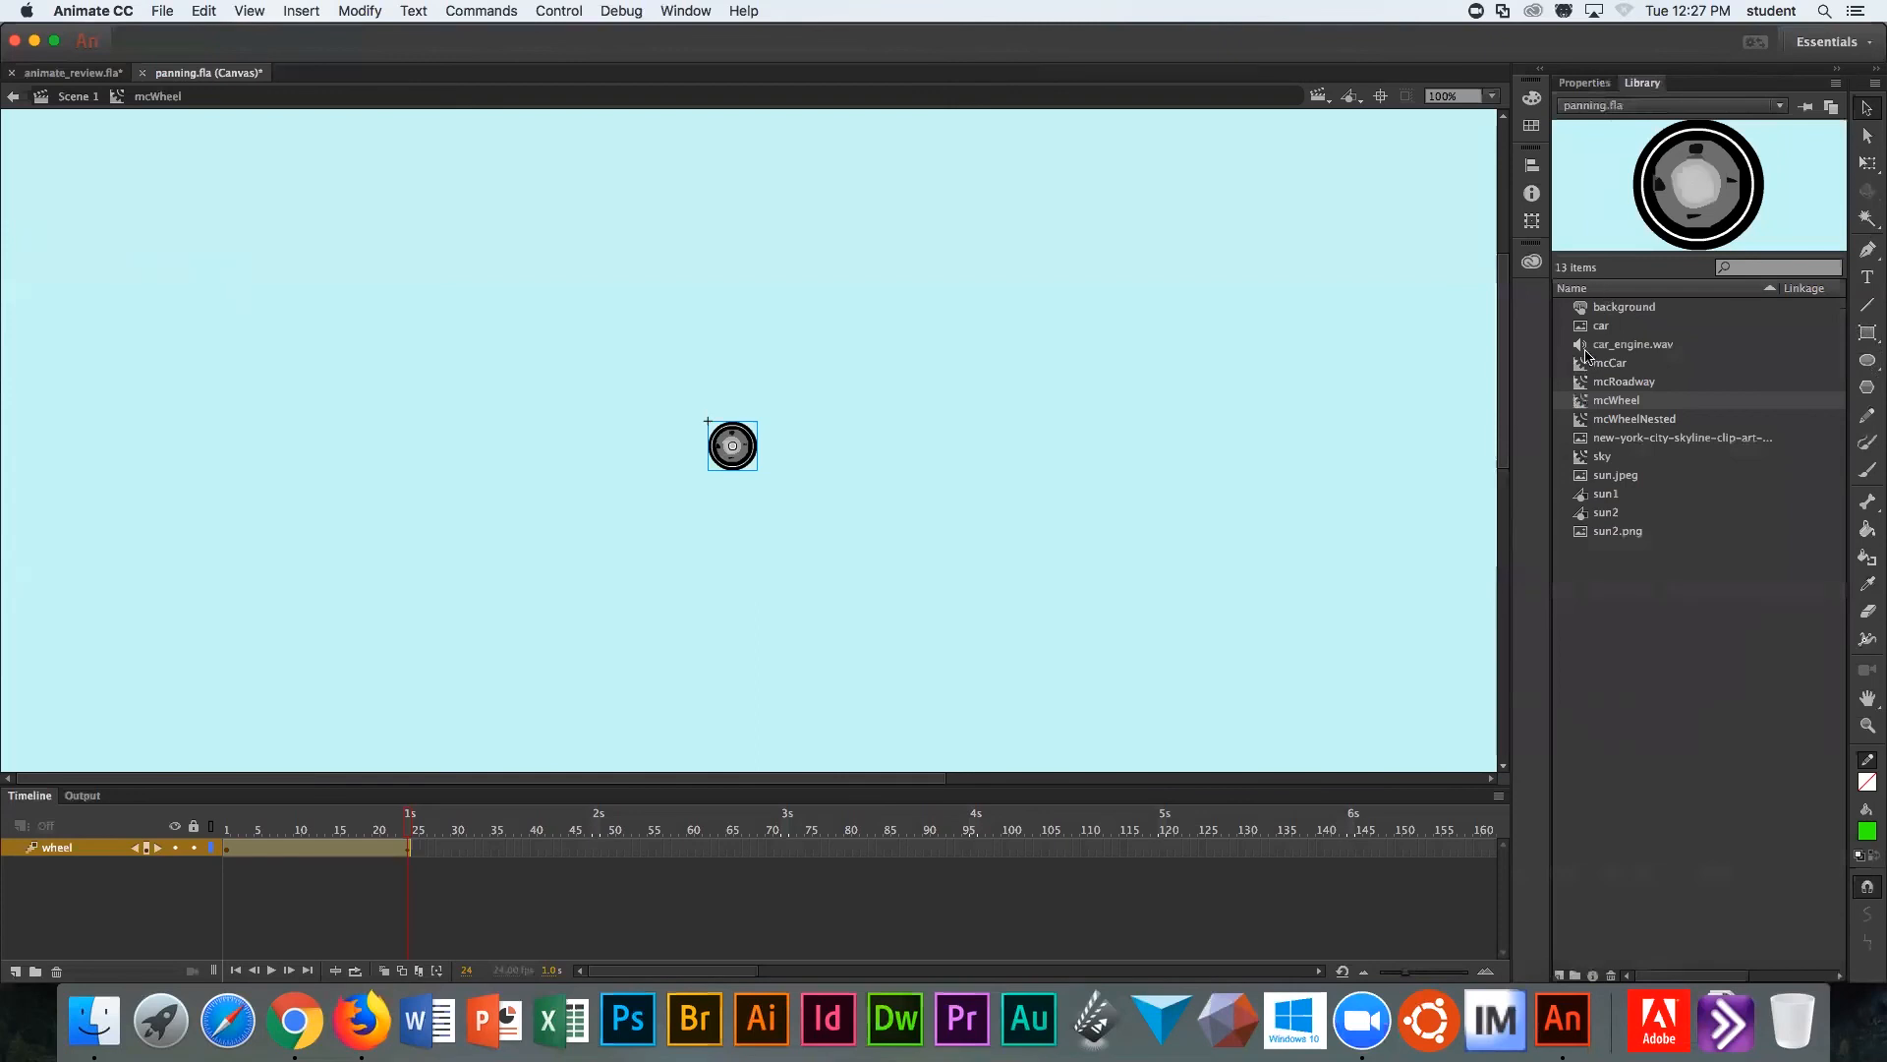
{"action": "mouse_move", "coordinate": [1582, 369]}
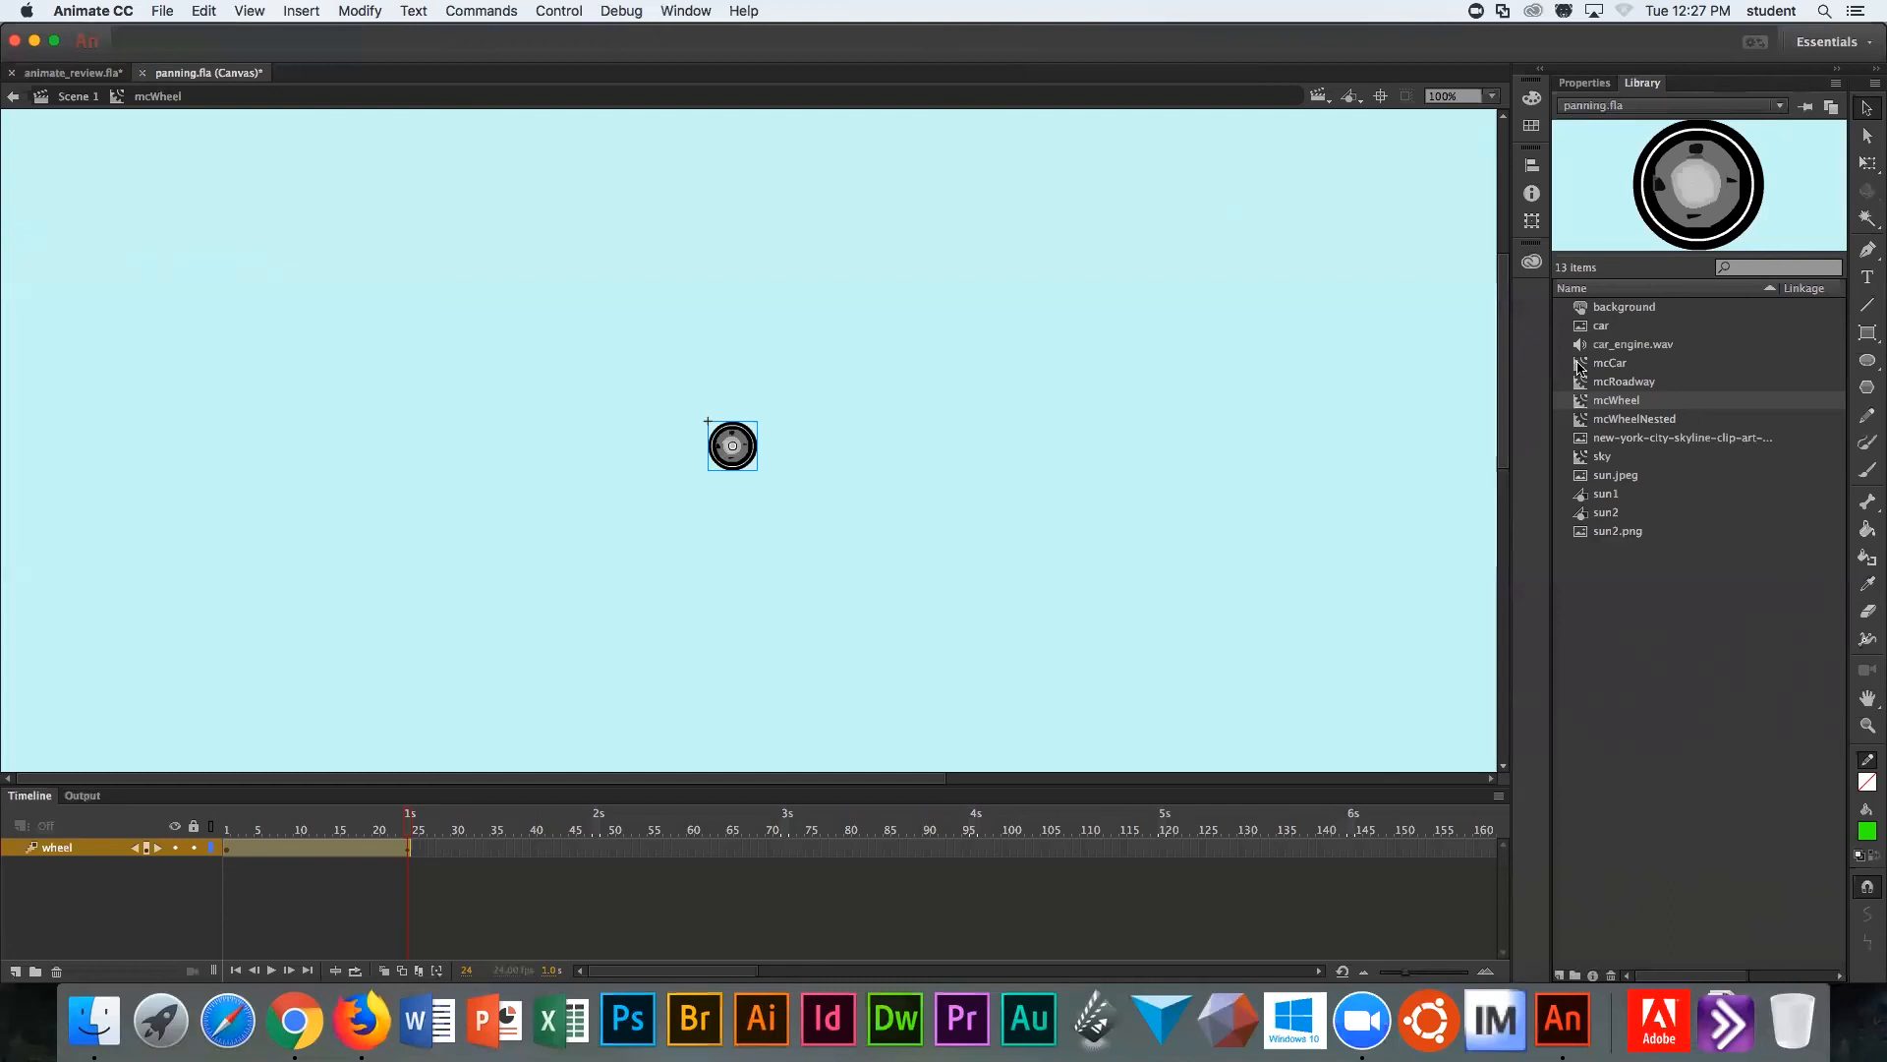
{"action": "mouse_move", "coordinate": [1638, 90]}
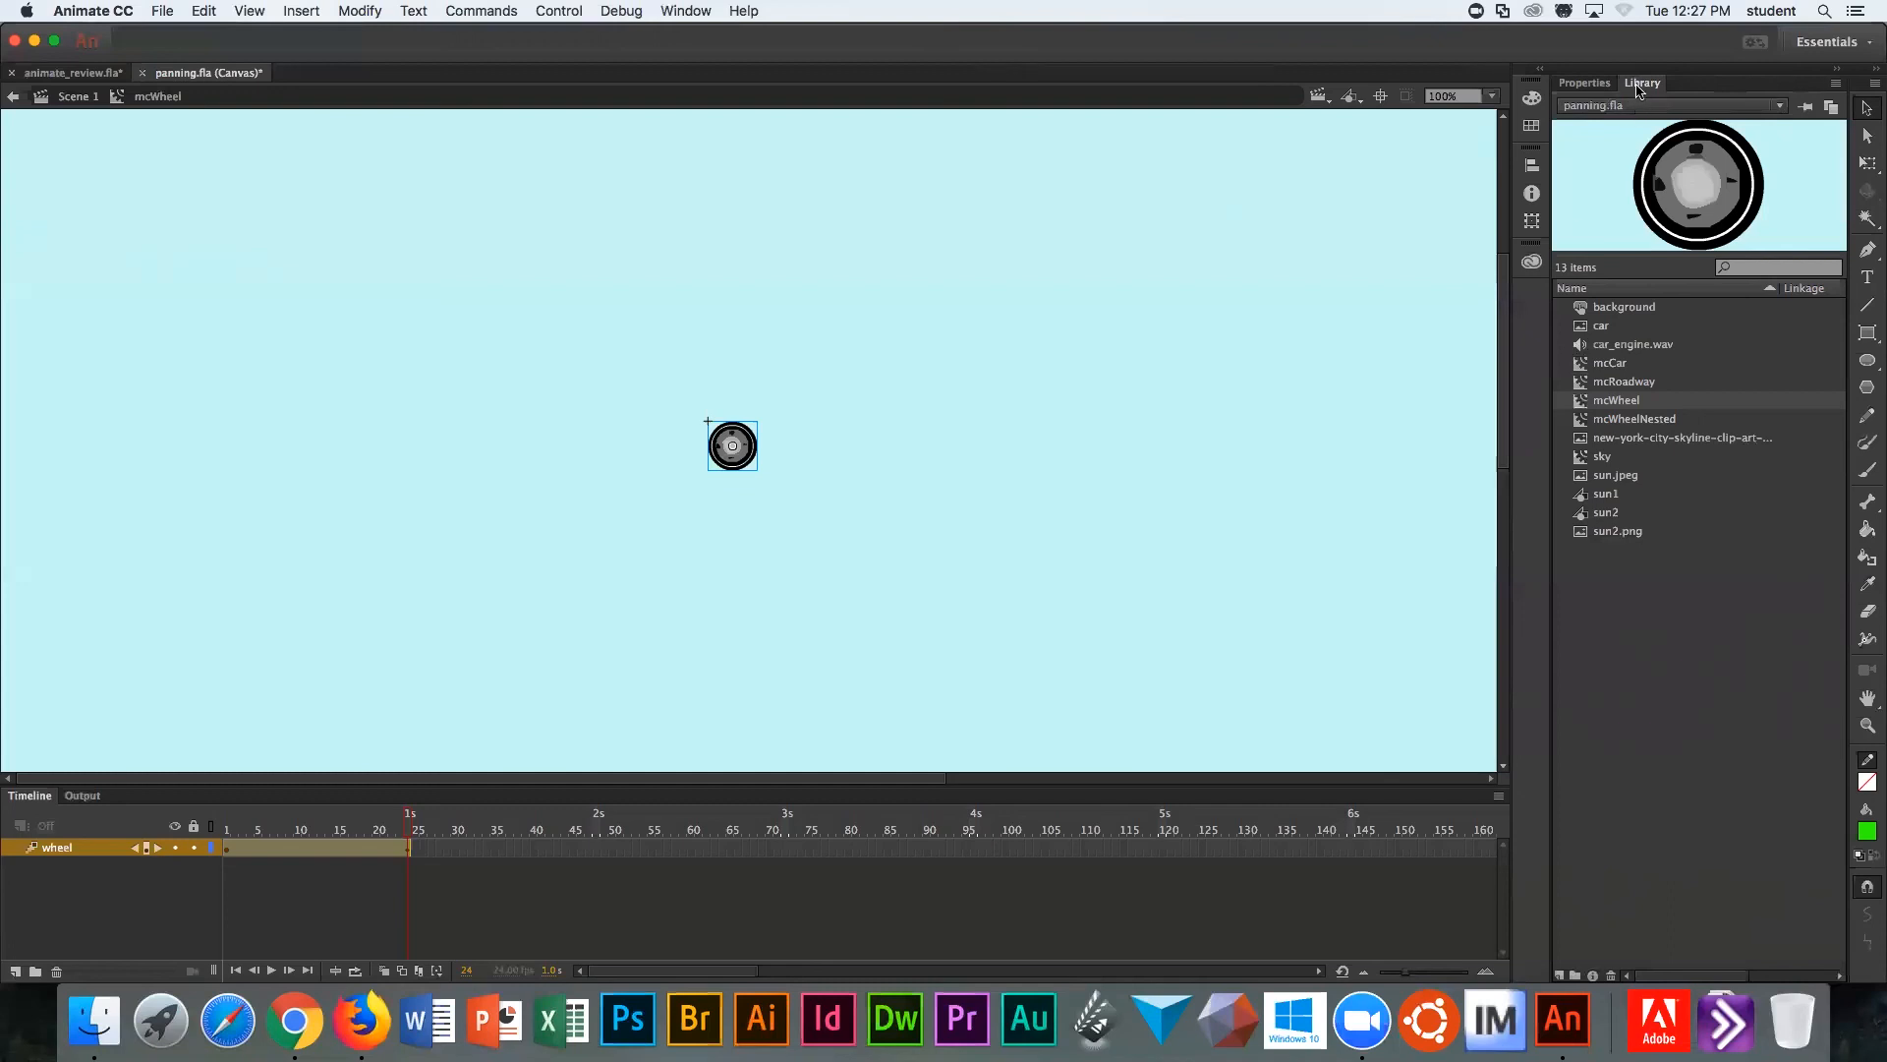
{"action": "mouse_move", "coordinate": [1604, 362]}
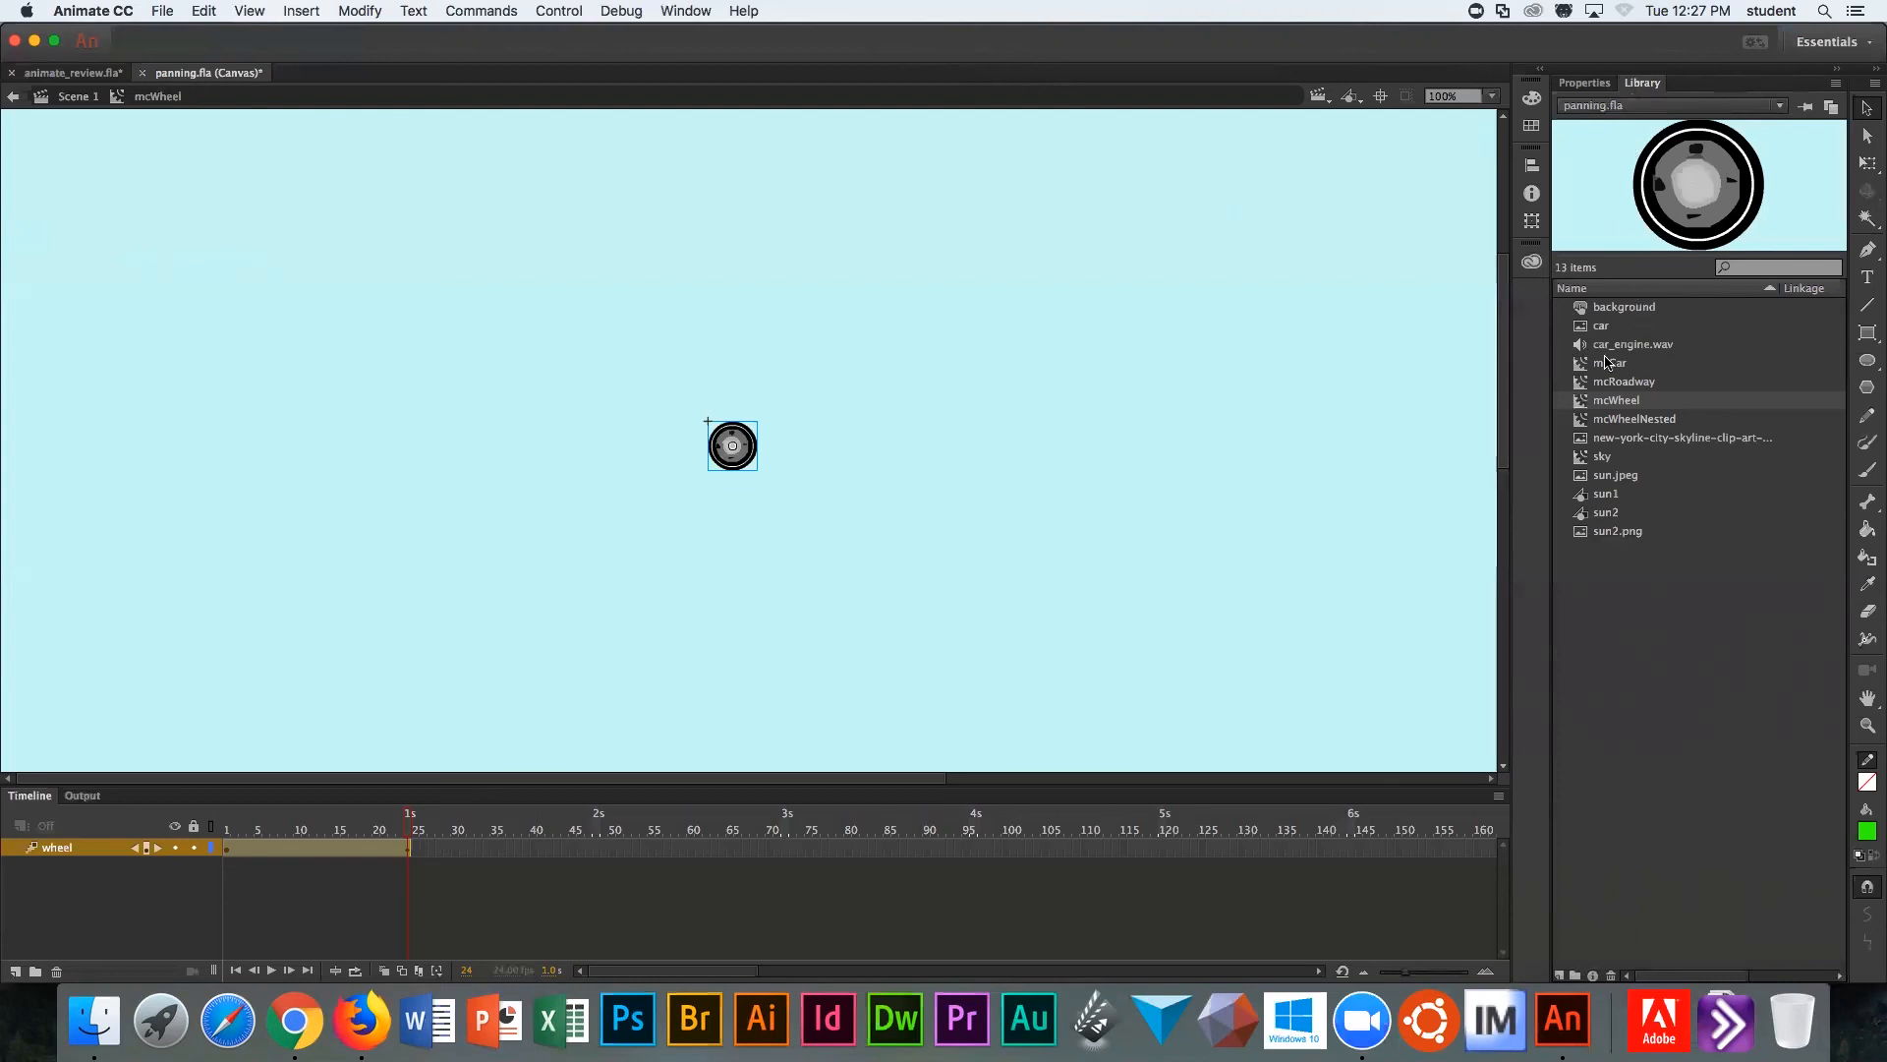
{"action": "left_click", "coordinate": [1610, 362]}
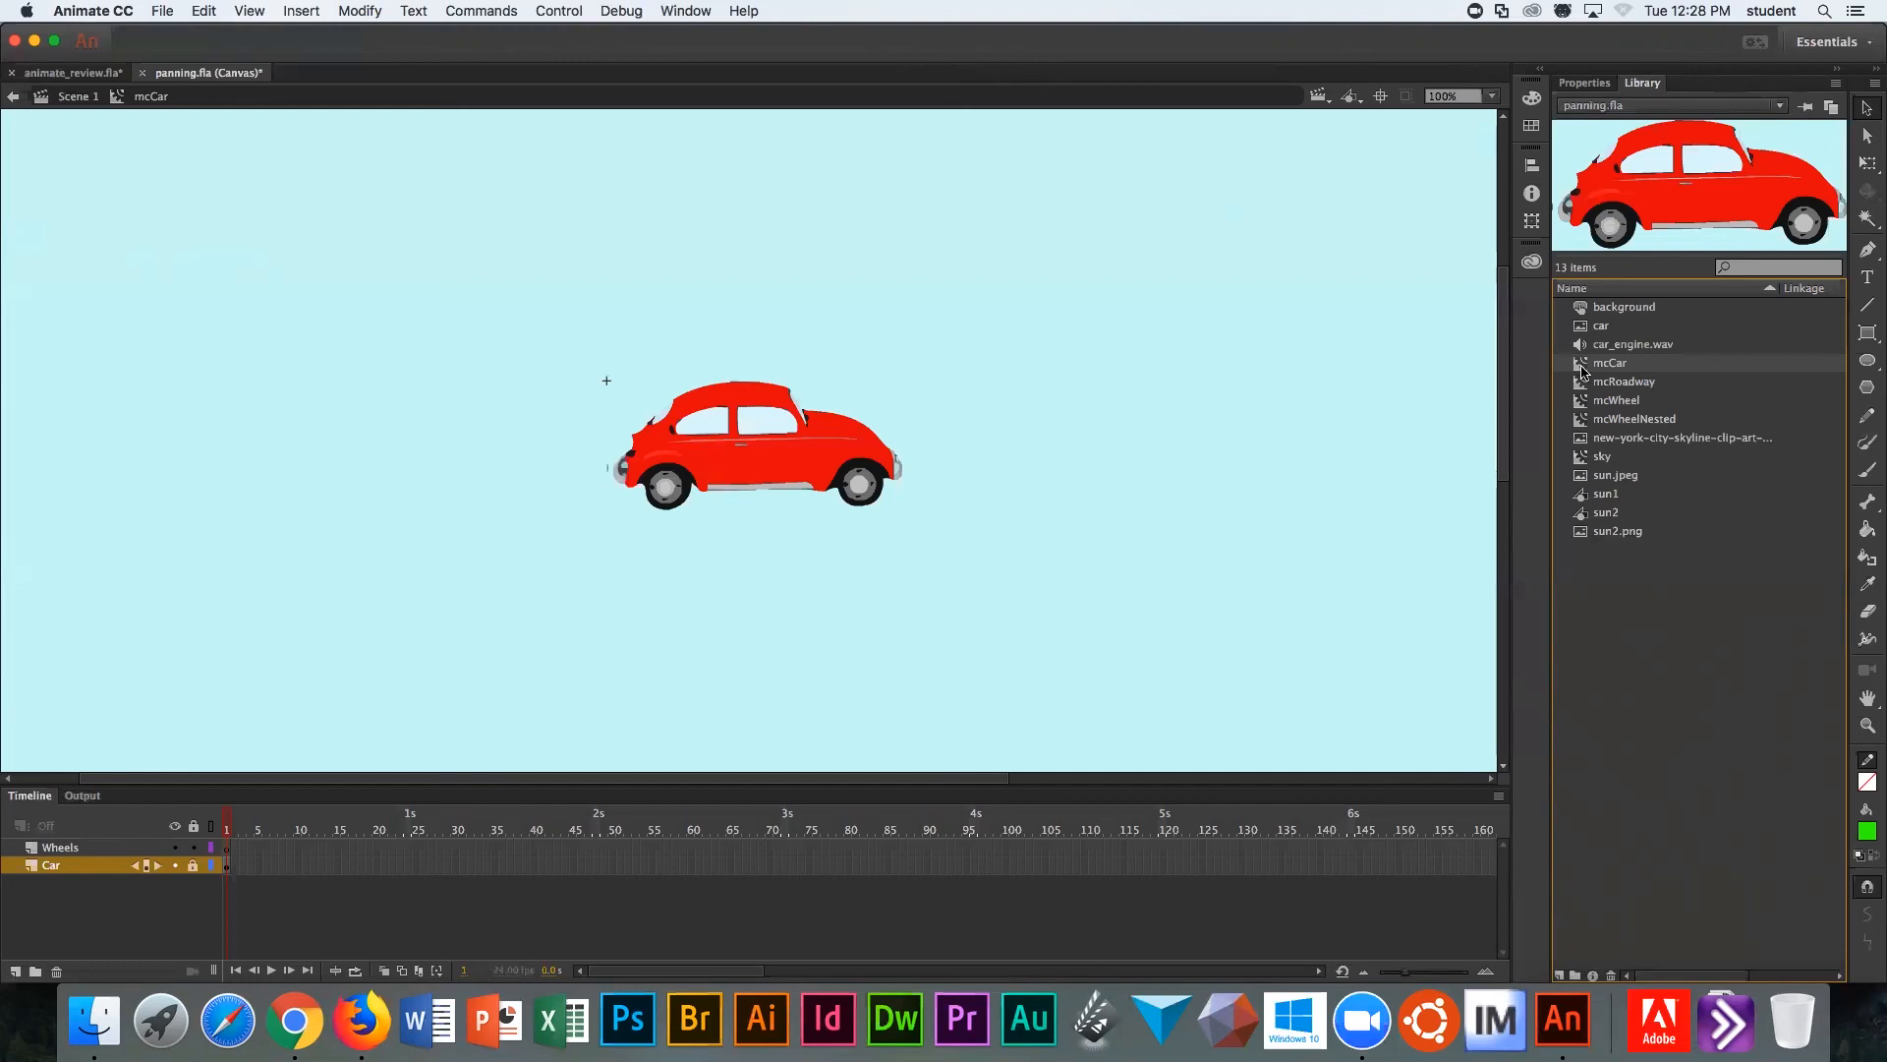
{"action": "mouse_move", "coordinate": [1722, 296]}
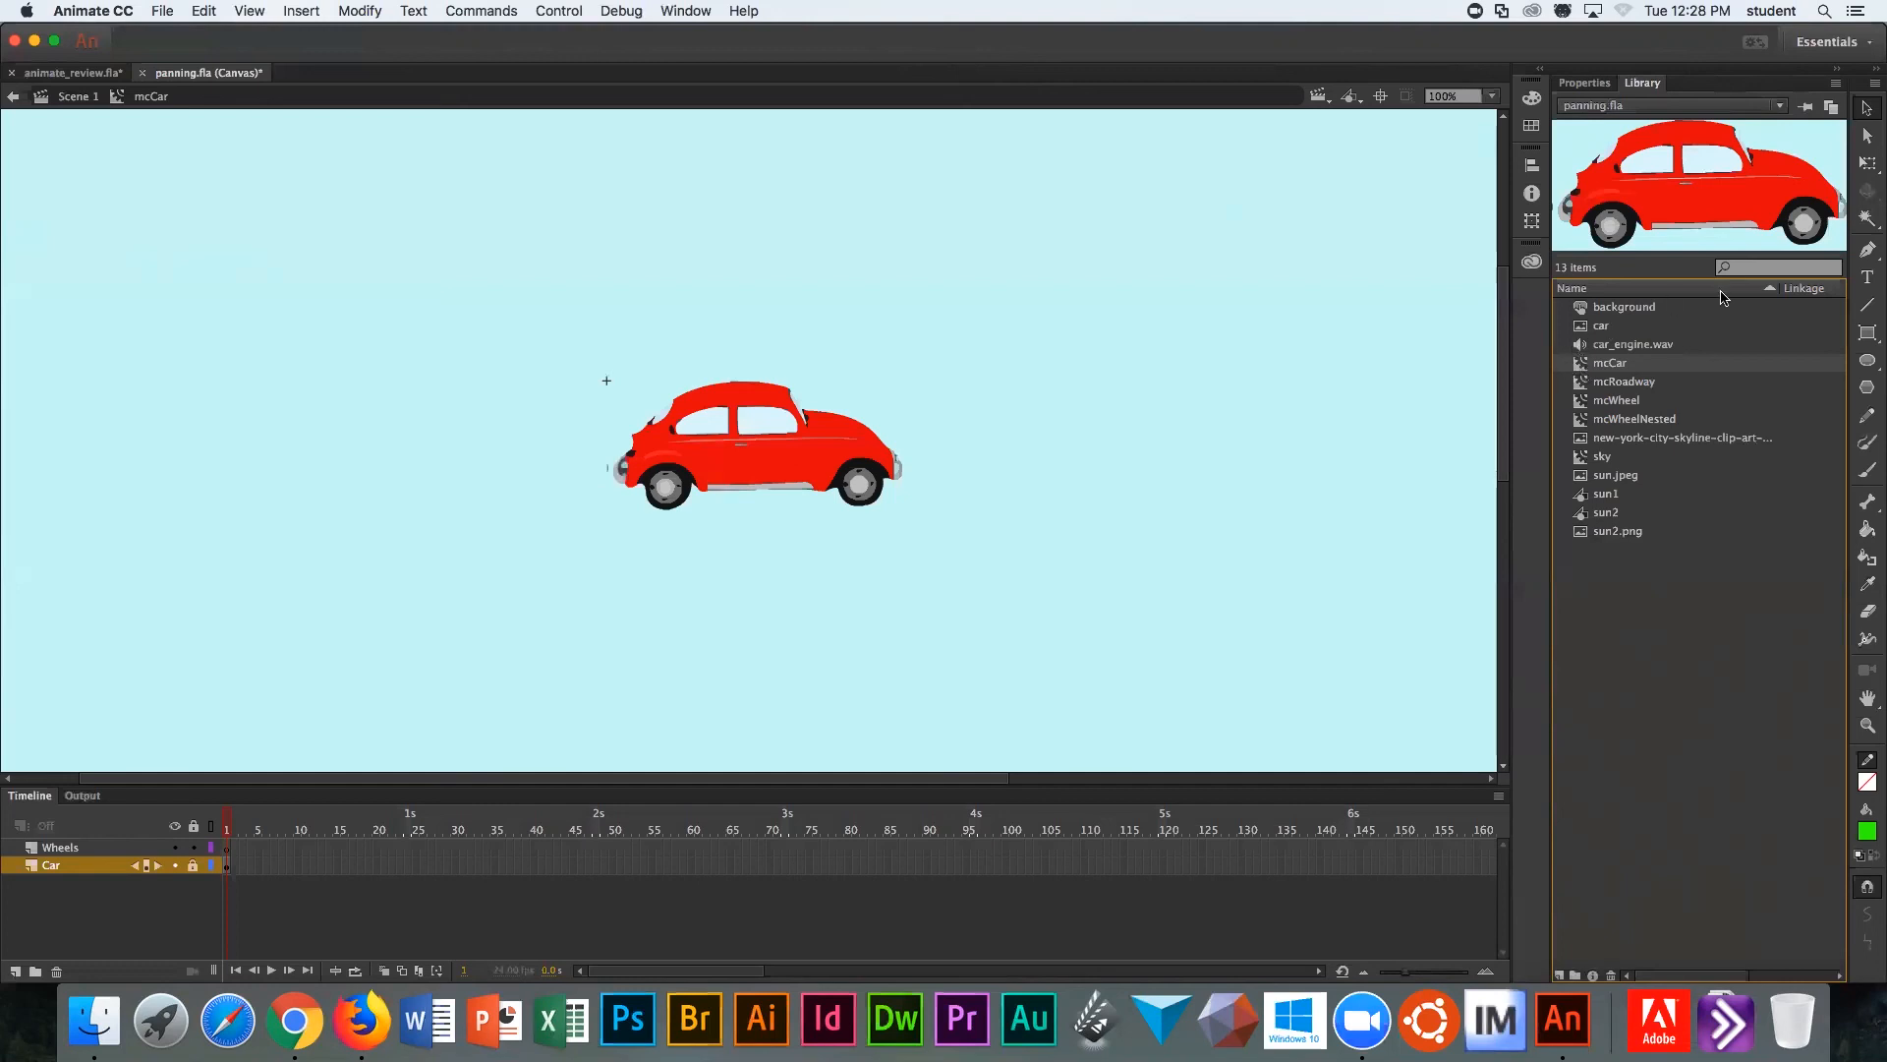
{"action": "mouse_move", "coordinate": [1586, 407]}
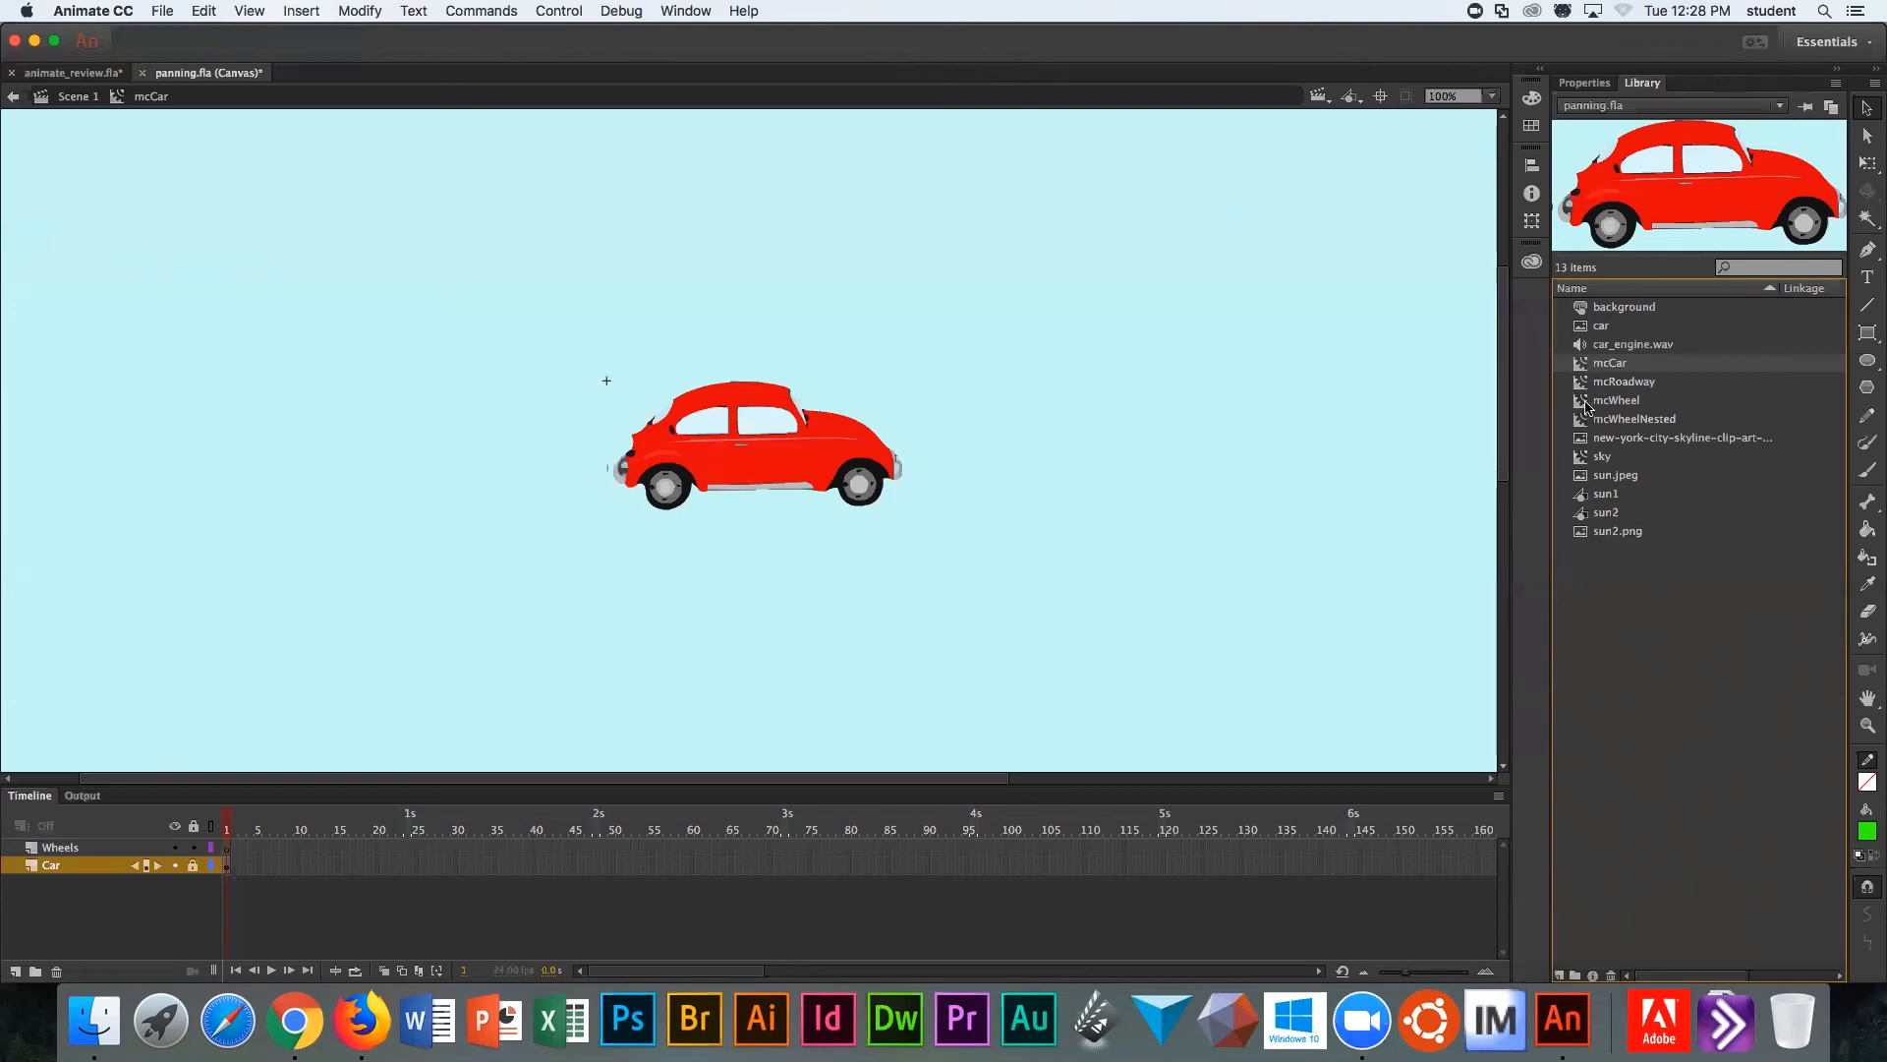
Step: Place mcWheel instances over the rear and front wheels on the Wheels layer, then go back to Scene 1
{"action": "left_click", "coordinate": [1618, 399]}
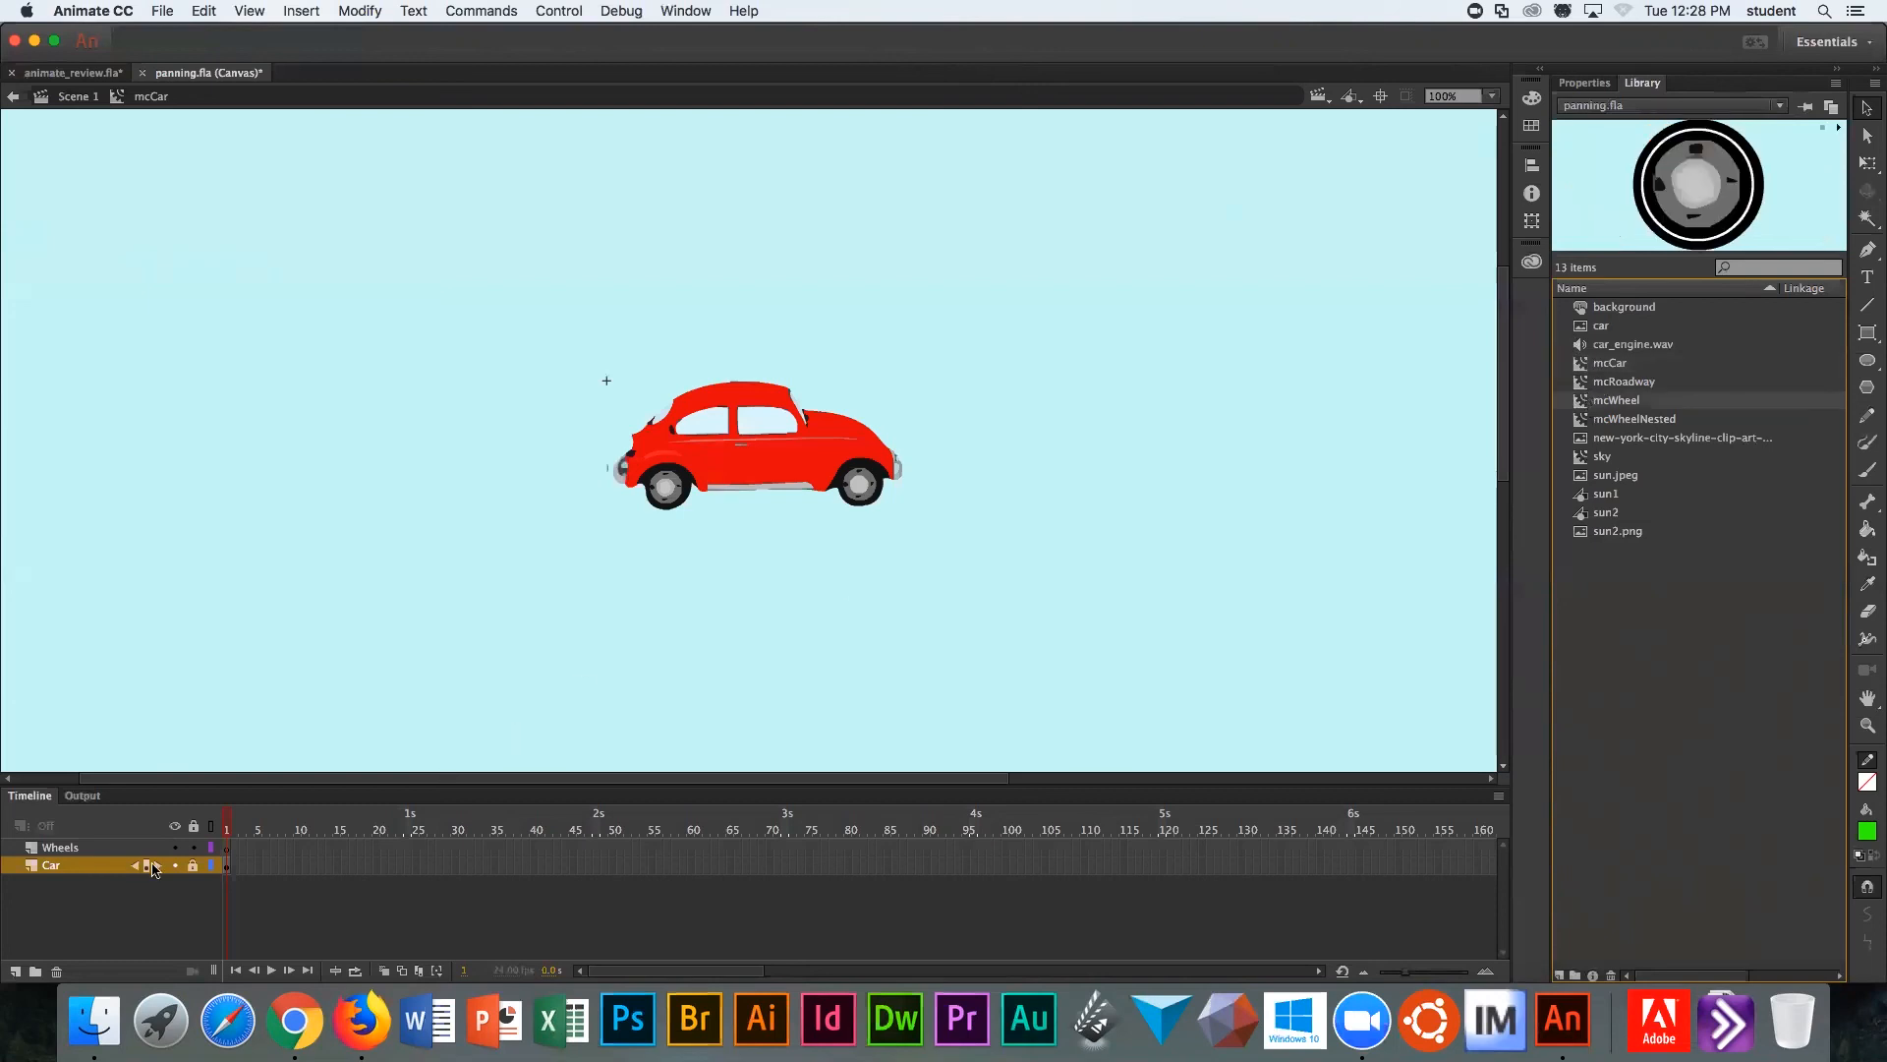
{"action": "left_click", "coordinate": [61, 847]}
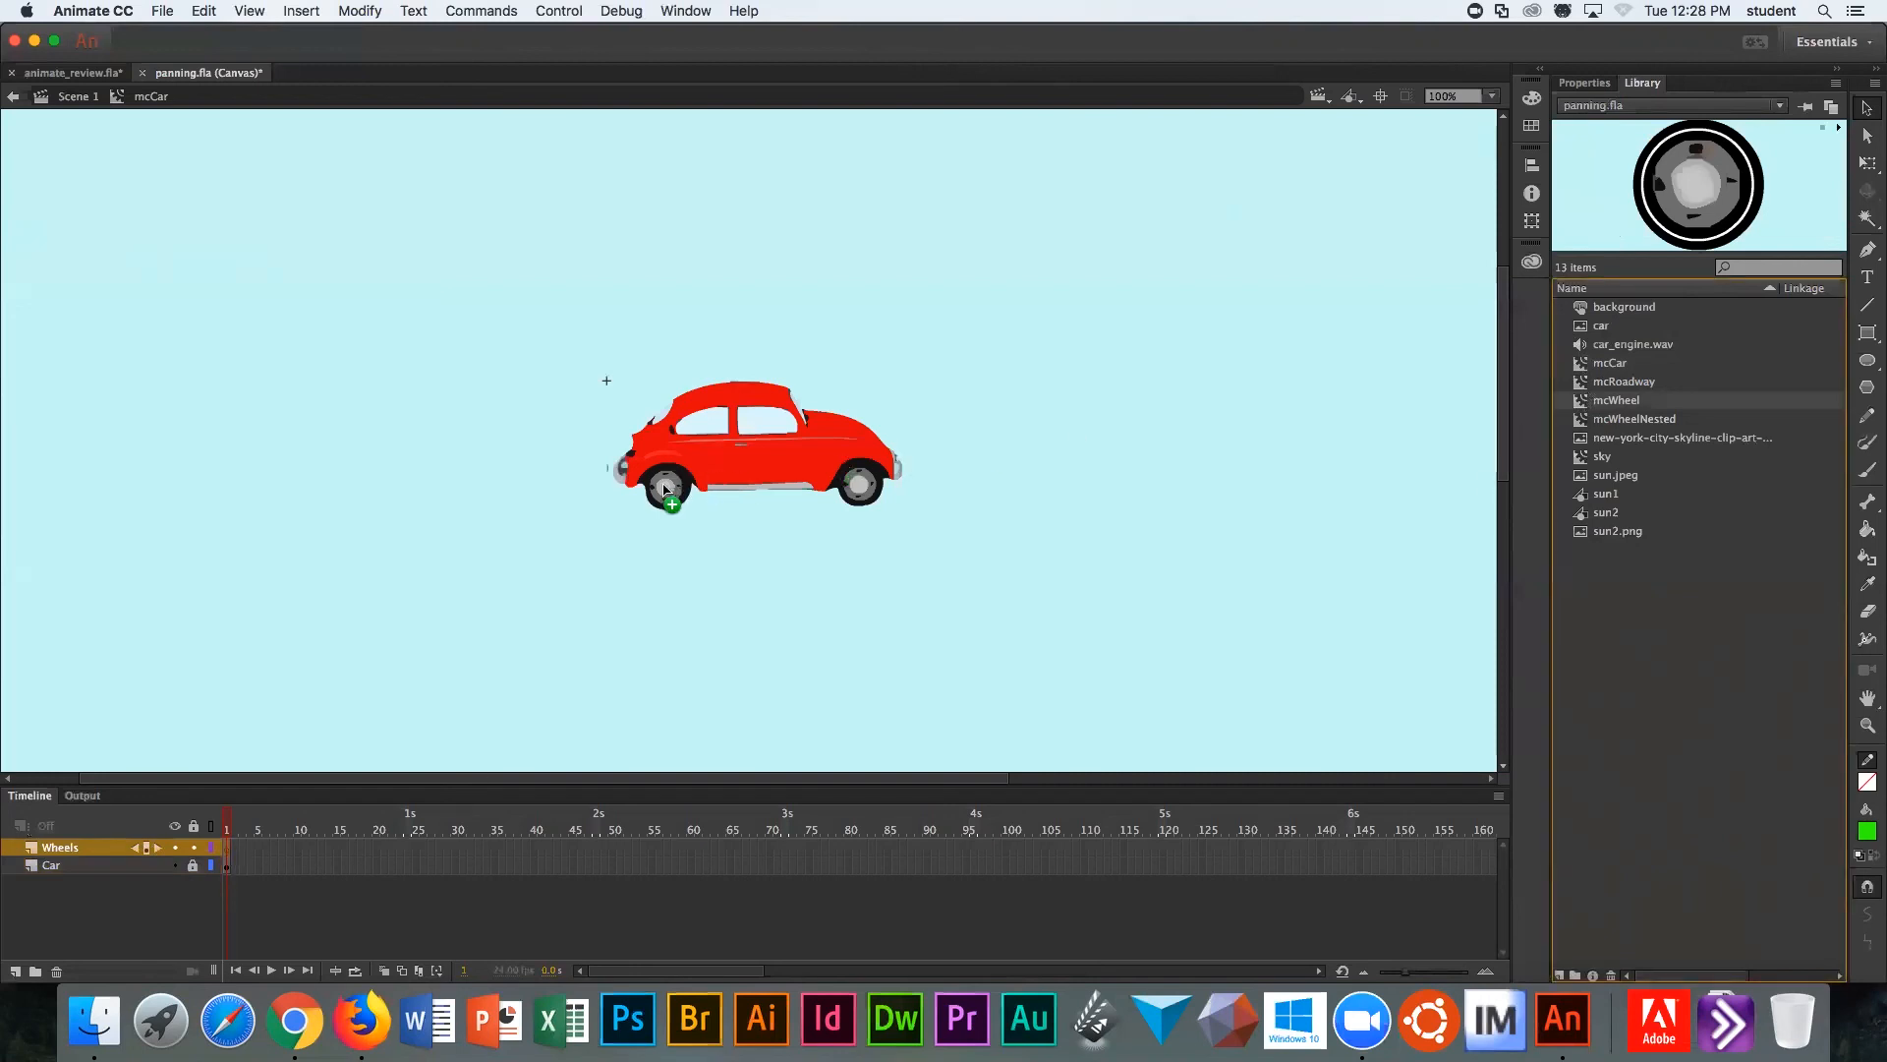
{"action": "left_click", "coordinate": [666, 488]}
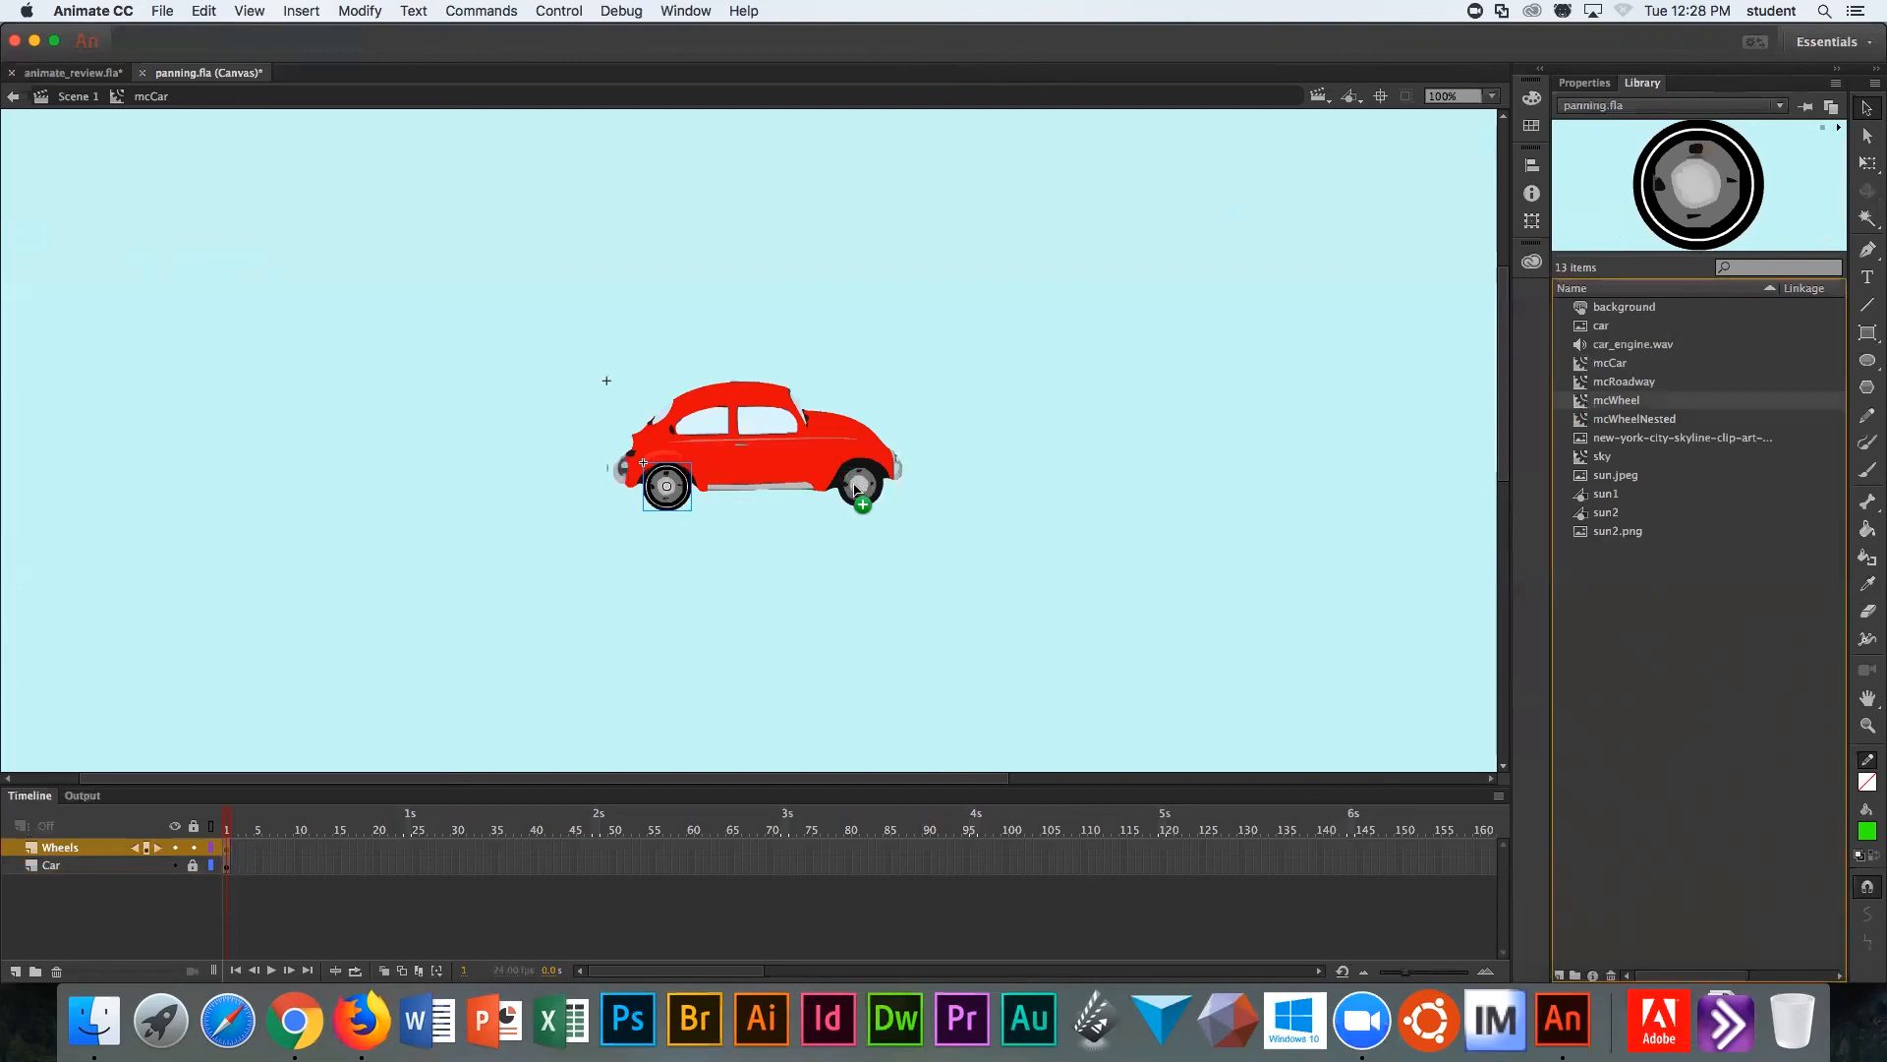
{"action": "left_click", "coordinate": [859, 484]}
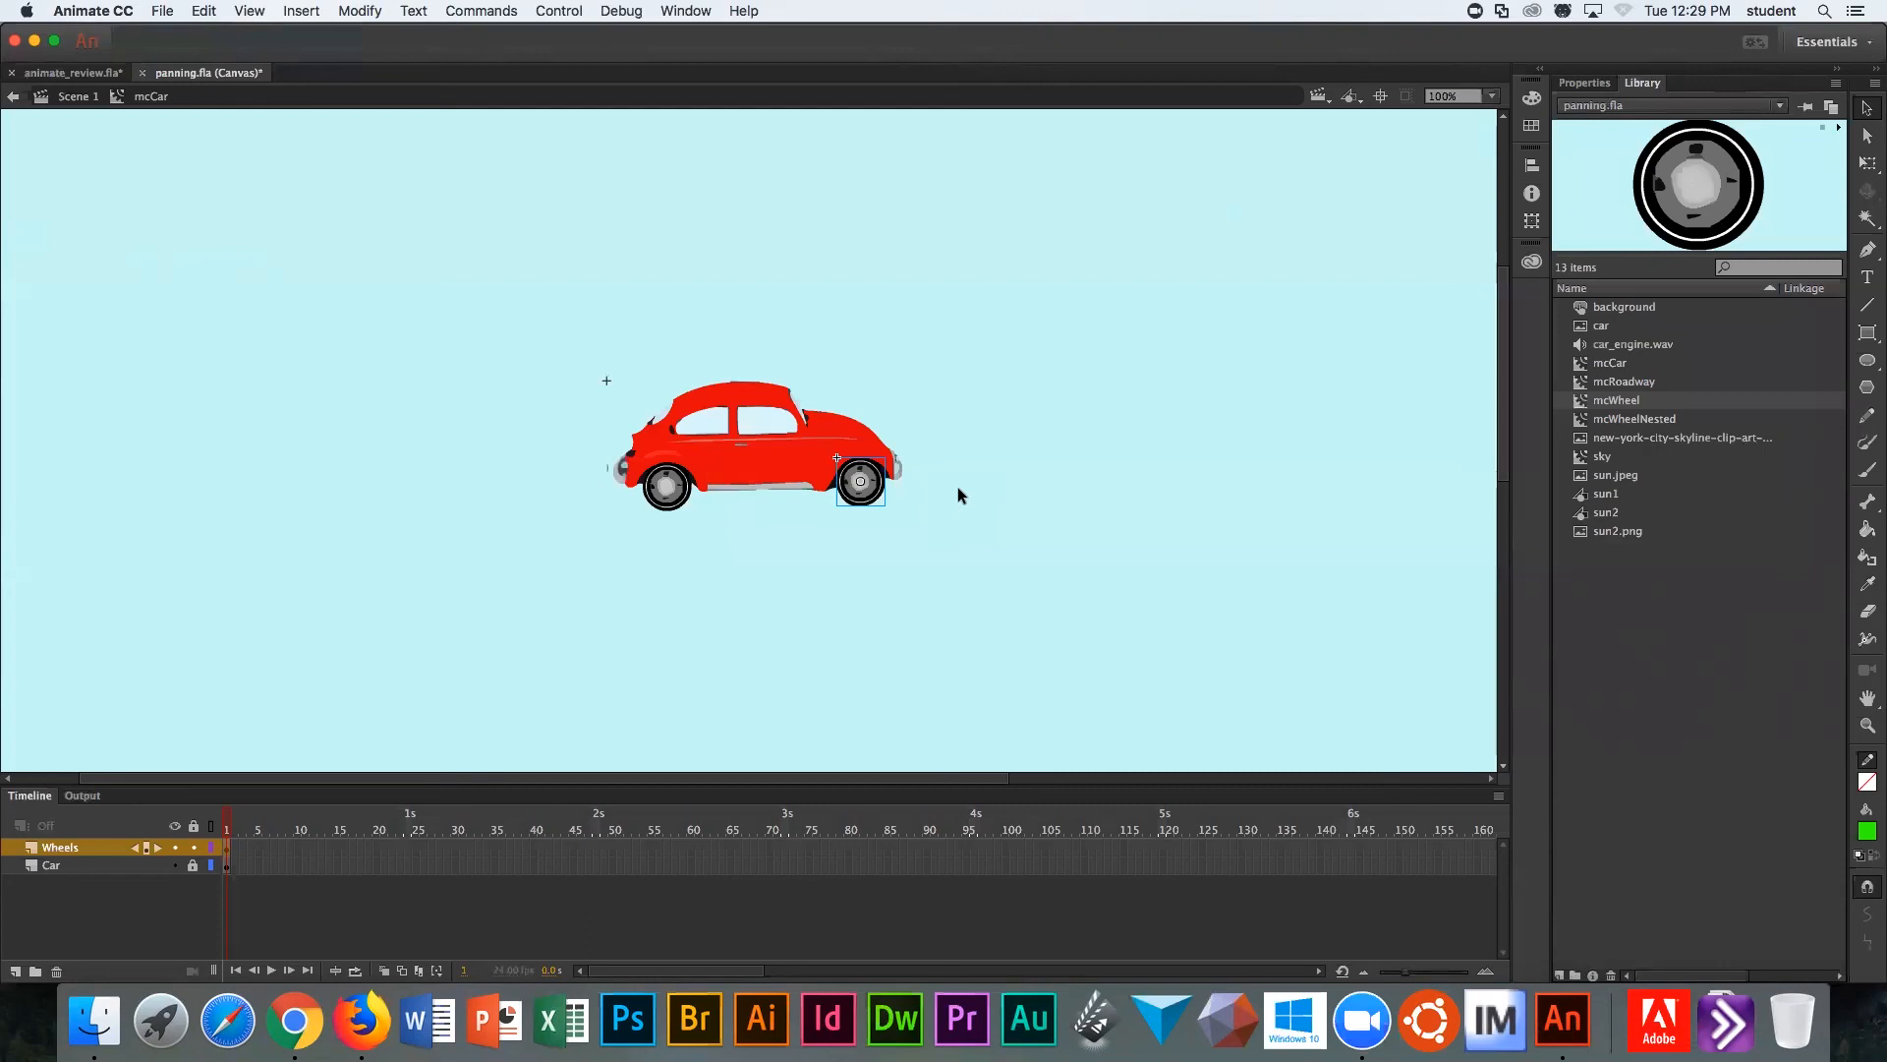
{"action": "mouse_move", "coordinate": [452, 12]}
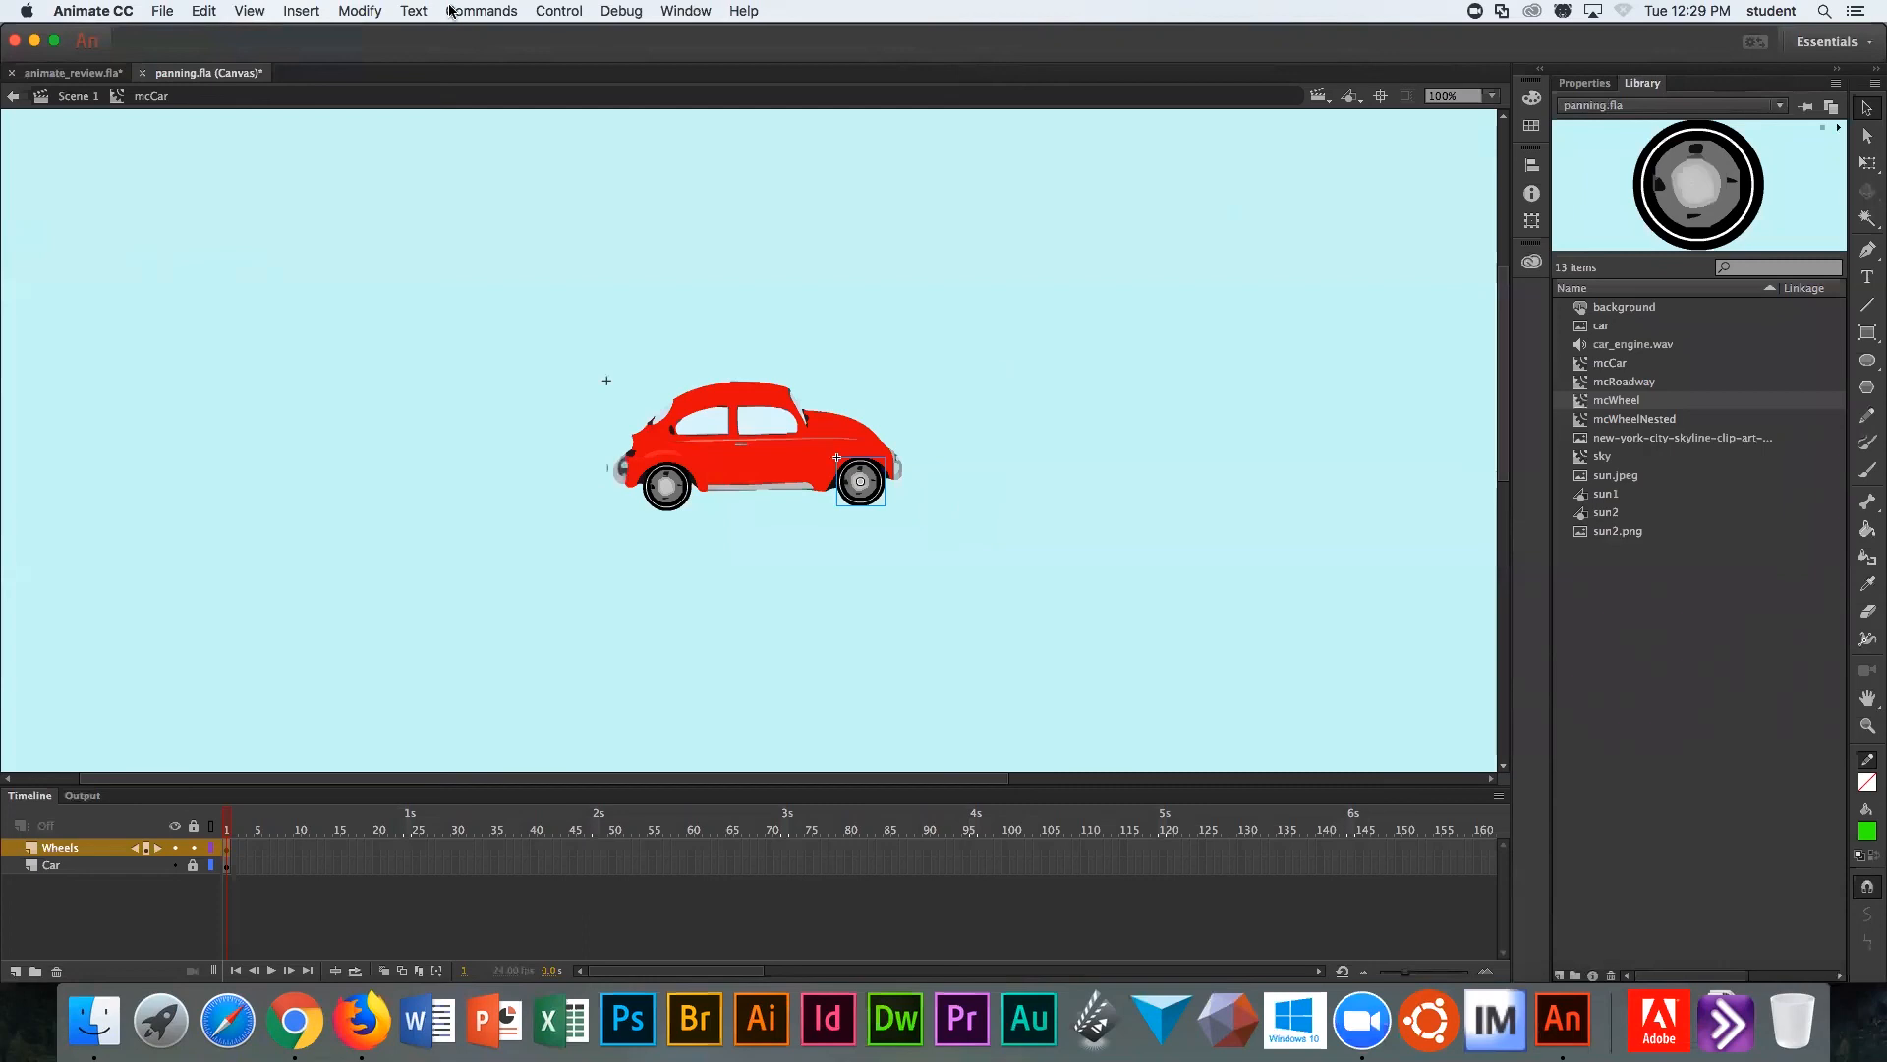
{"action": "mouse_move", "coordinate": [67, 100]}
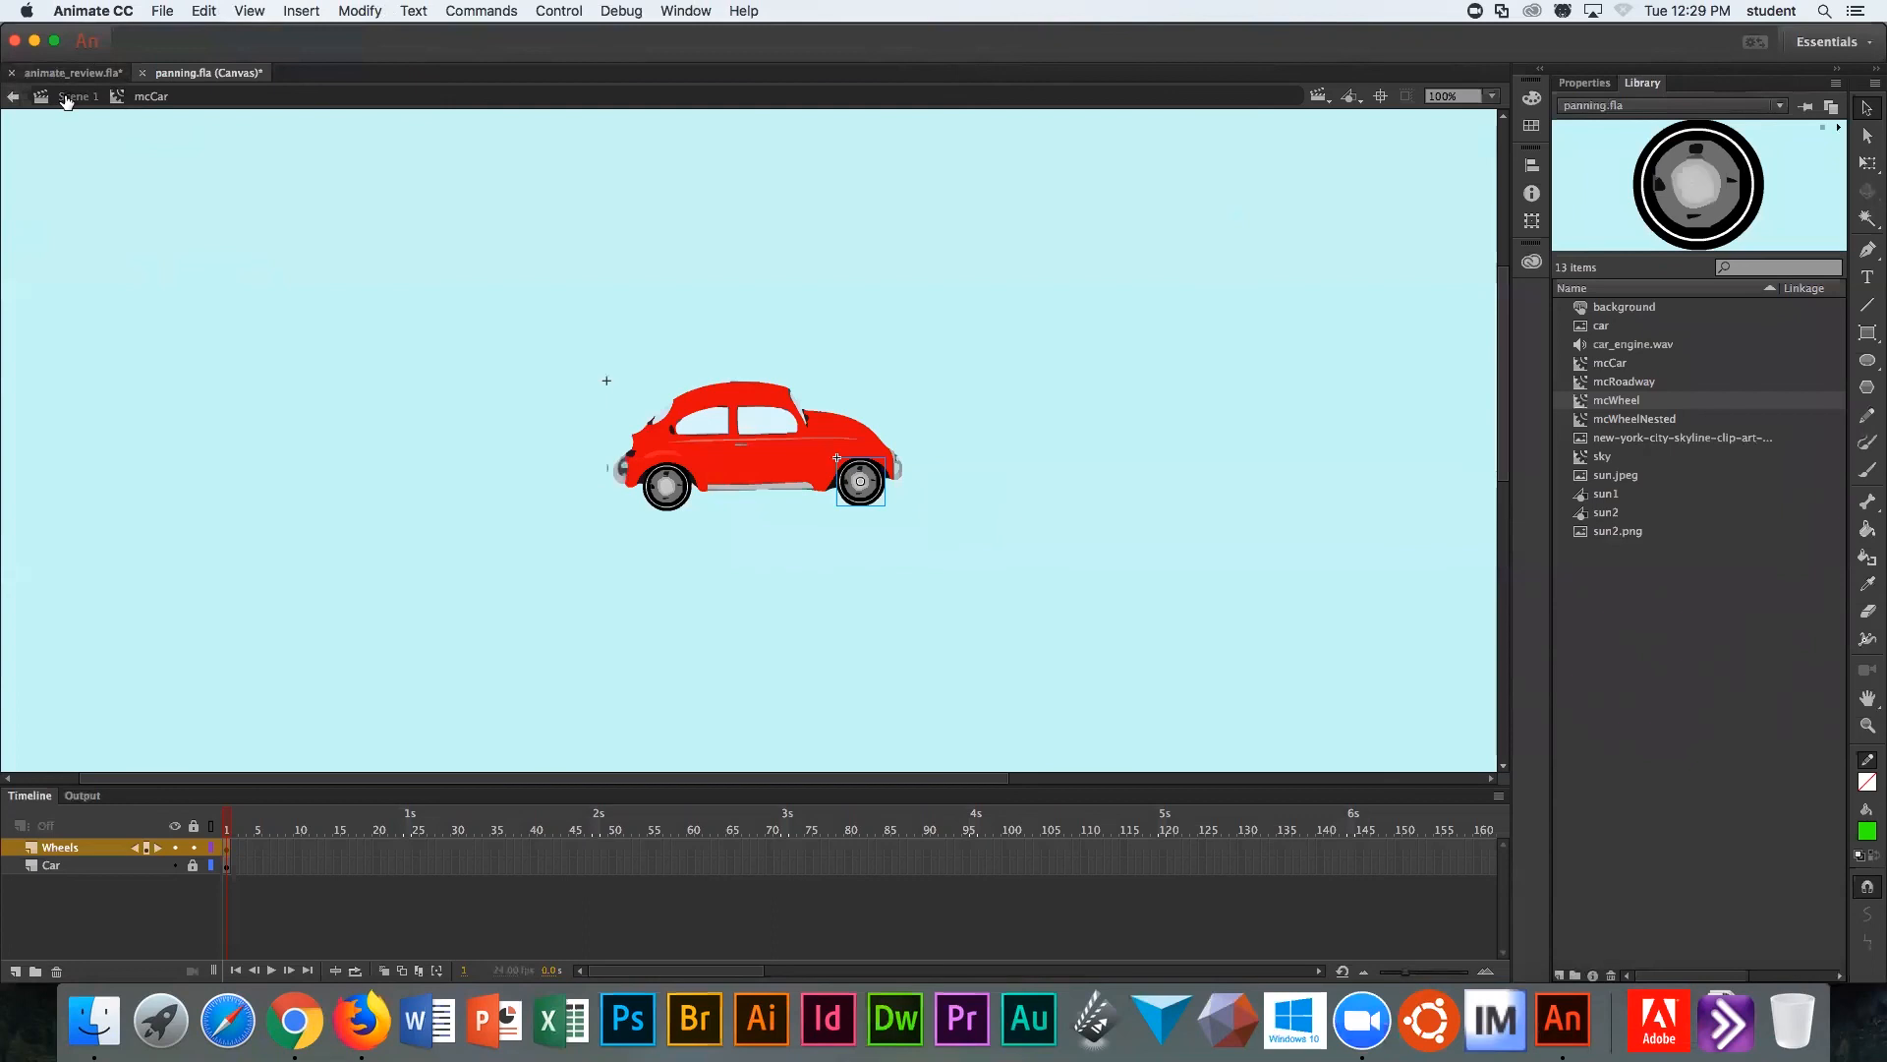
{"action": "left_click", "coordinate": [77, 97]}
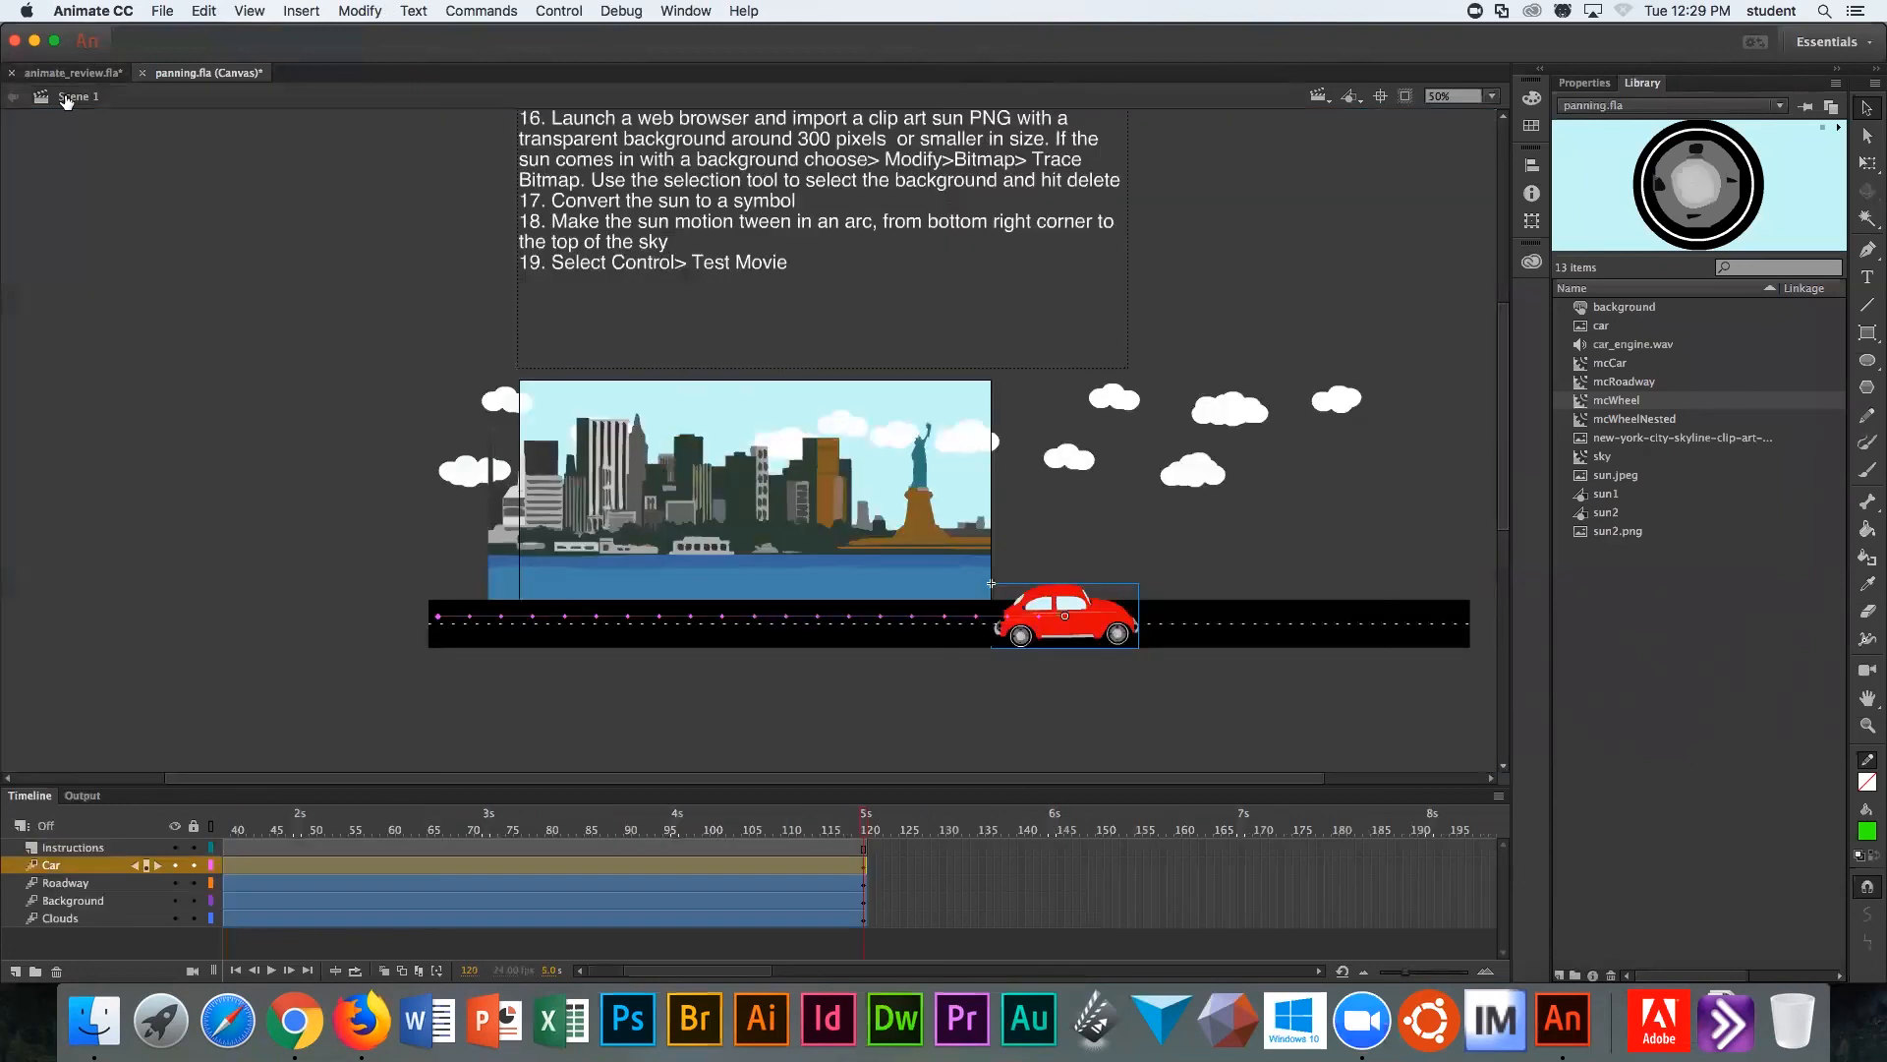